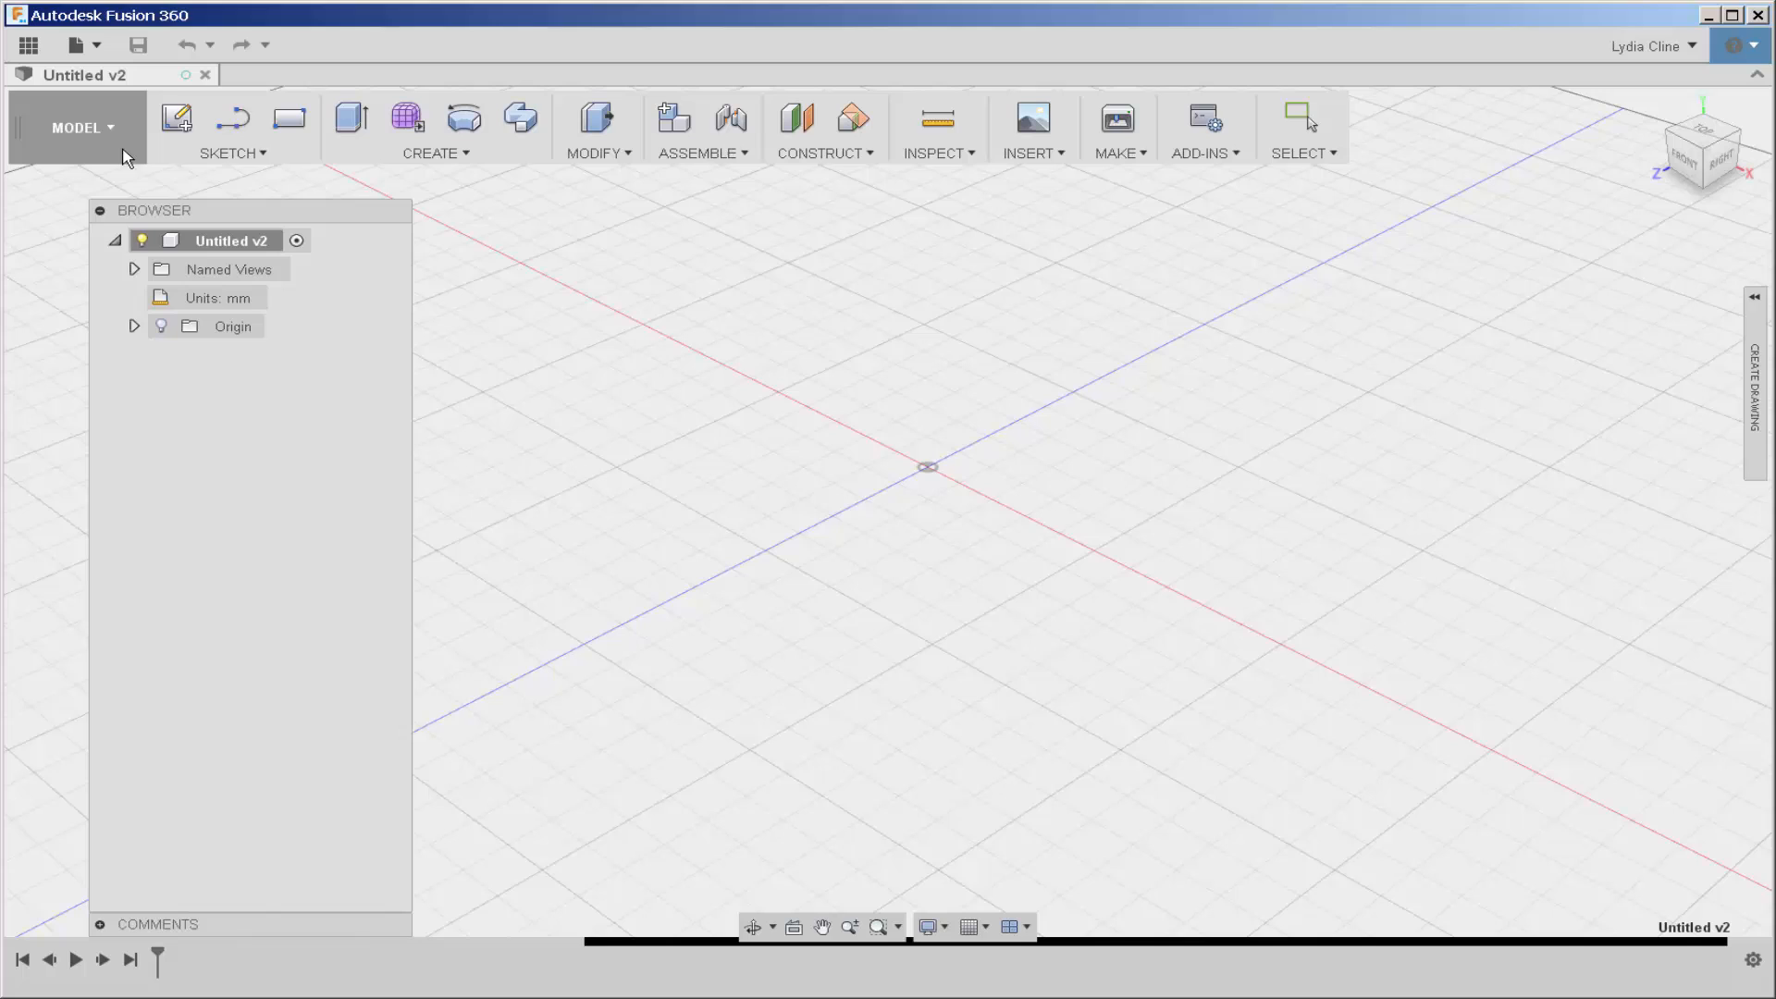
Step: Browse the workspace and Sketch tool lists, then show the Create menu with Box described
click(76, 127)
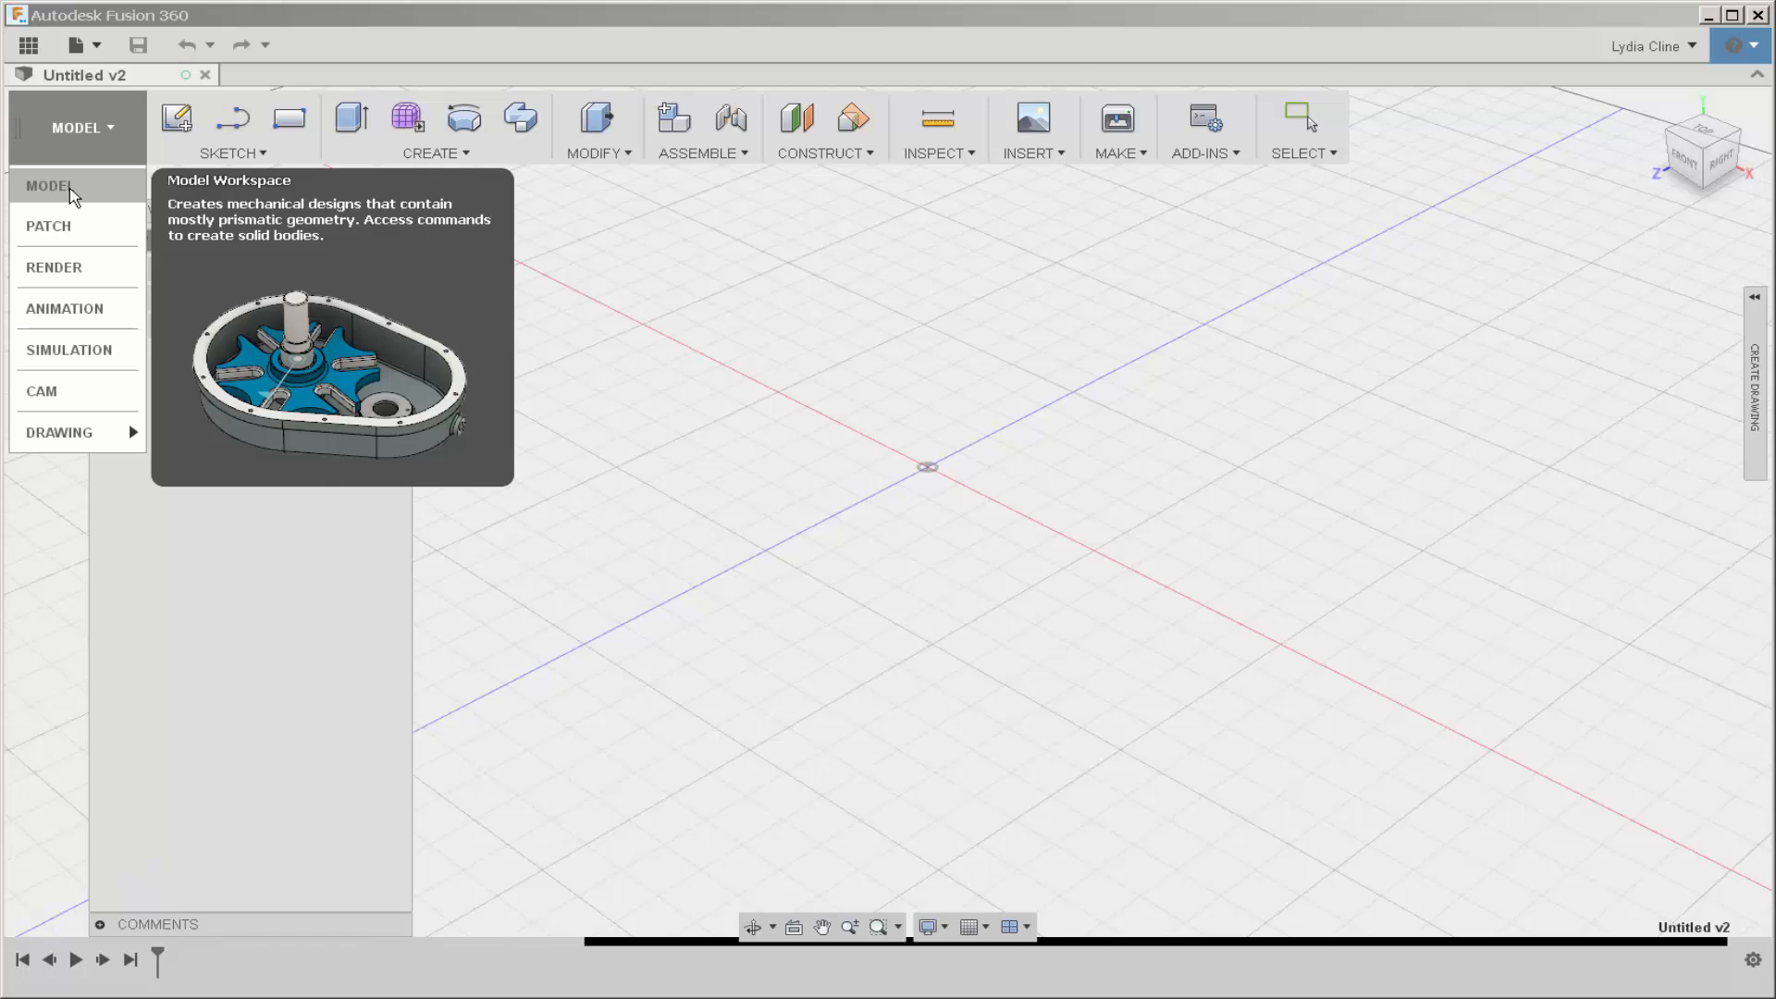
mouse_move(47, 226)
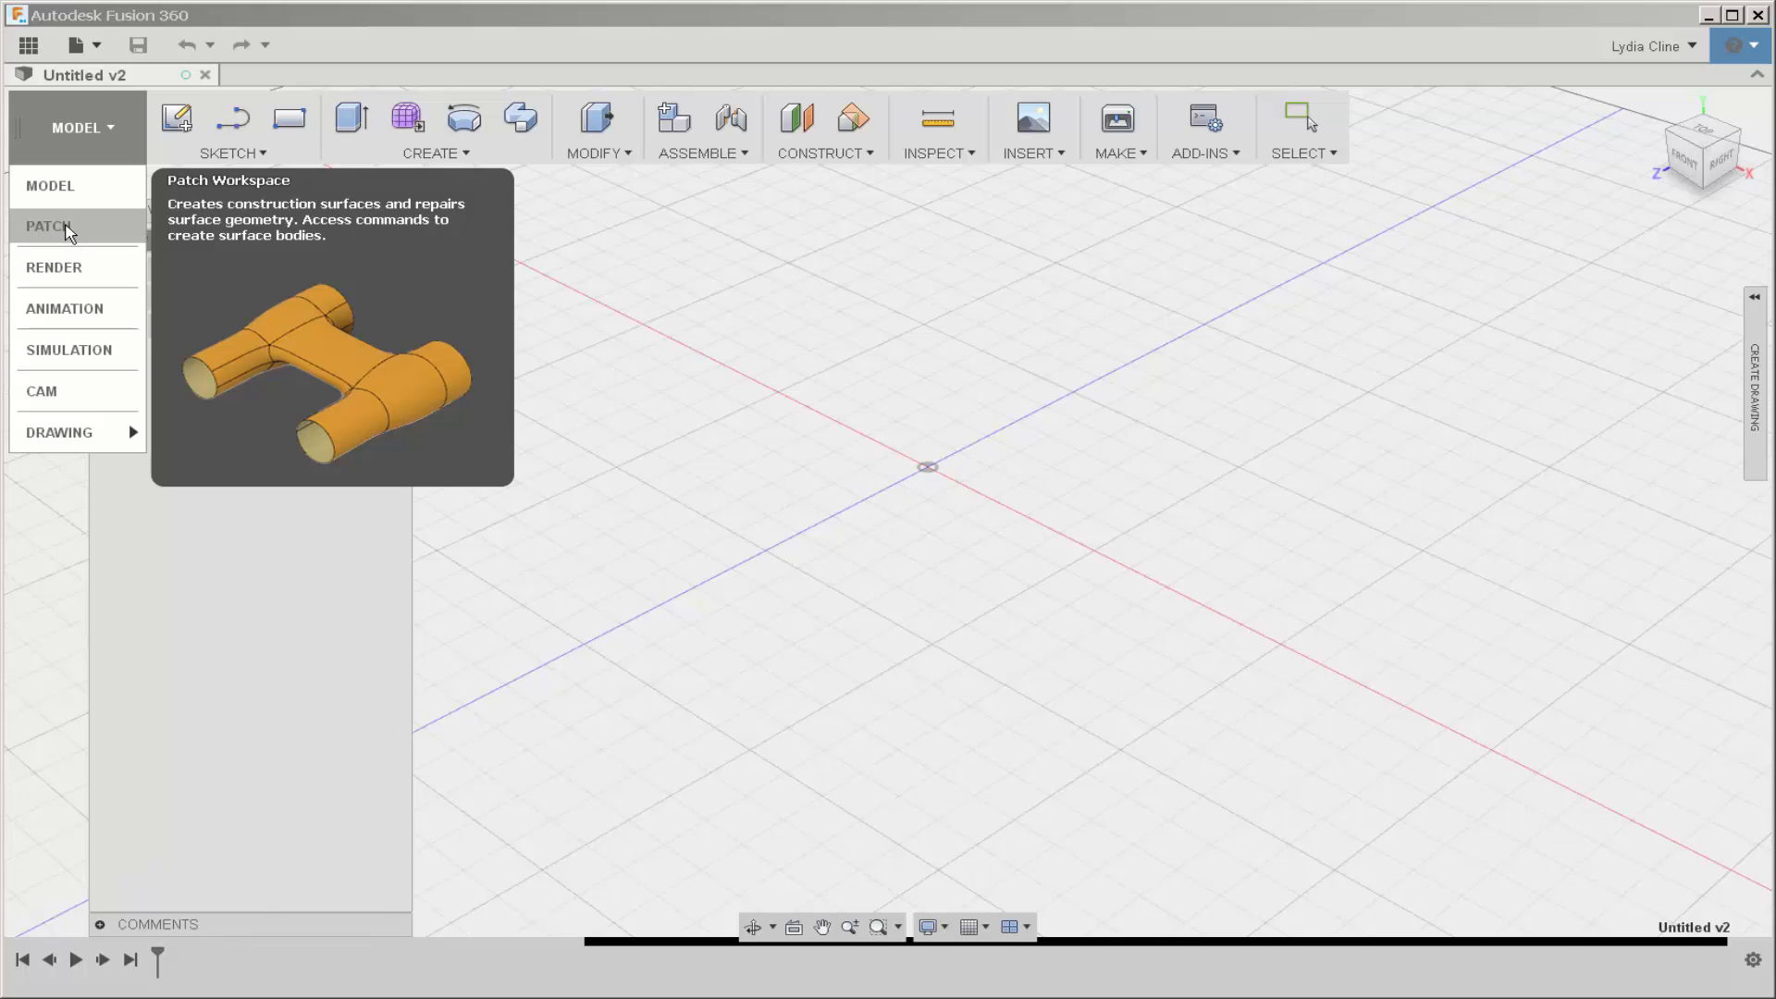
mouse_move(54, 267)
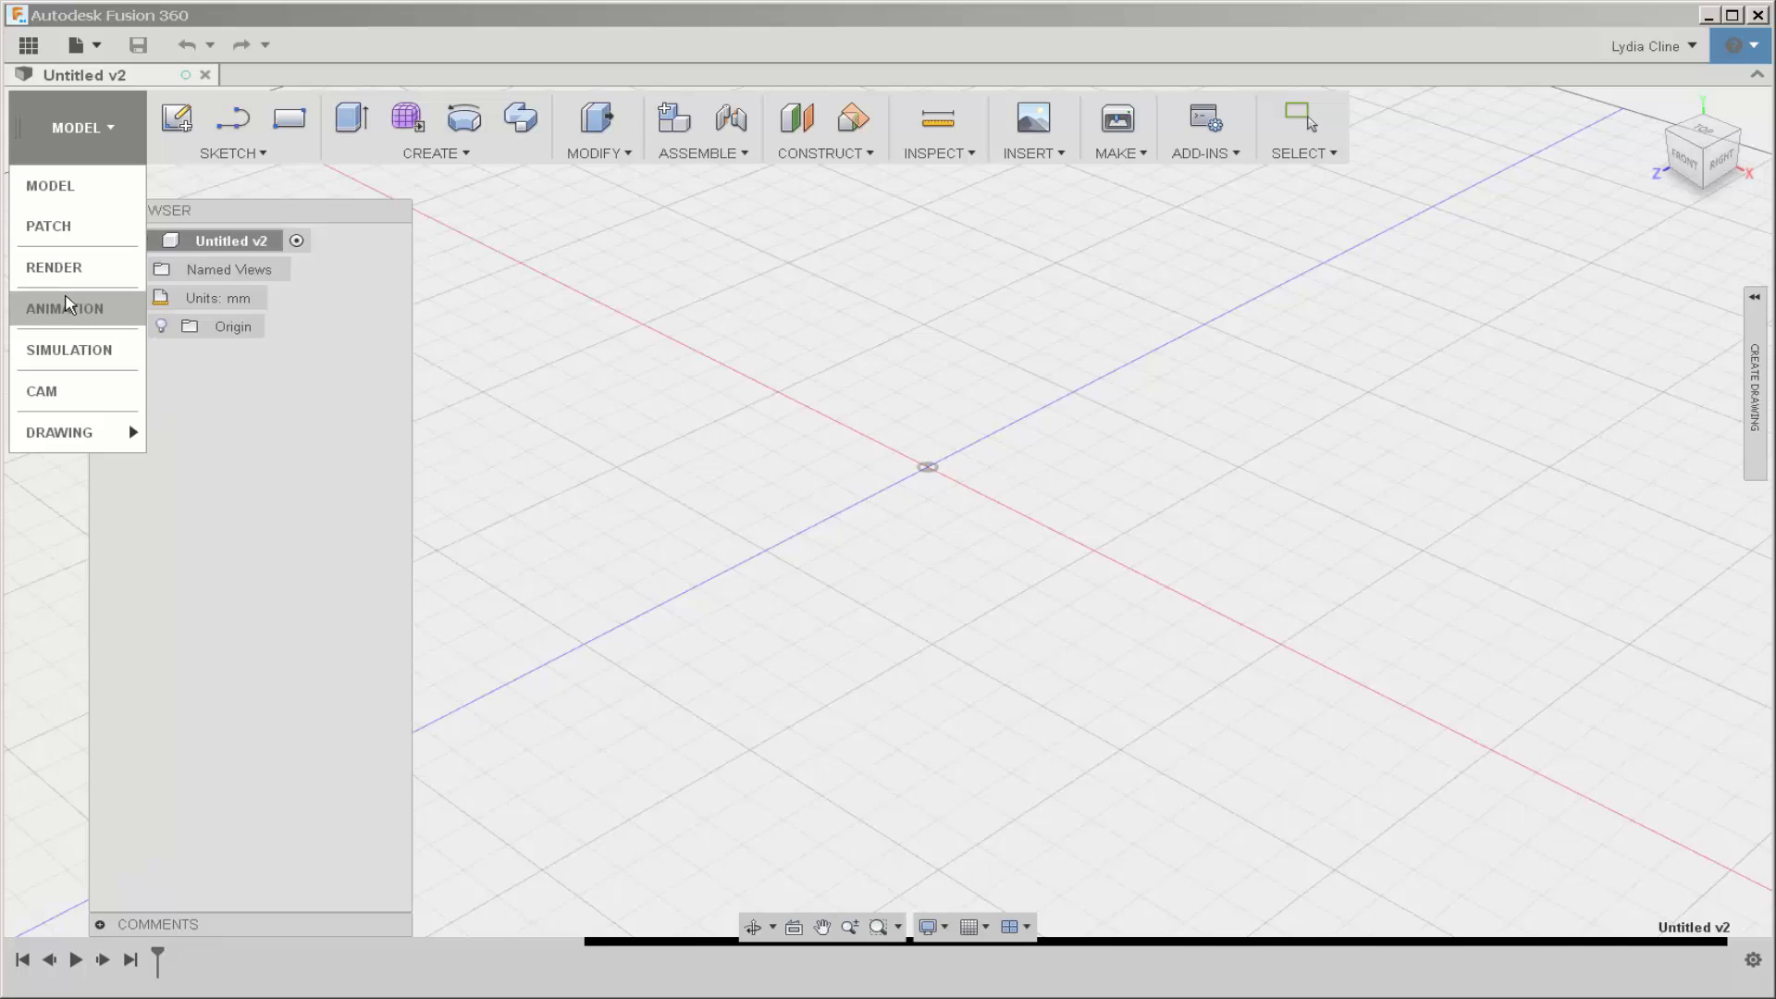
mouse_move(66, 308)
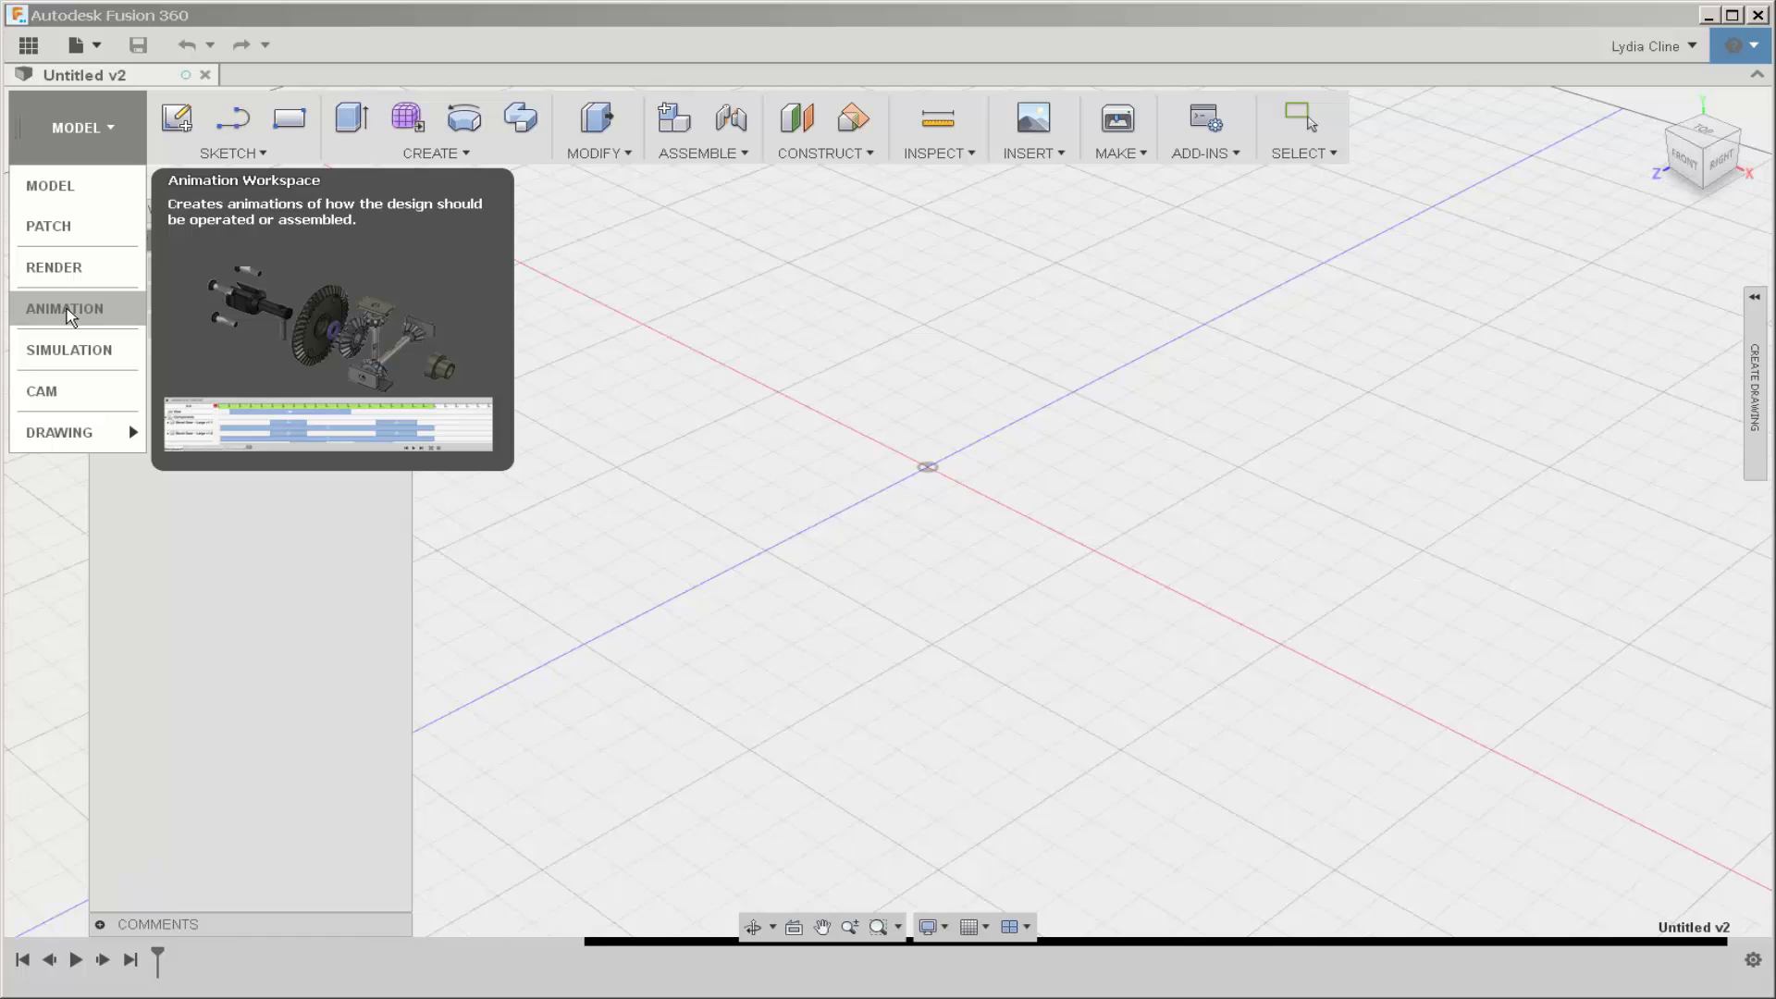
mouse_move(69, 349)
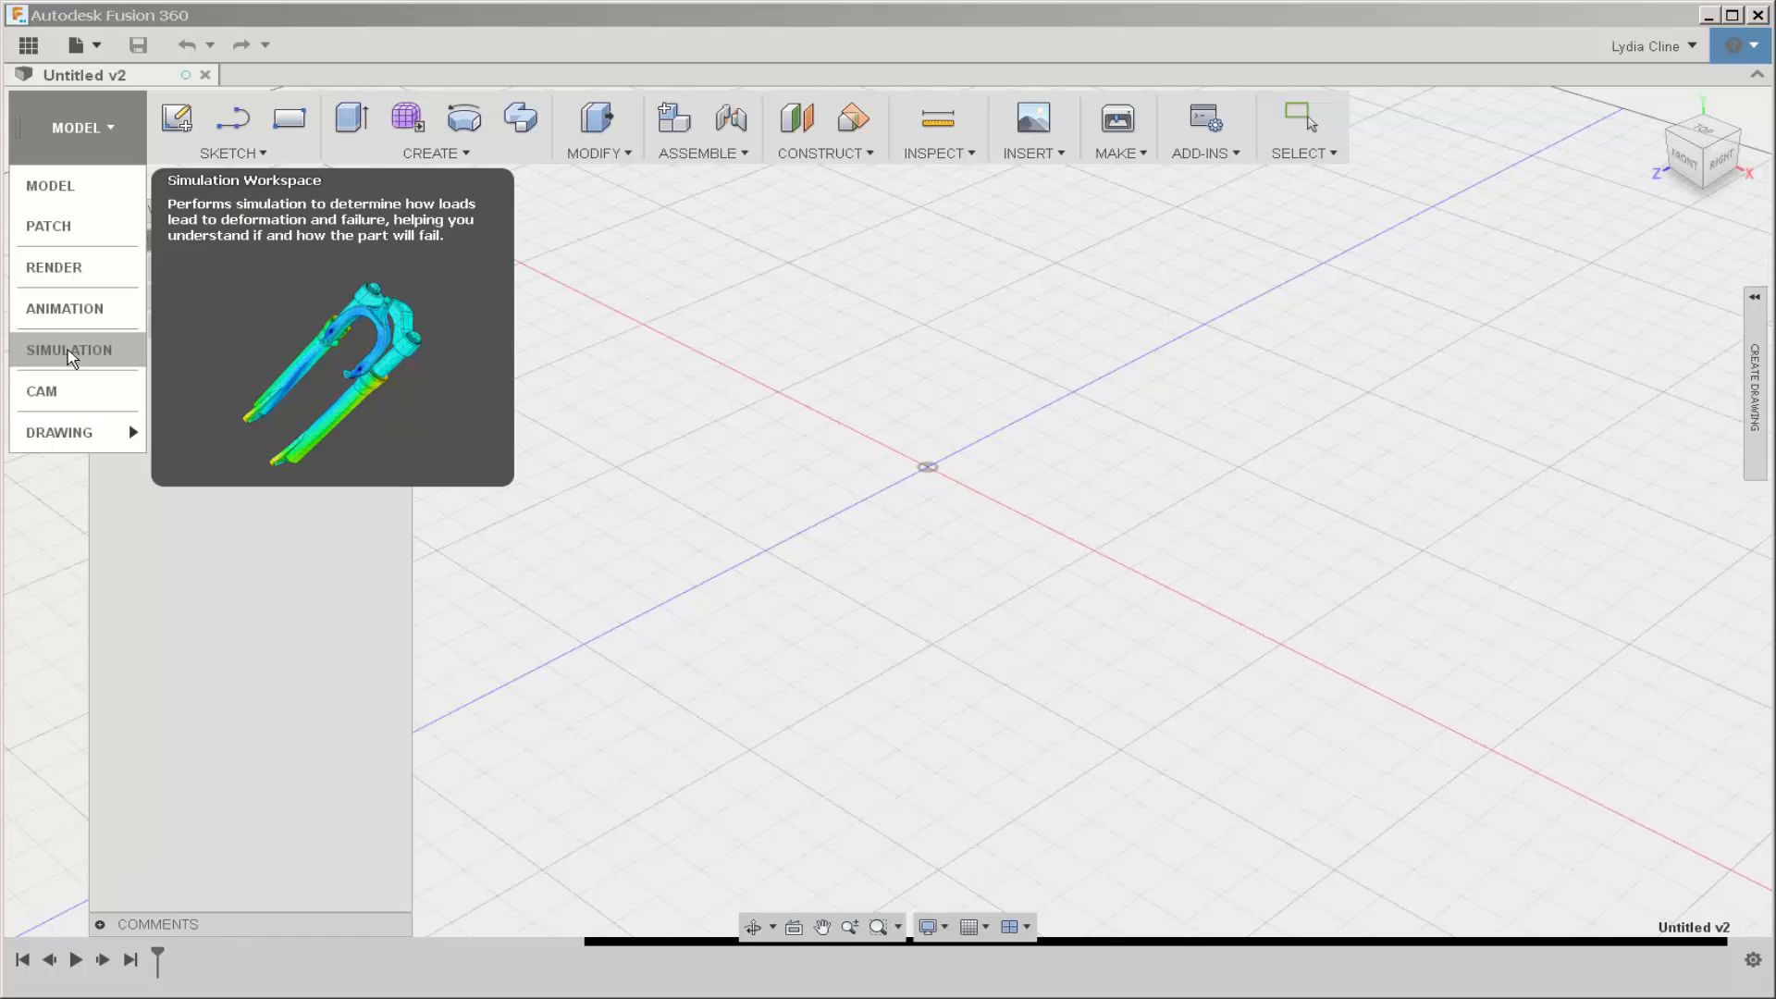
mouse_move(42, 390)
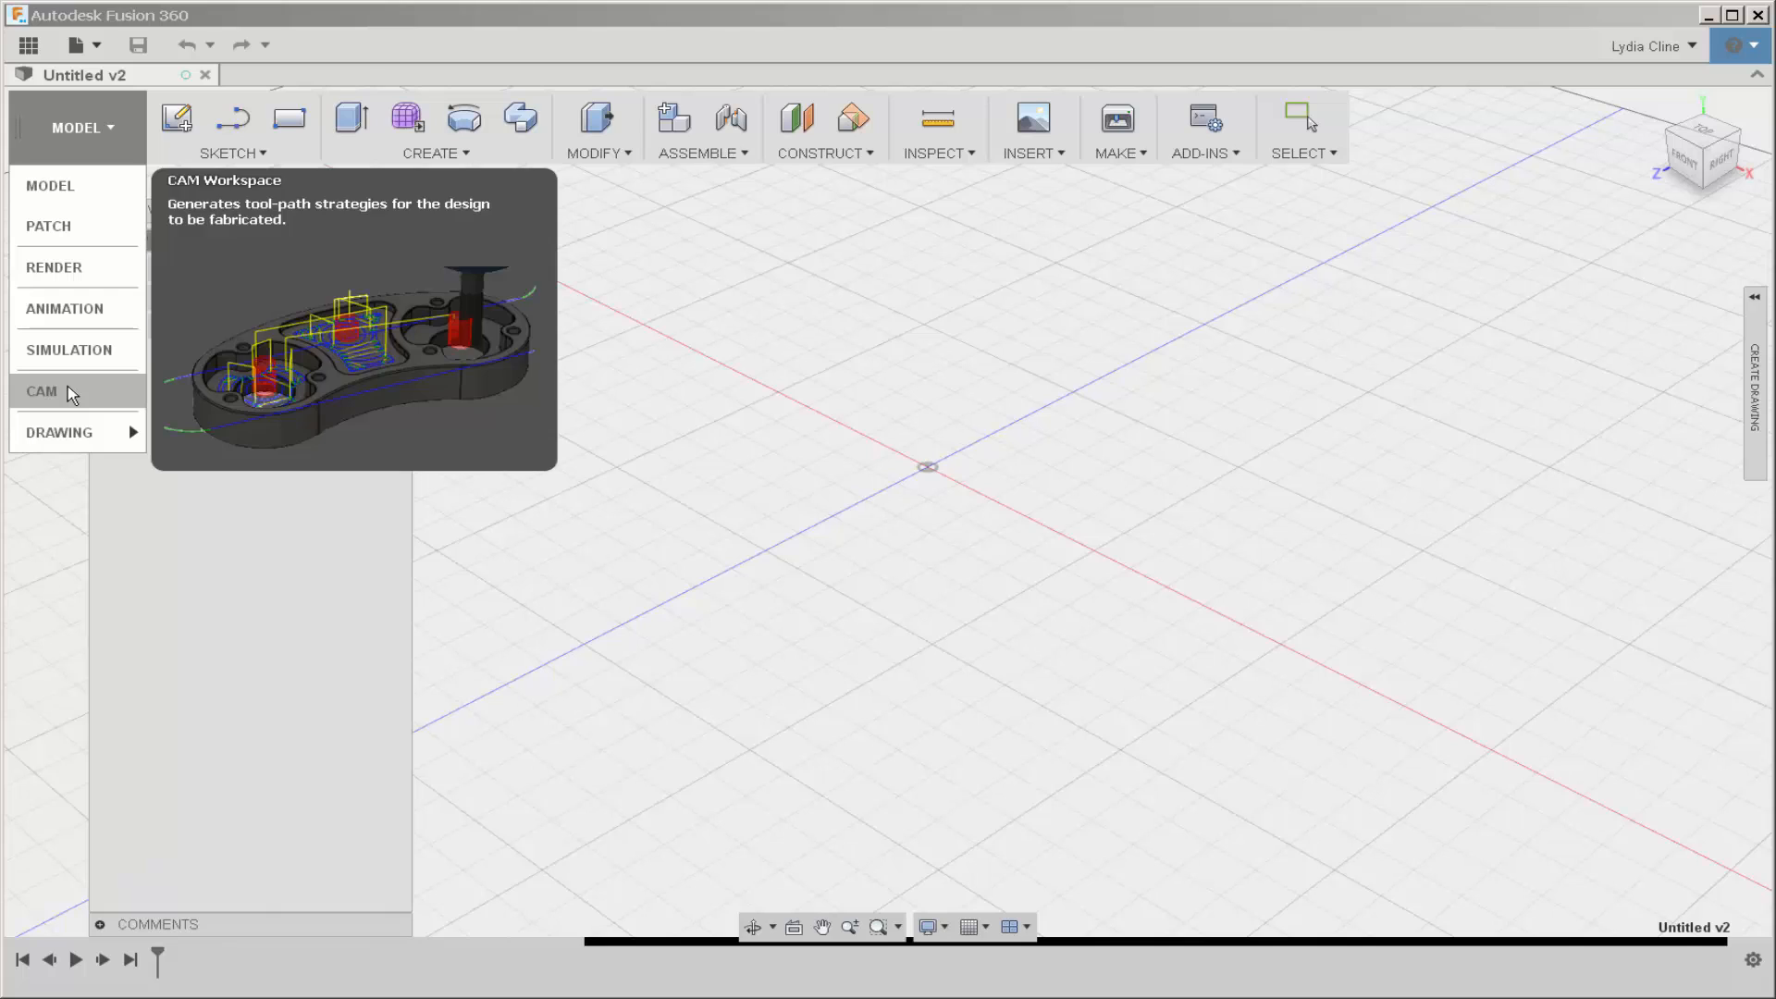
mouse_move(76, 403)
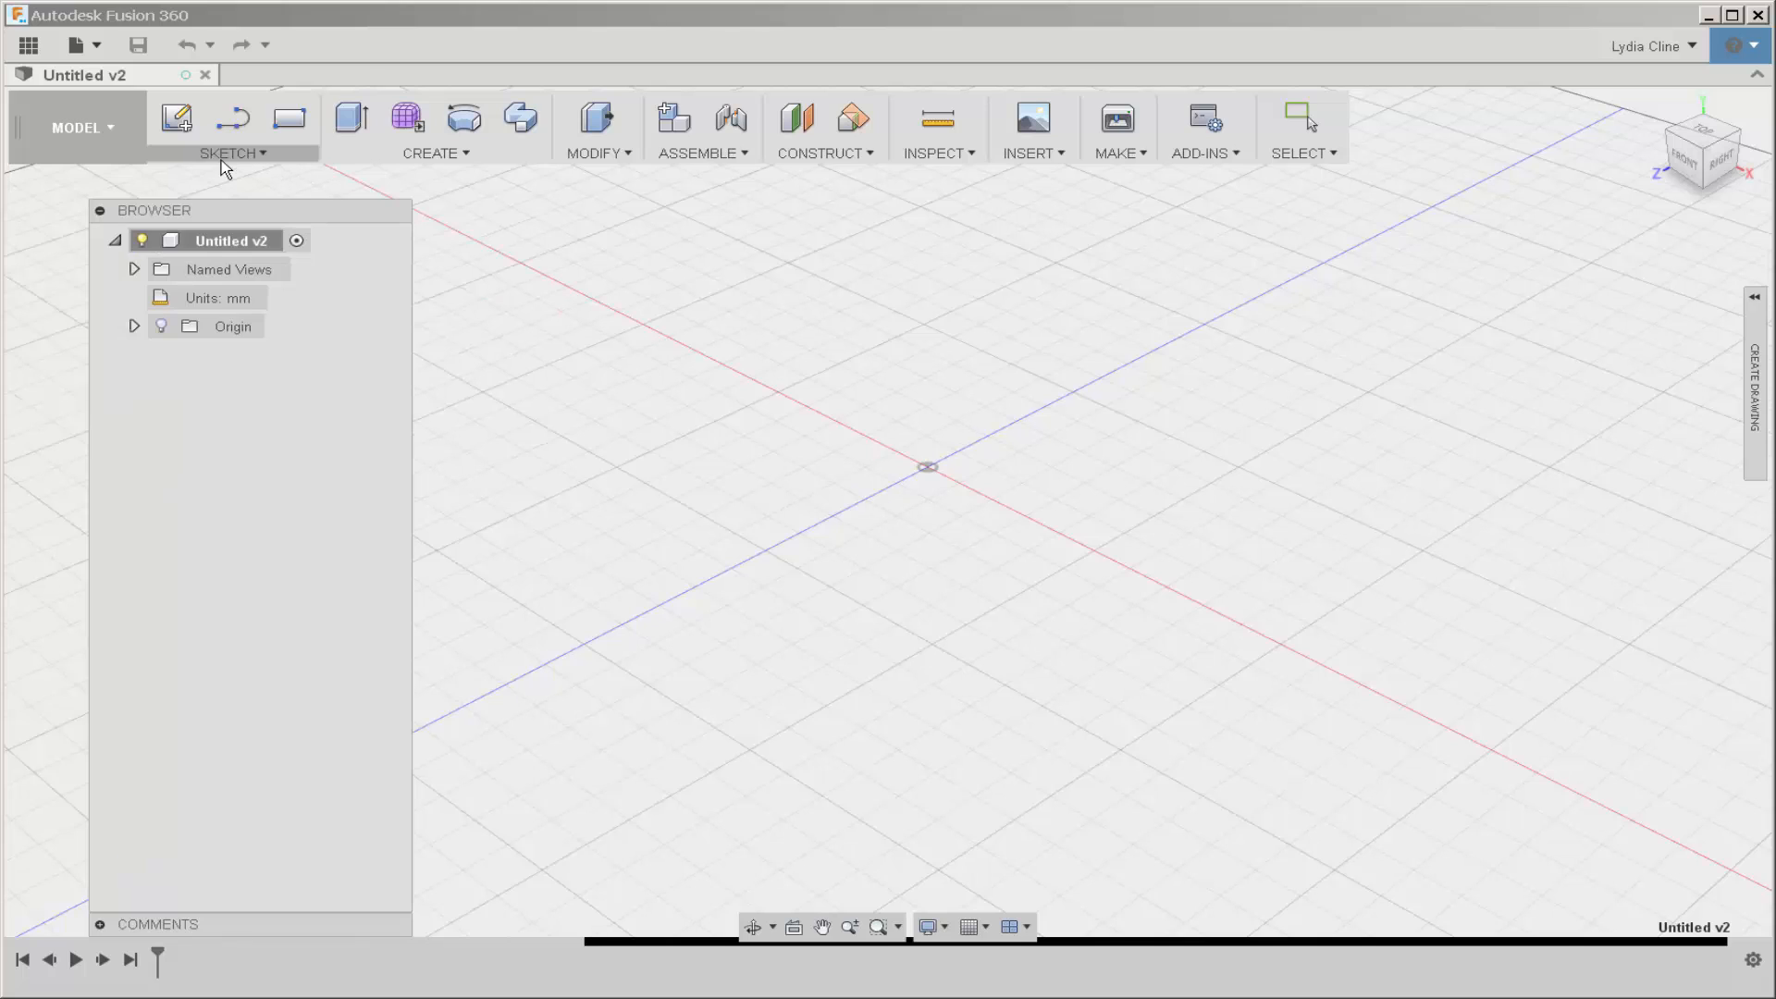
mouse_move(263, 159)
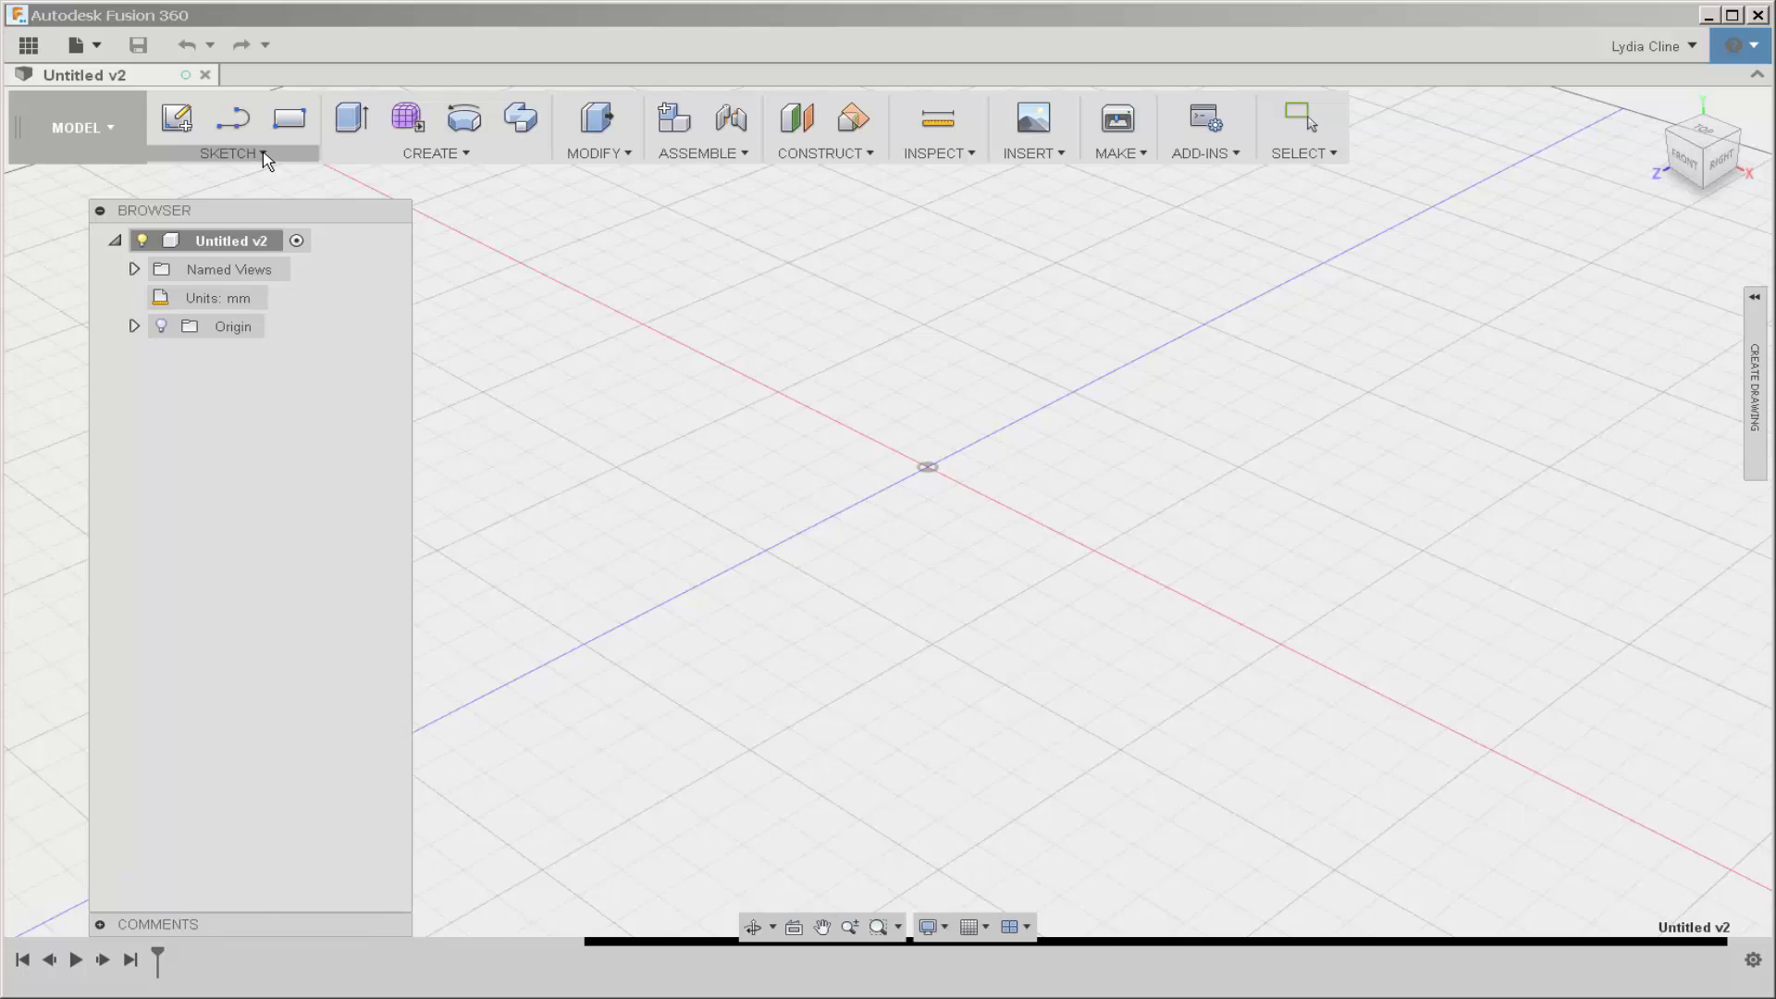
click(232, 152)
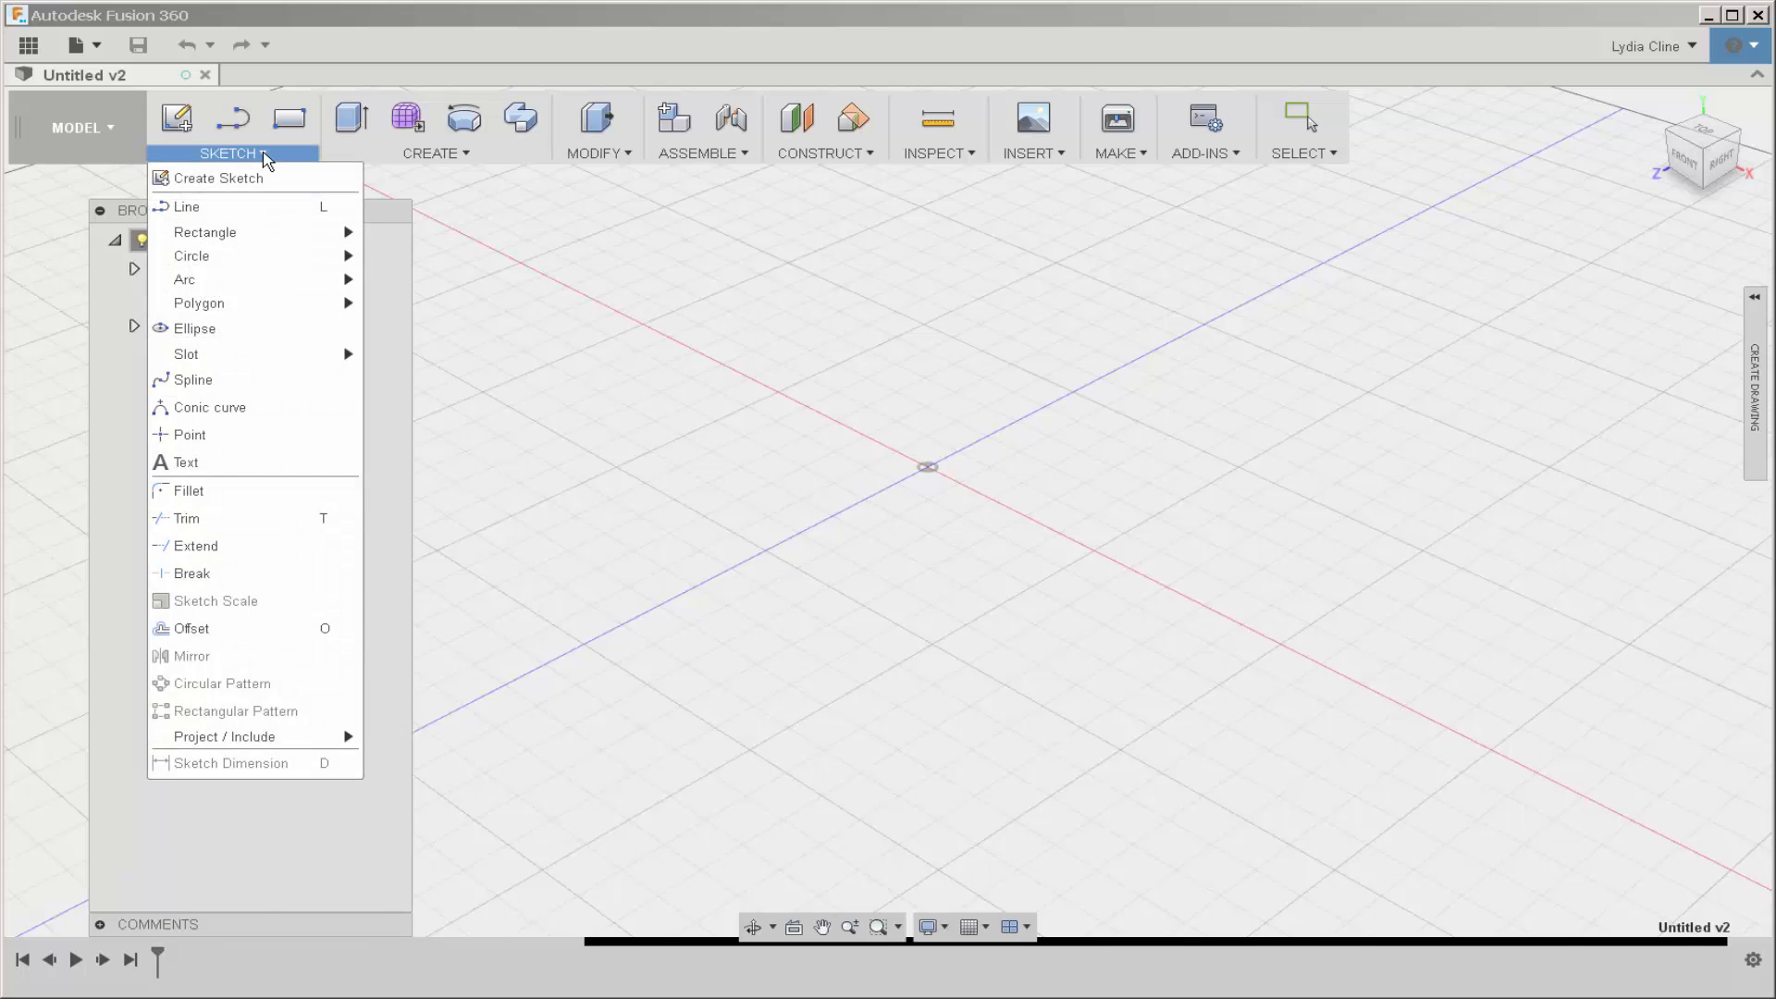
mouse_move(258, 303)
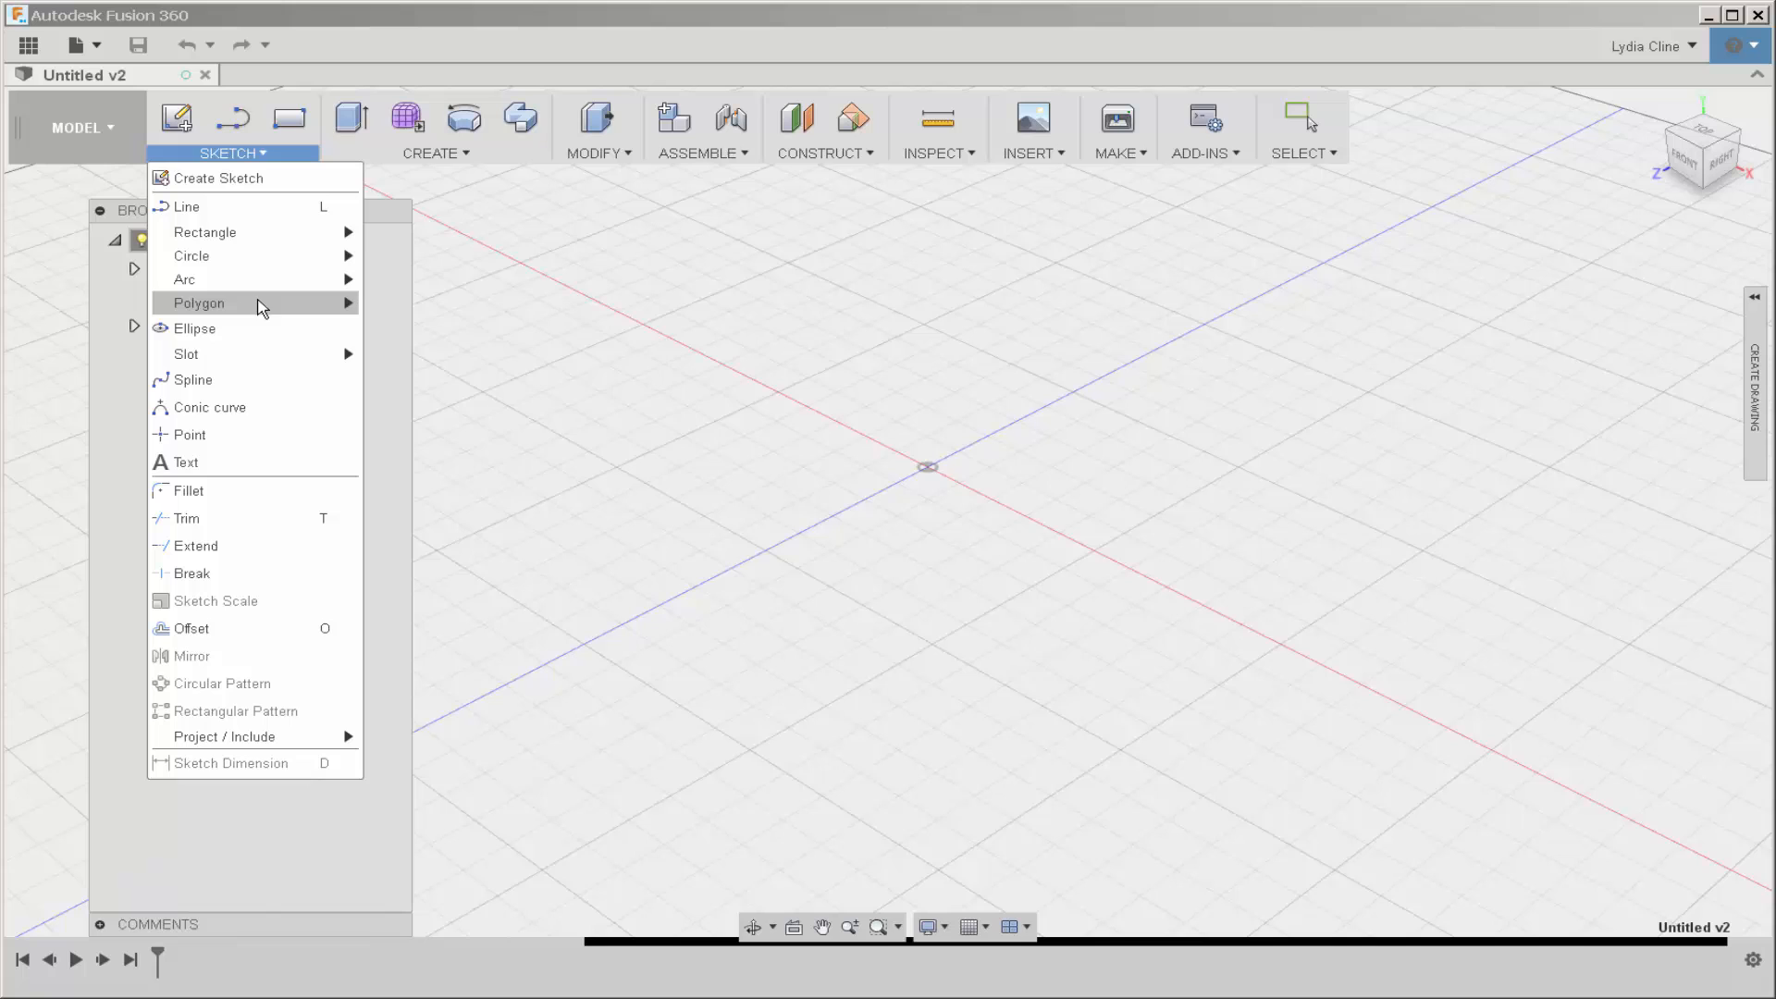
mouse_move(210, 407)
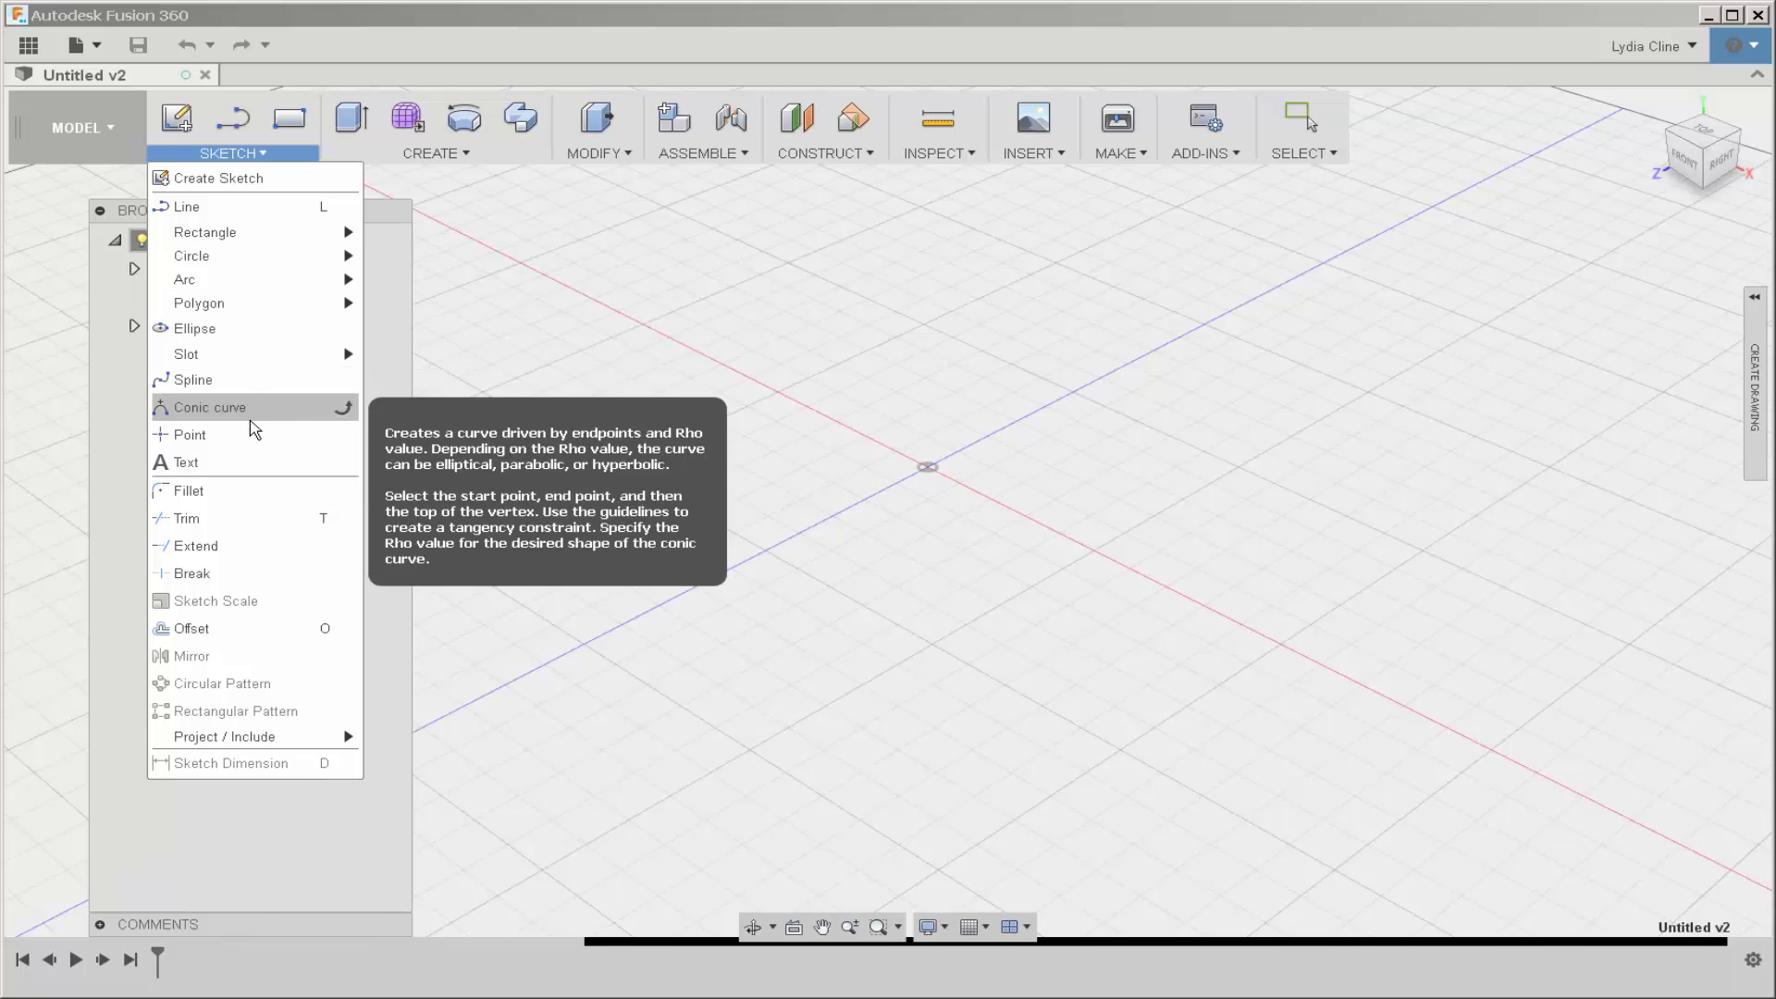
mouse_move(238, 574)
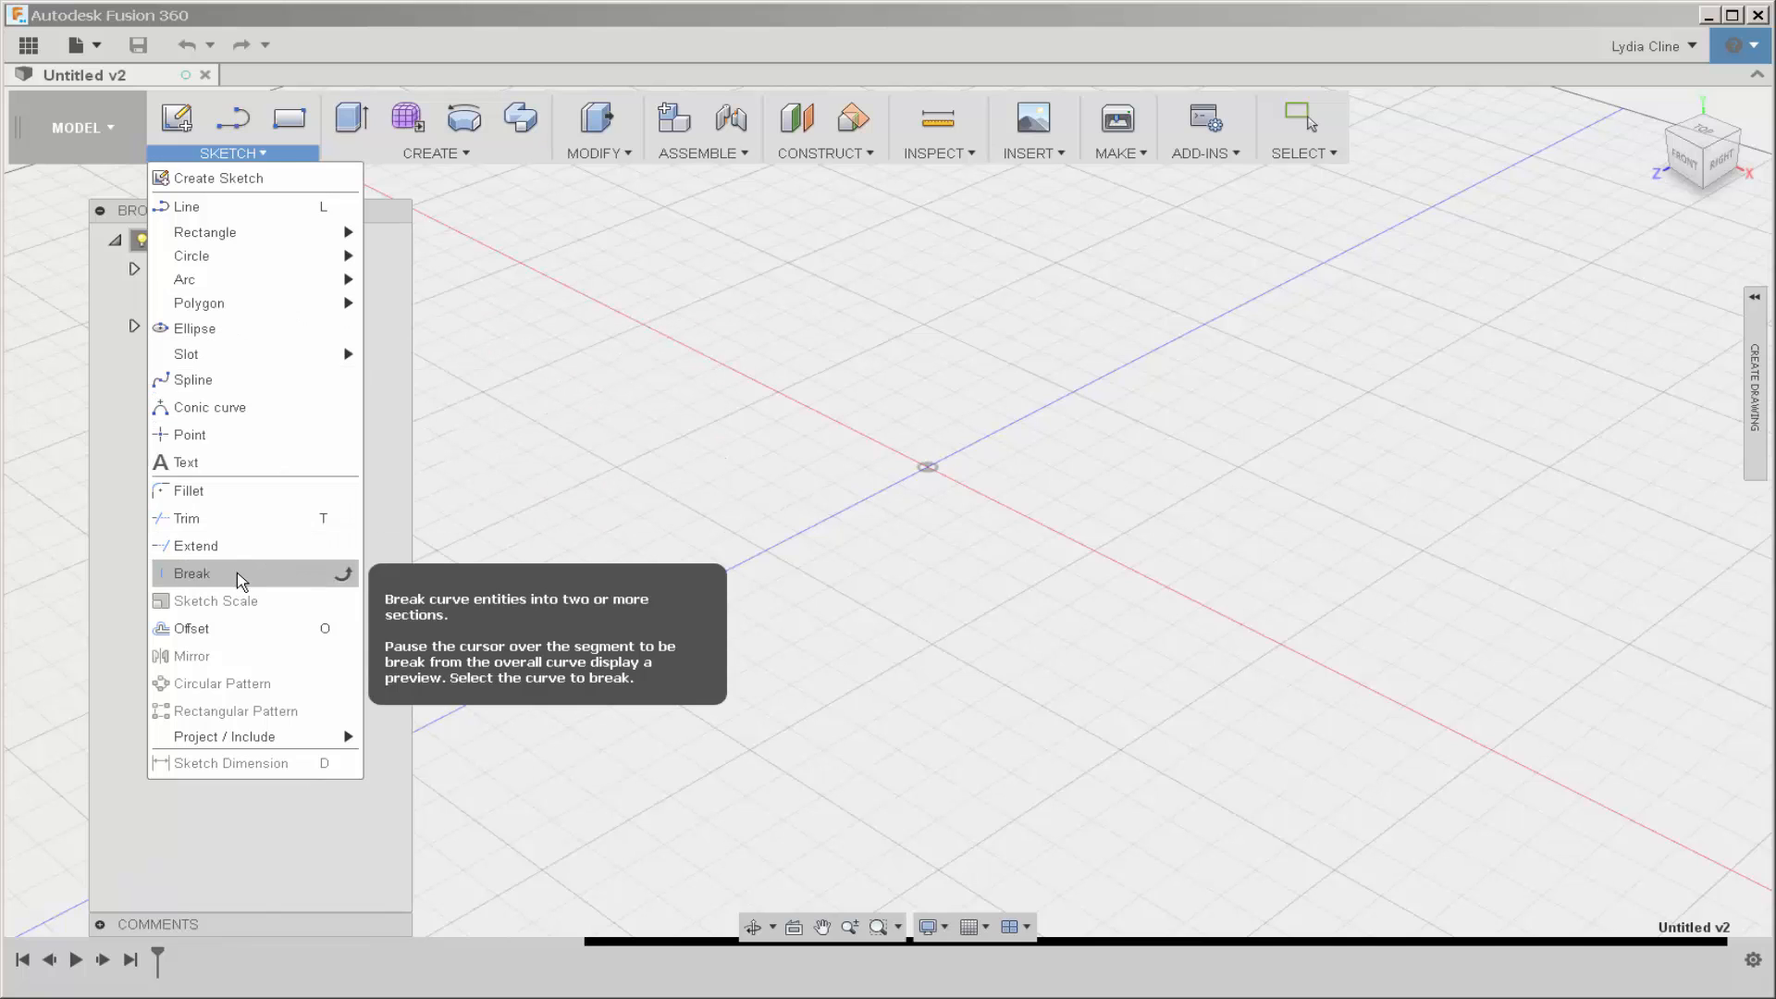
mouse_move(269, 158)
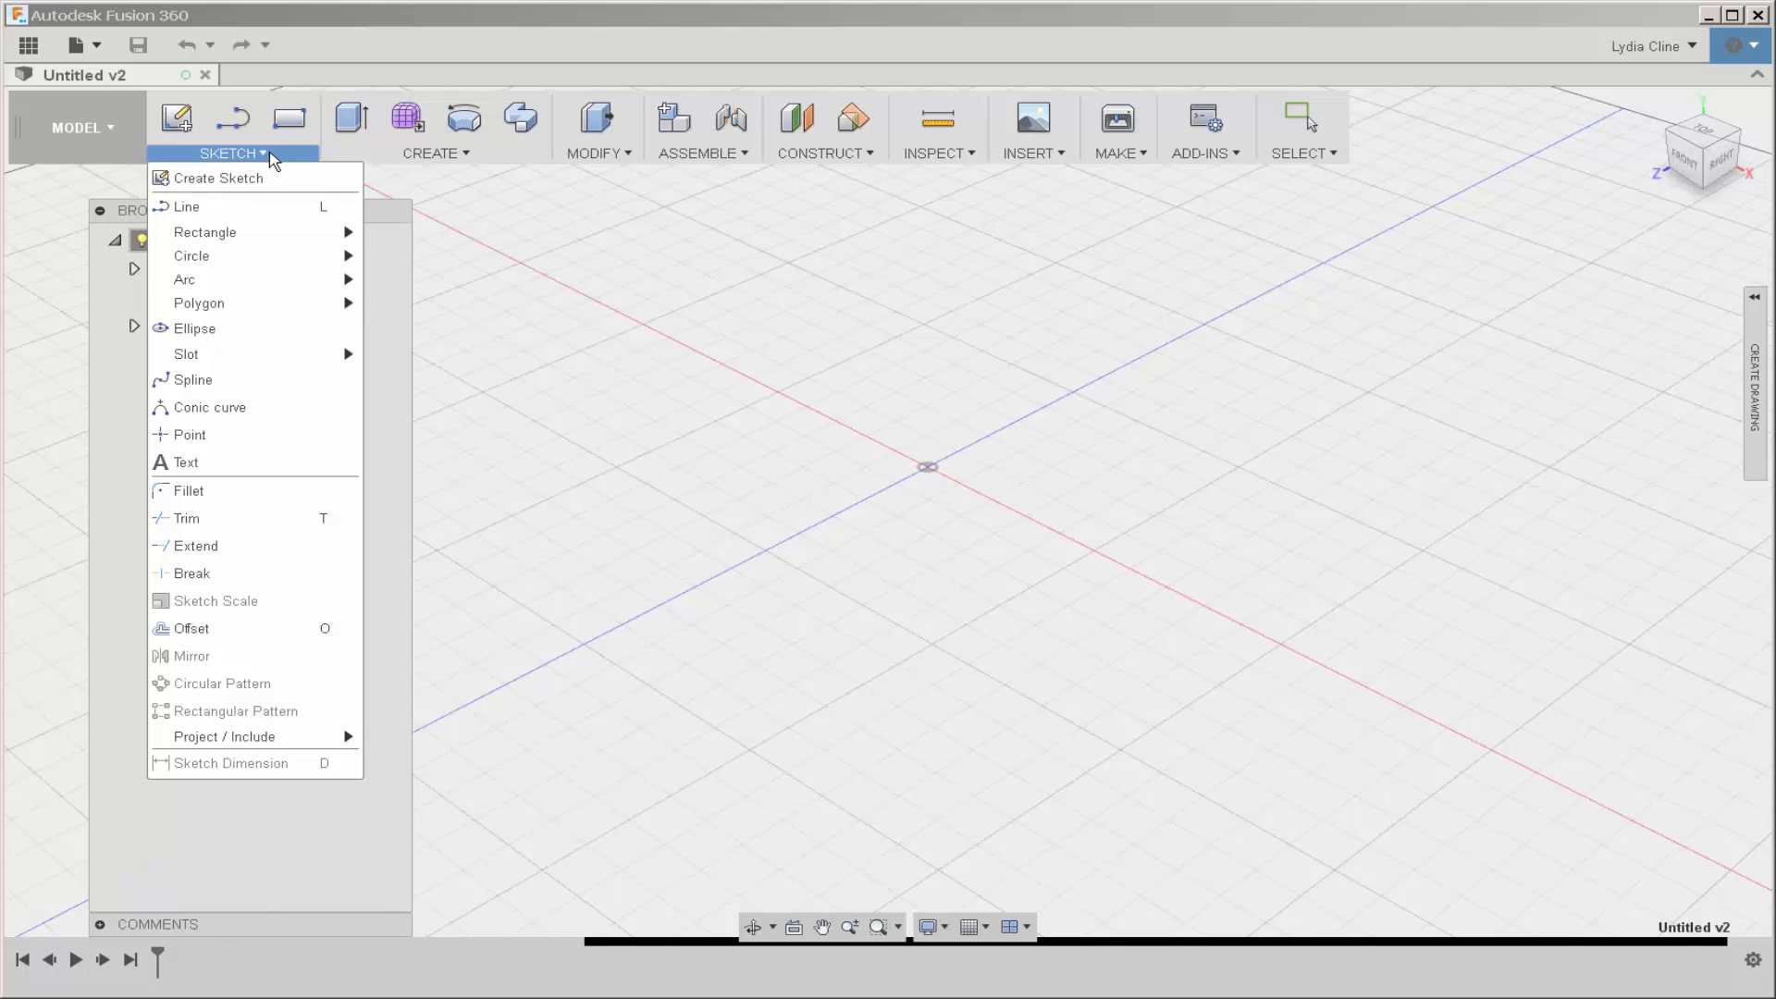
click(434, 153)
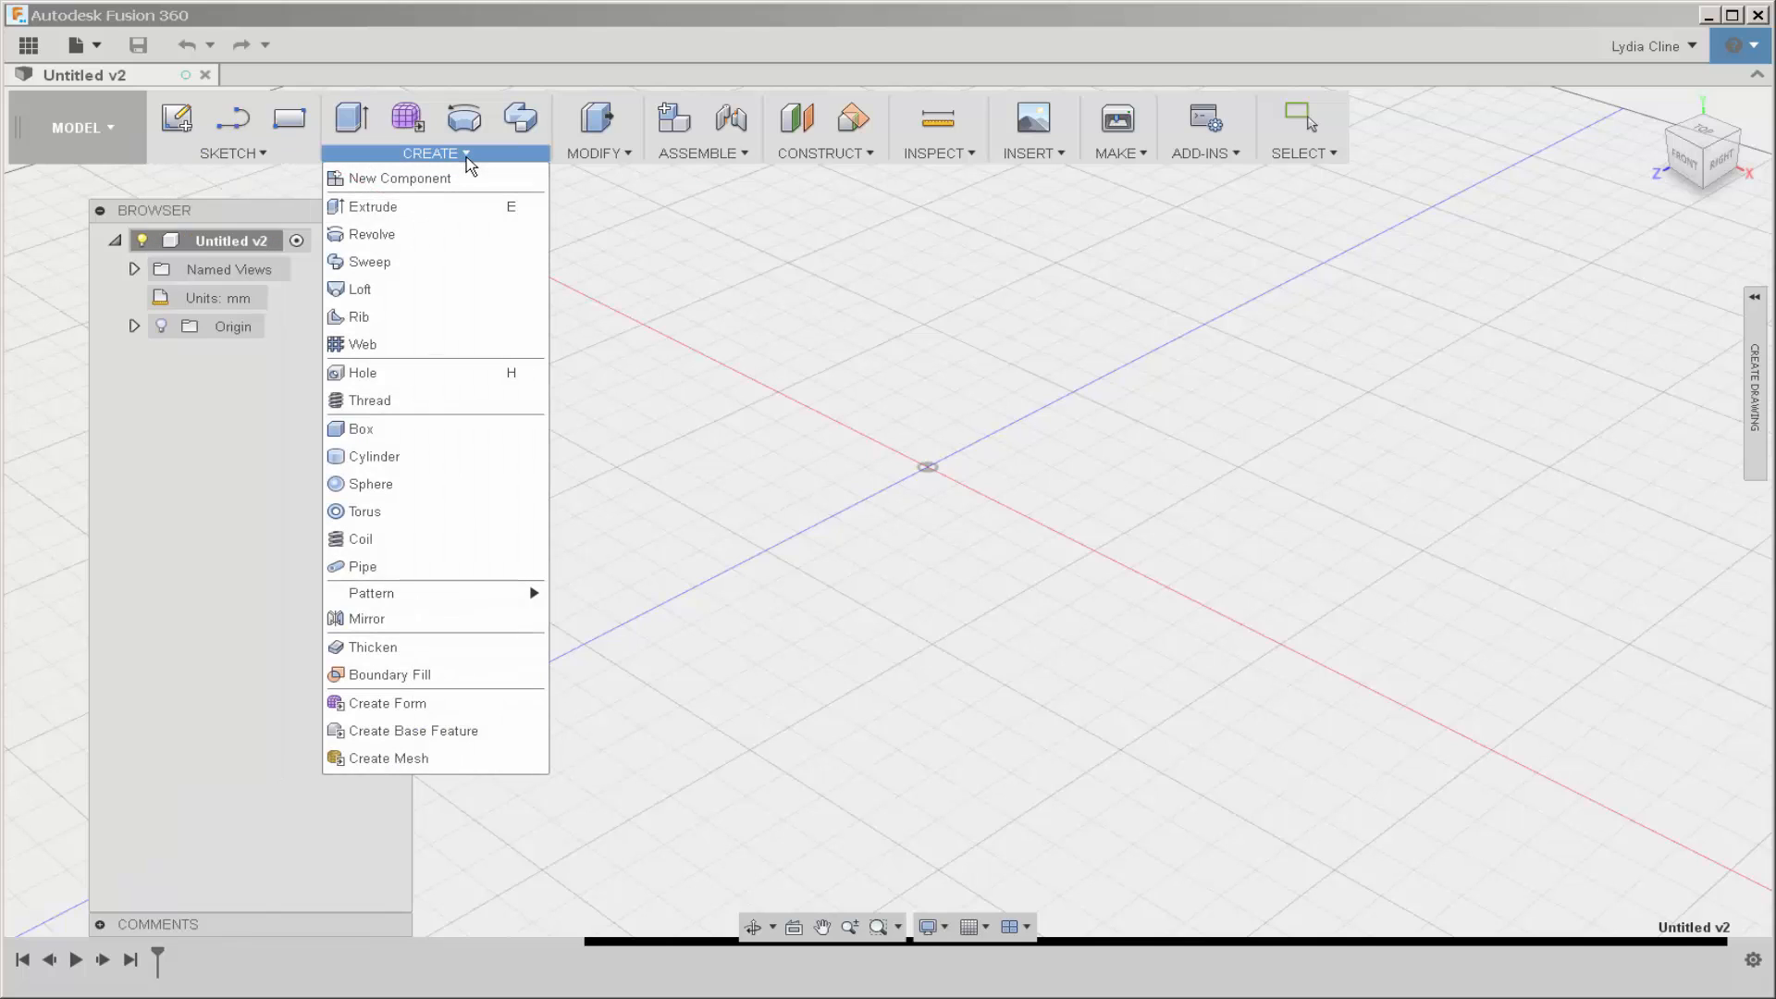
mouse_move(363, 428)
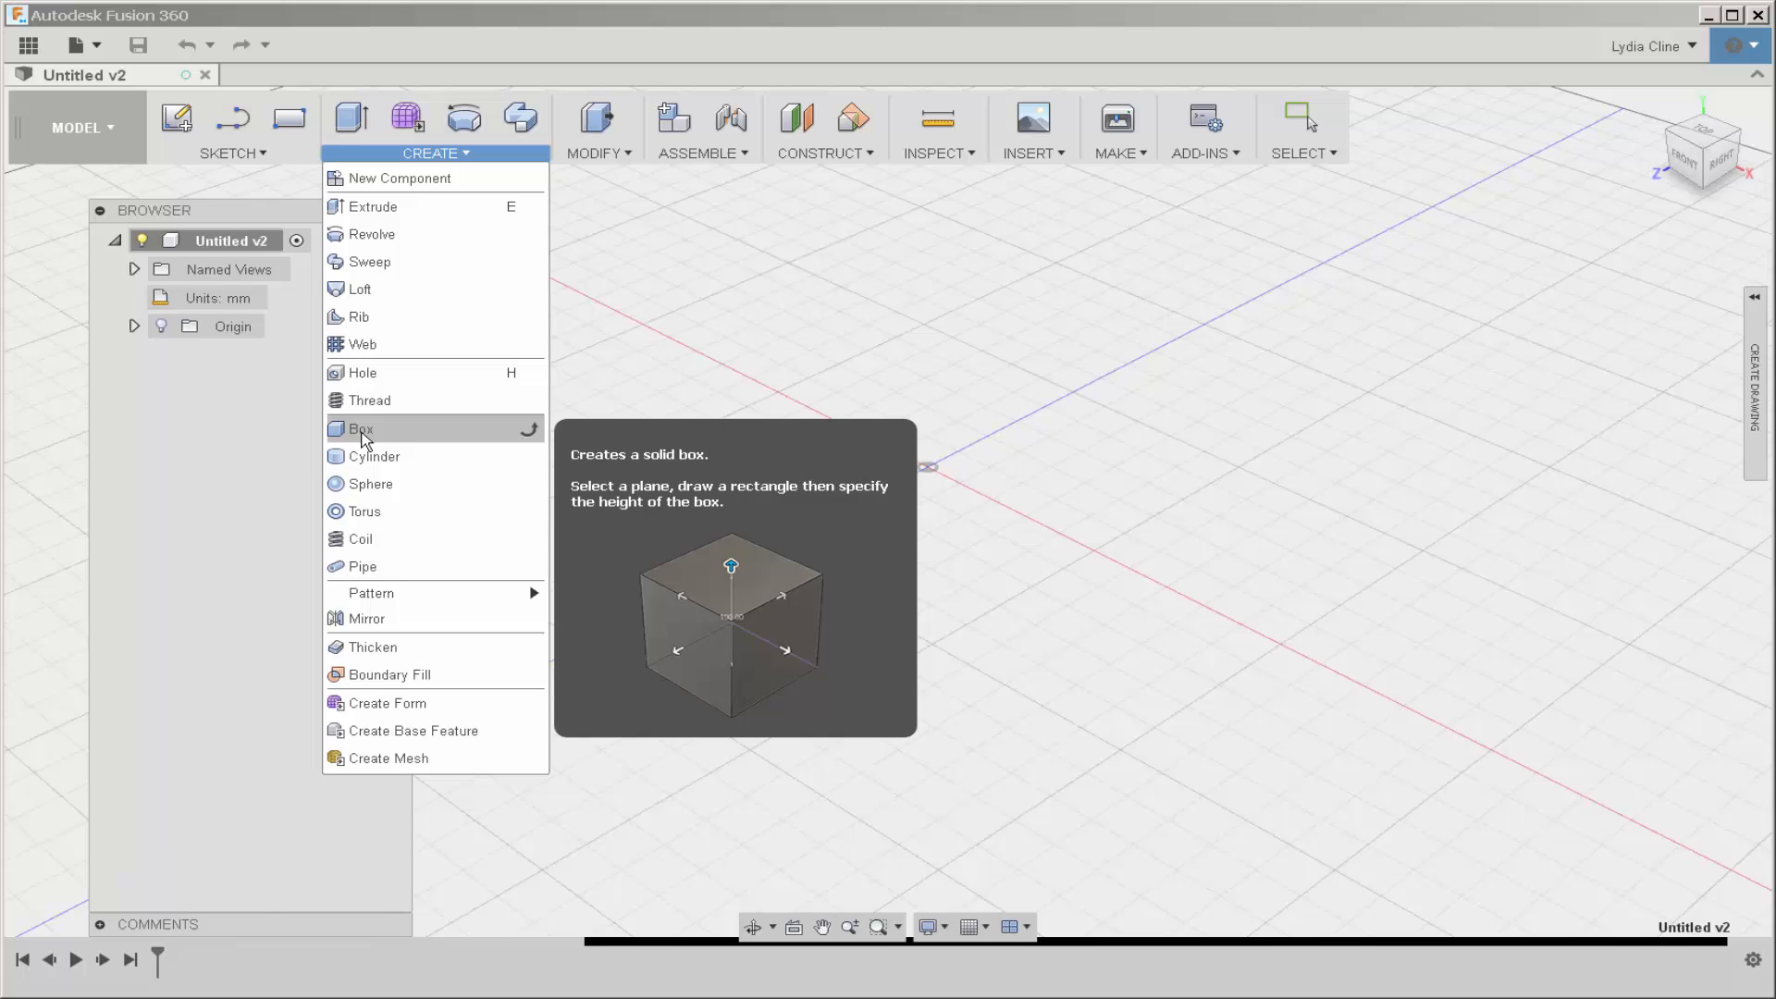
Step: Draw a box primitive on the ground plane near the origin, raised to 40 mm
click(361, 428)
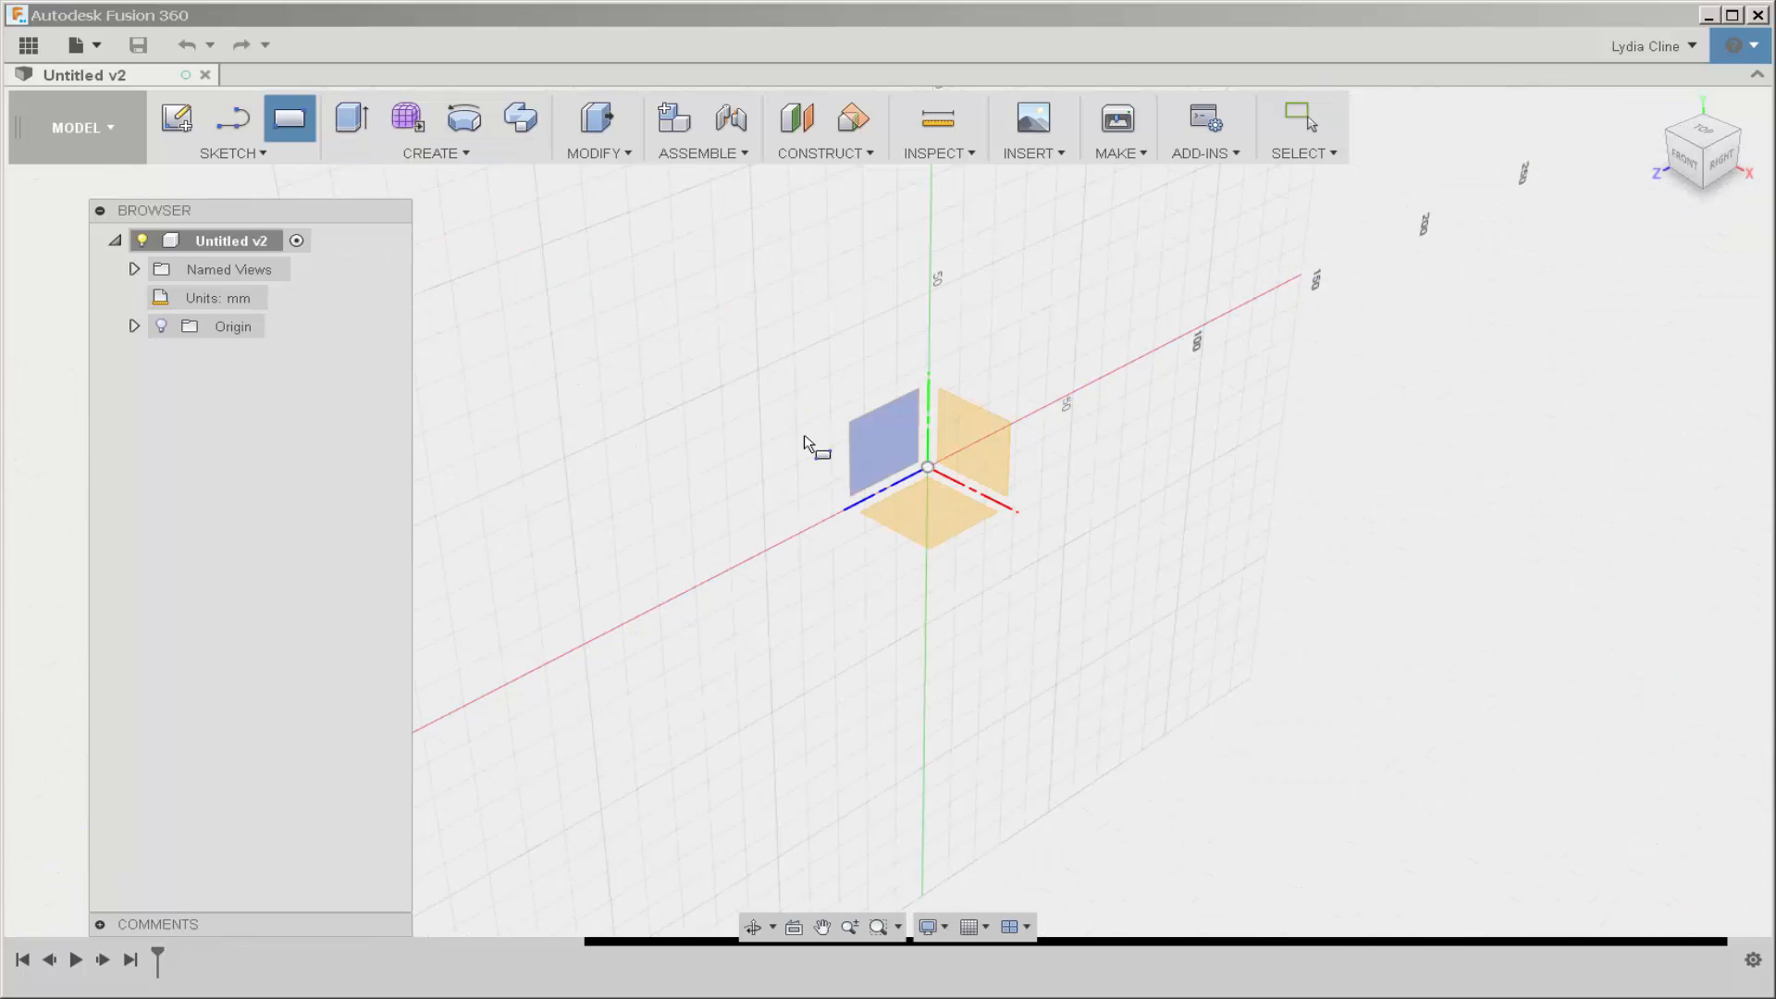
mouse_move(811, 442)
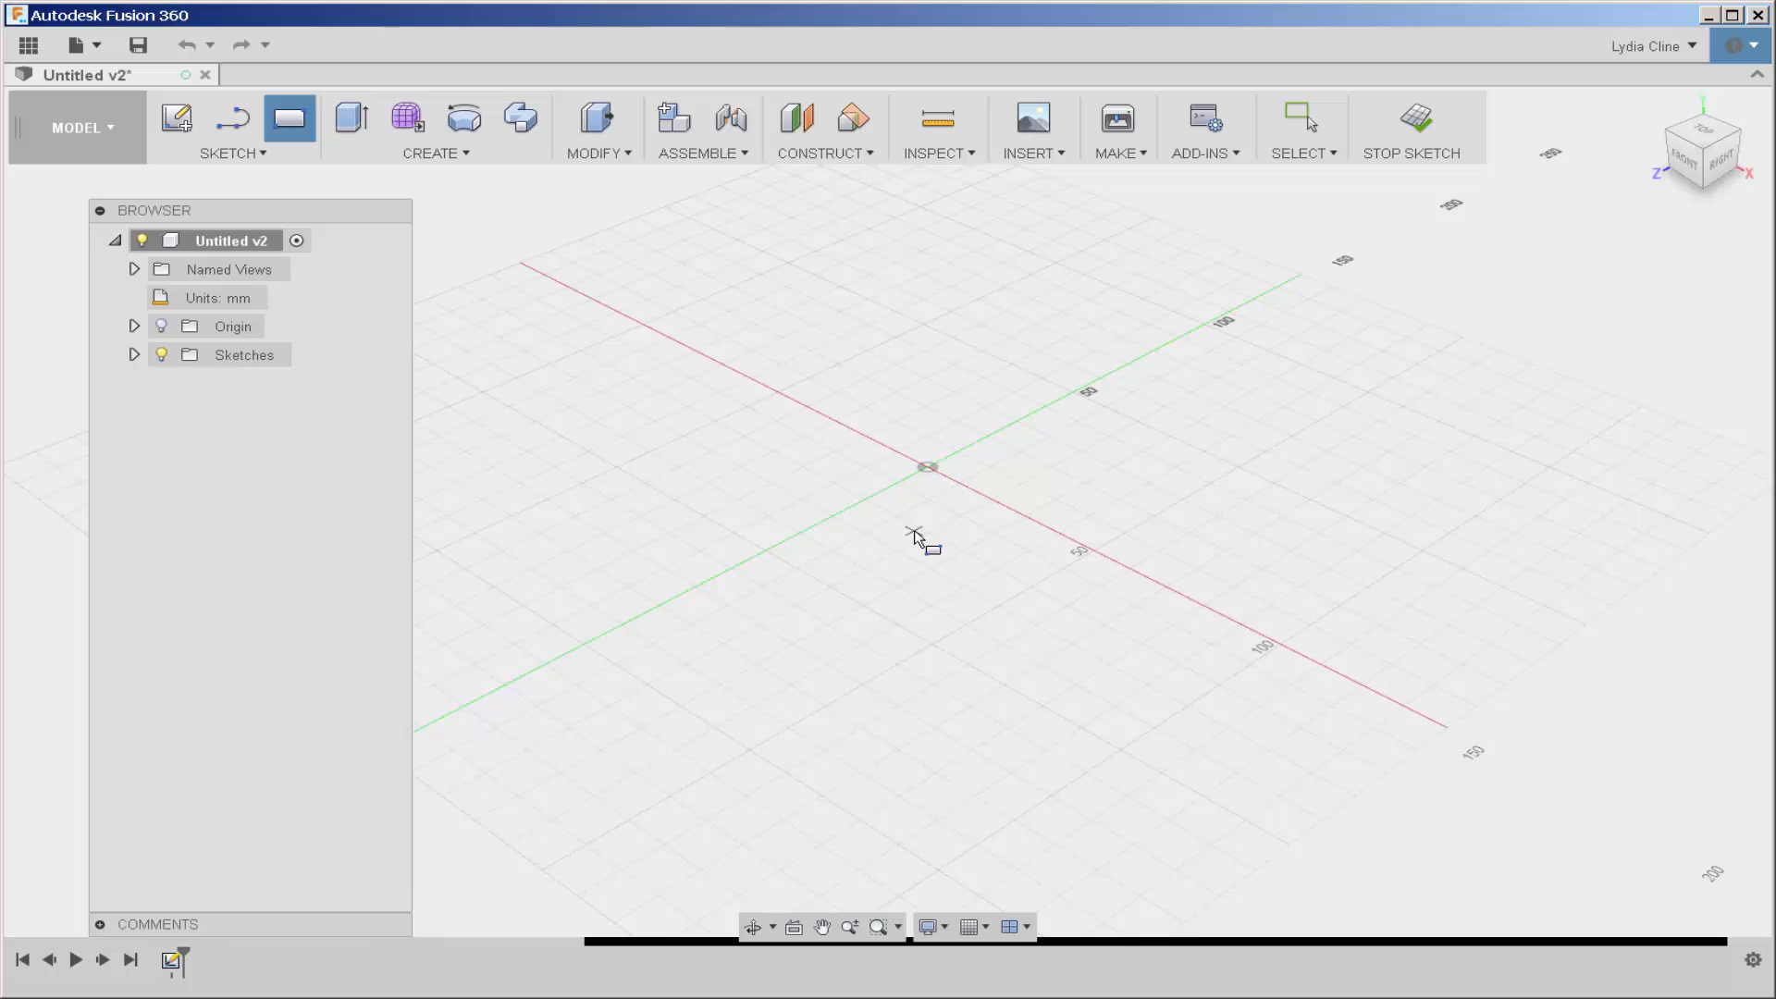
drag(927, 466, 1155, 521)
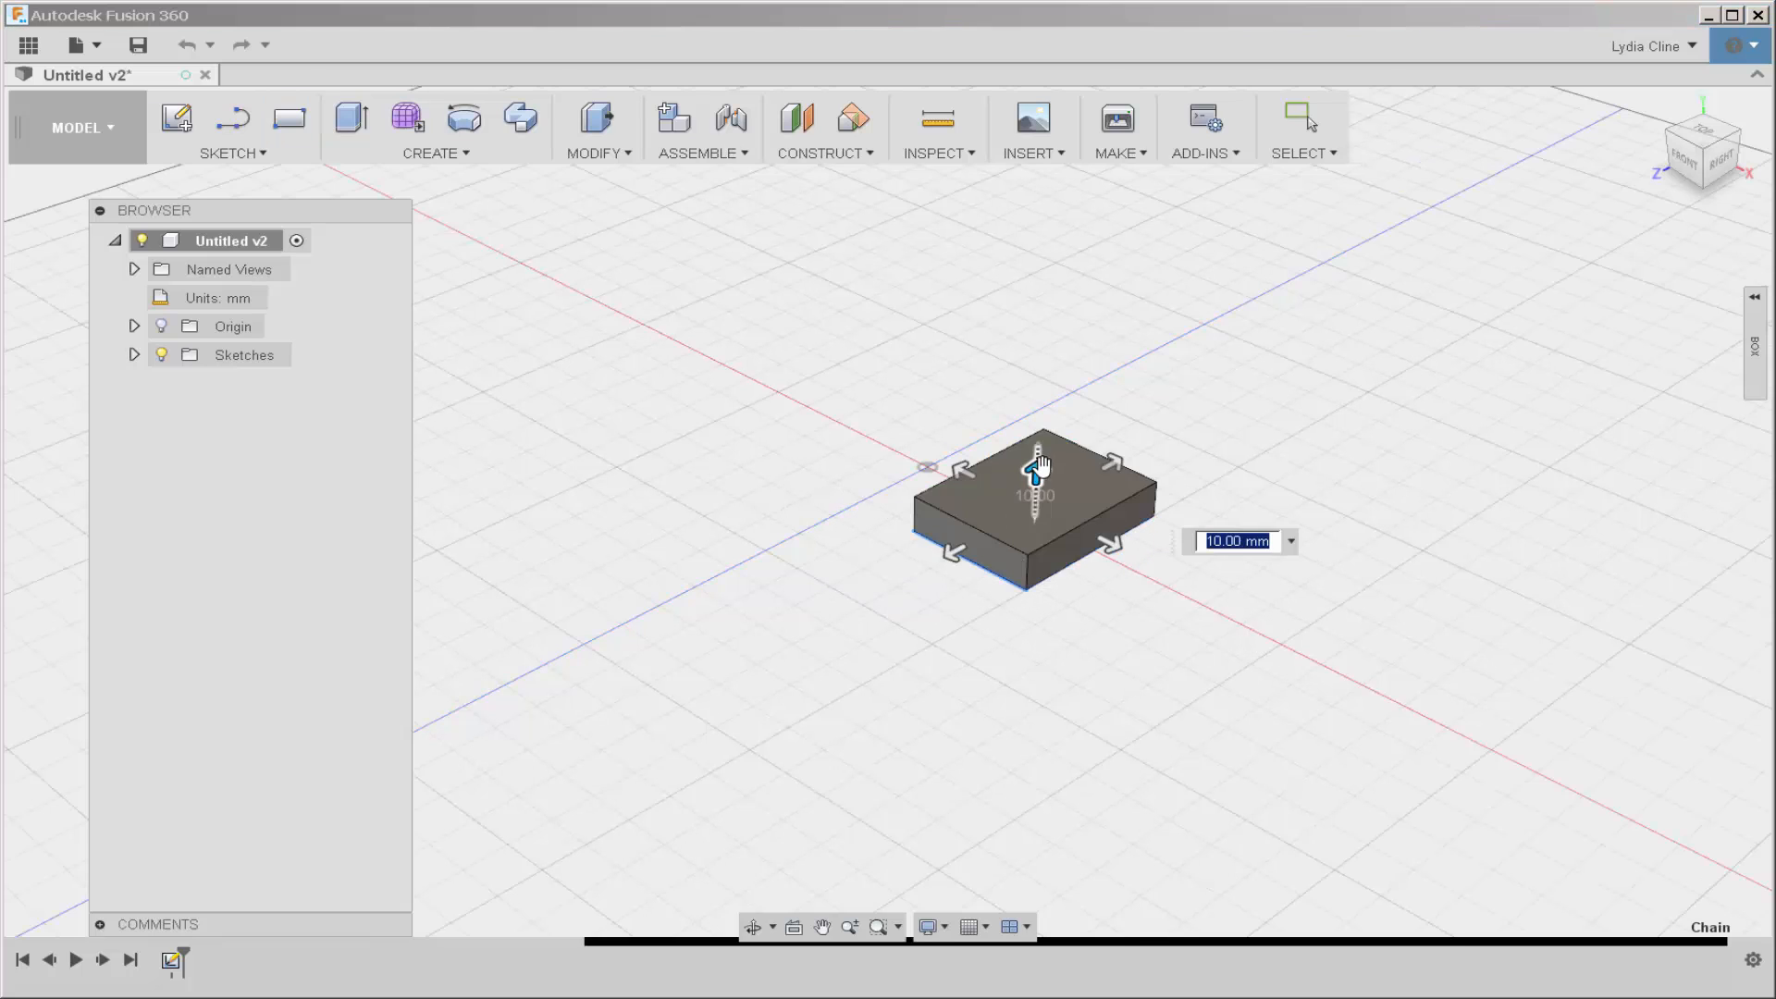
drag(1033, 474, 1040, 360)
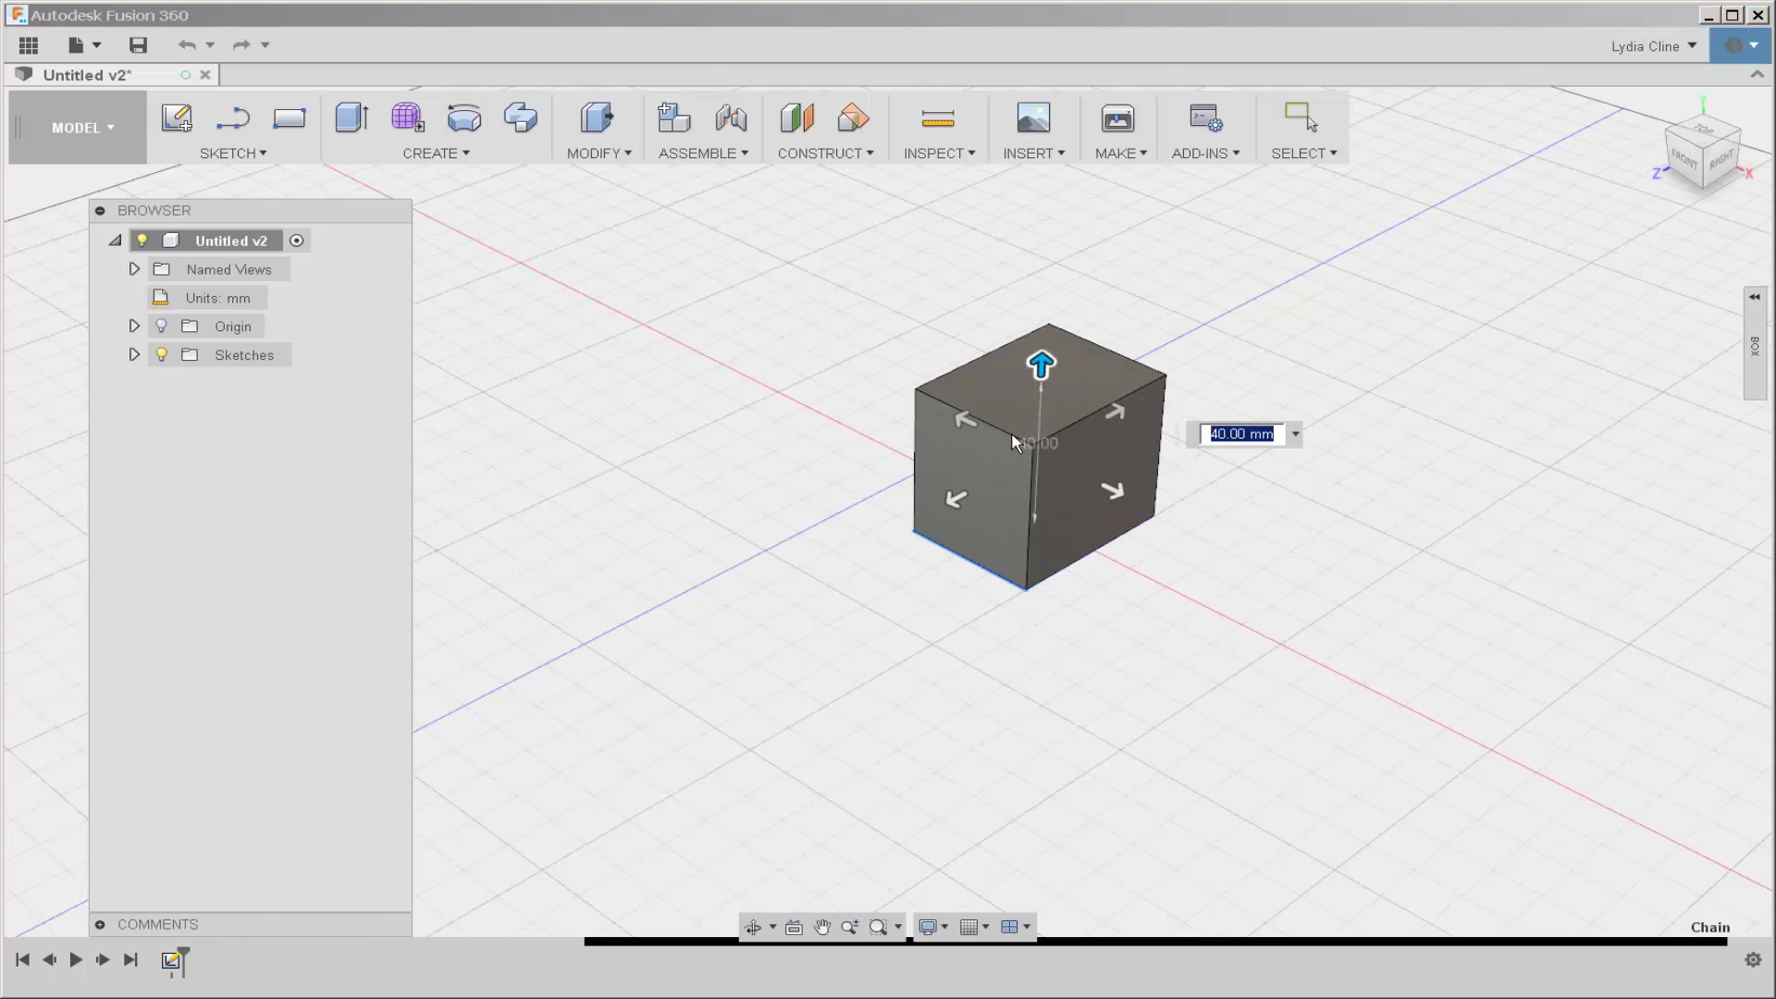
mouse_move(838, 480)
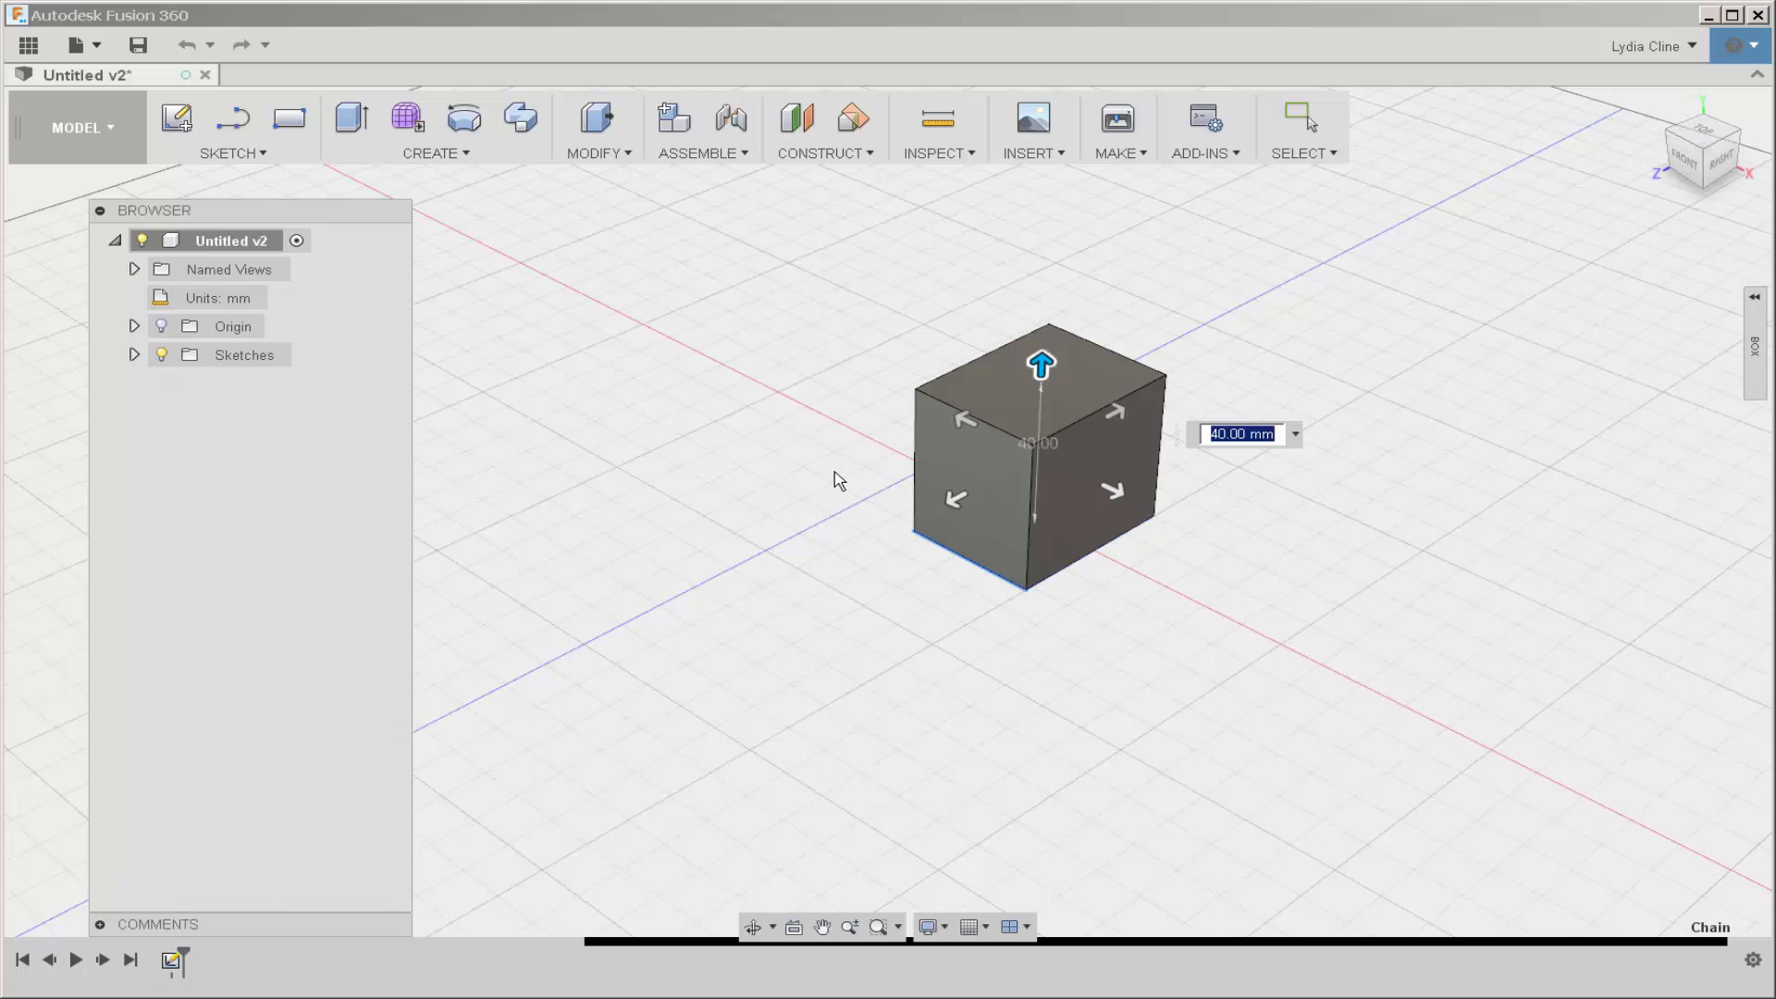
mouse_move(896, 488)
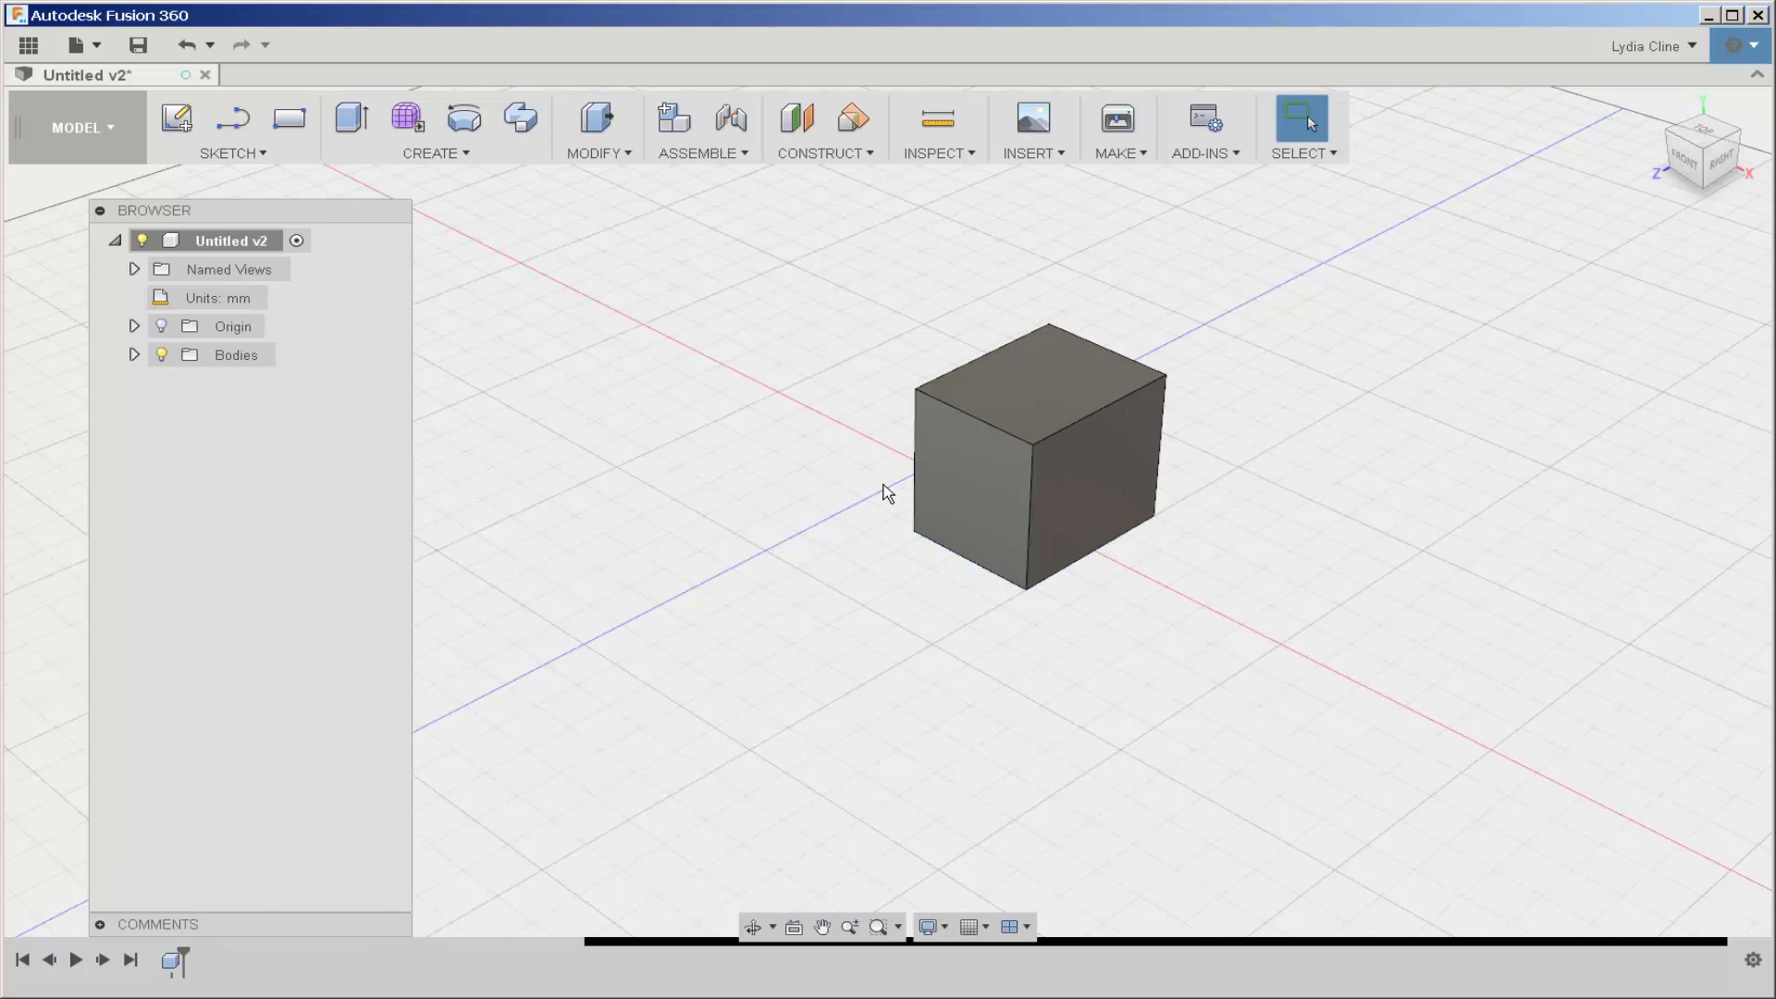
click(597, 128)
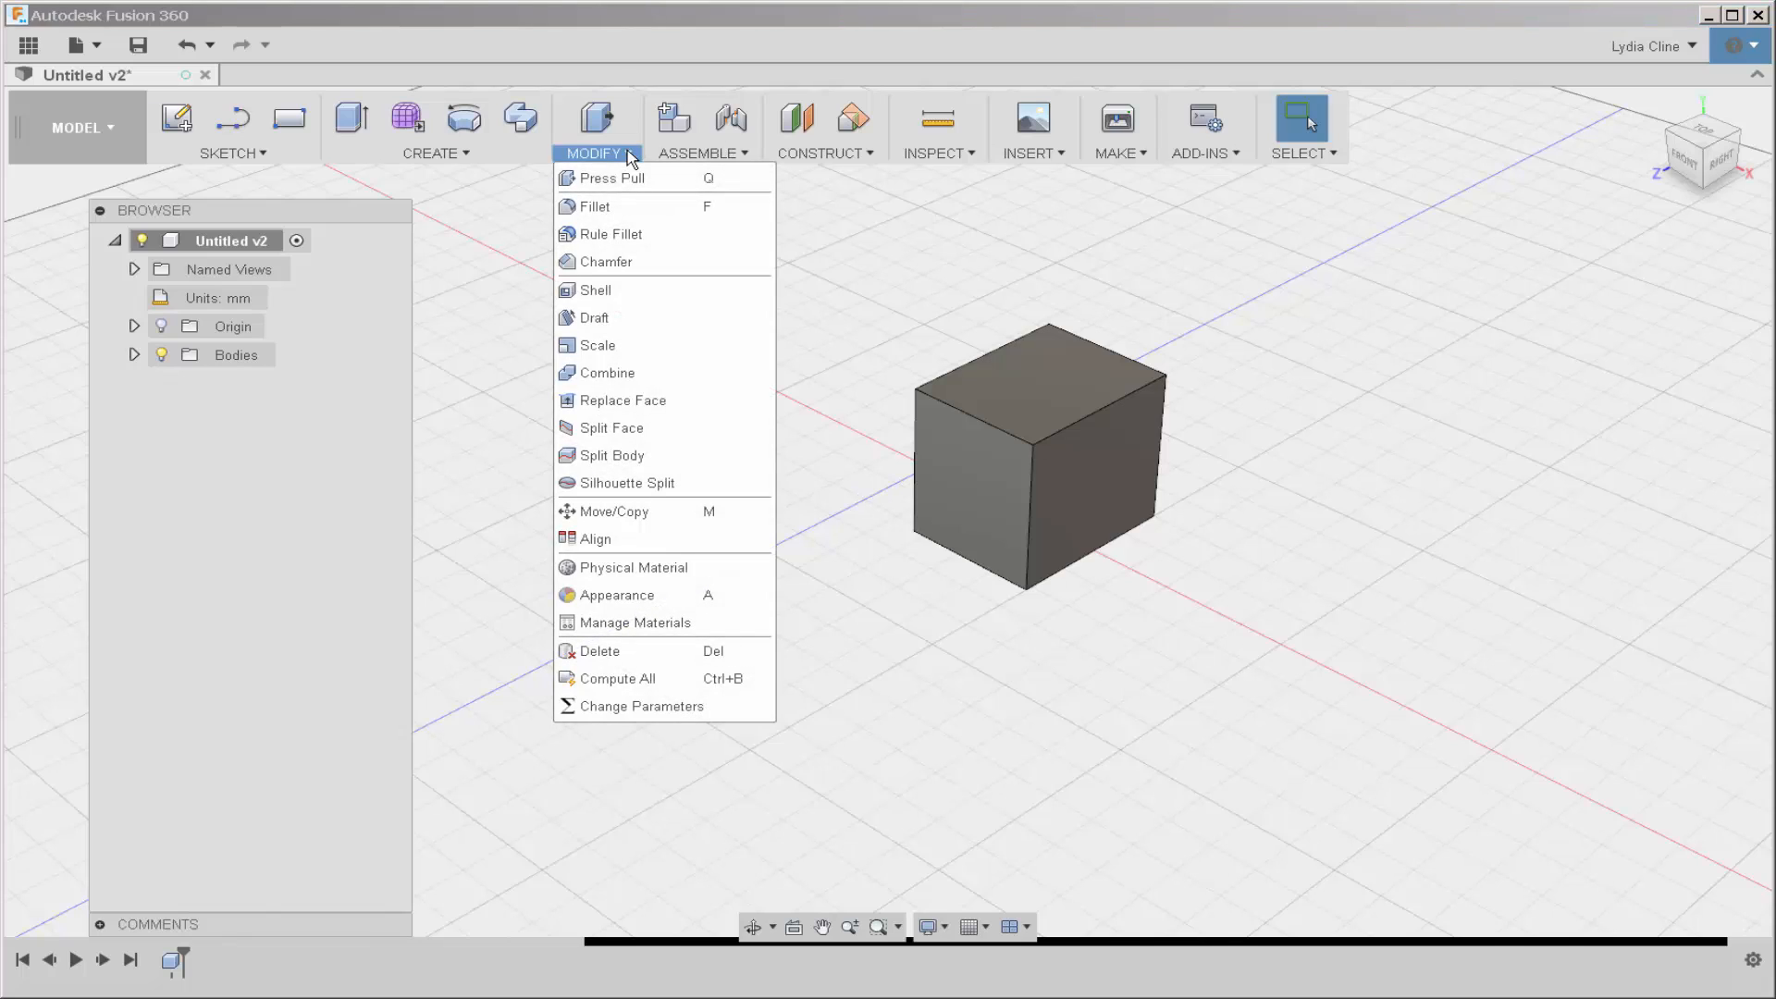
click(702, 152)
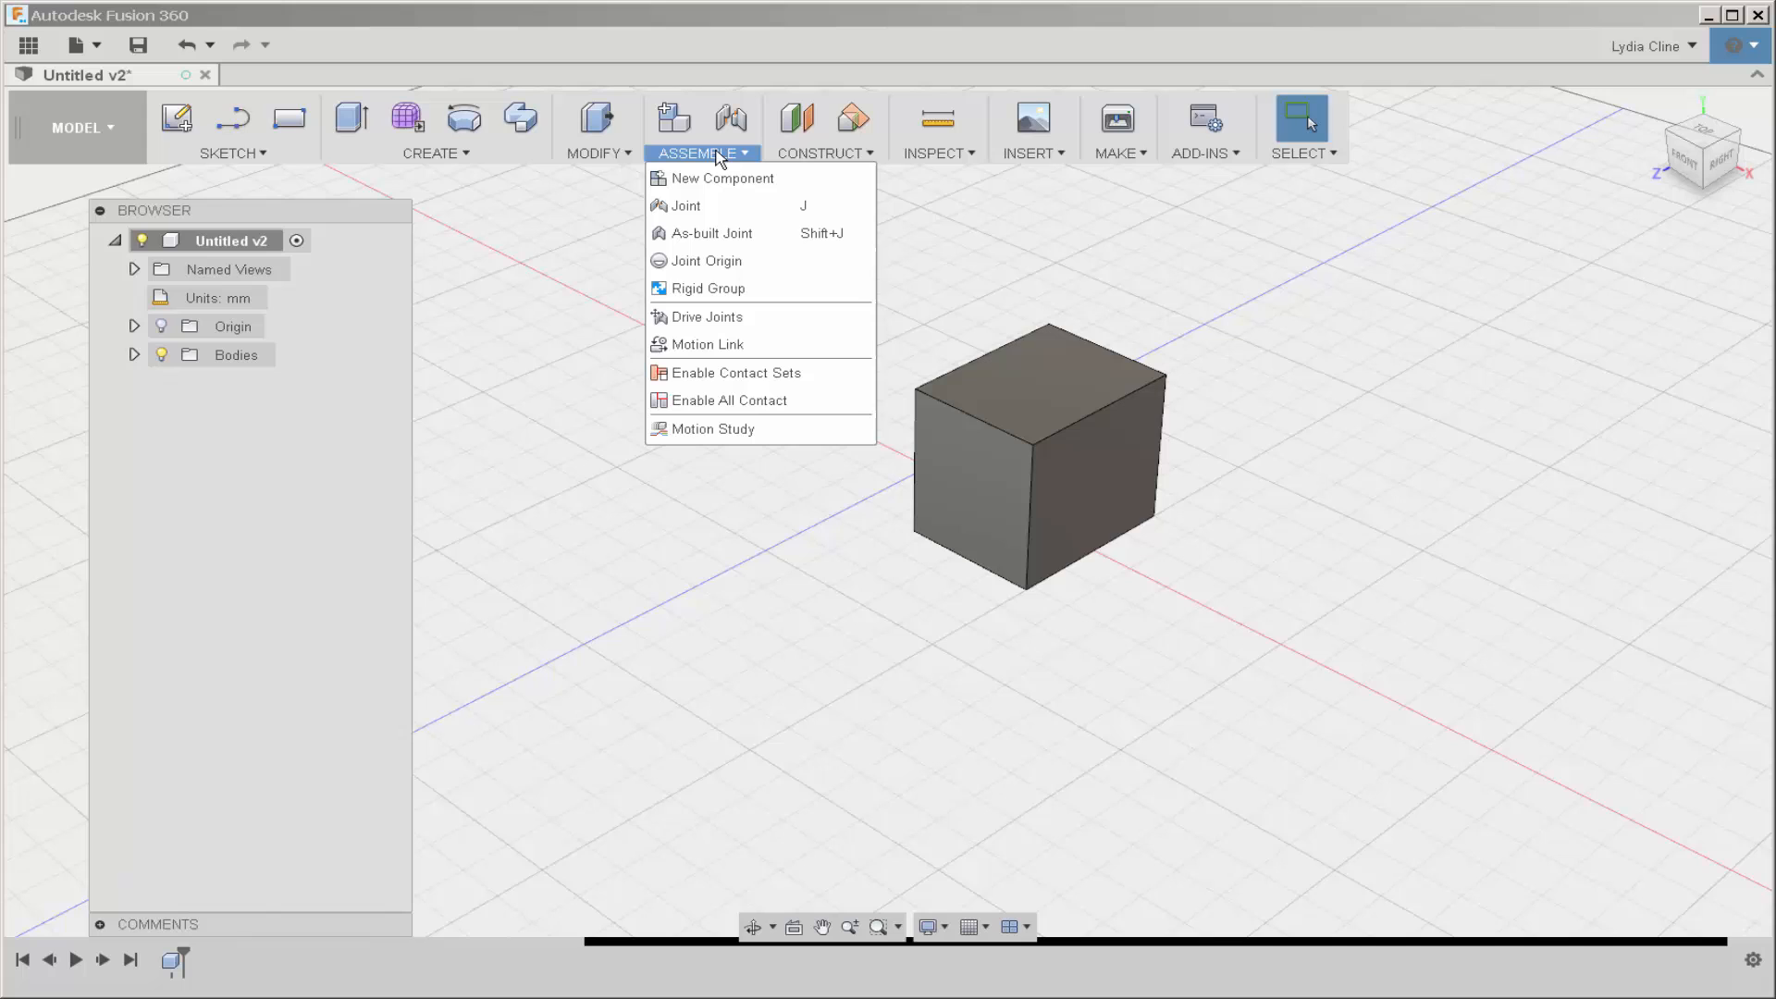
click(819, 153)
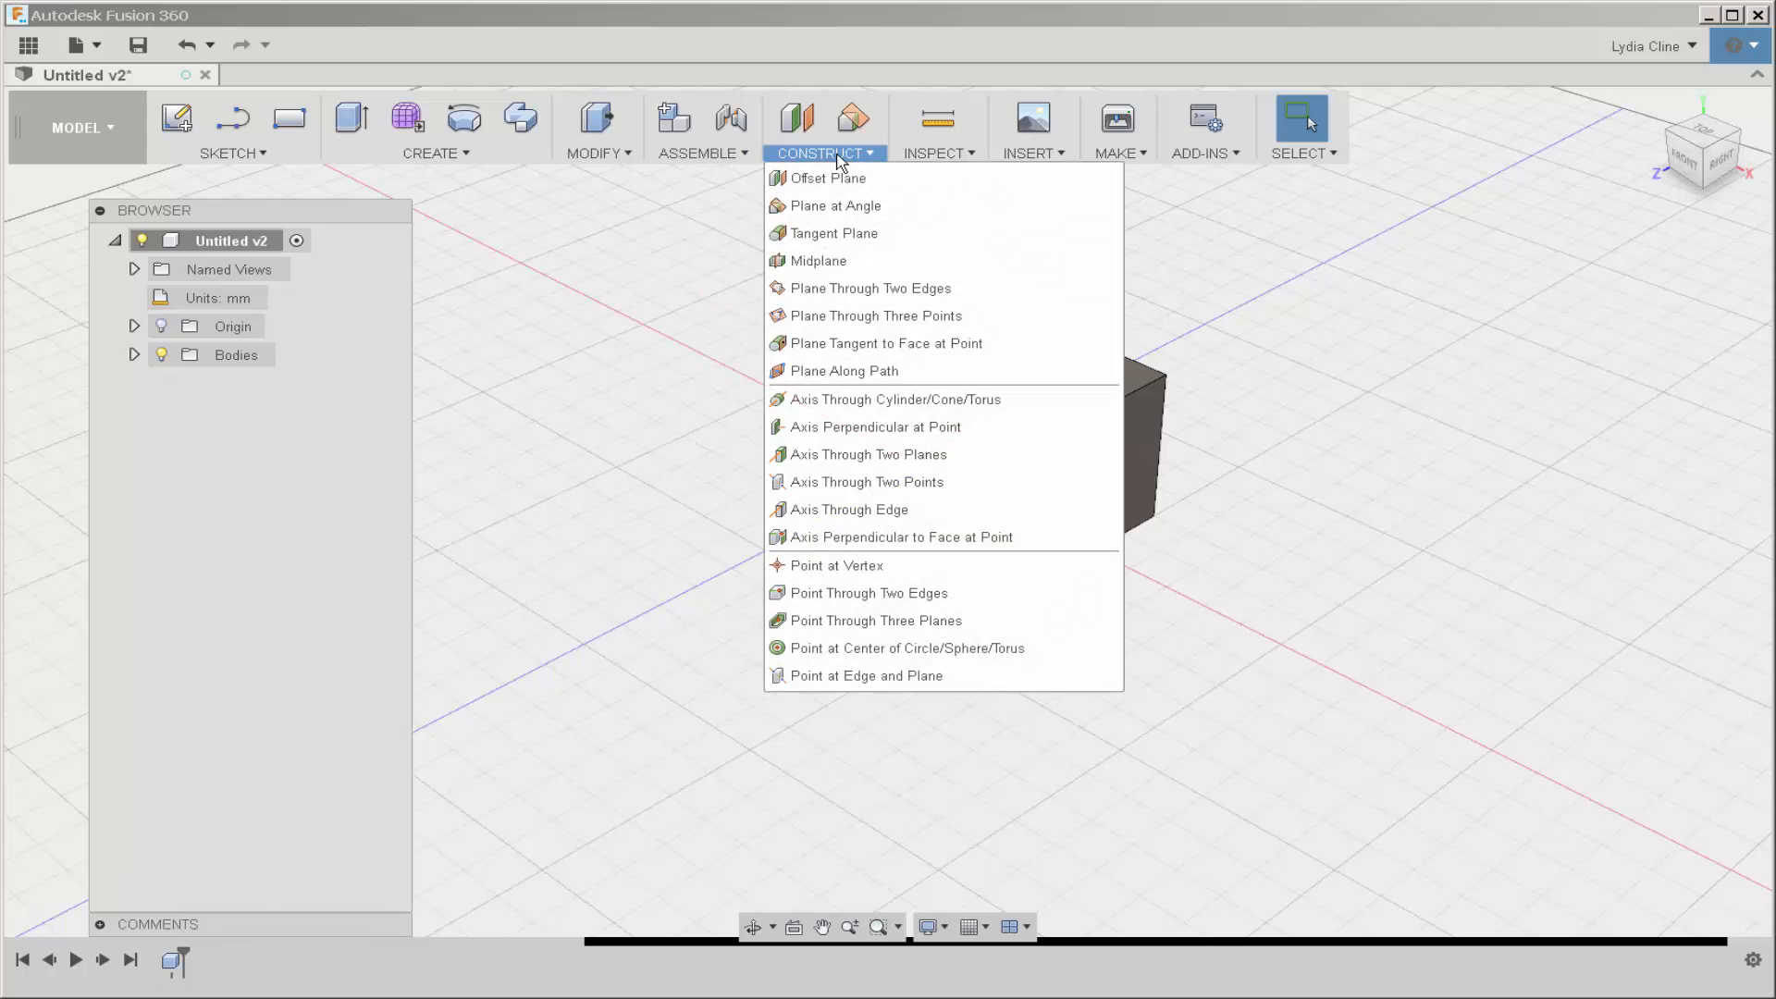
mouse_move(848, 166)
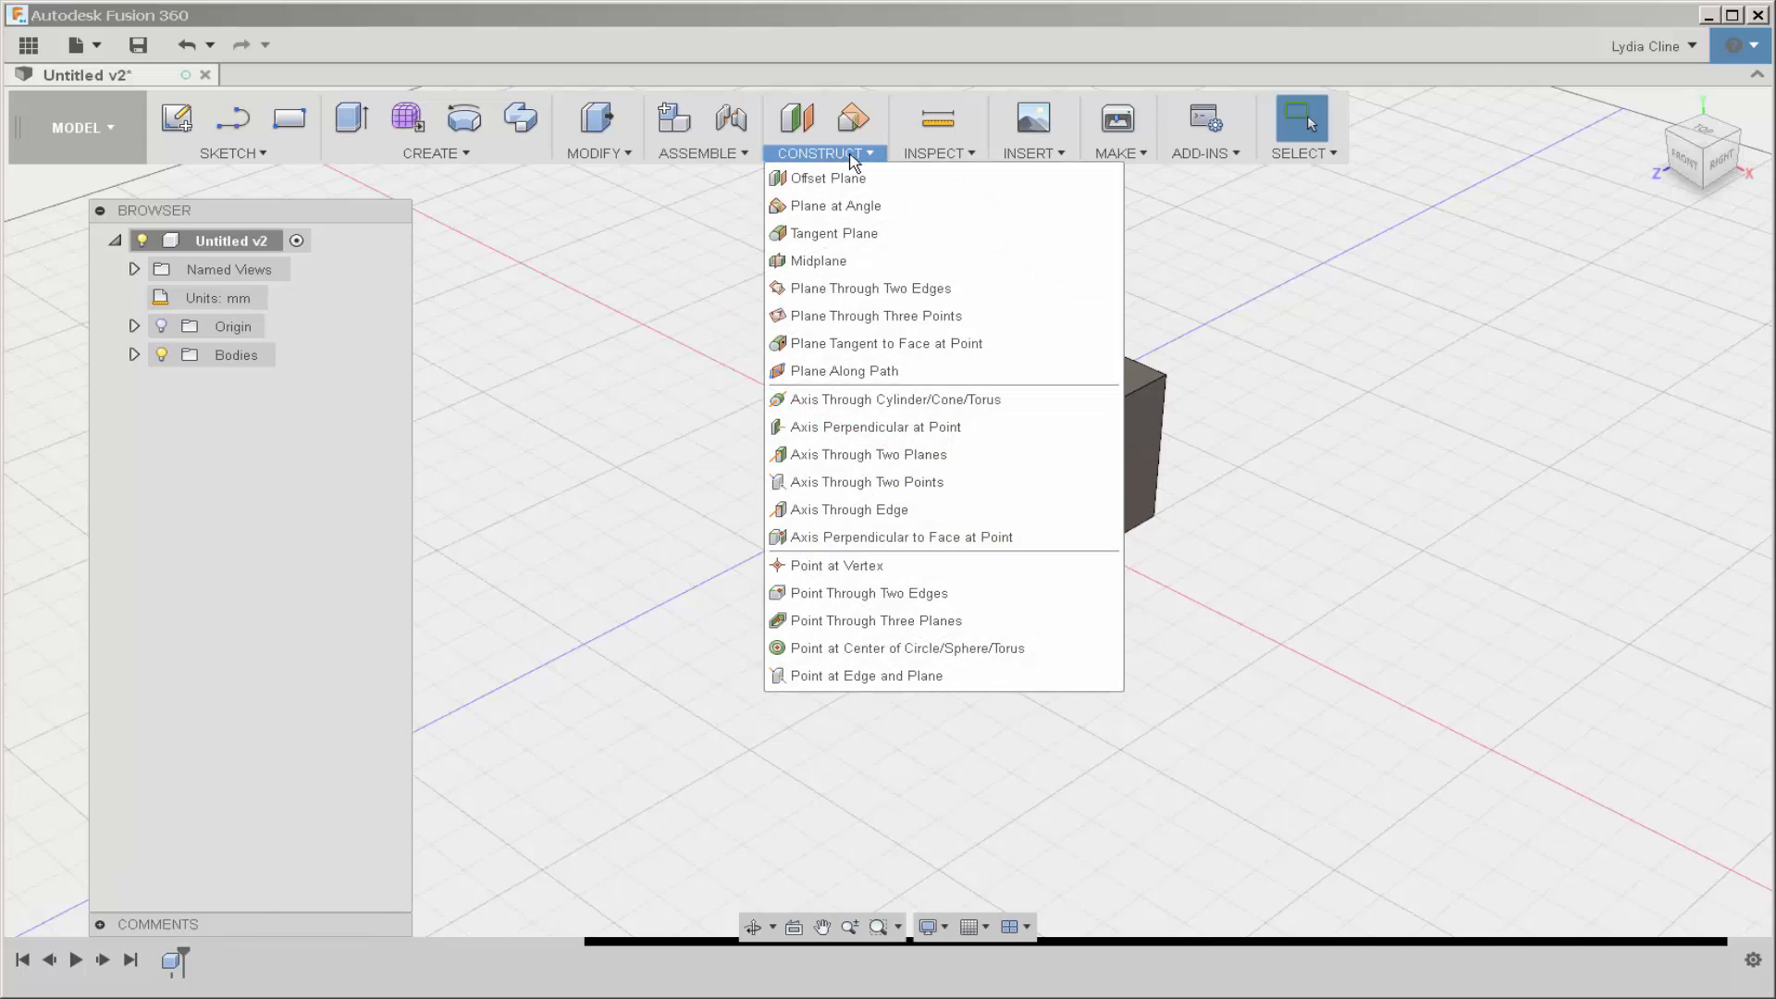
click(934, 153)
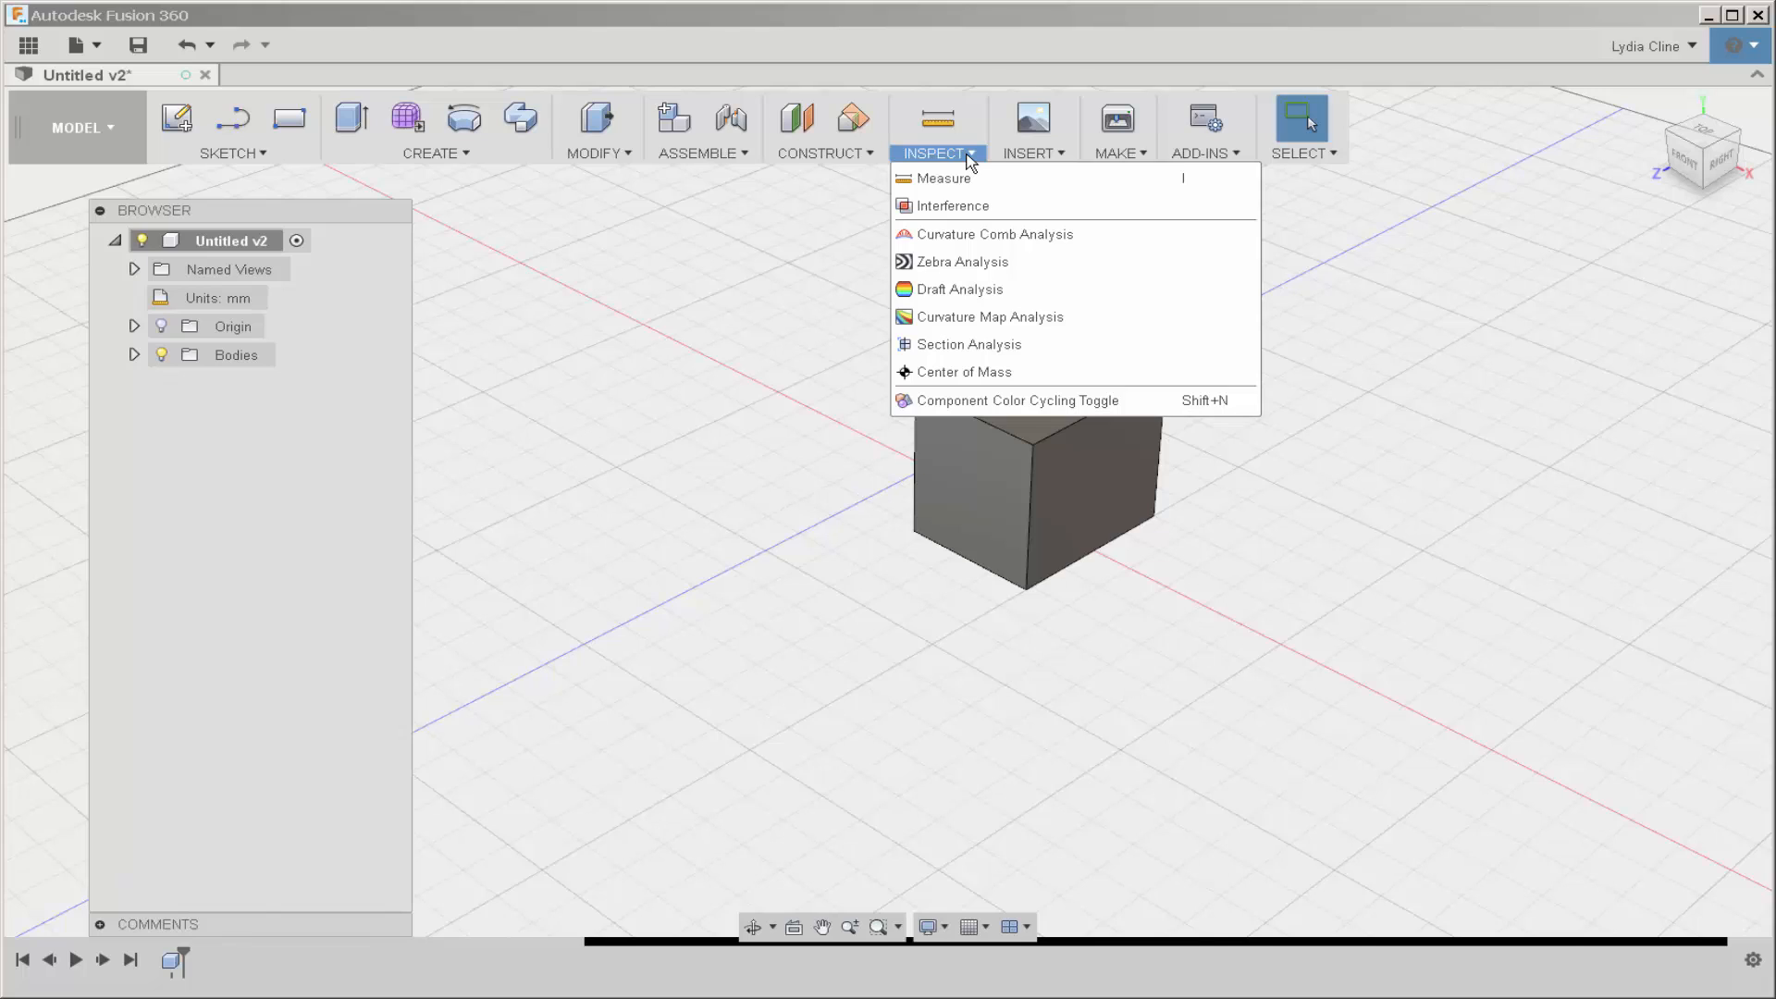
mouse_move(985, 158)
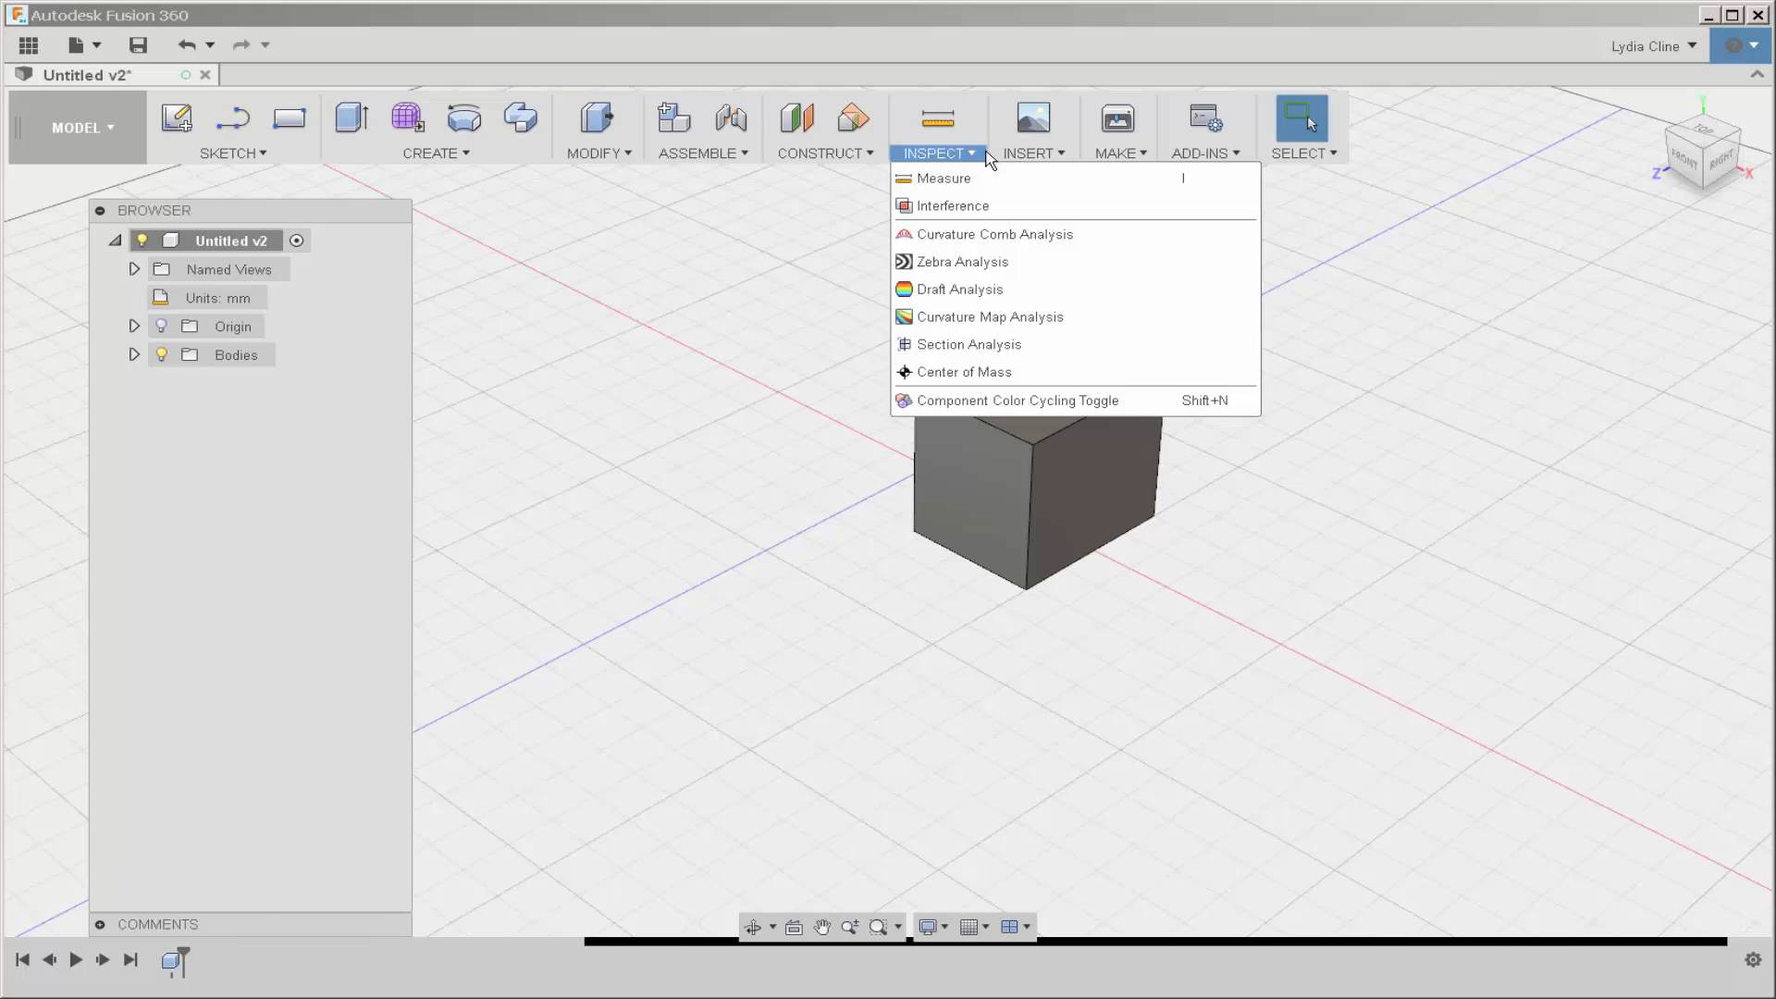
click(1028, 152)
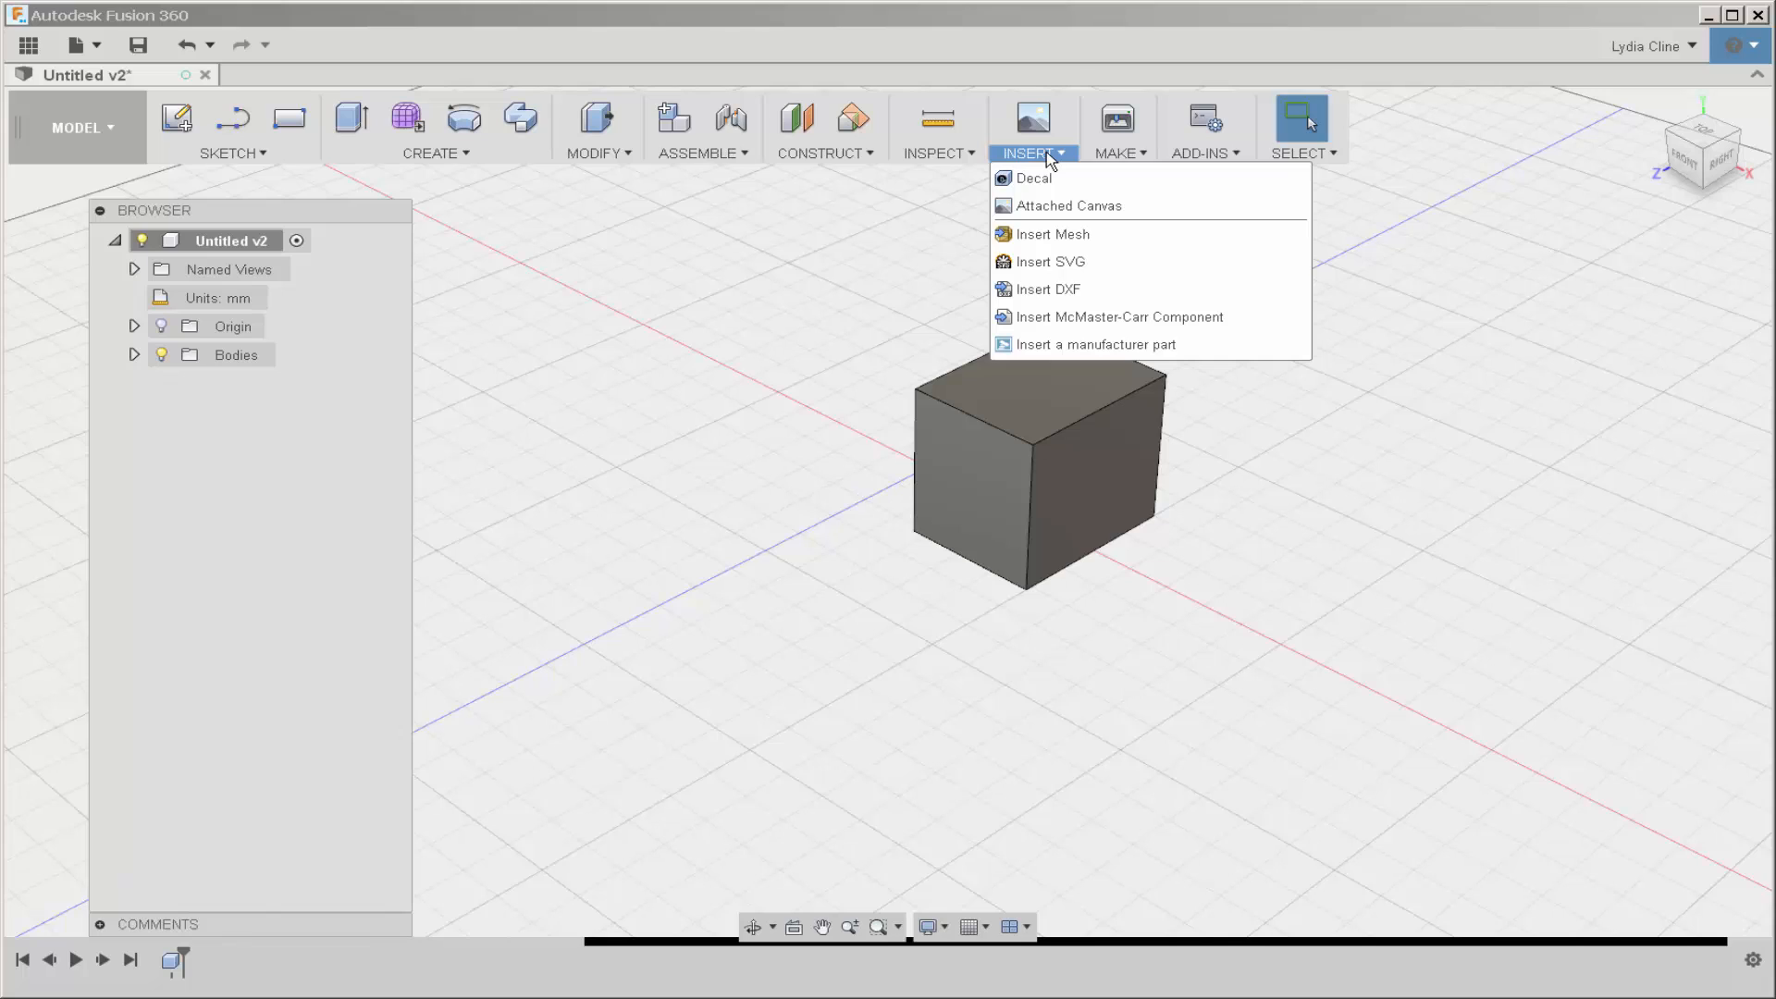
mouse_move(1051, 233)
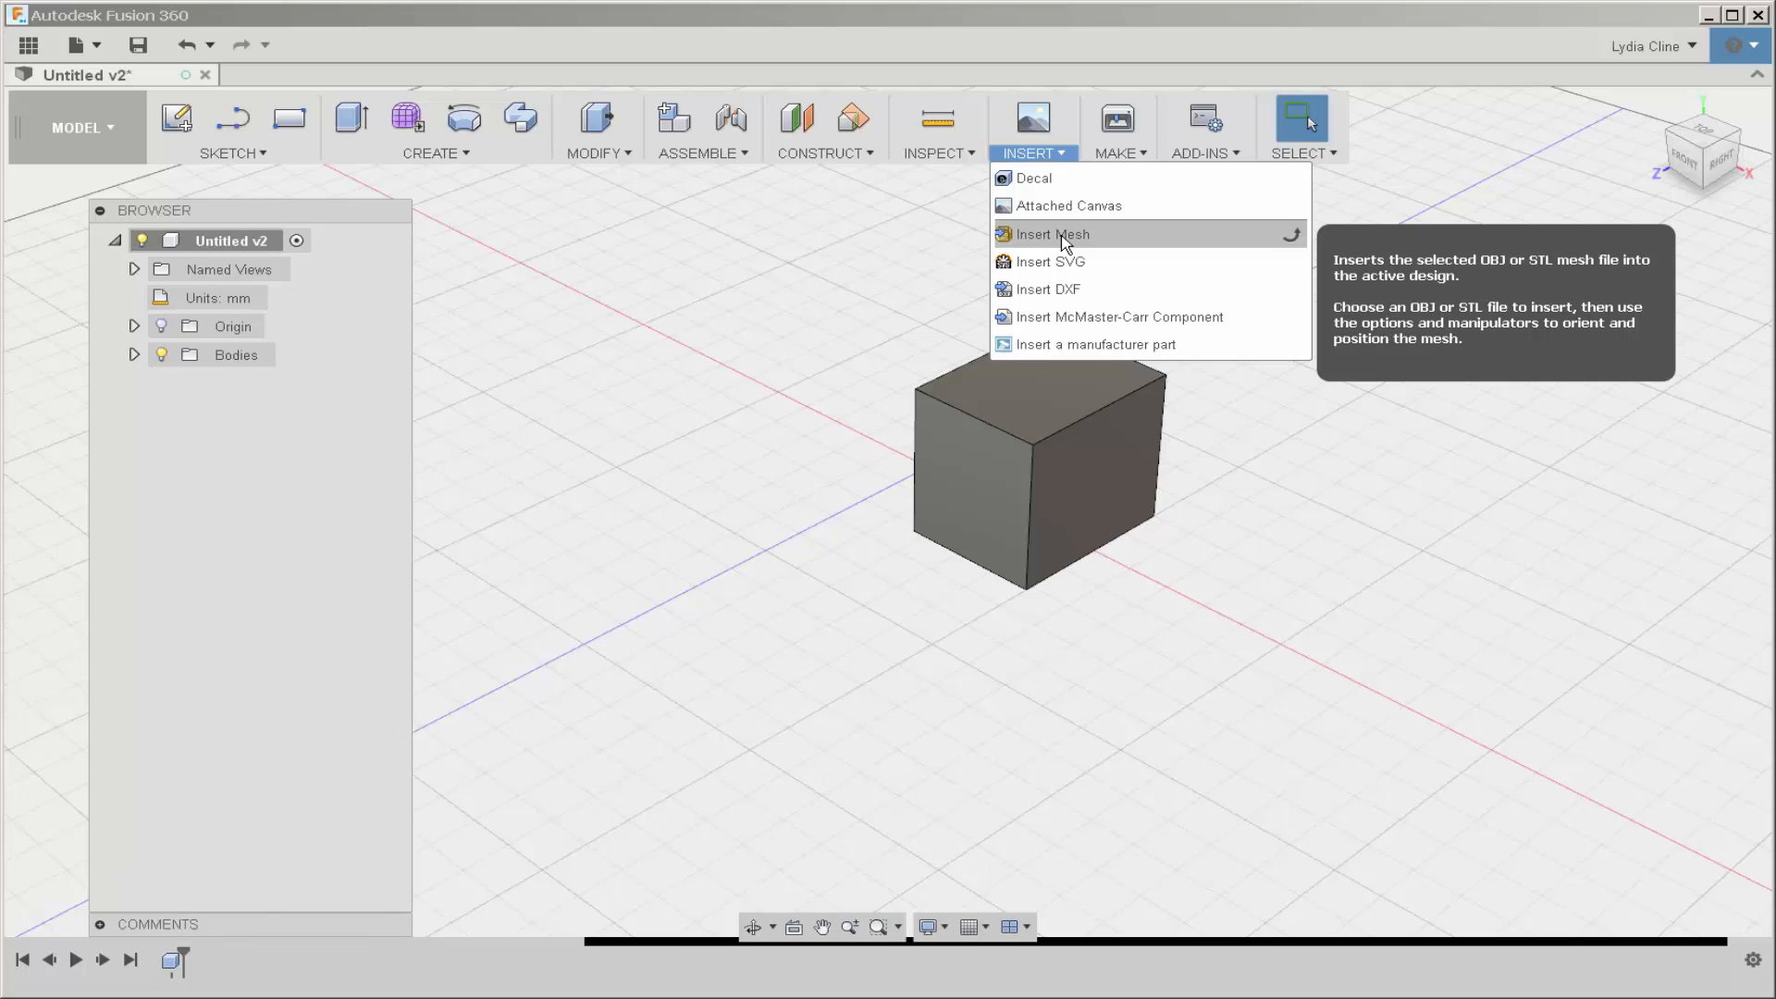
click(1115, 153)
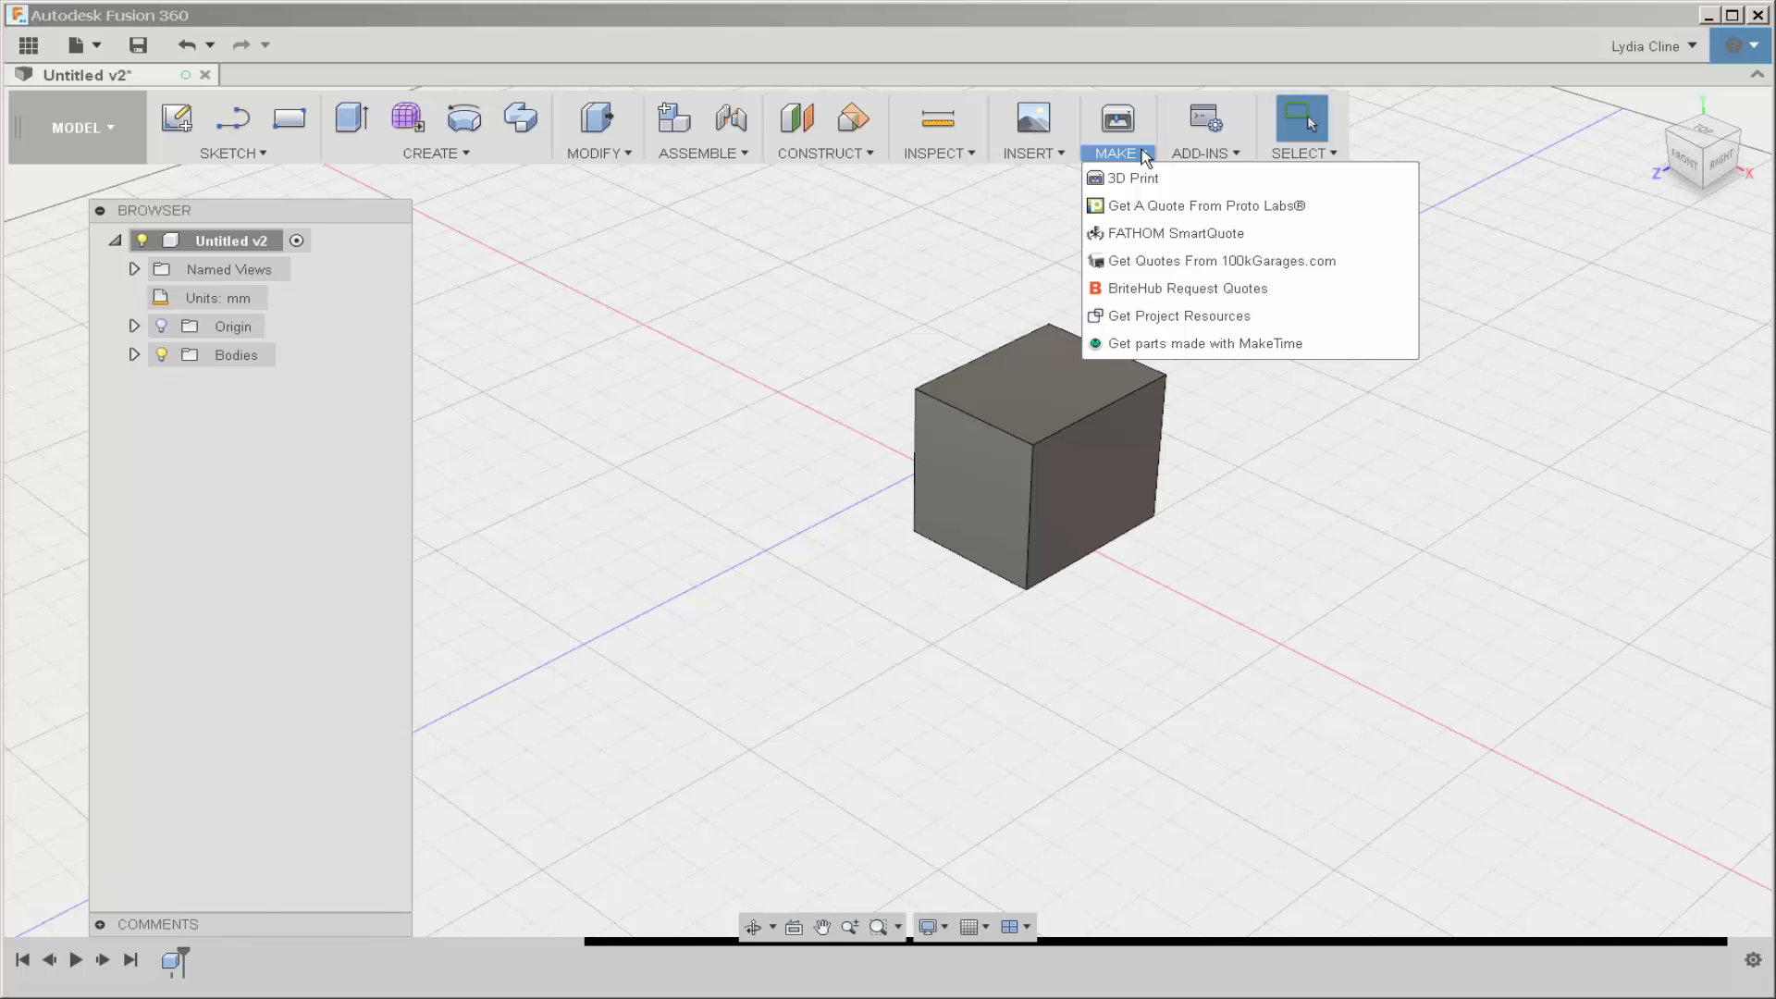
click(1199, 152)
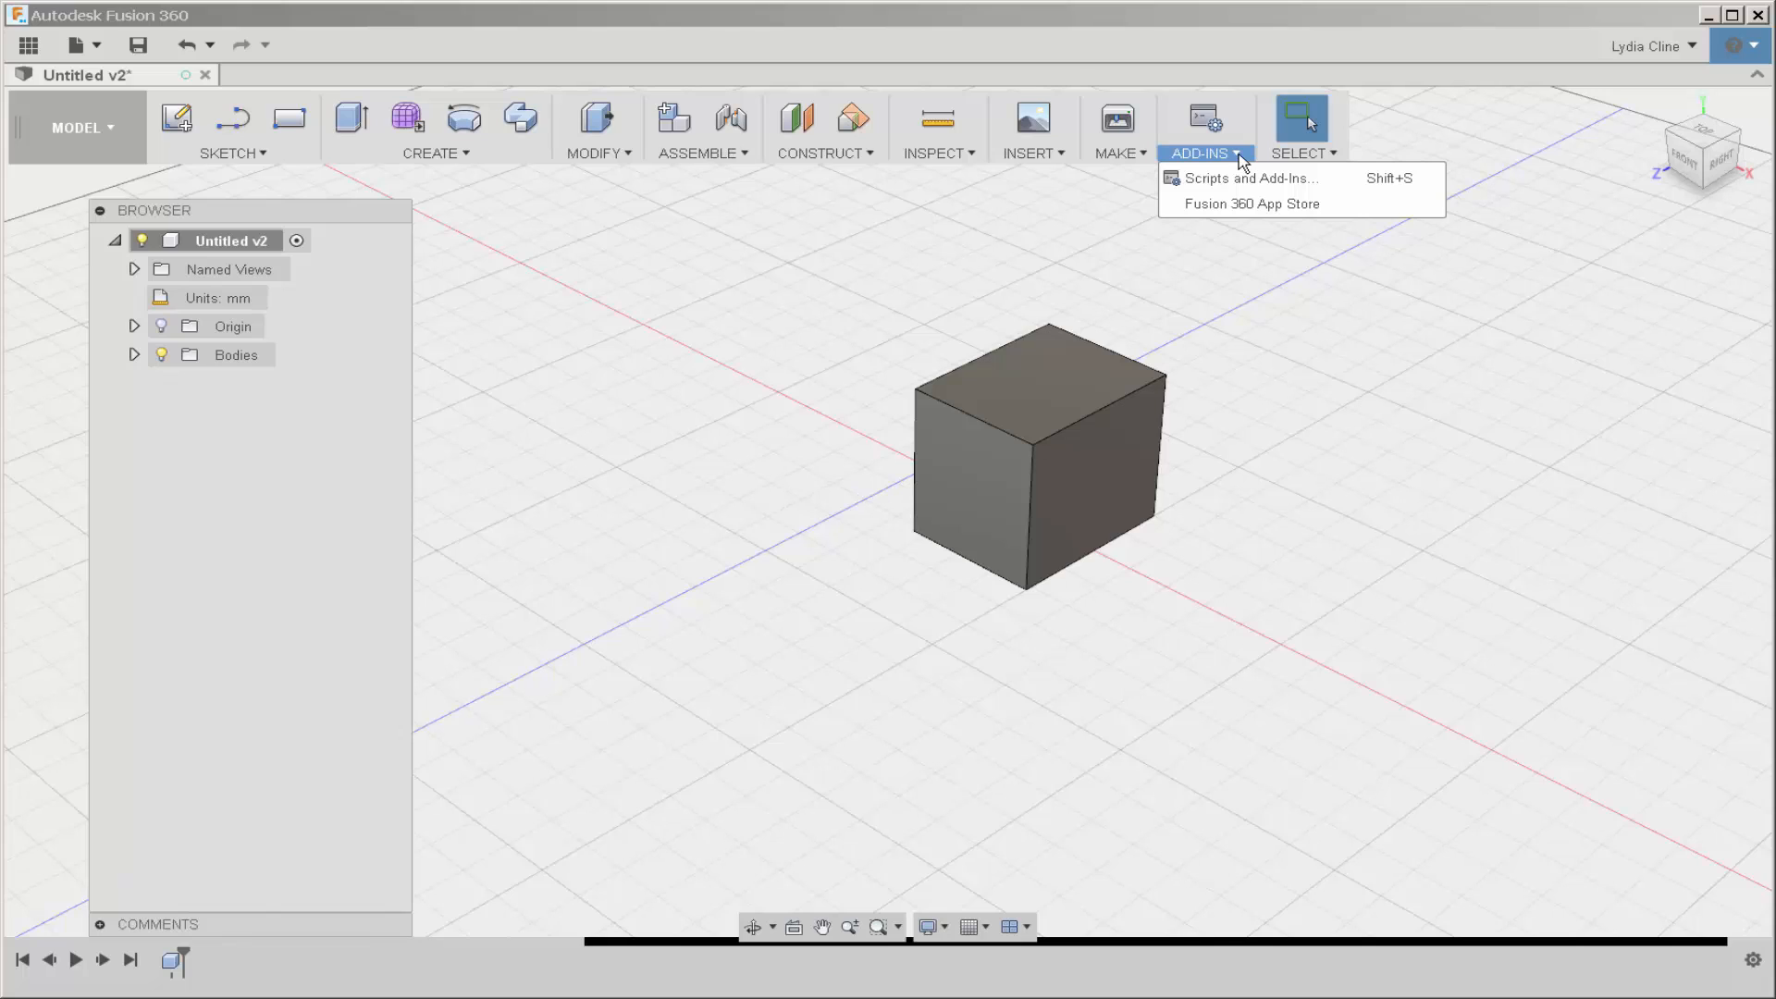
click(1301, 153)
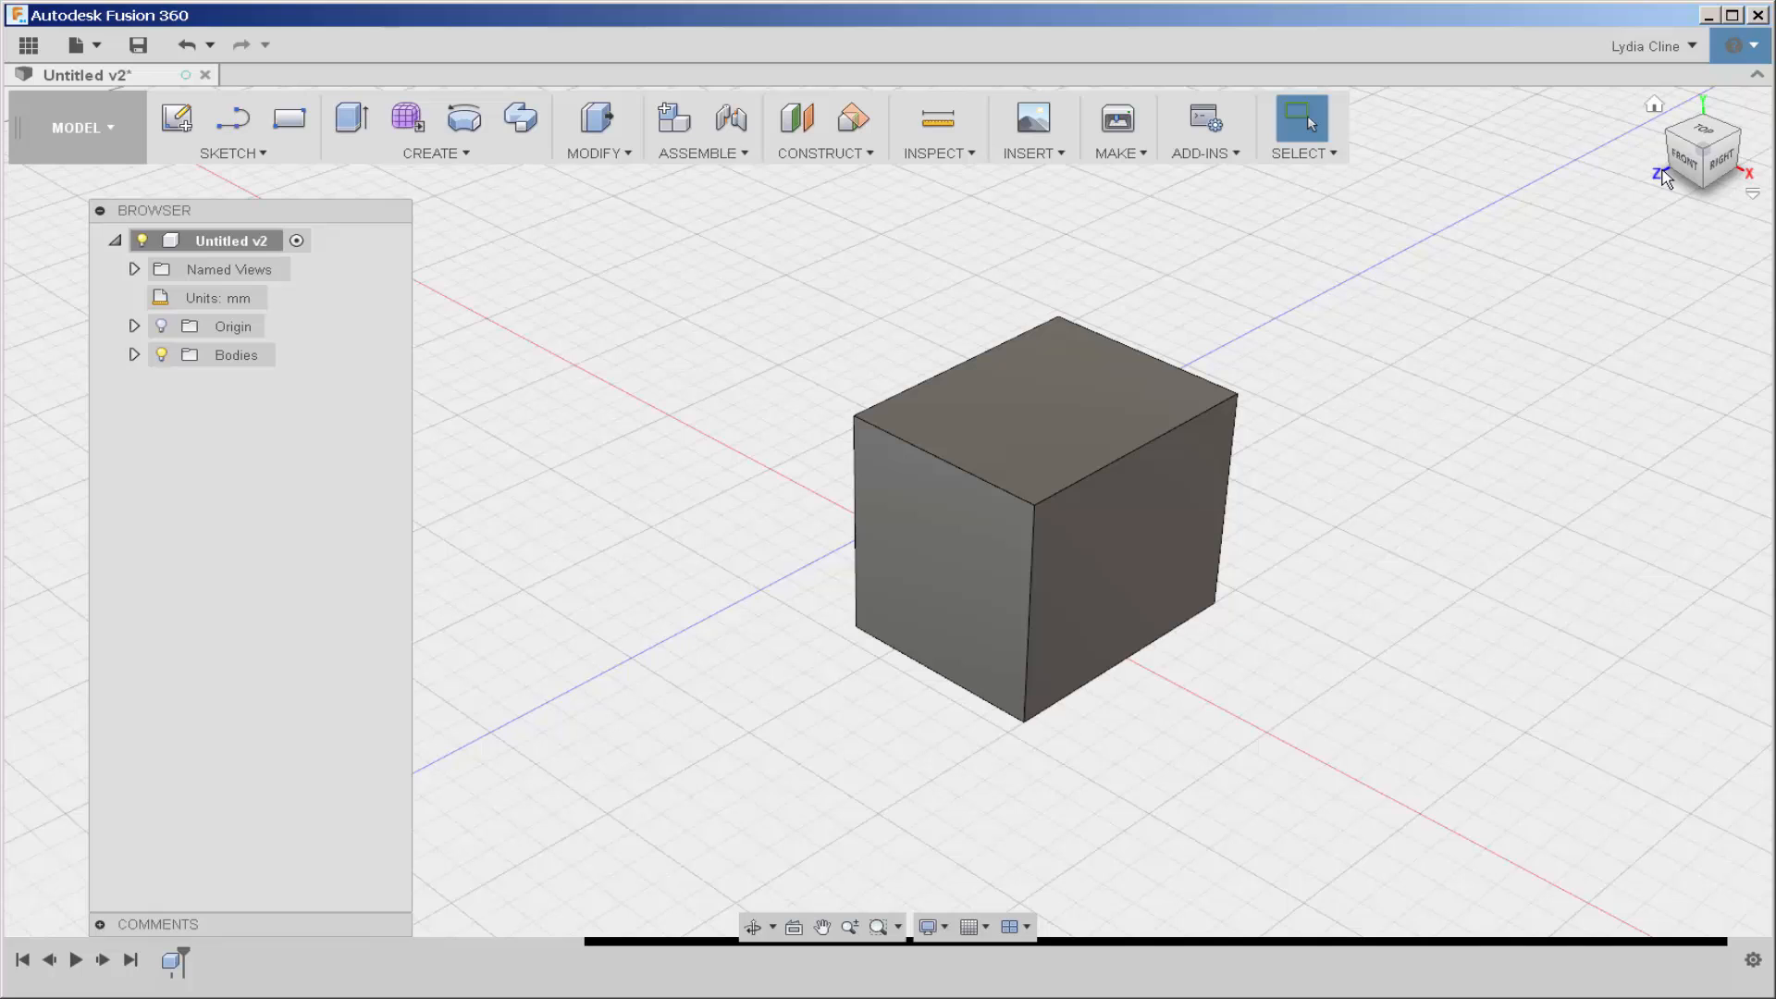
click(1701, 148)
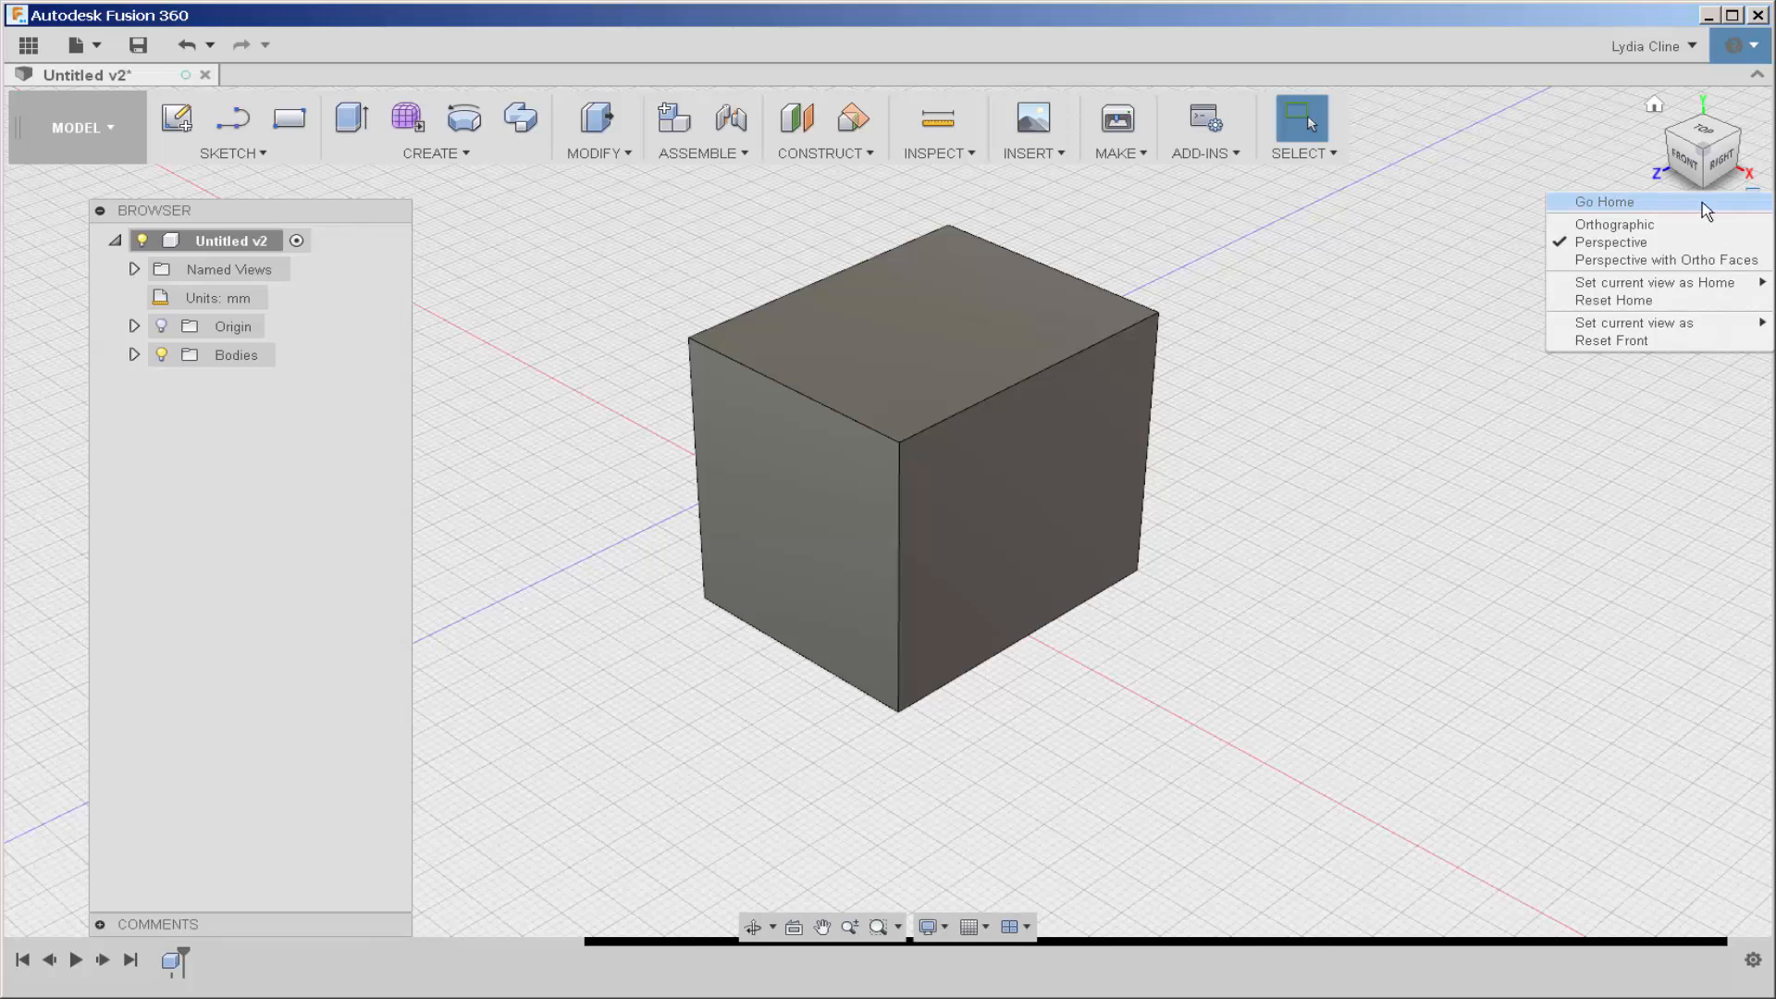
mouse_move(1651, 282)
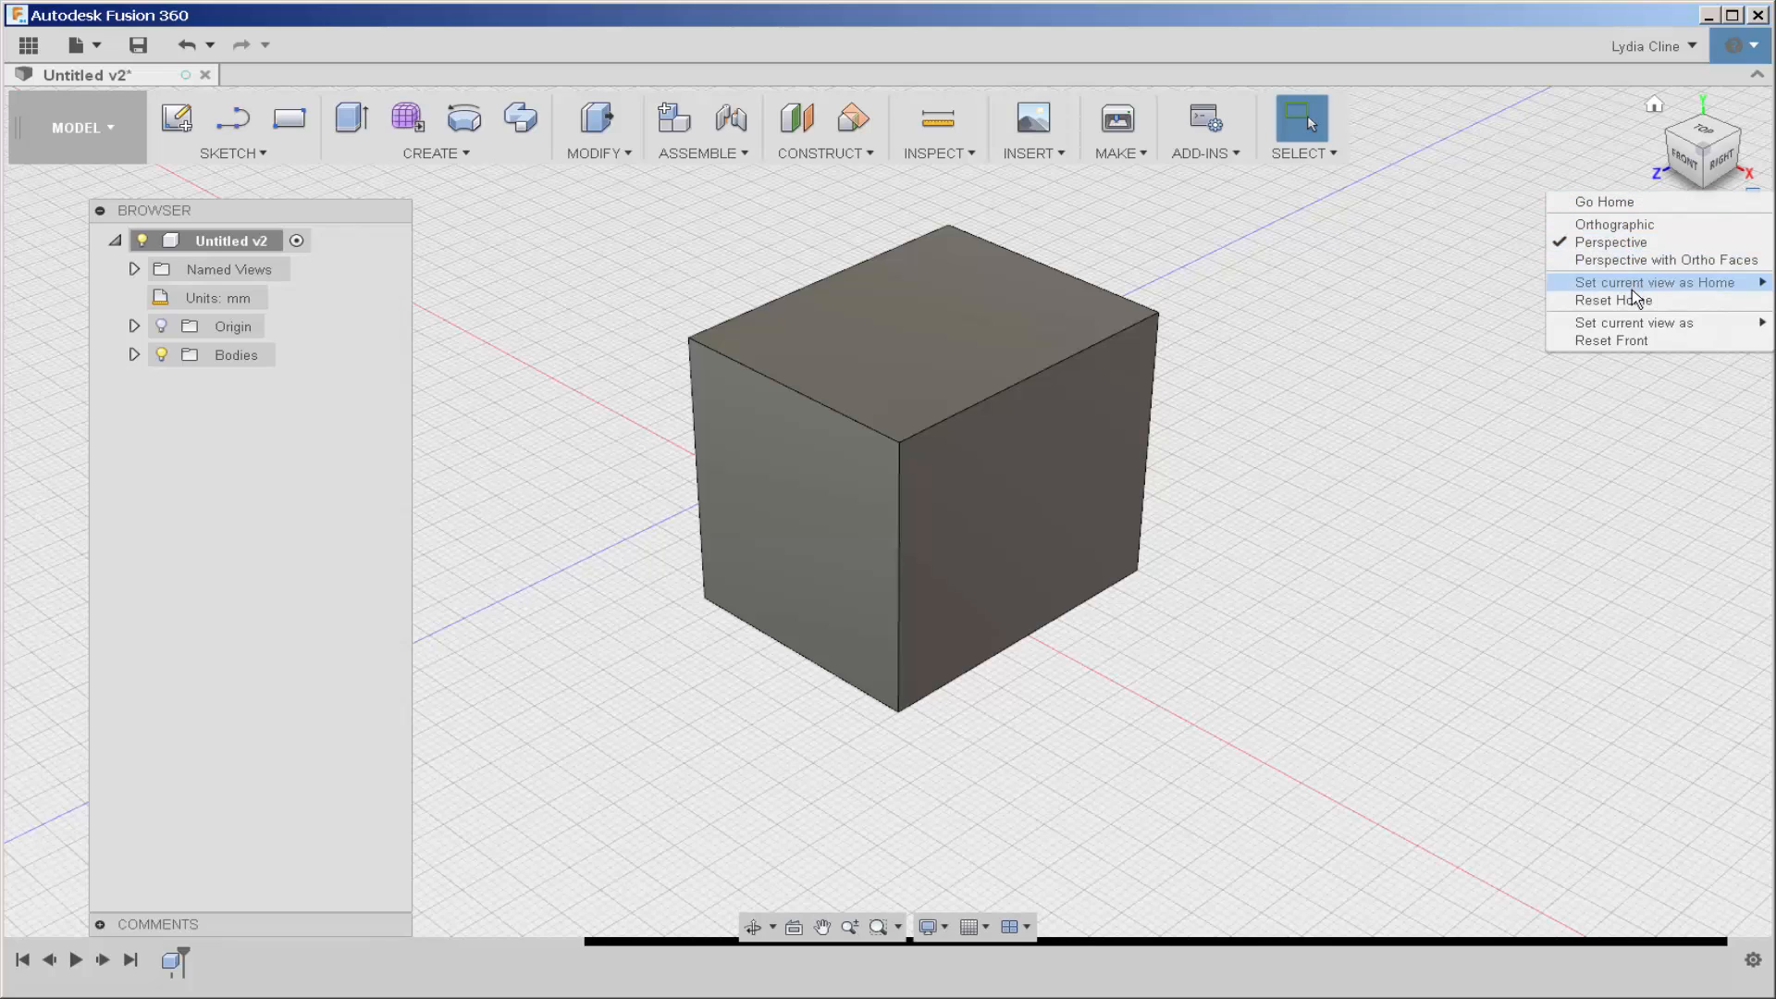
mouse_move(1634, 323)
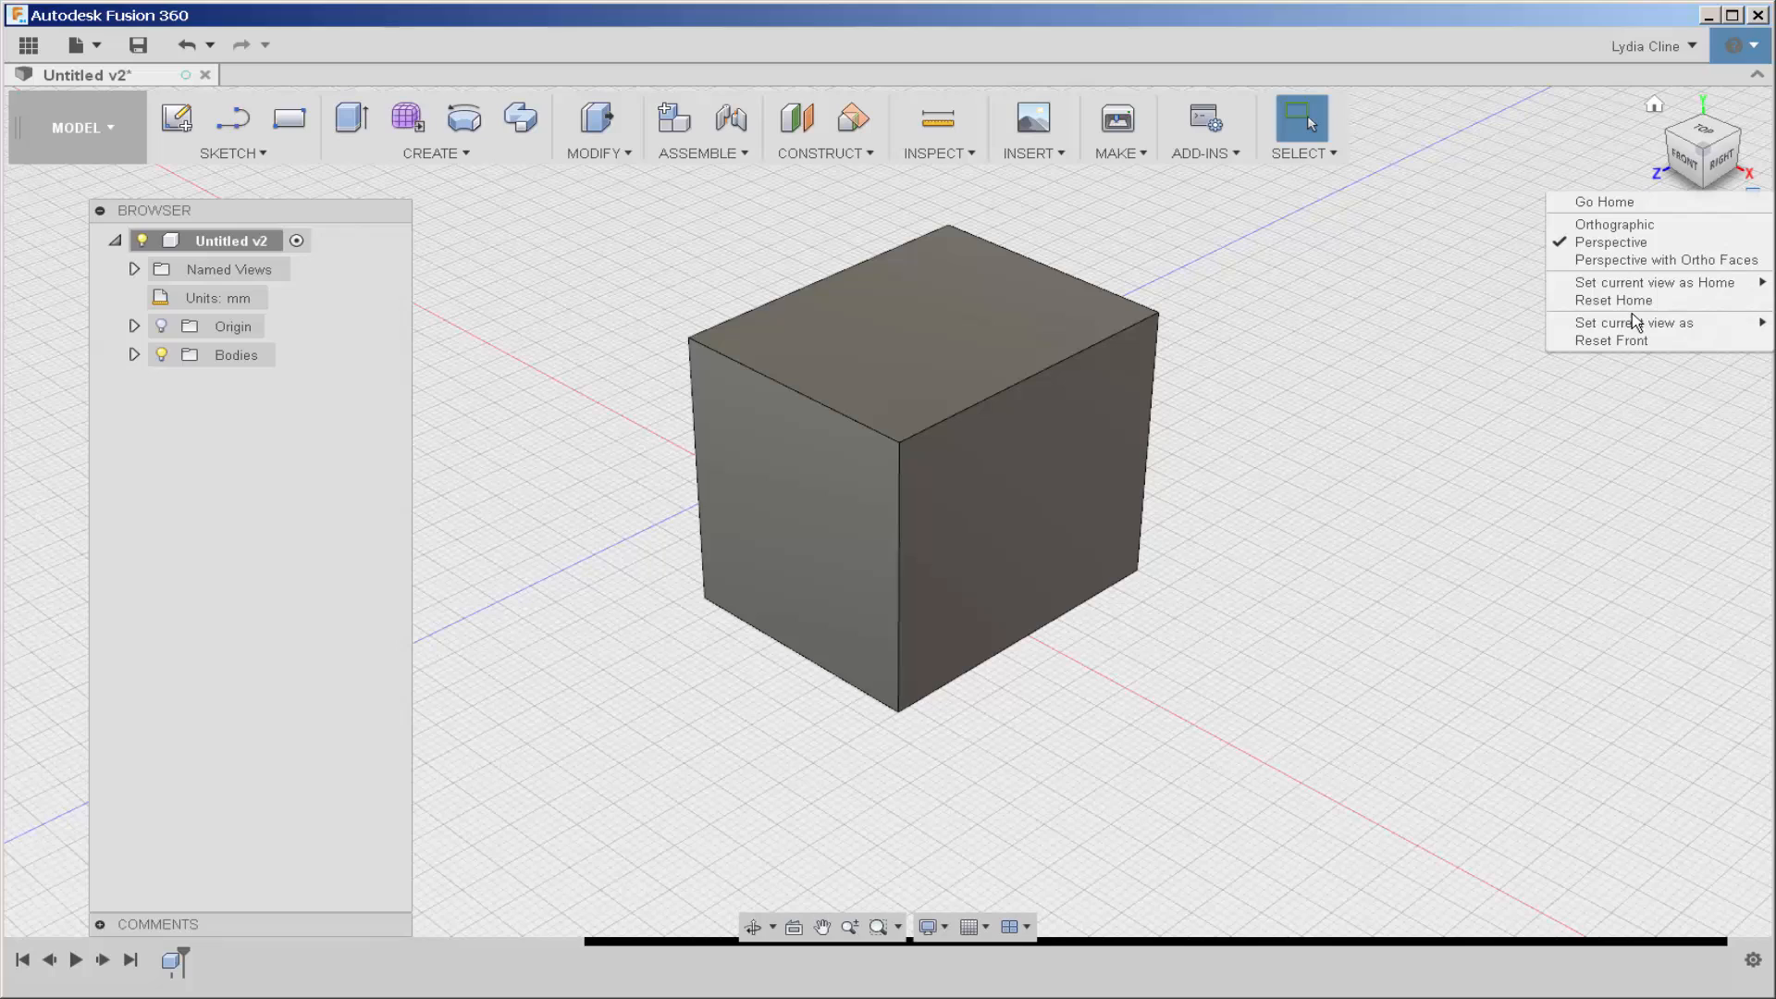
mouse_move(1667, 259)
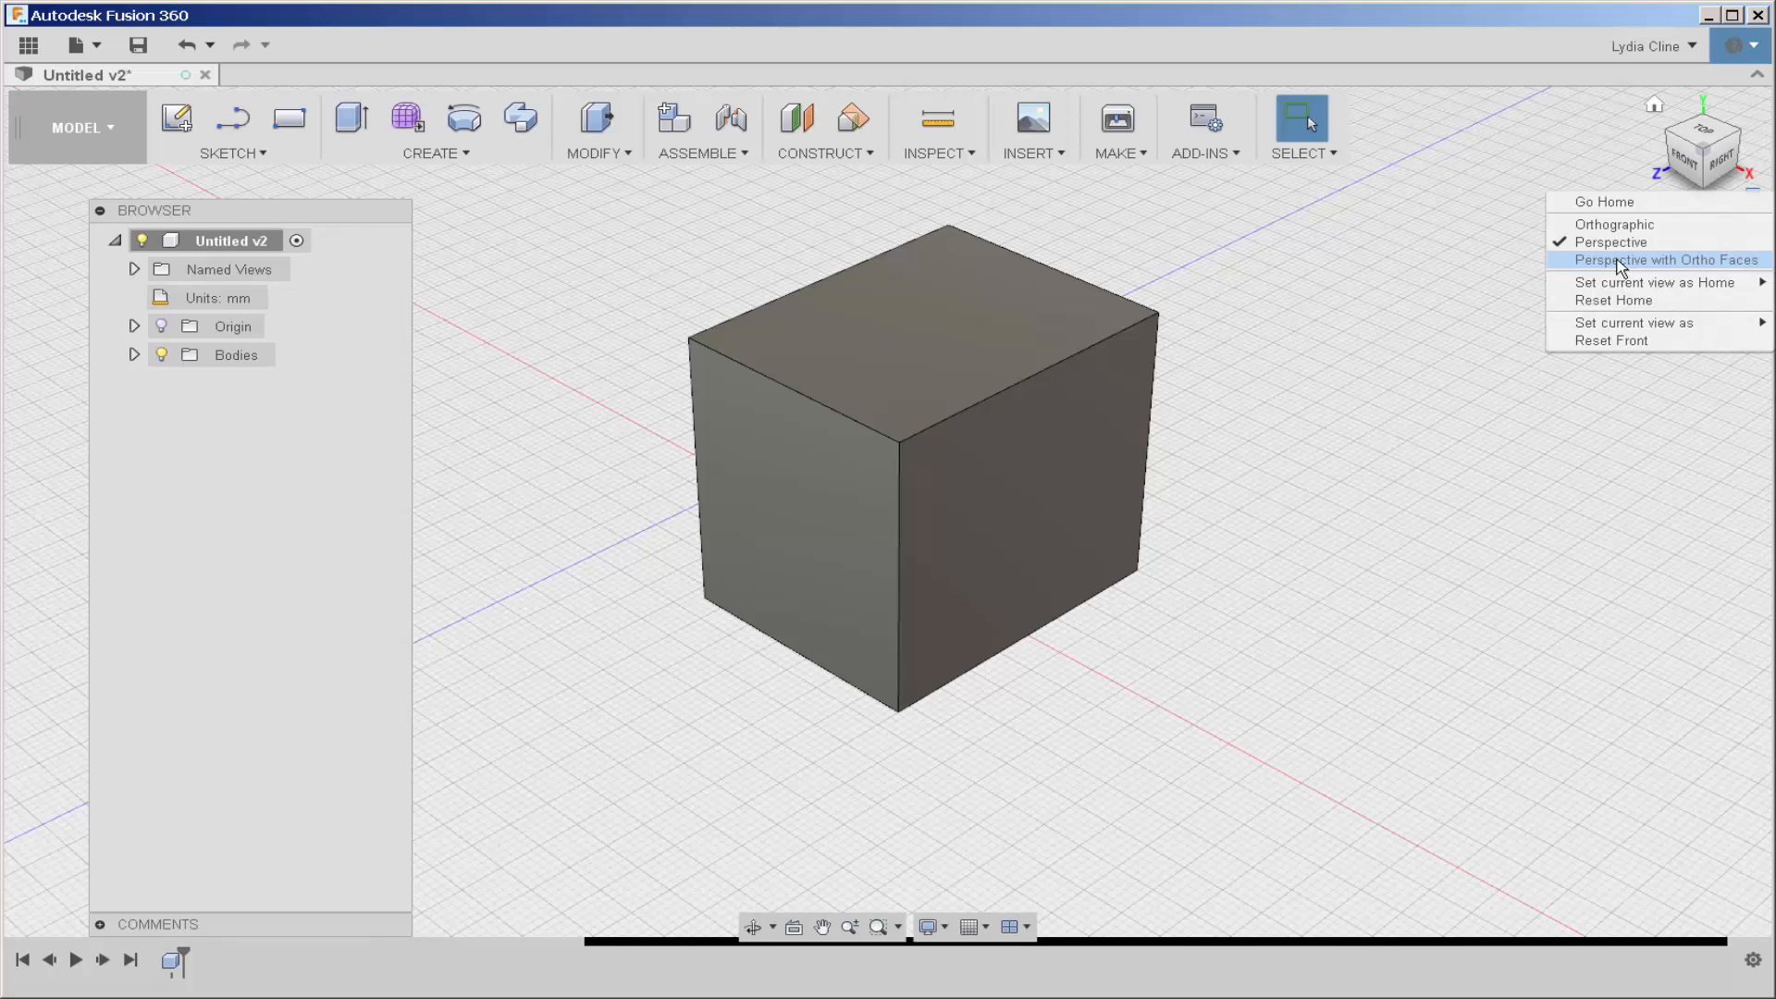
click(1665, 259)
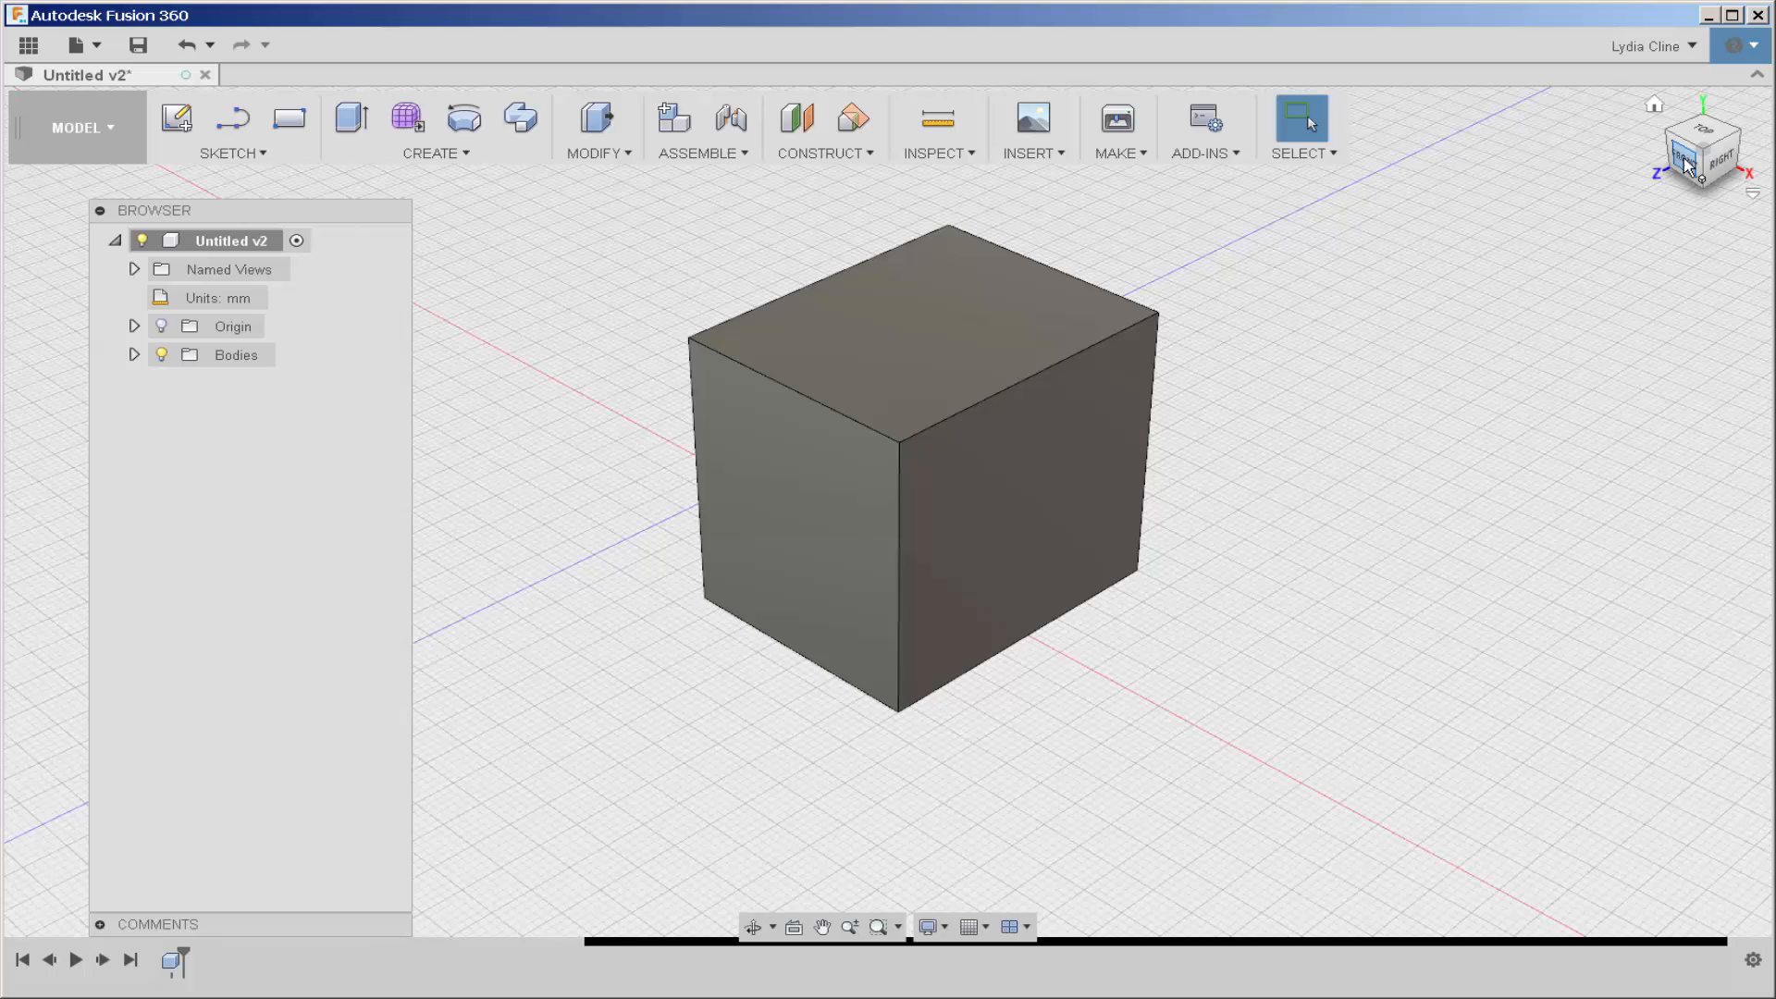
click(1696, 148)
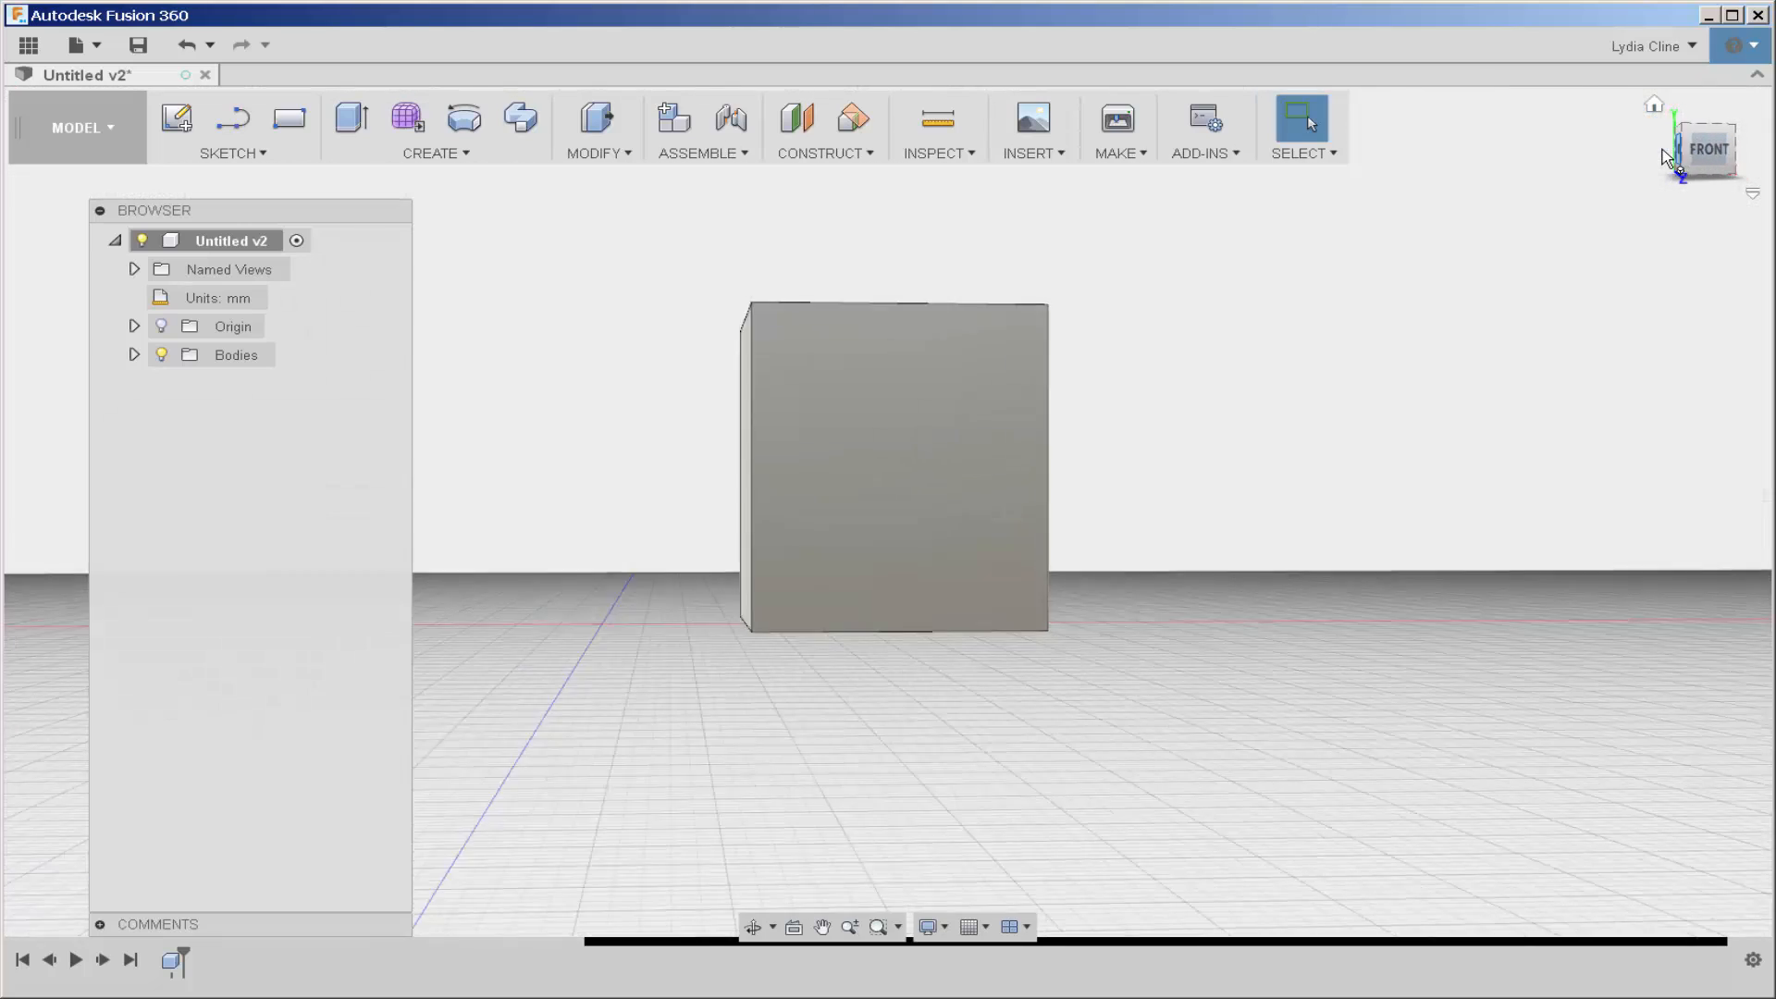
click(1648, 46)
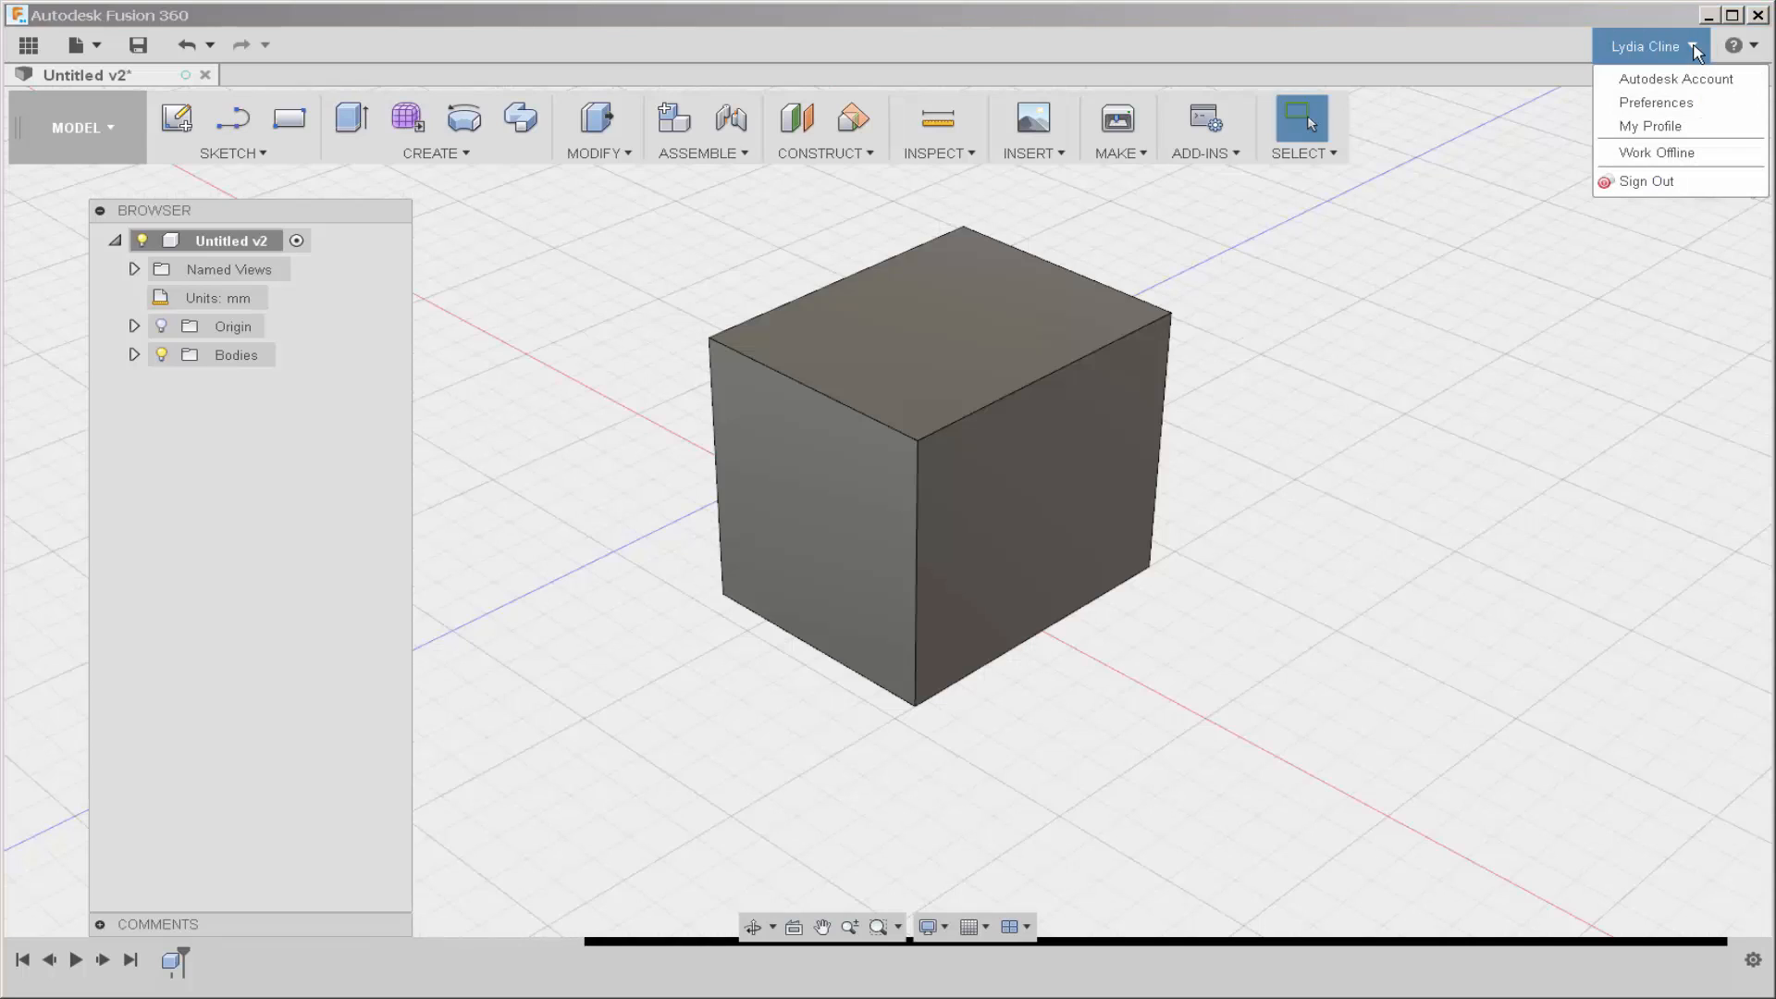
mouse_move(1677, 77)
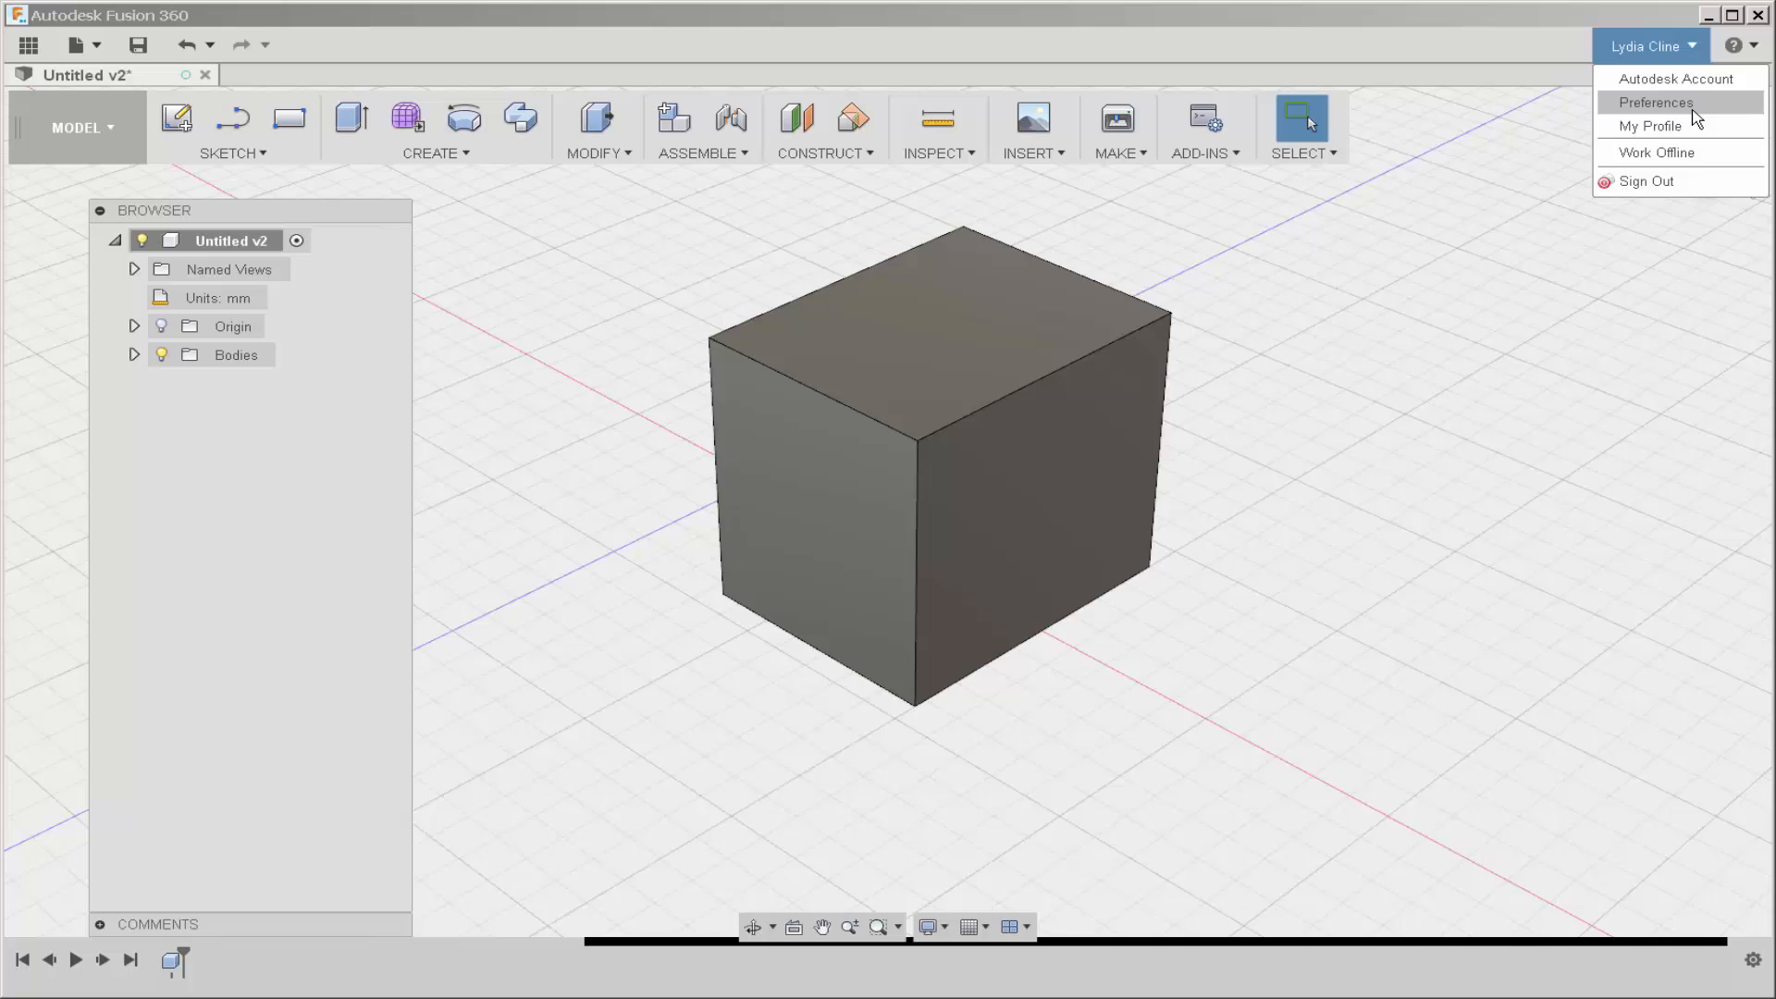
Step: Review and close the Preferences dialog, then choose Work Offline
click(1654, 102)
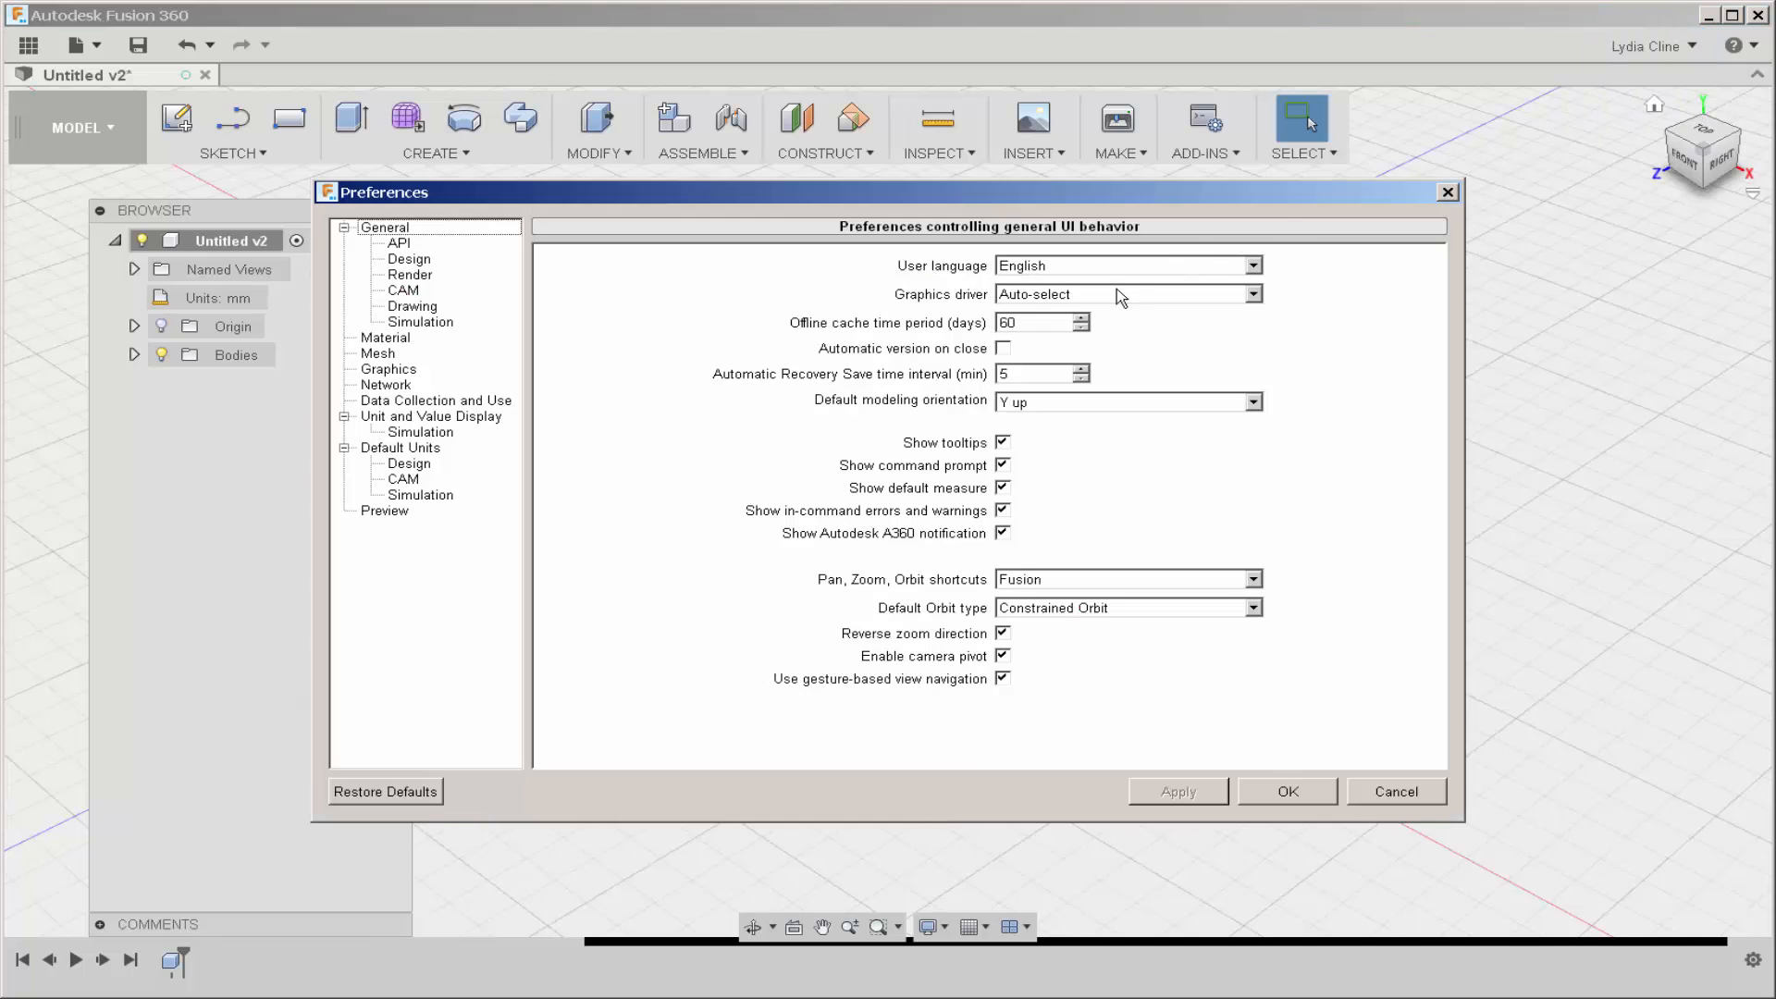
mouse_move(1520, 536)
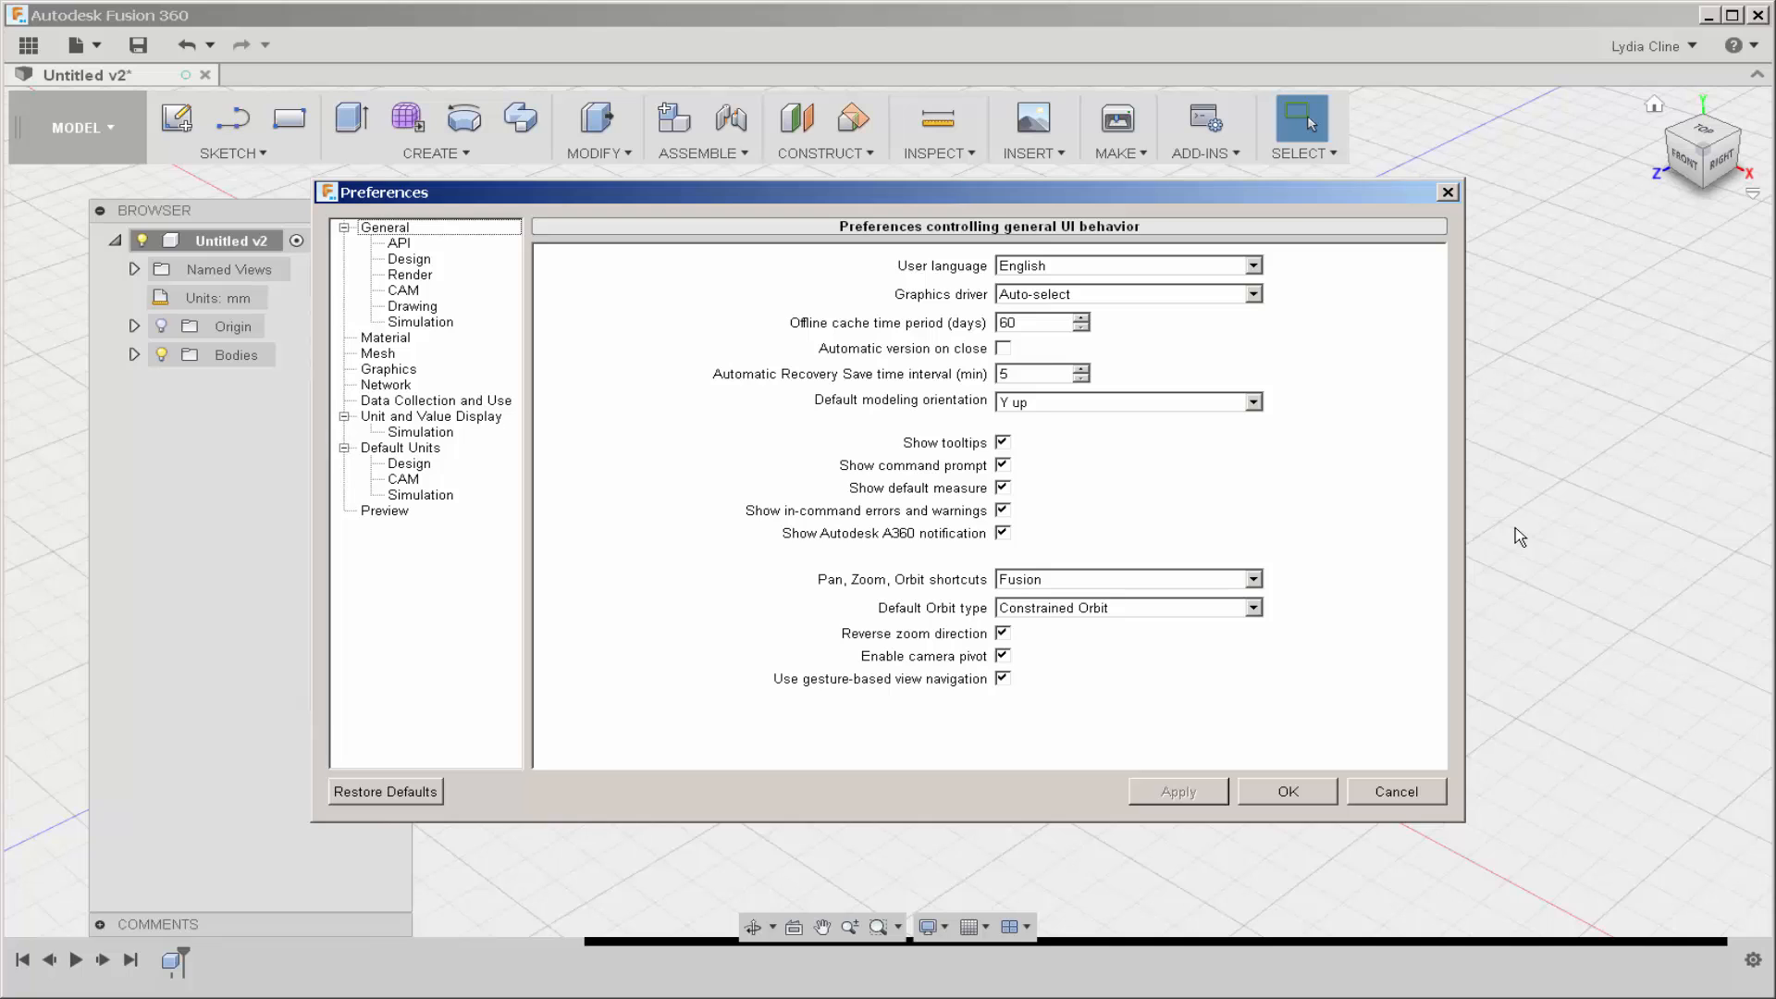
mouse_move(1456, 196)
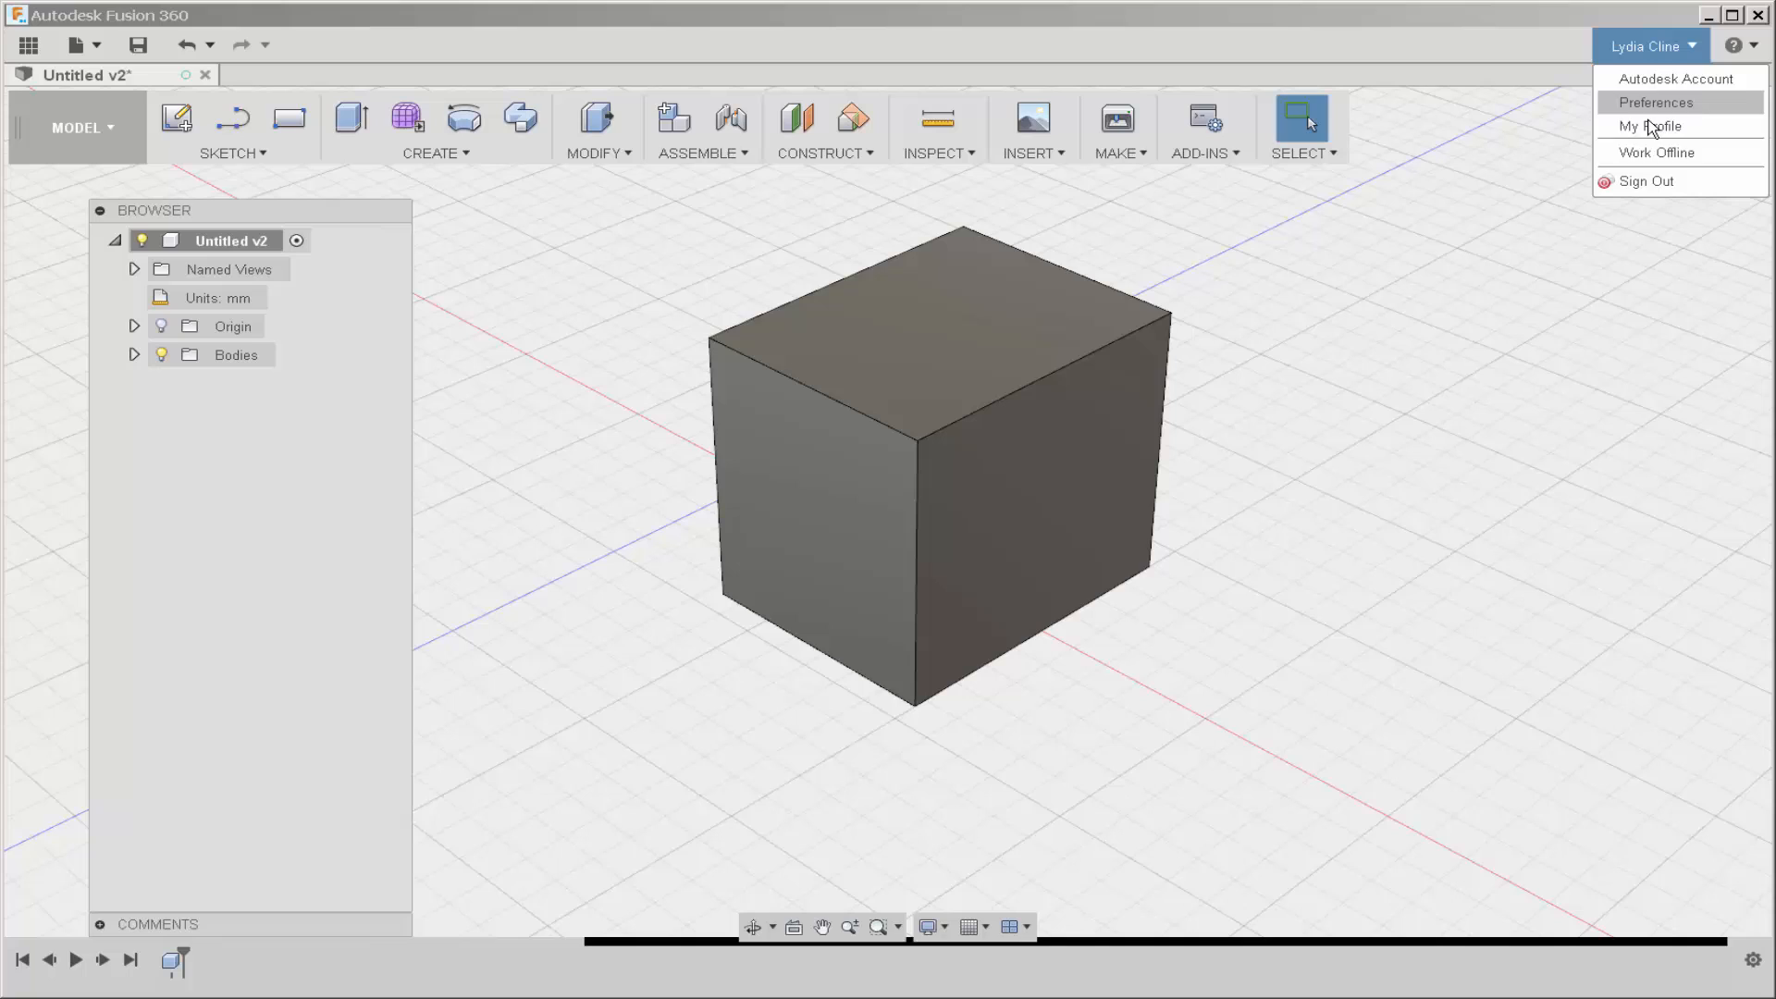
mouse_move(1656, 152)
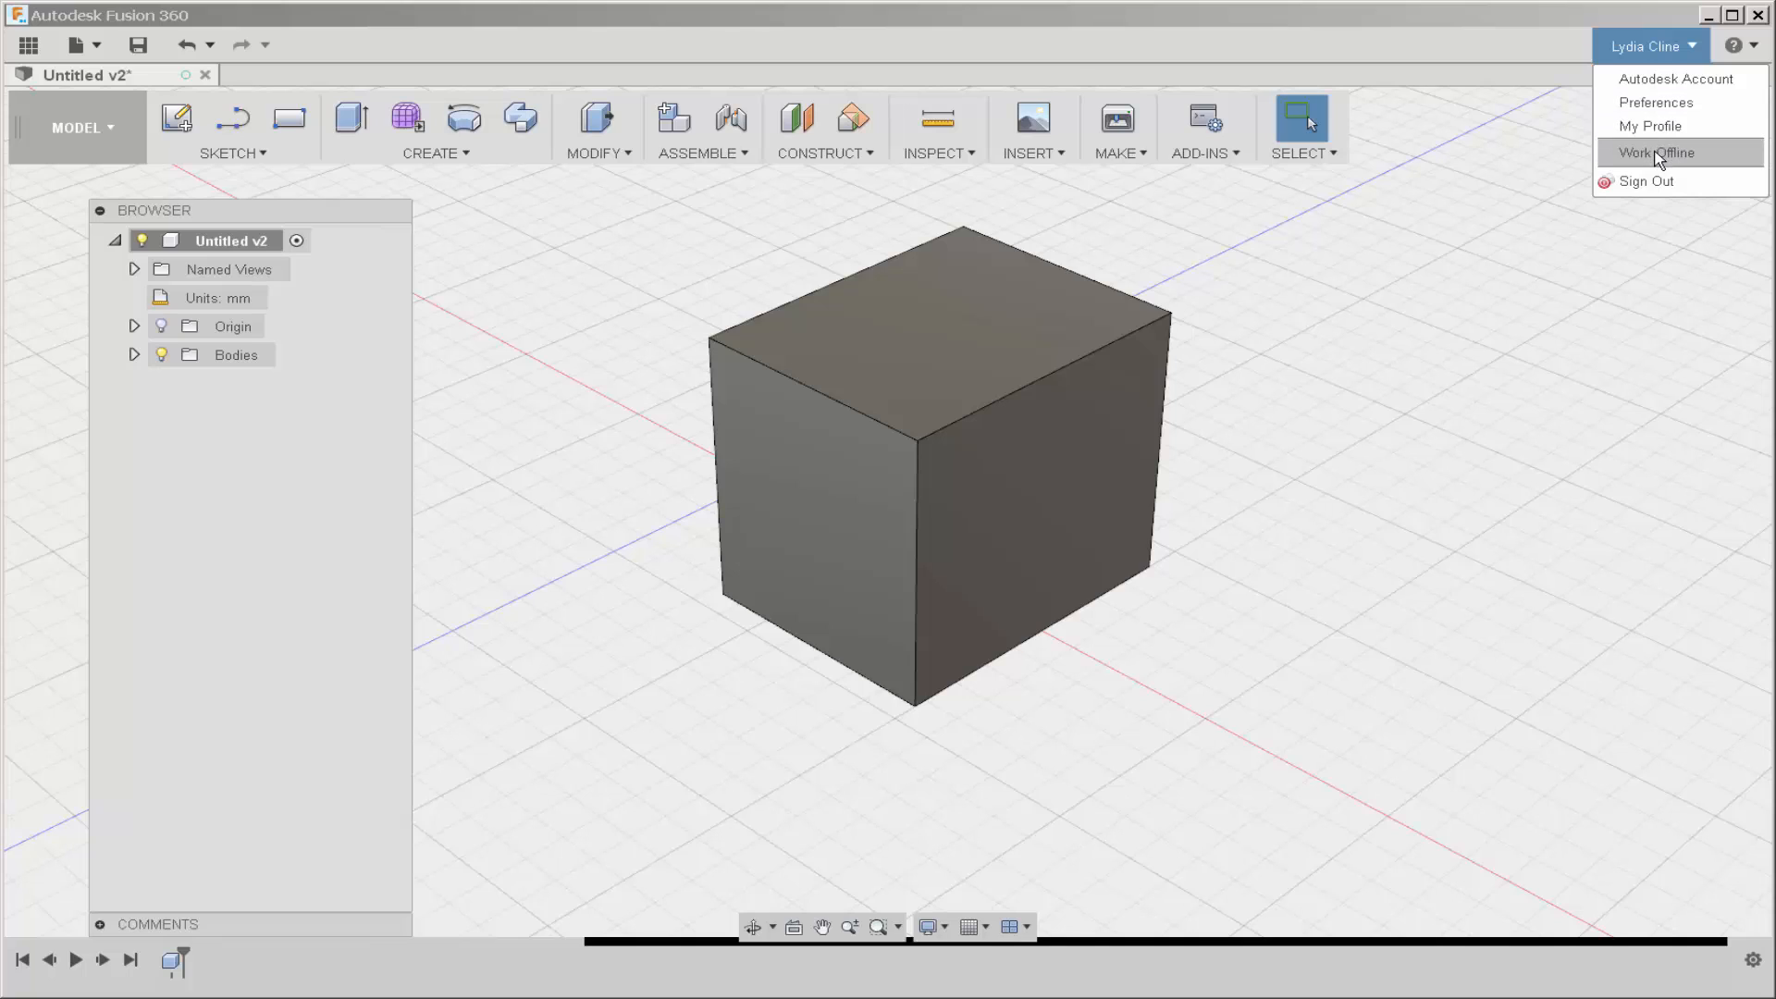
click(1656, 152)
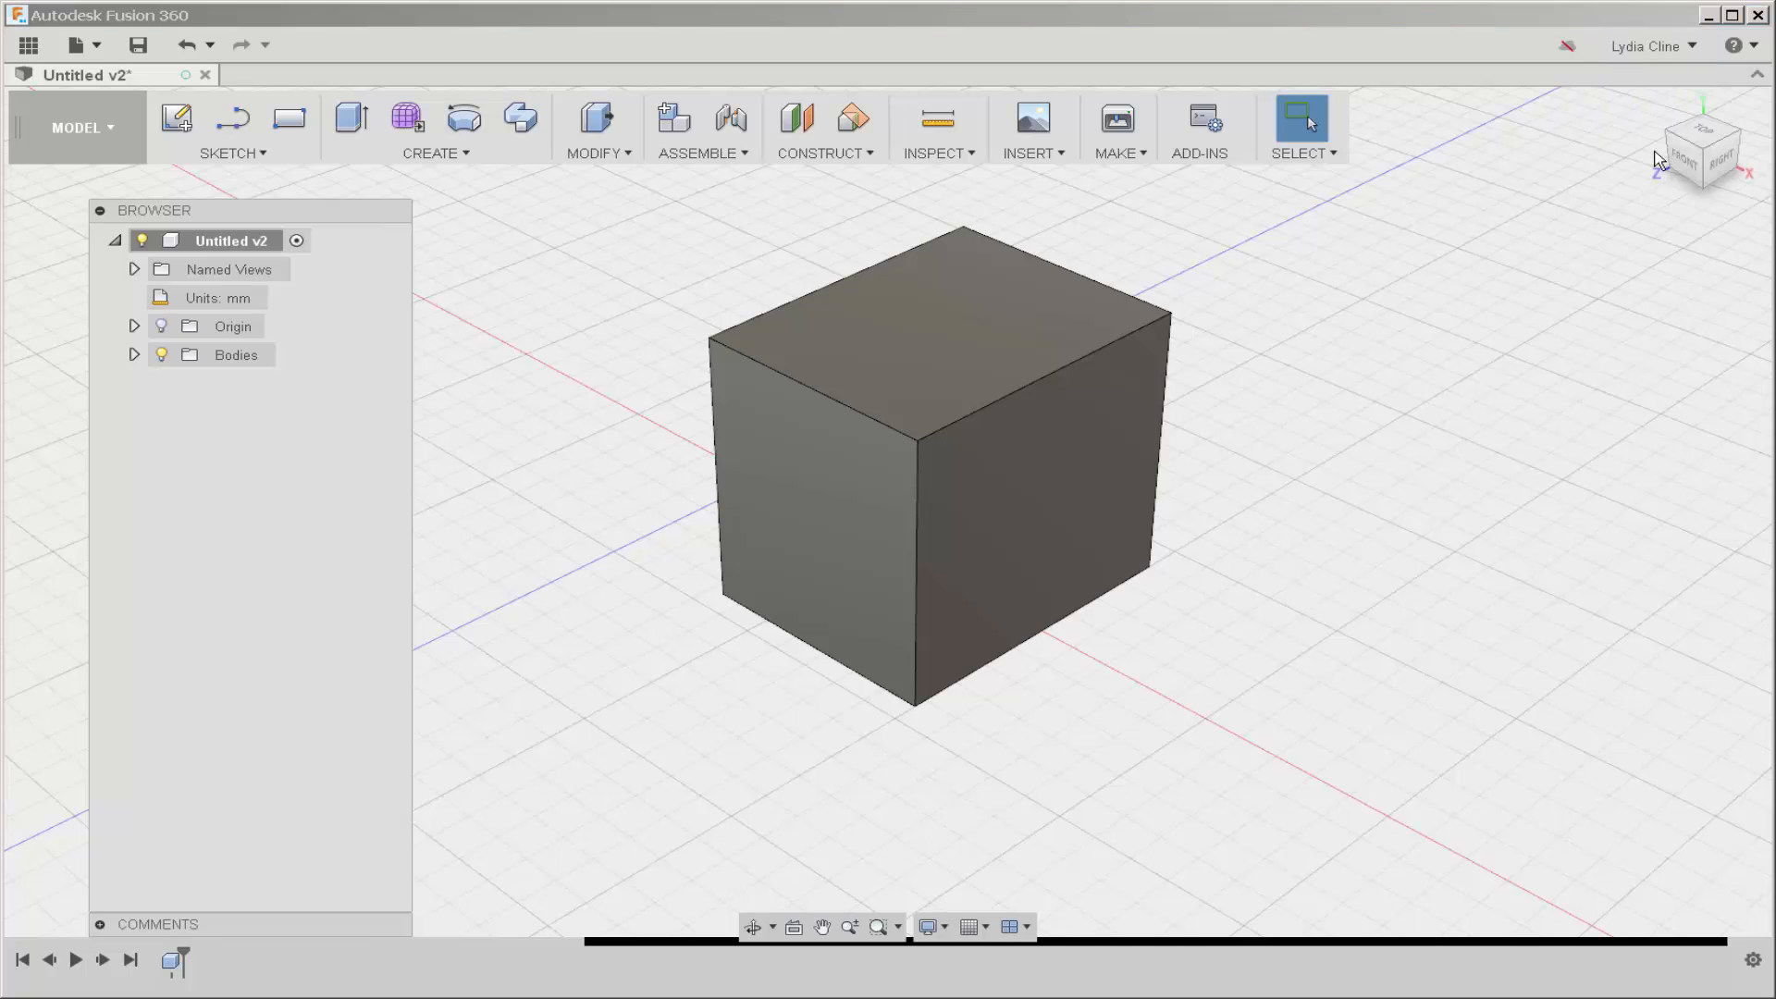
mouse_move(1569, 46)
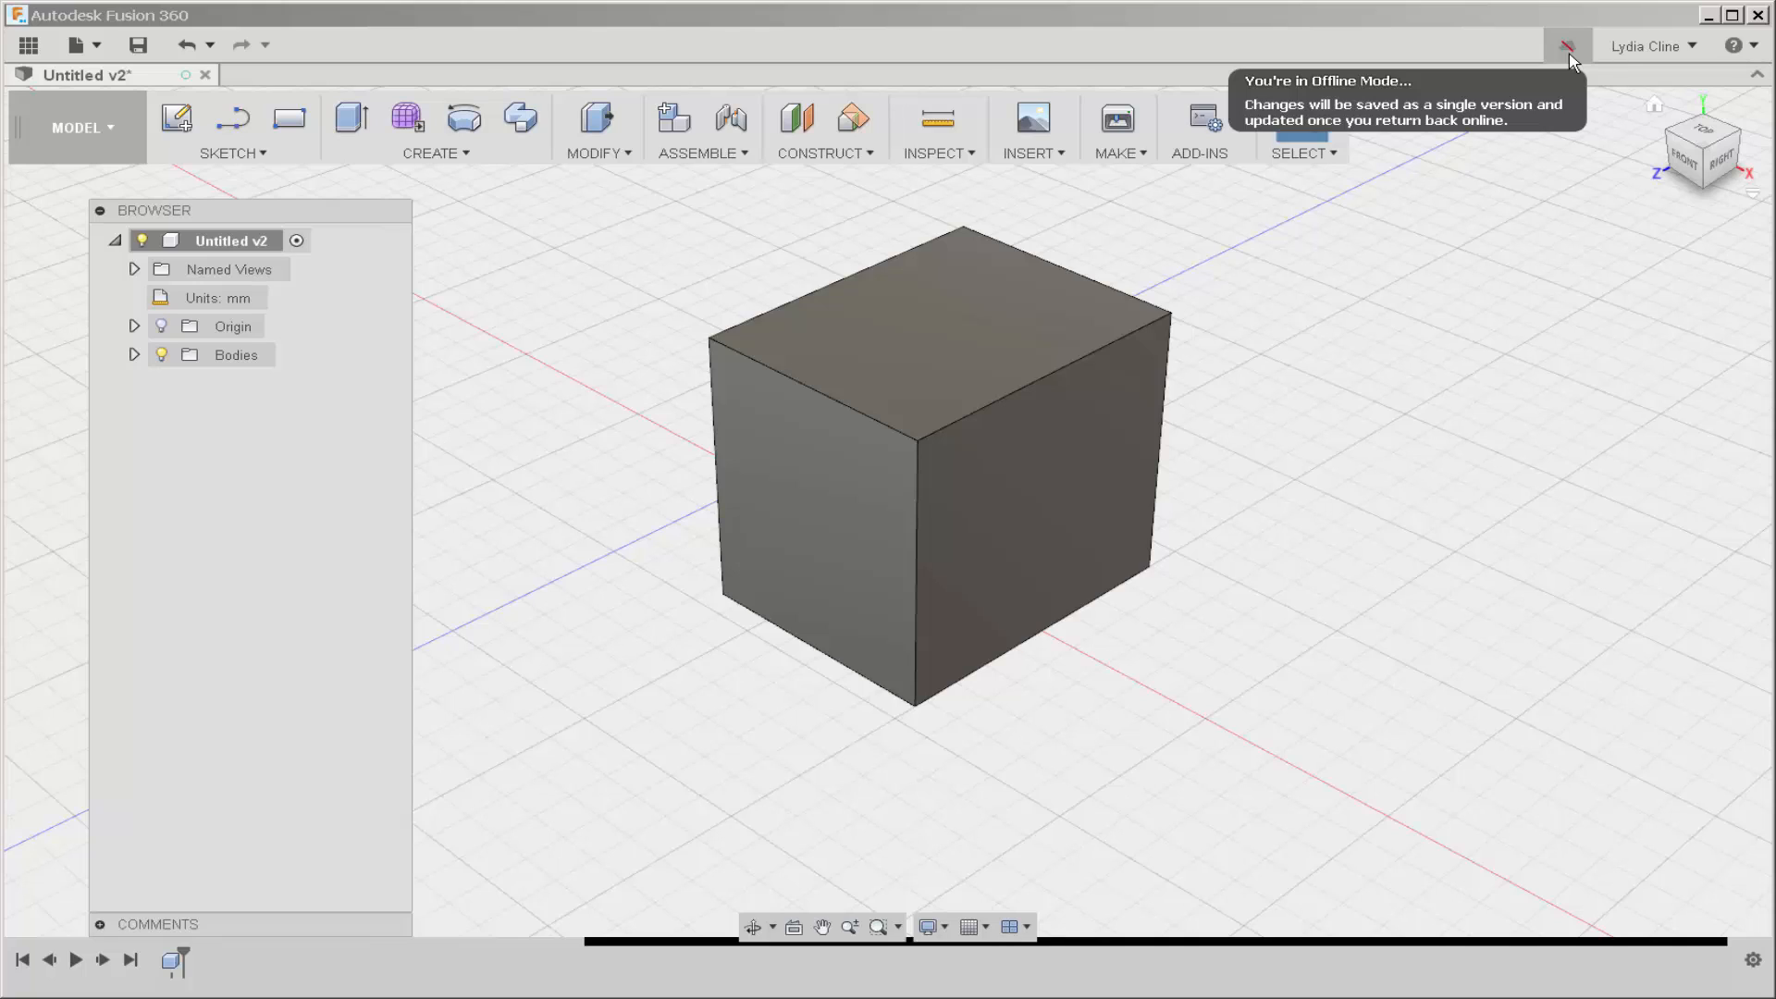
Step: Return Fusion 360 to online mode using the offline indicator in the top bar
click(1645, 46)
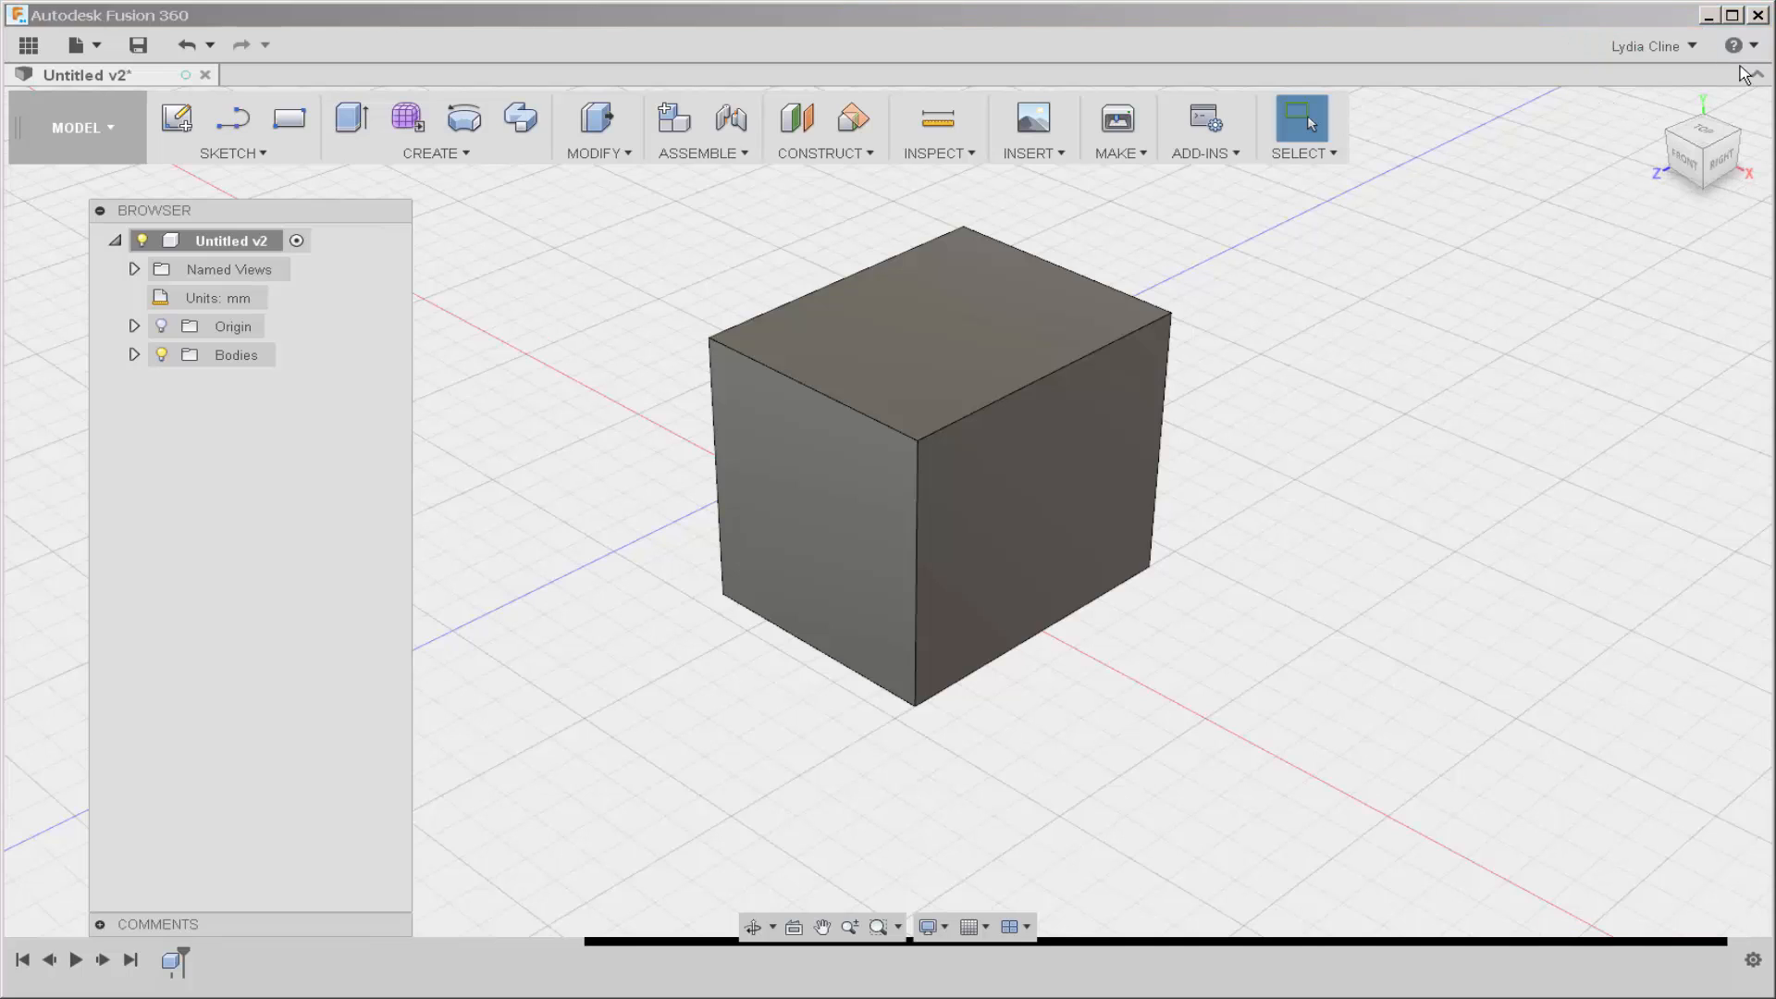
click(1732, 45)
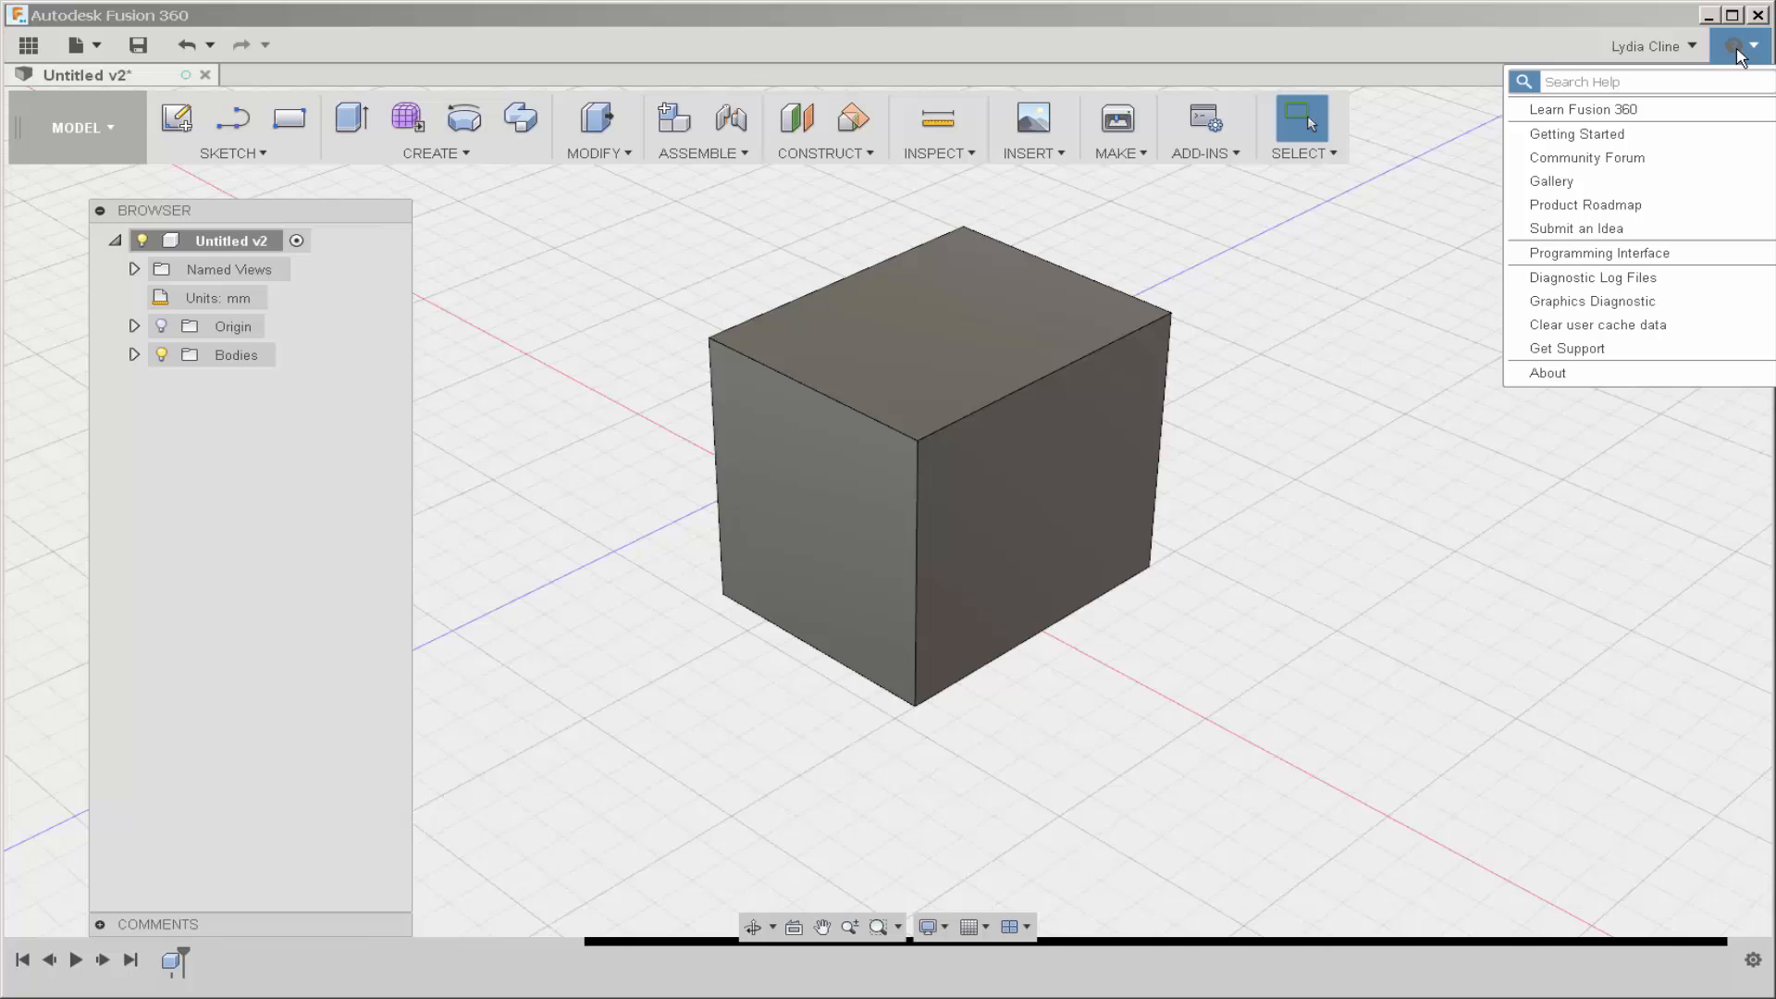
mouse_move(1598, 110)
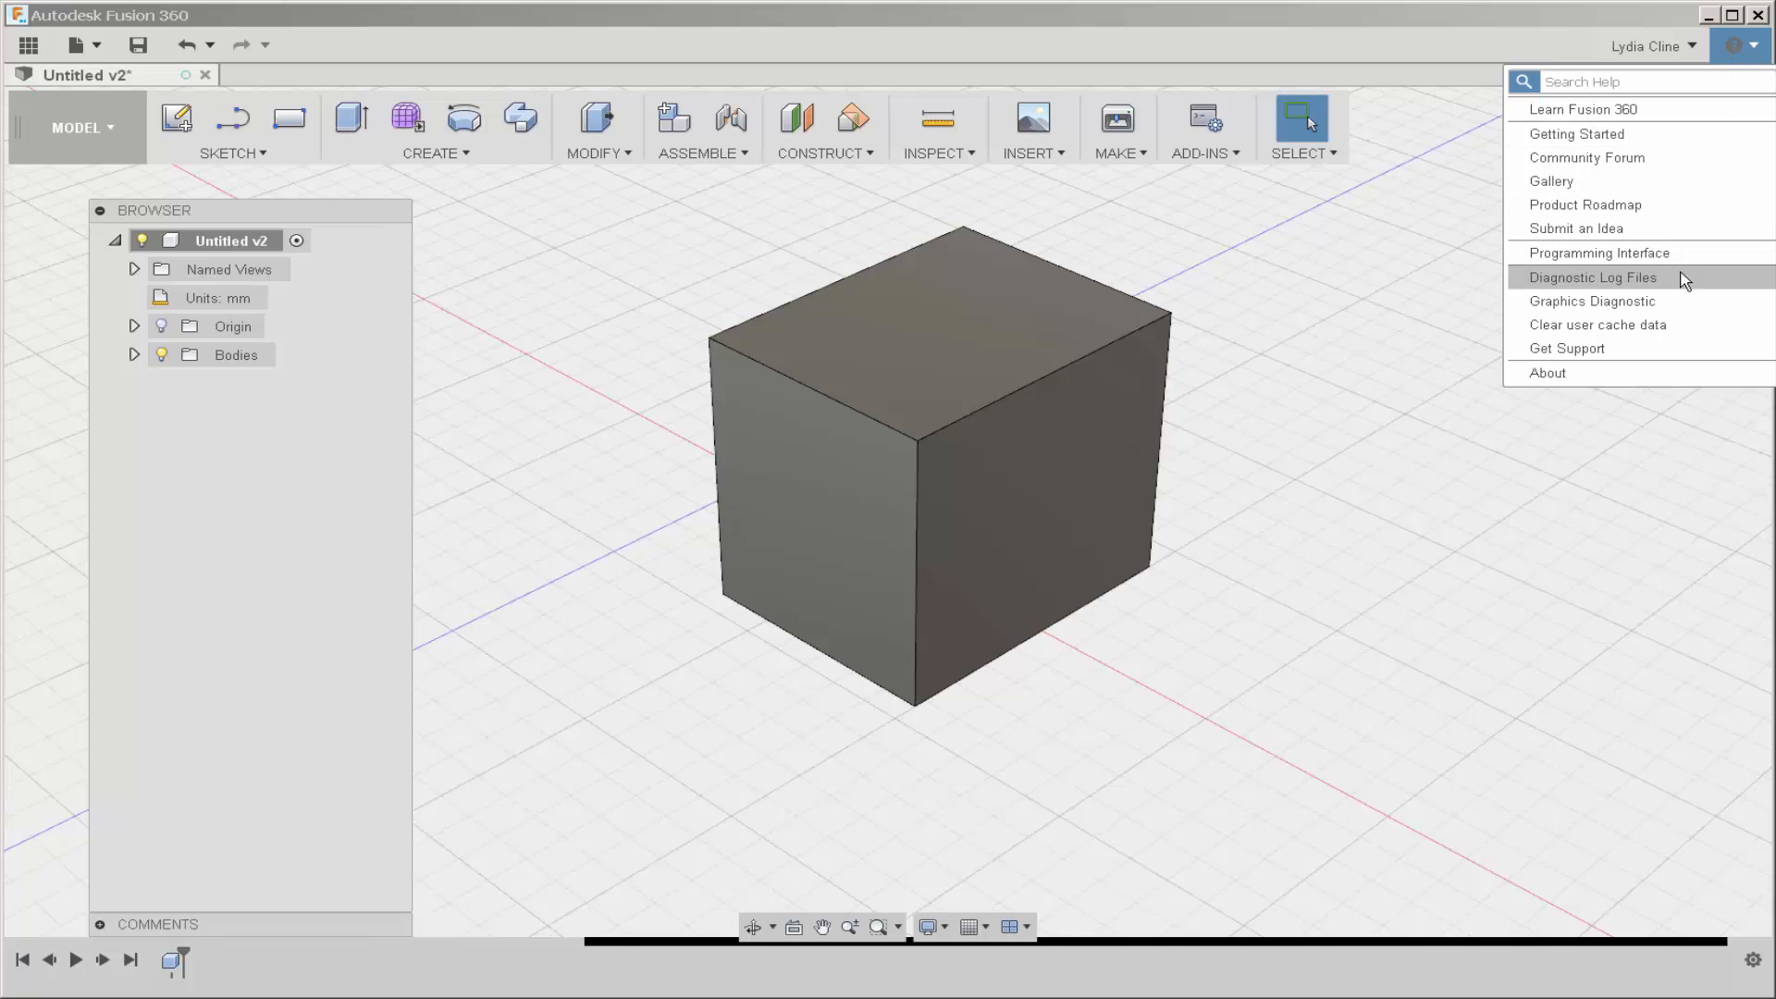
mouse_move(1700, 110)
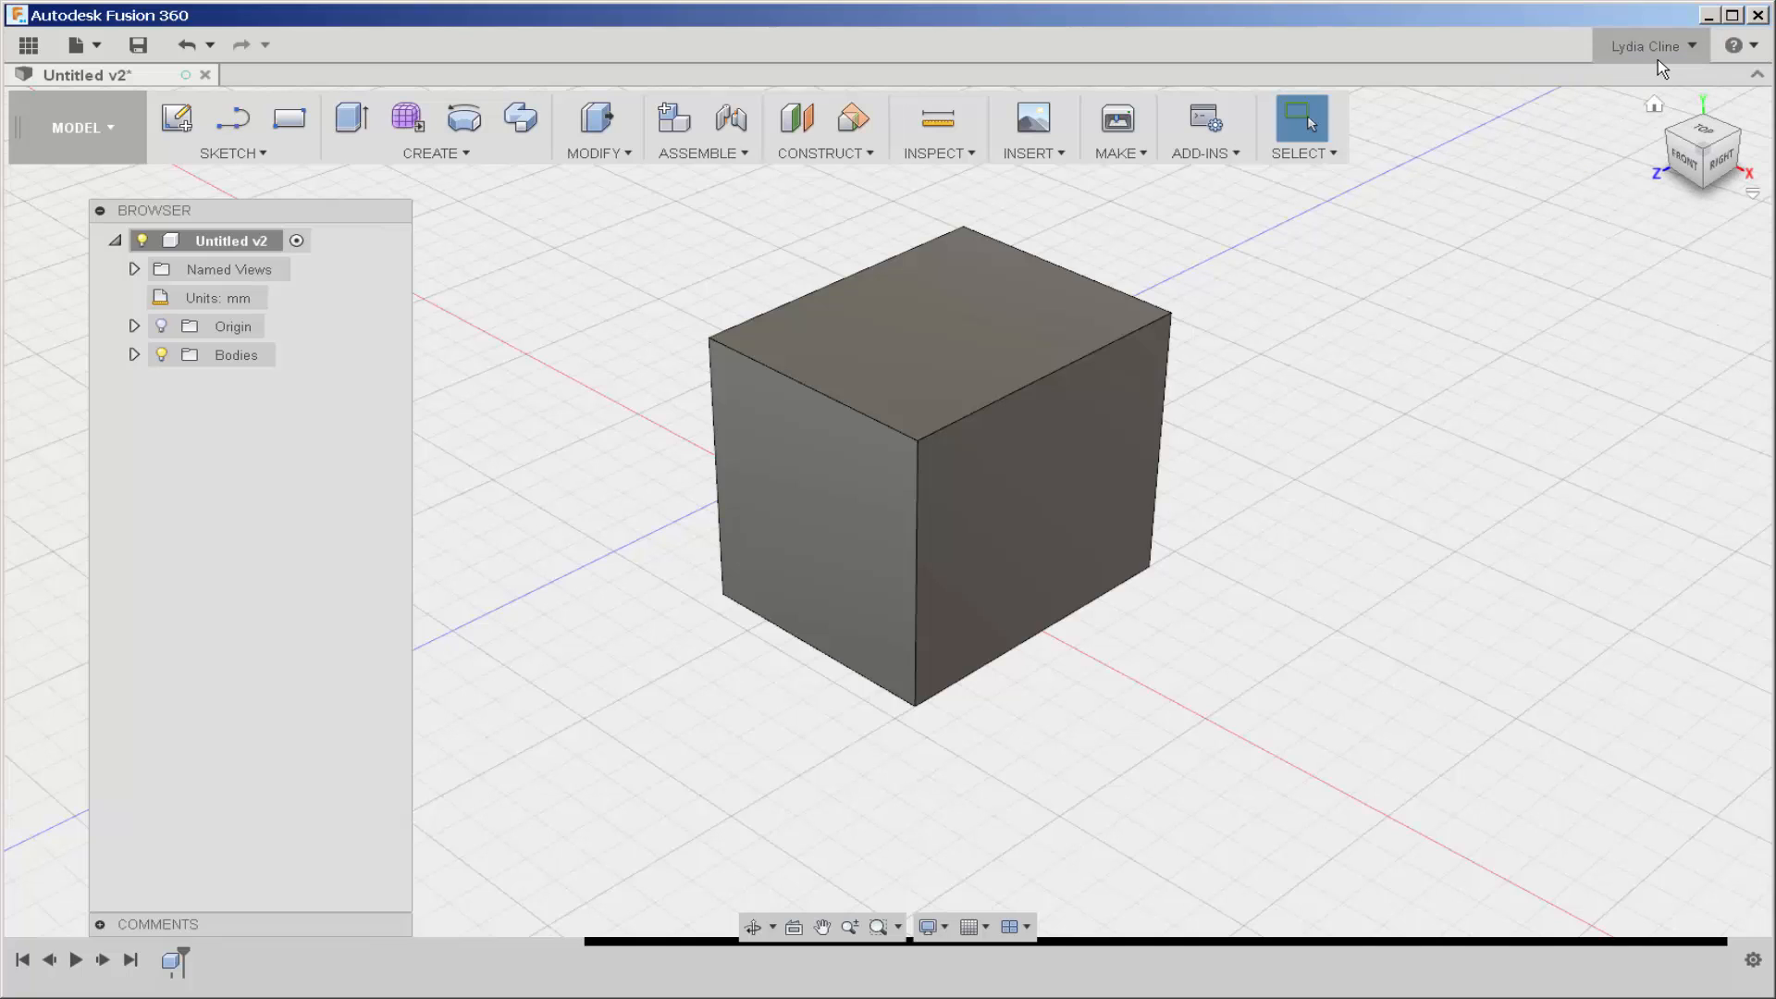
mouse_move(1645, 71)
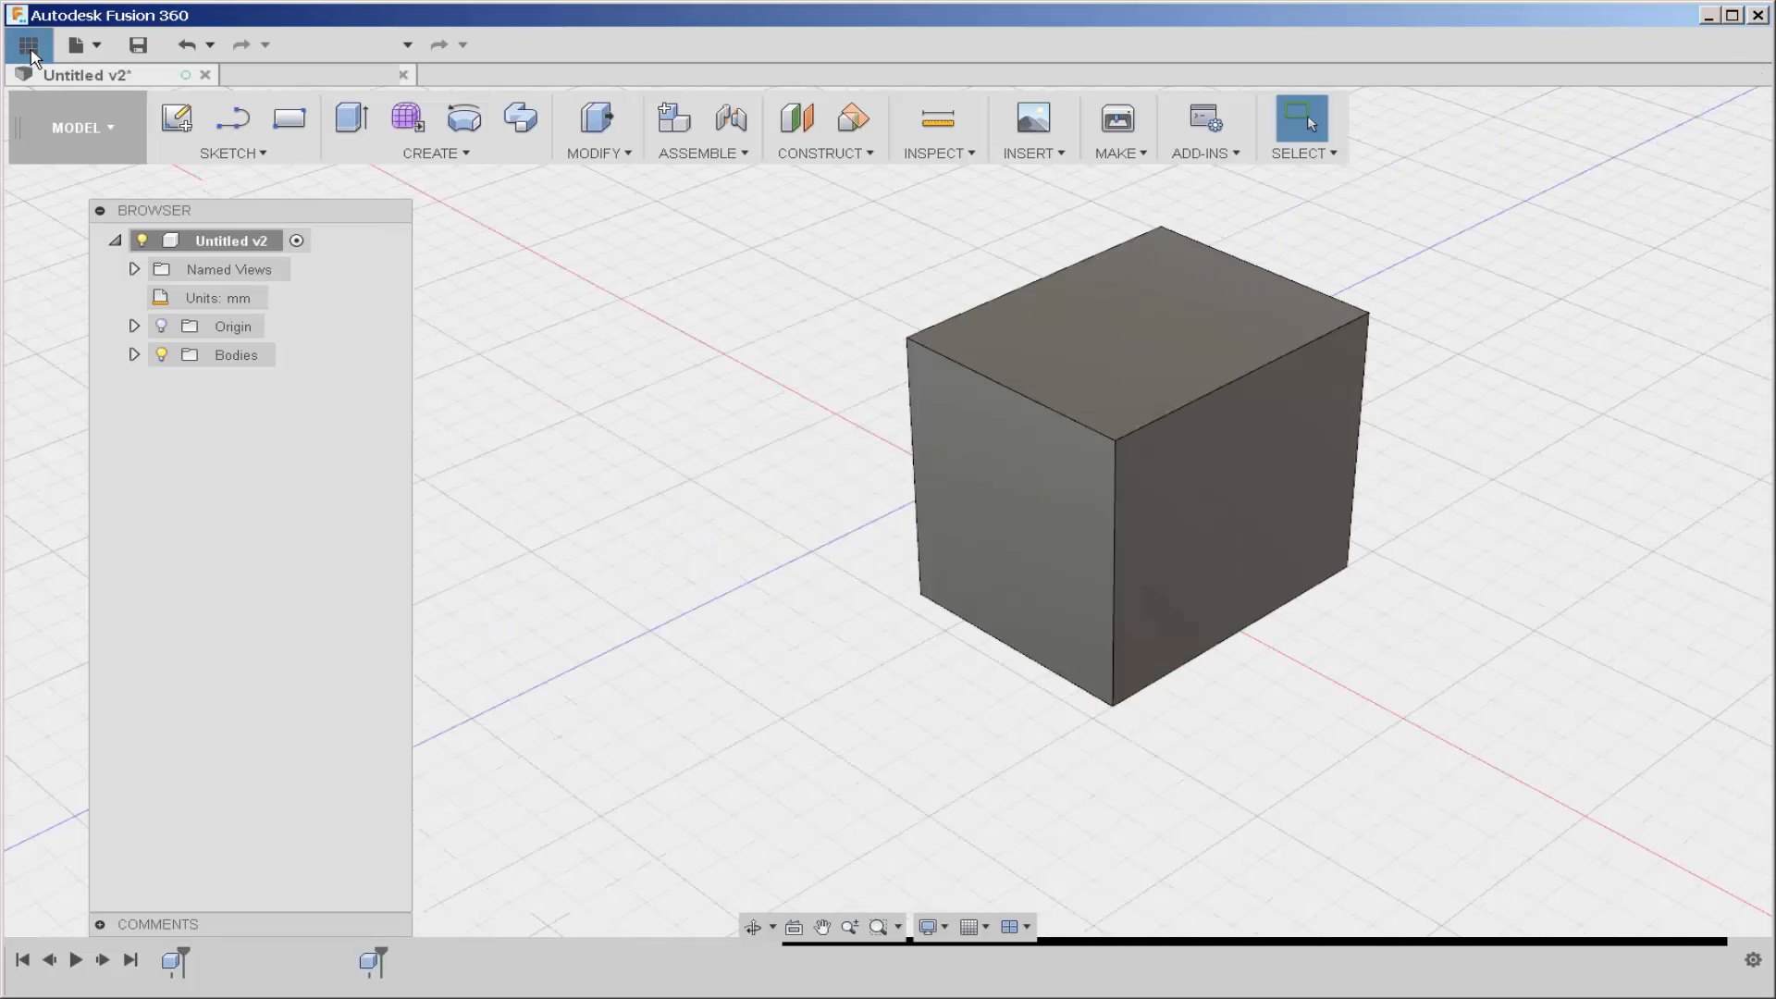
Step: Show the Data Panel, scroll its design thumbnails, and select Poop Emoji Cutter
click(29, 45)
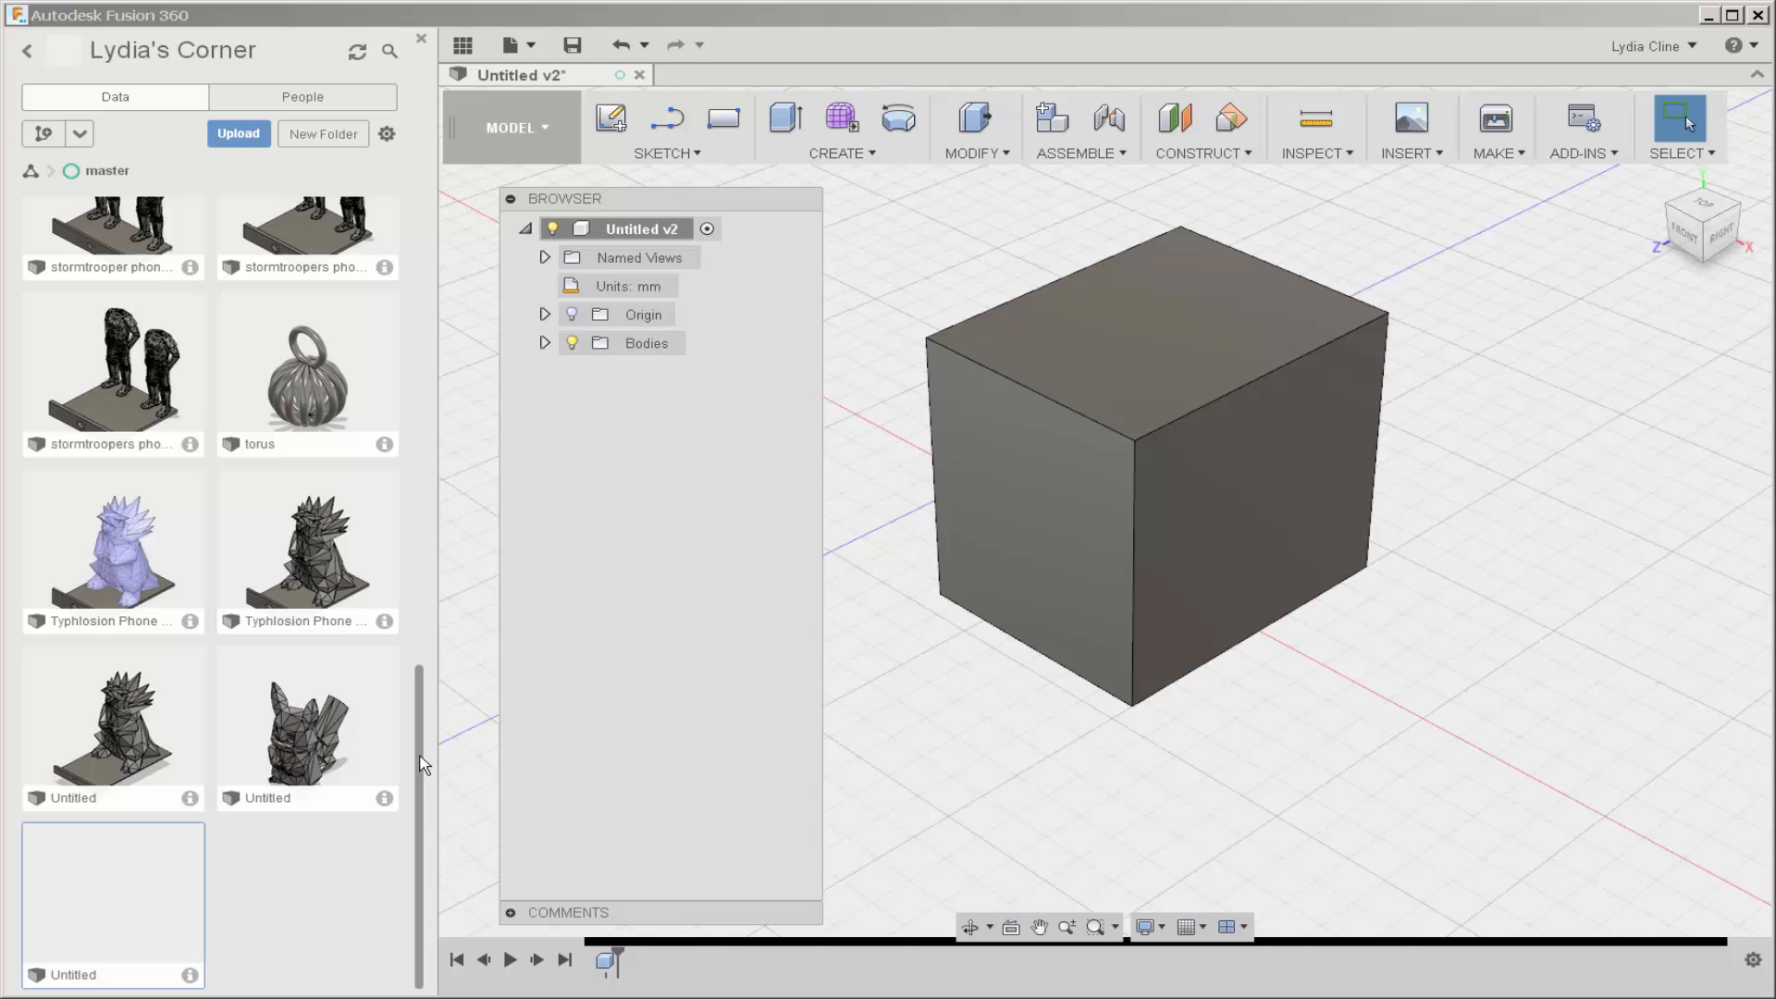
scroll(down, 3)
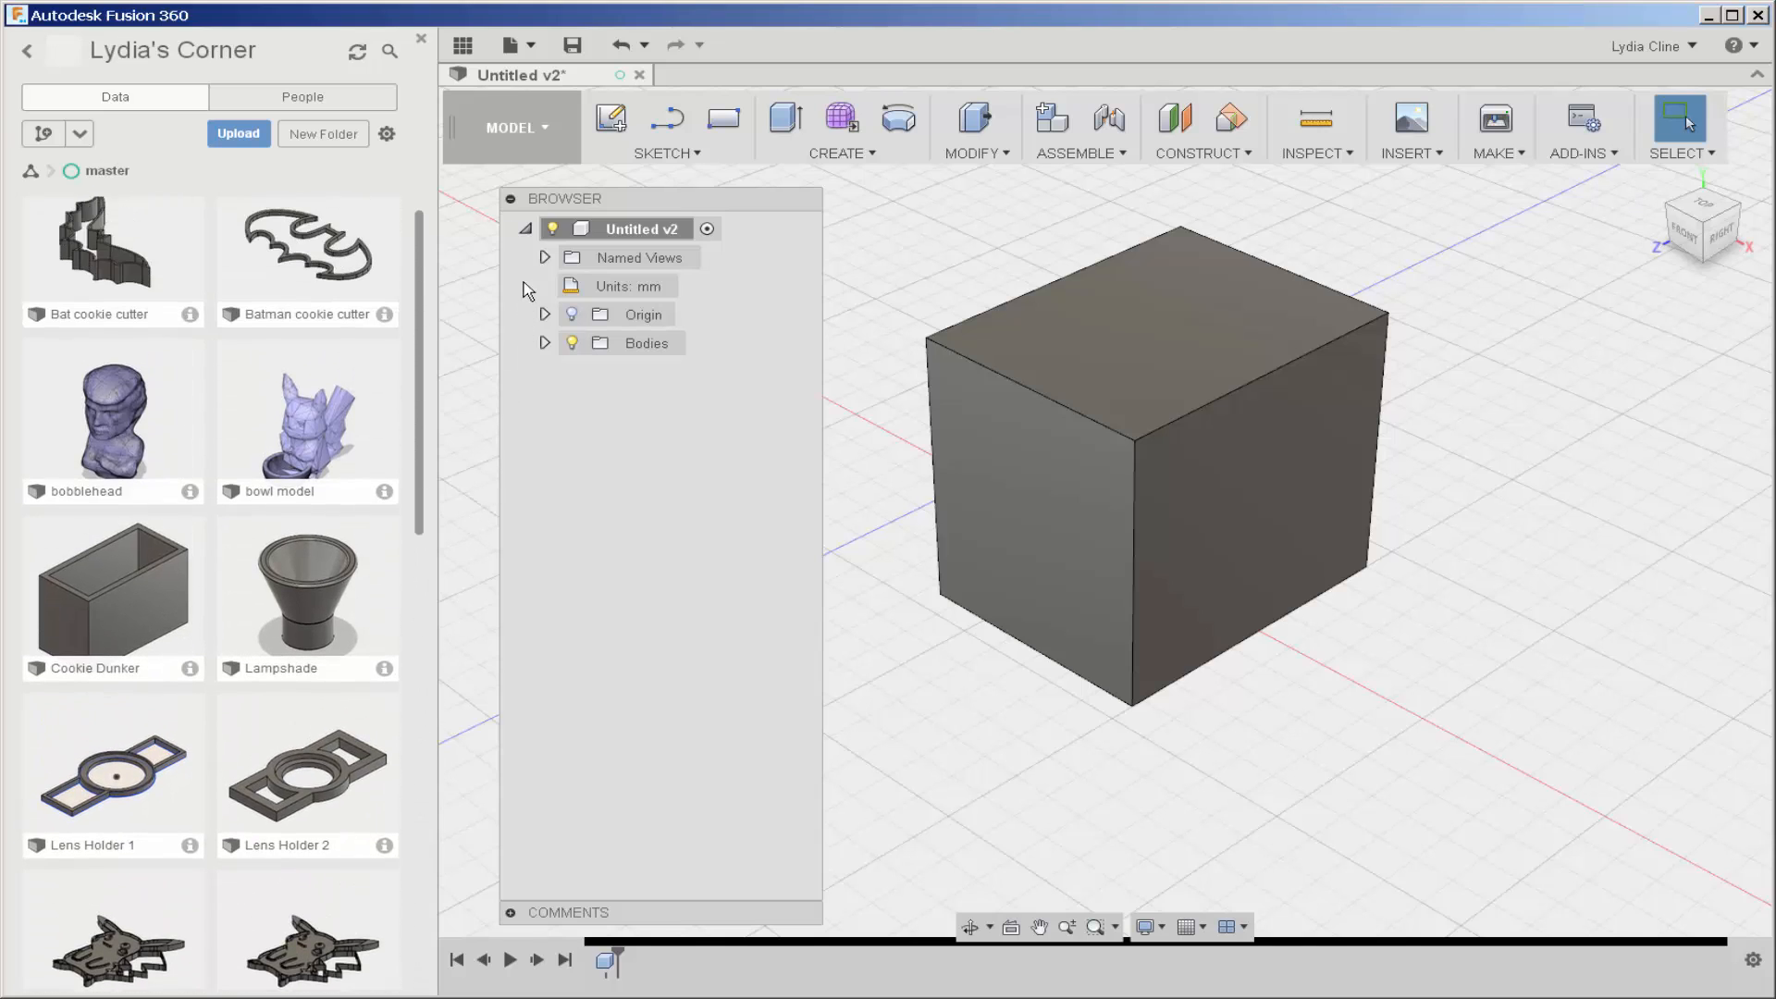
scroll(down, 3)
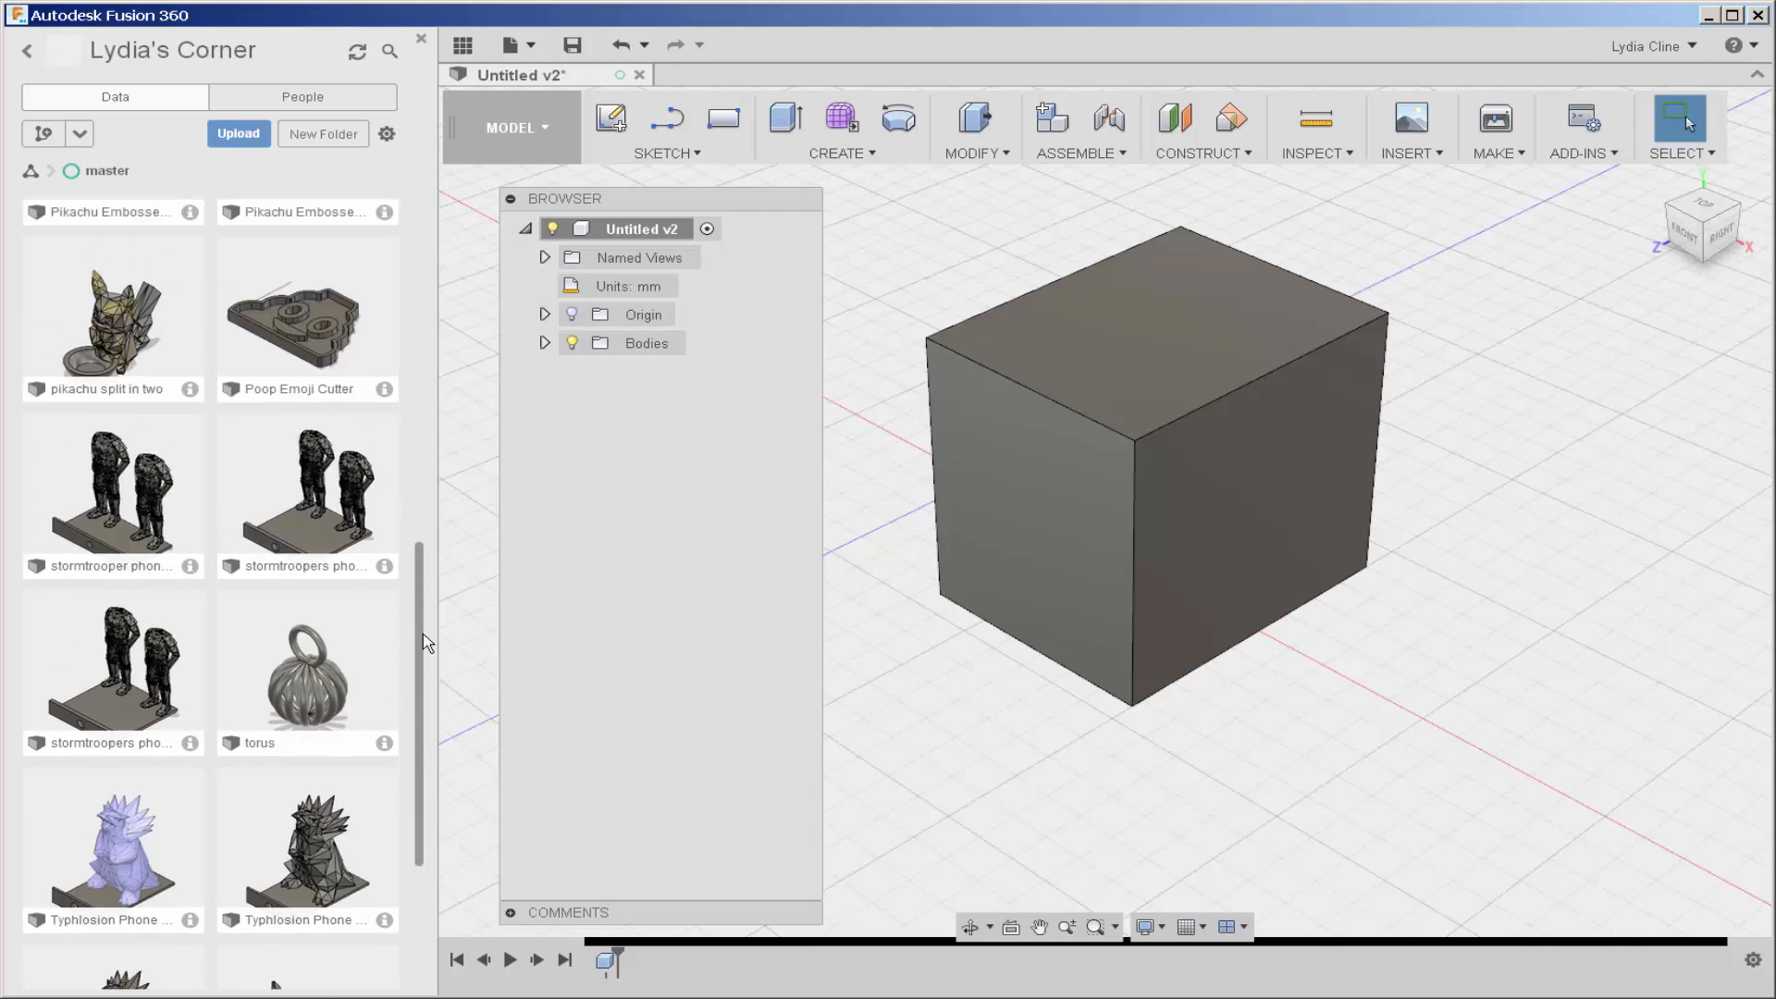
mouse_move(343, 391)
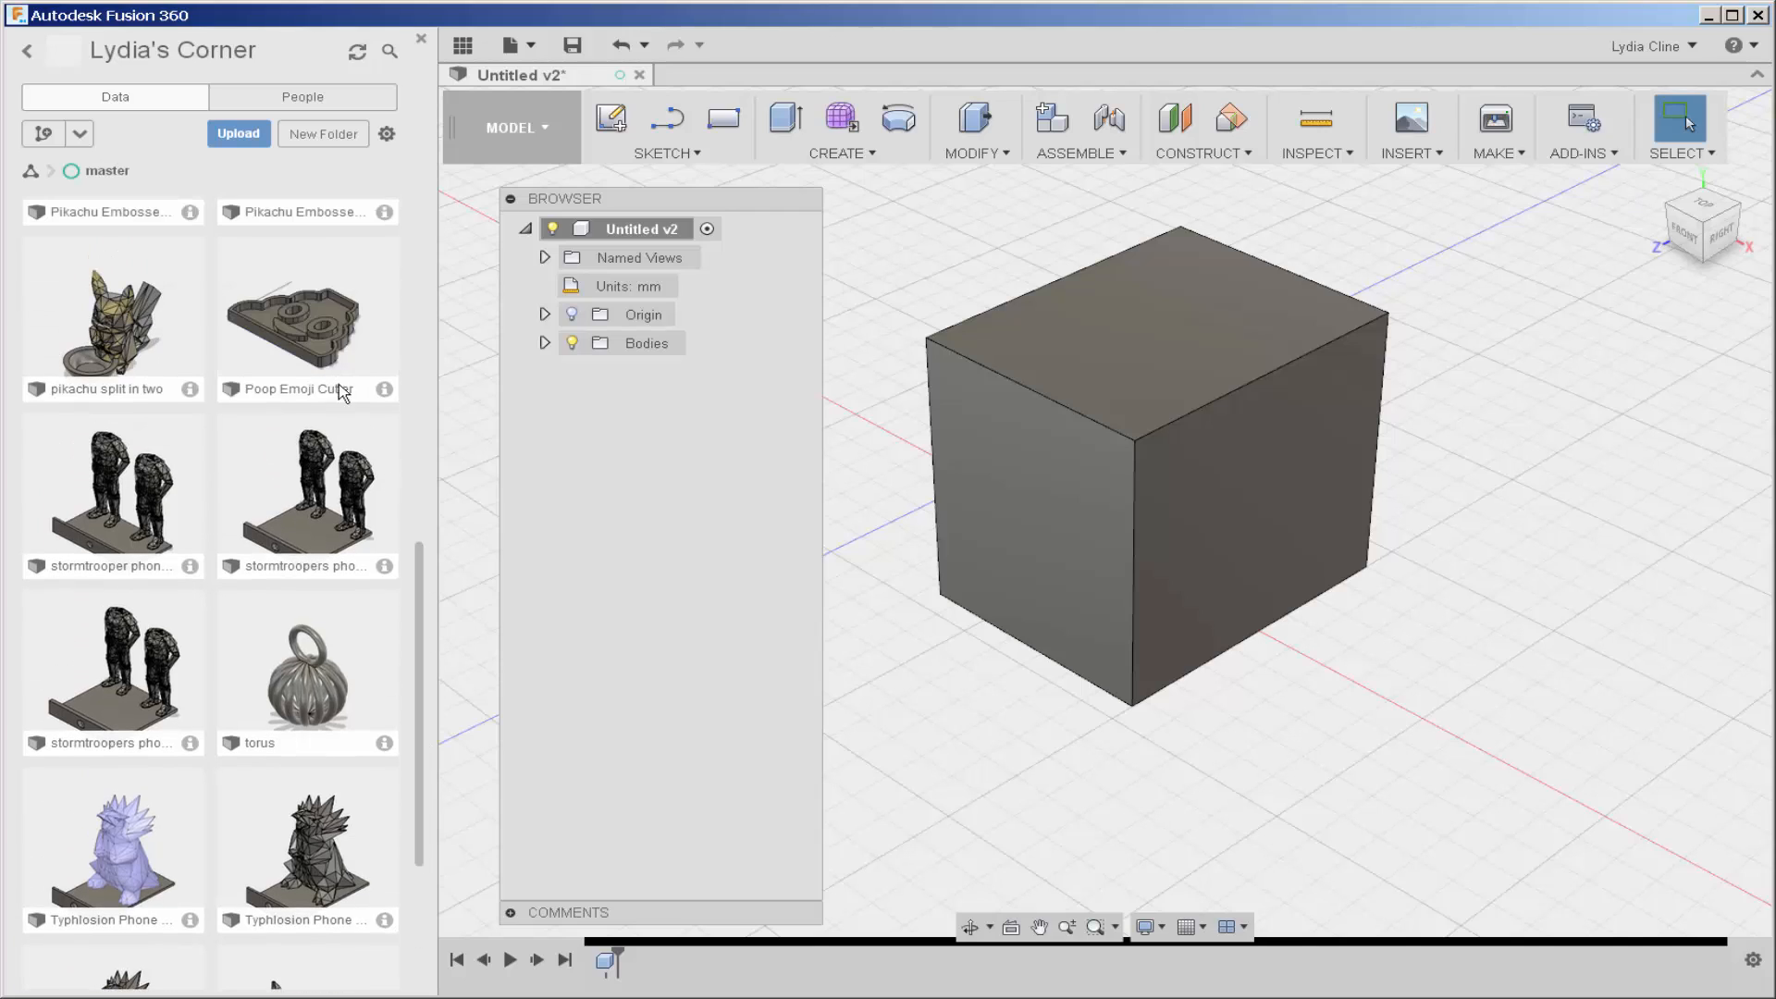
click(307, 317)
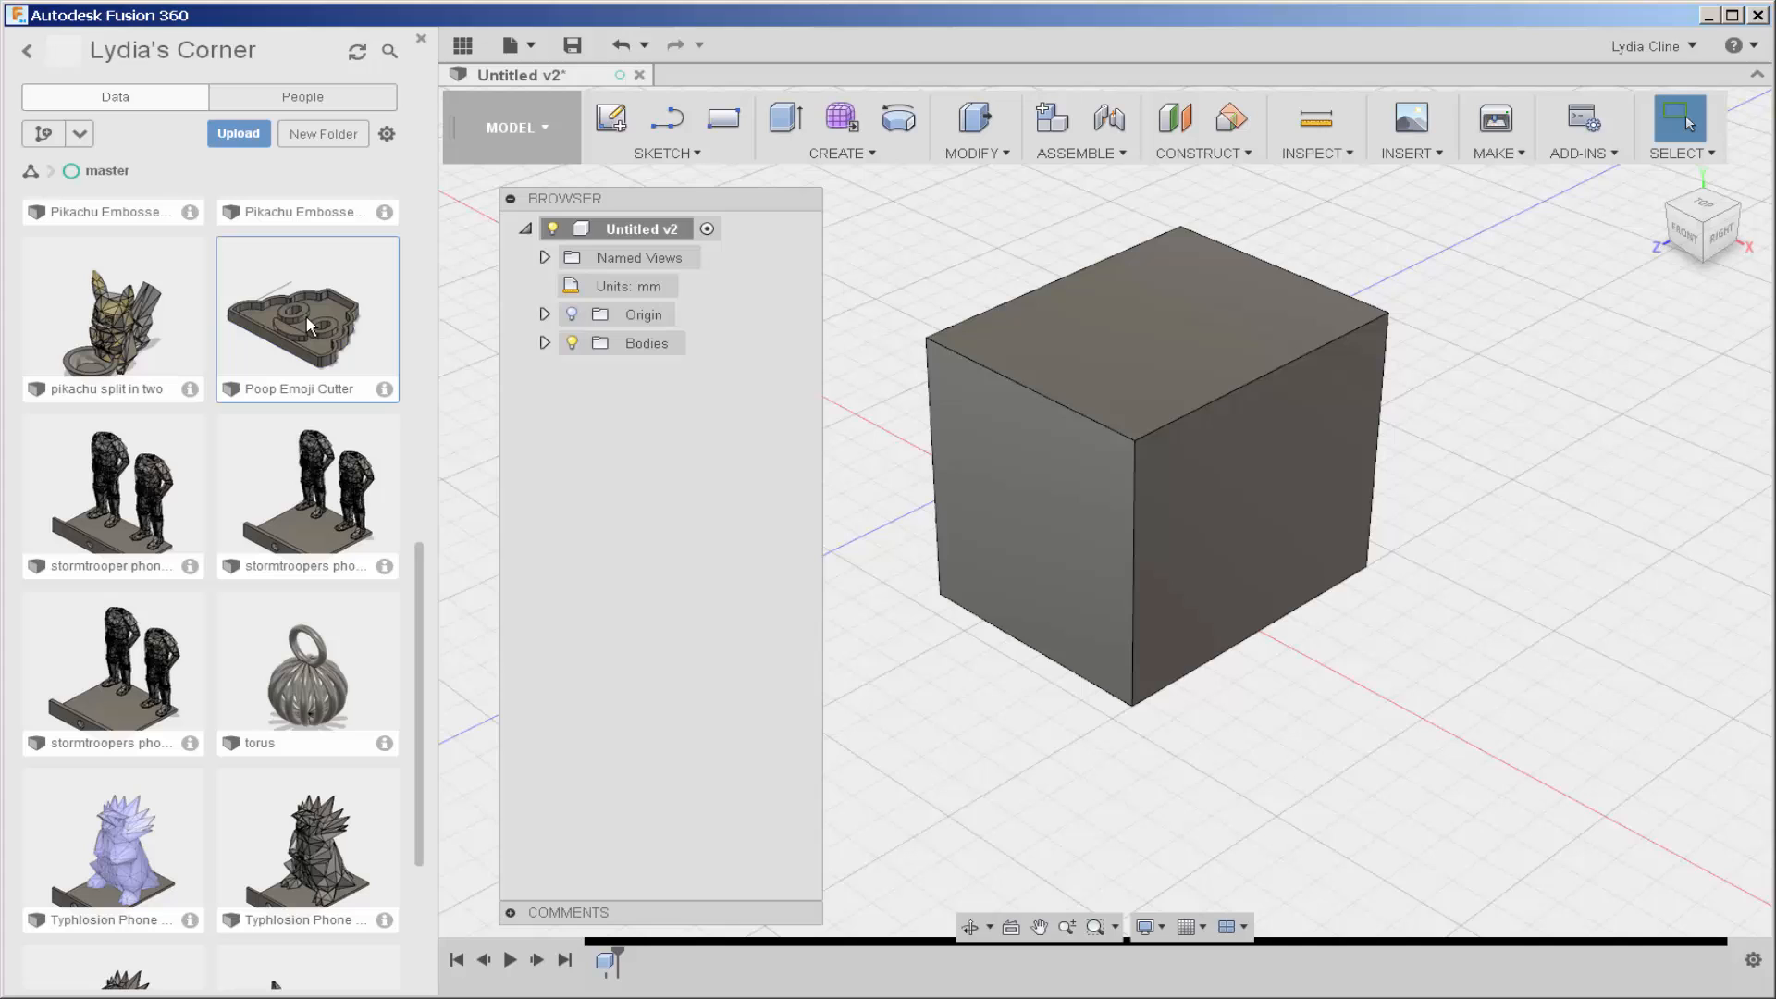
double_click(306, 318)
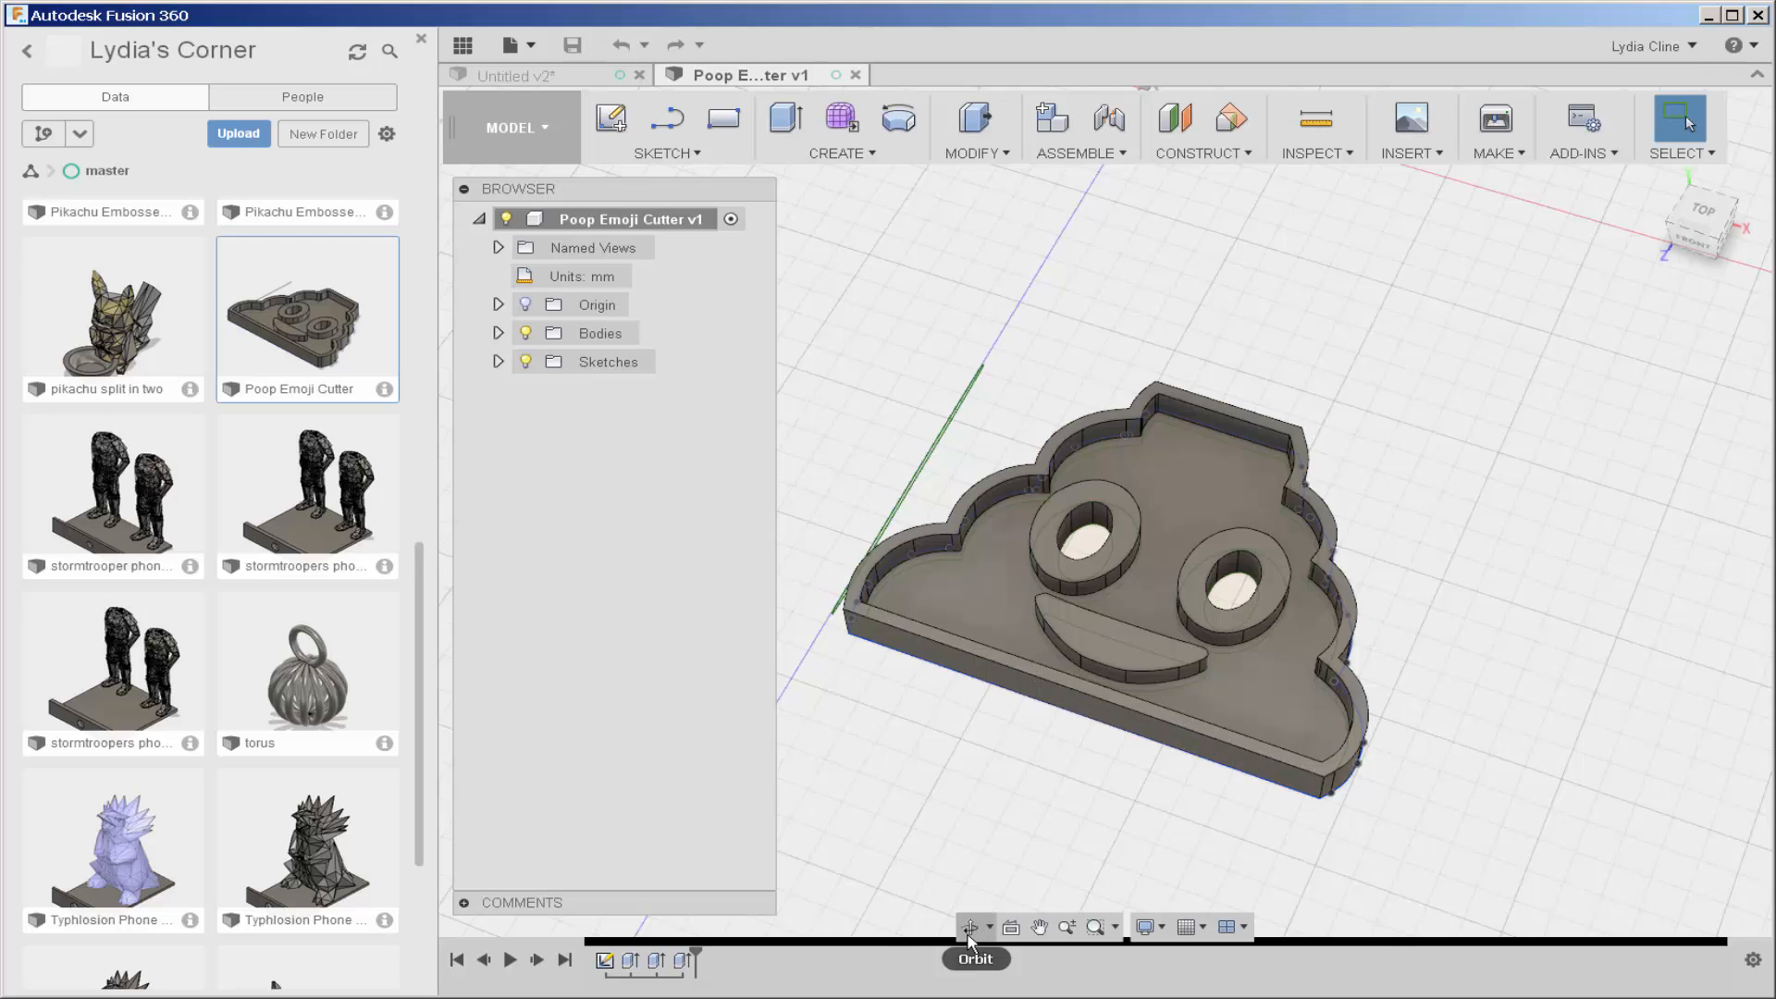
mouse_move(1011, 927)
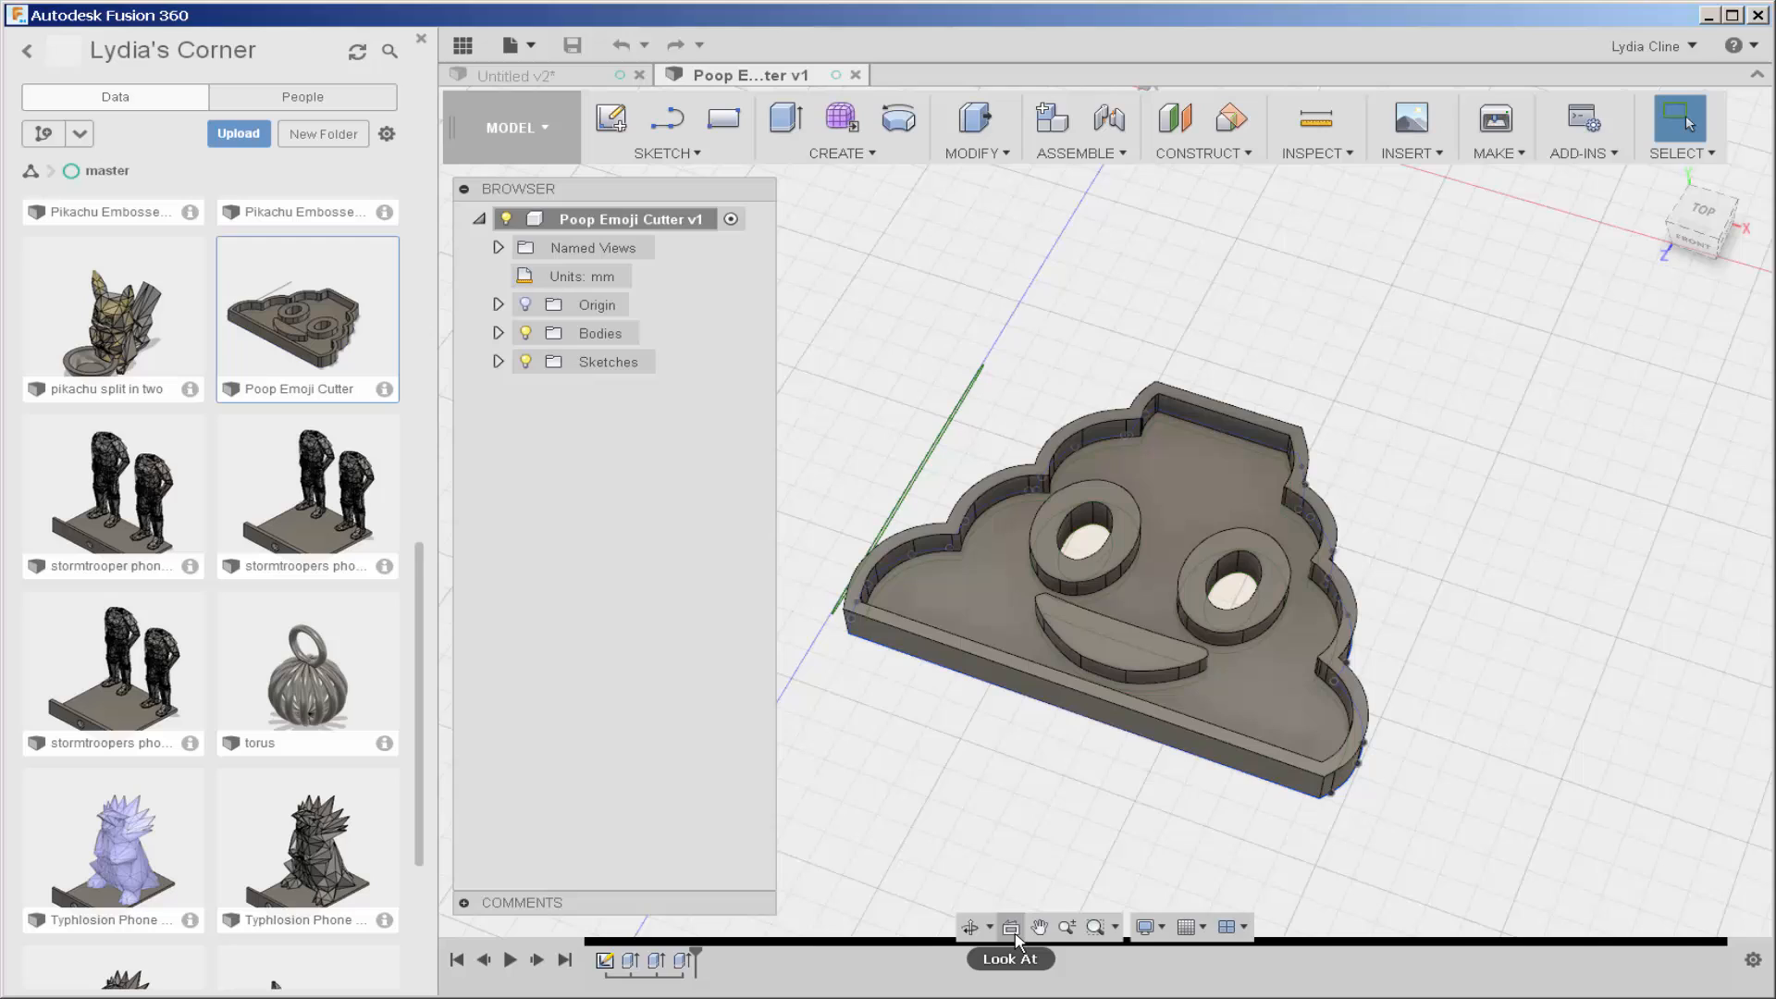
mouse_move(1039, 927)
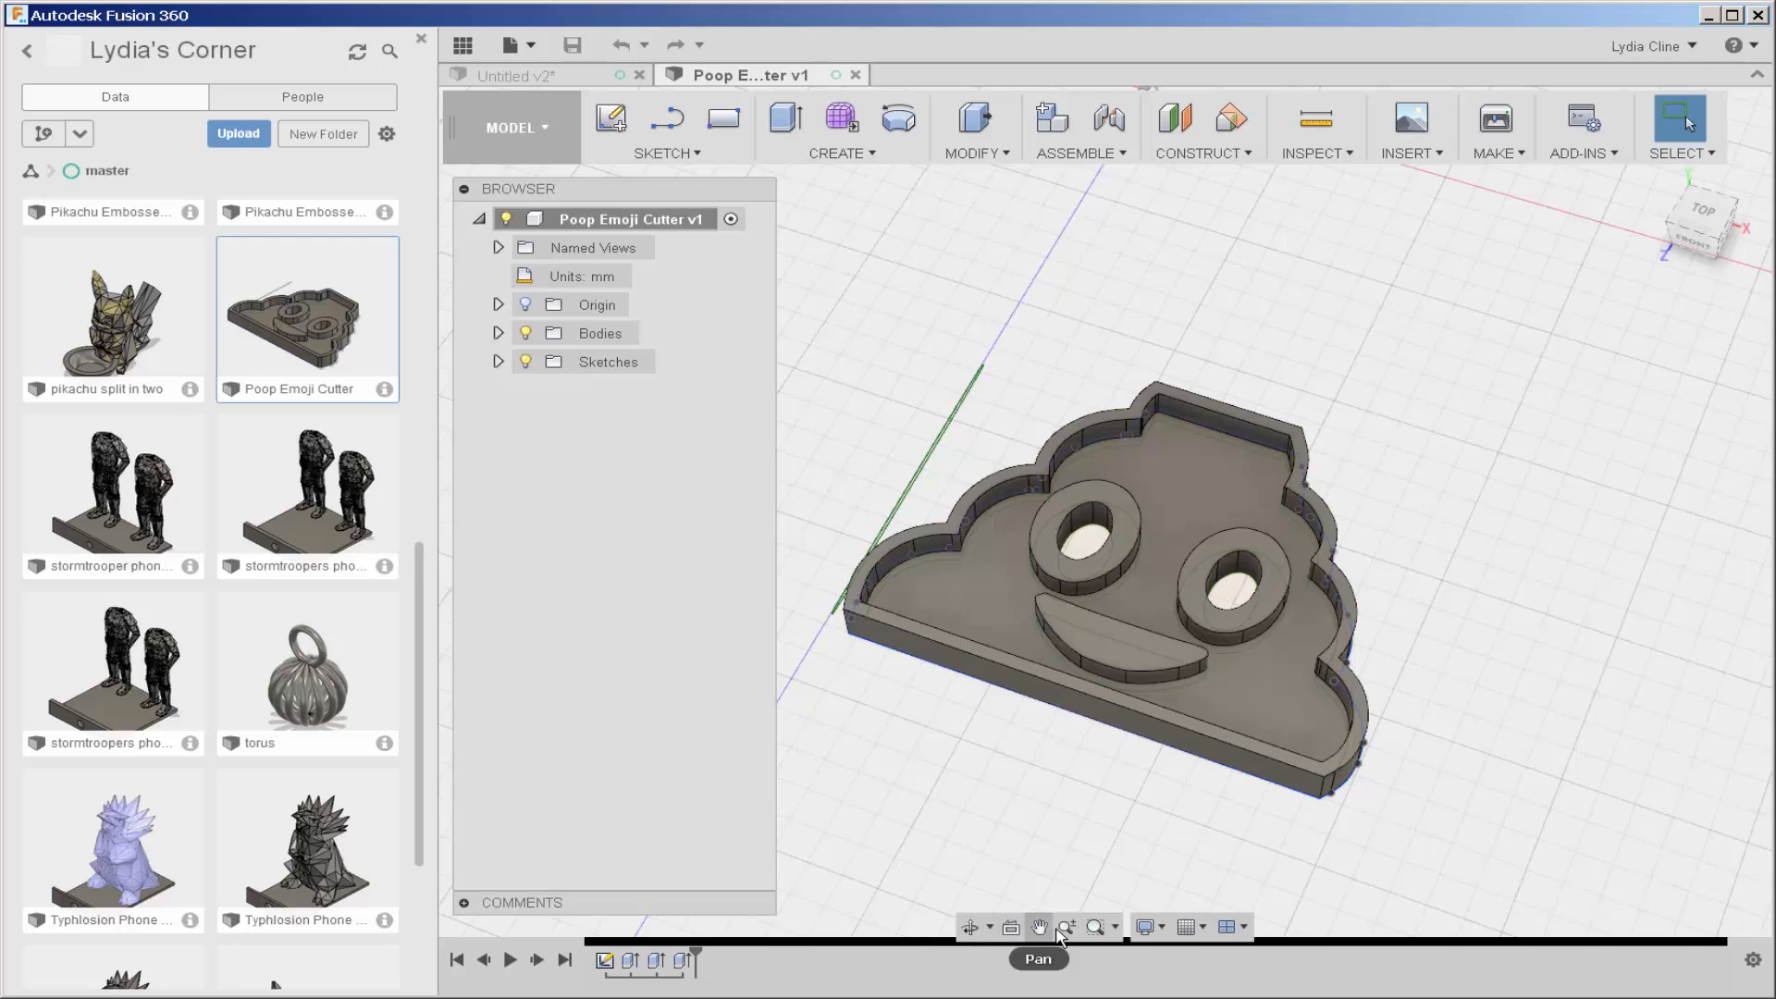
mouse_move(1096, 927)
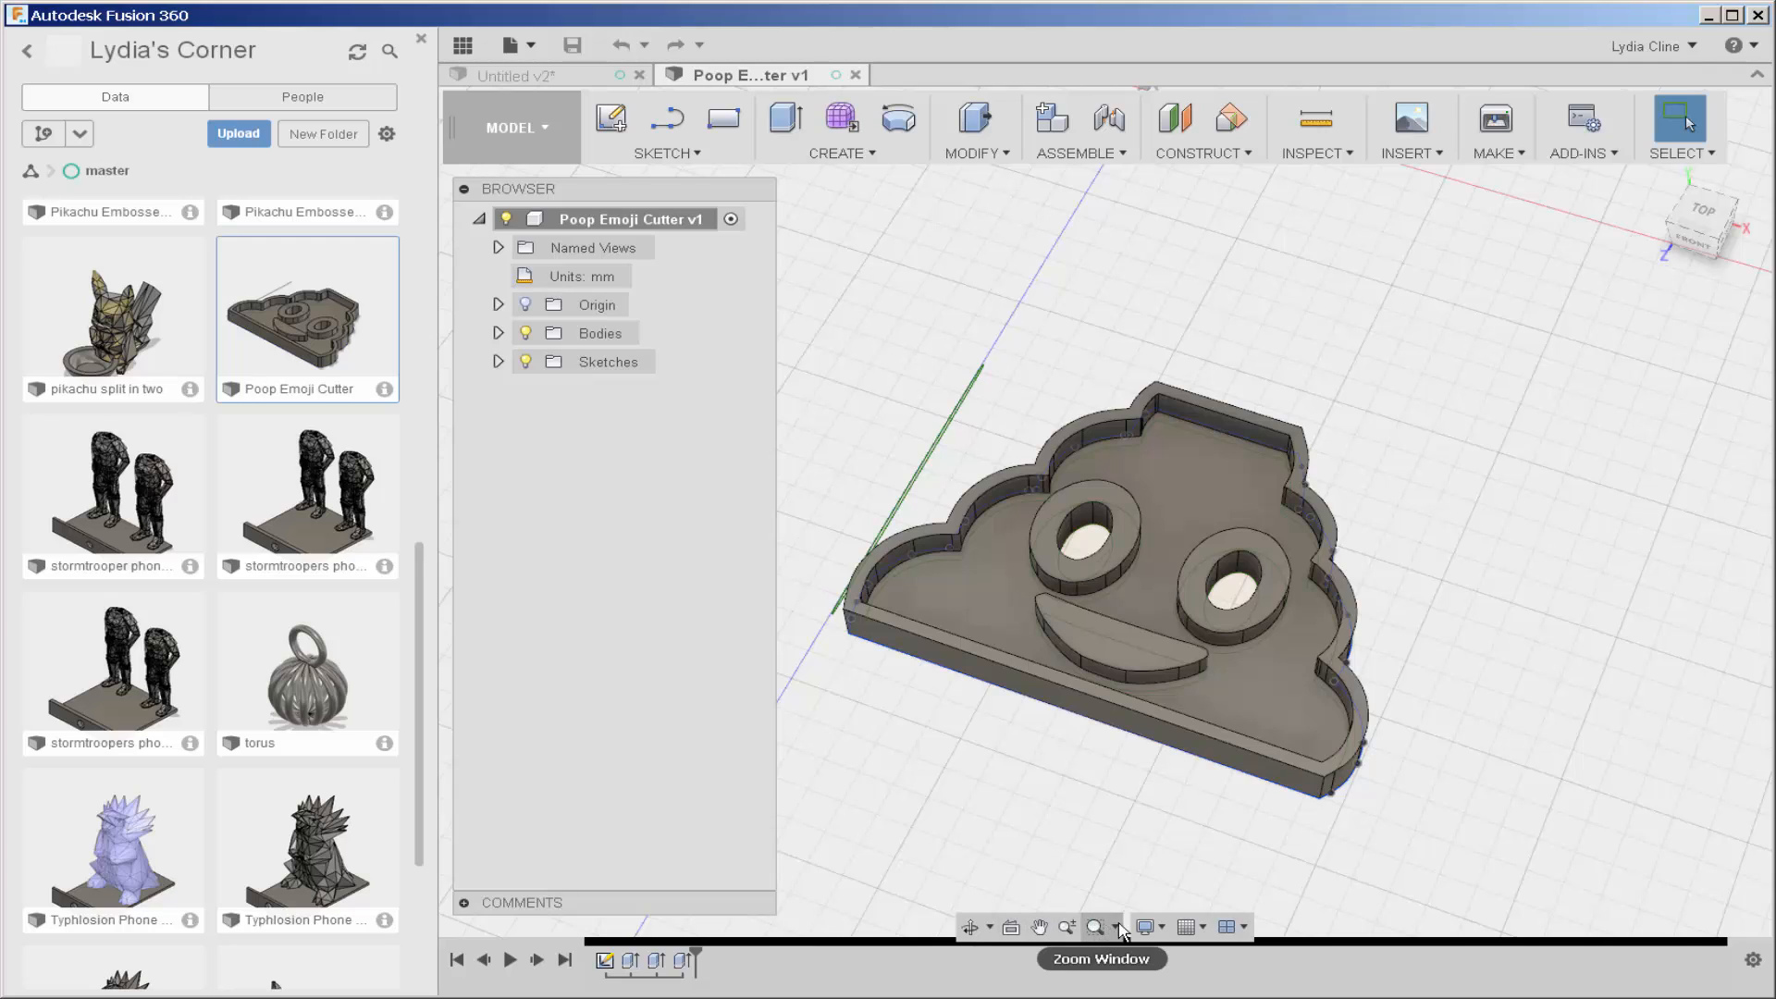
mouse_move(1186, 927)
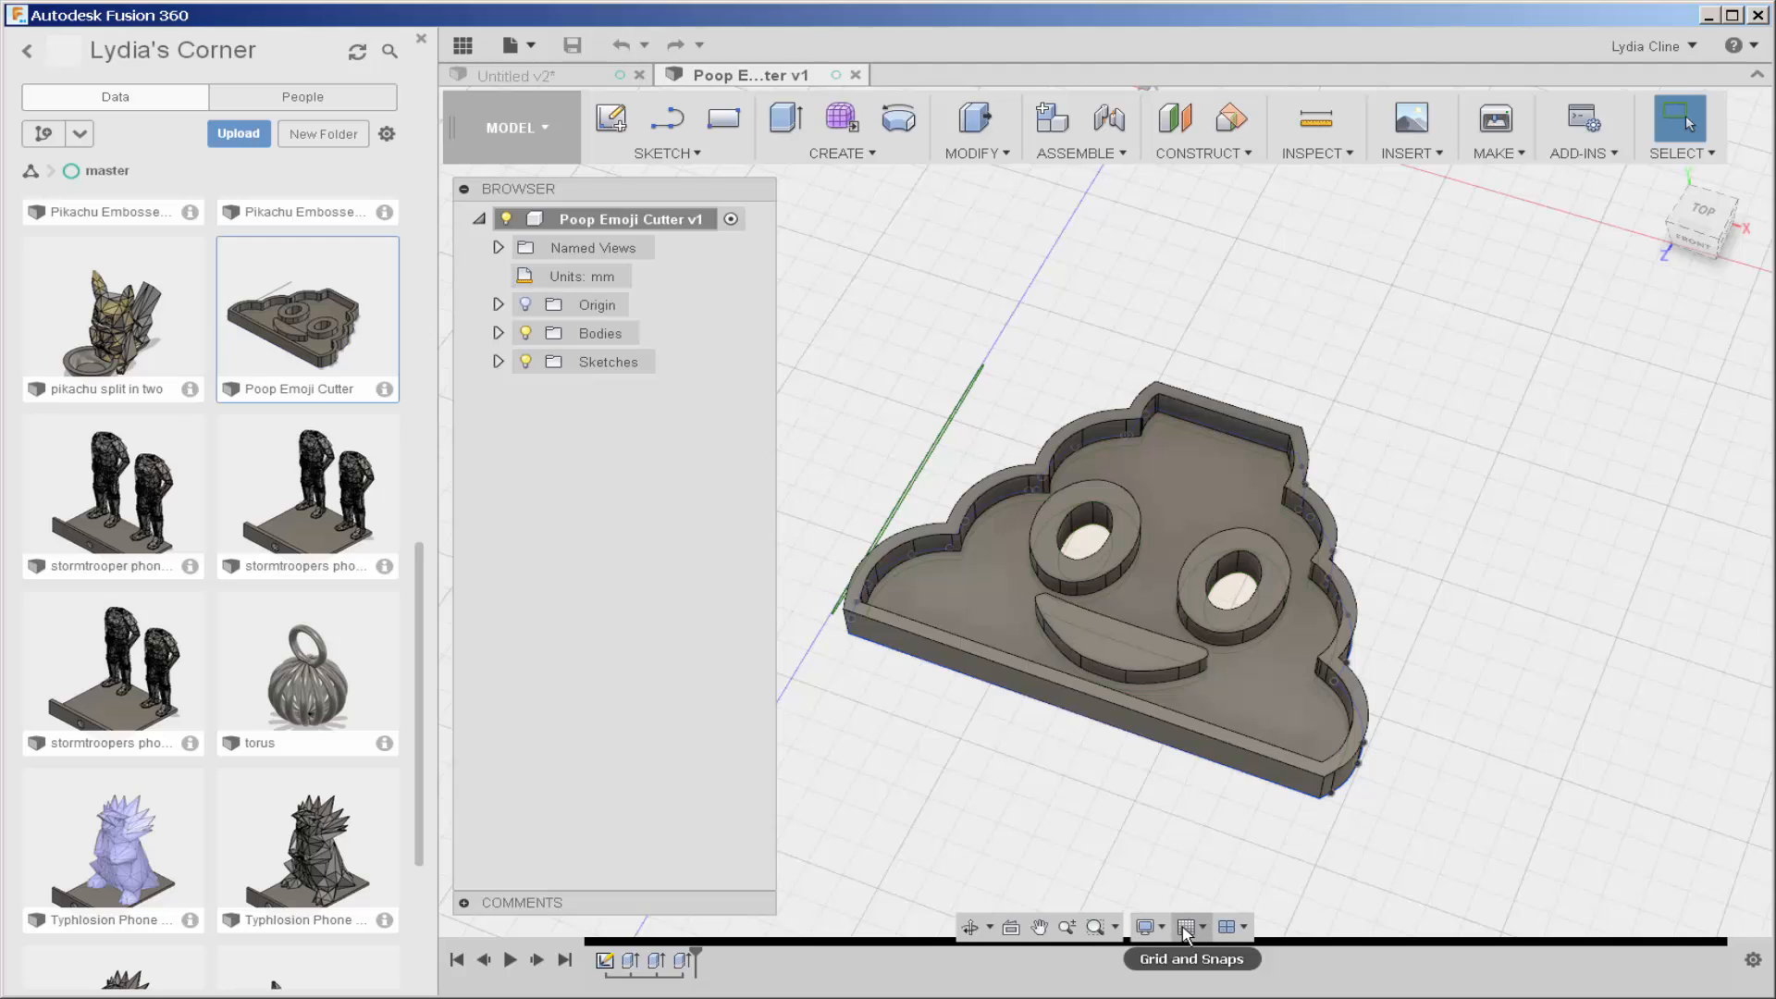
mouse_move(1227, 927)
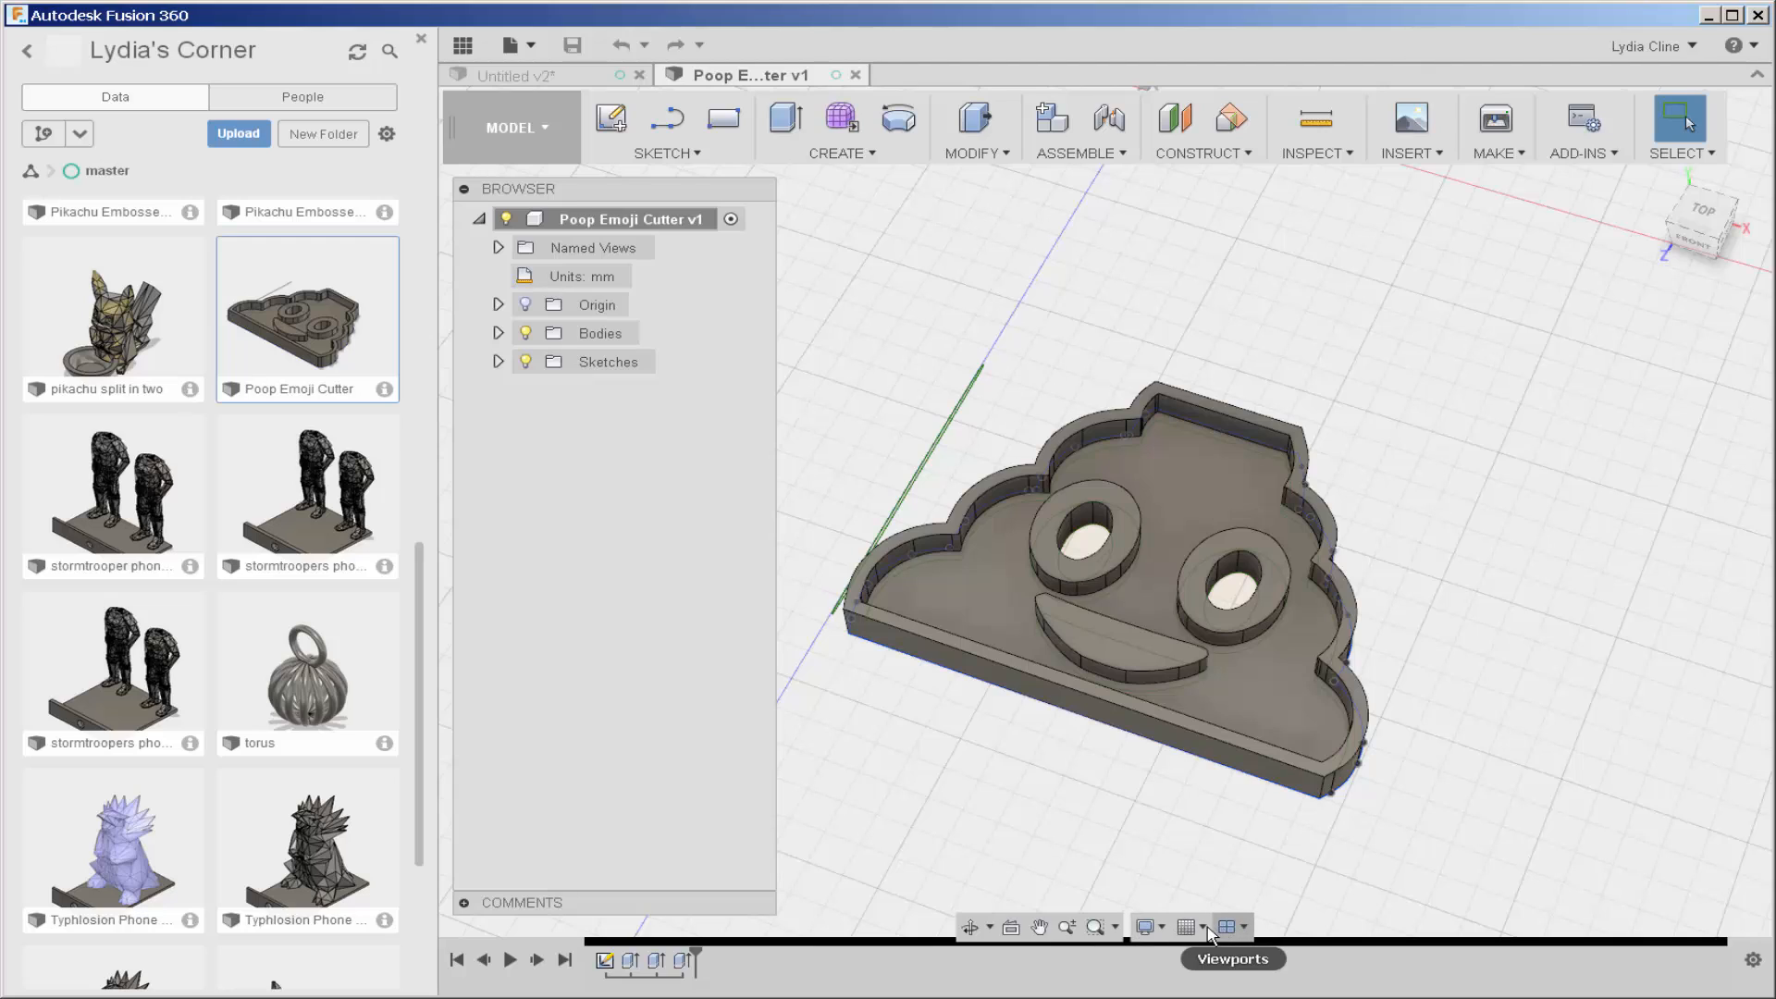
click(1186, 927)
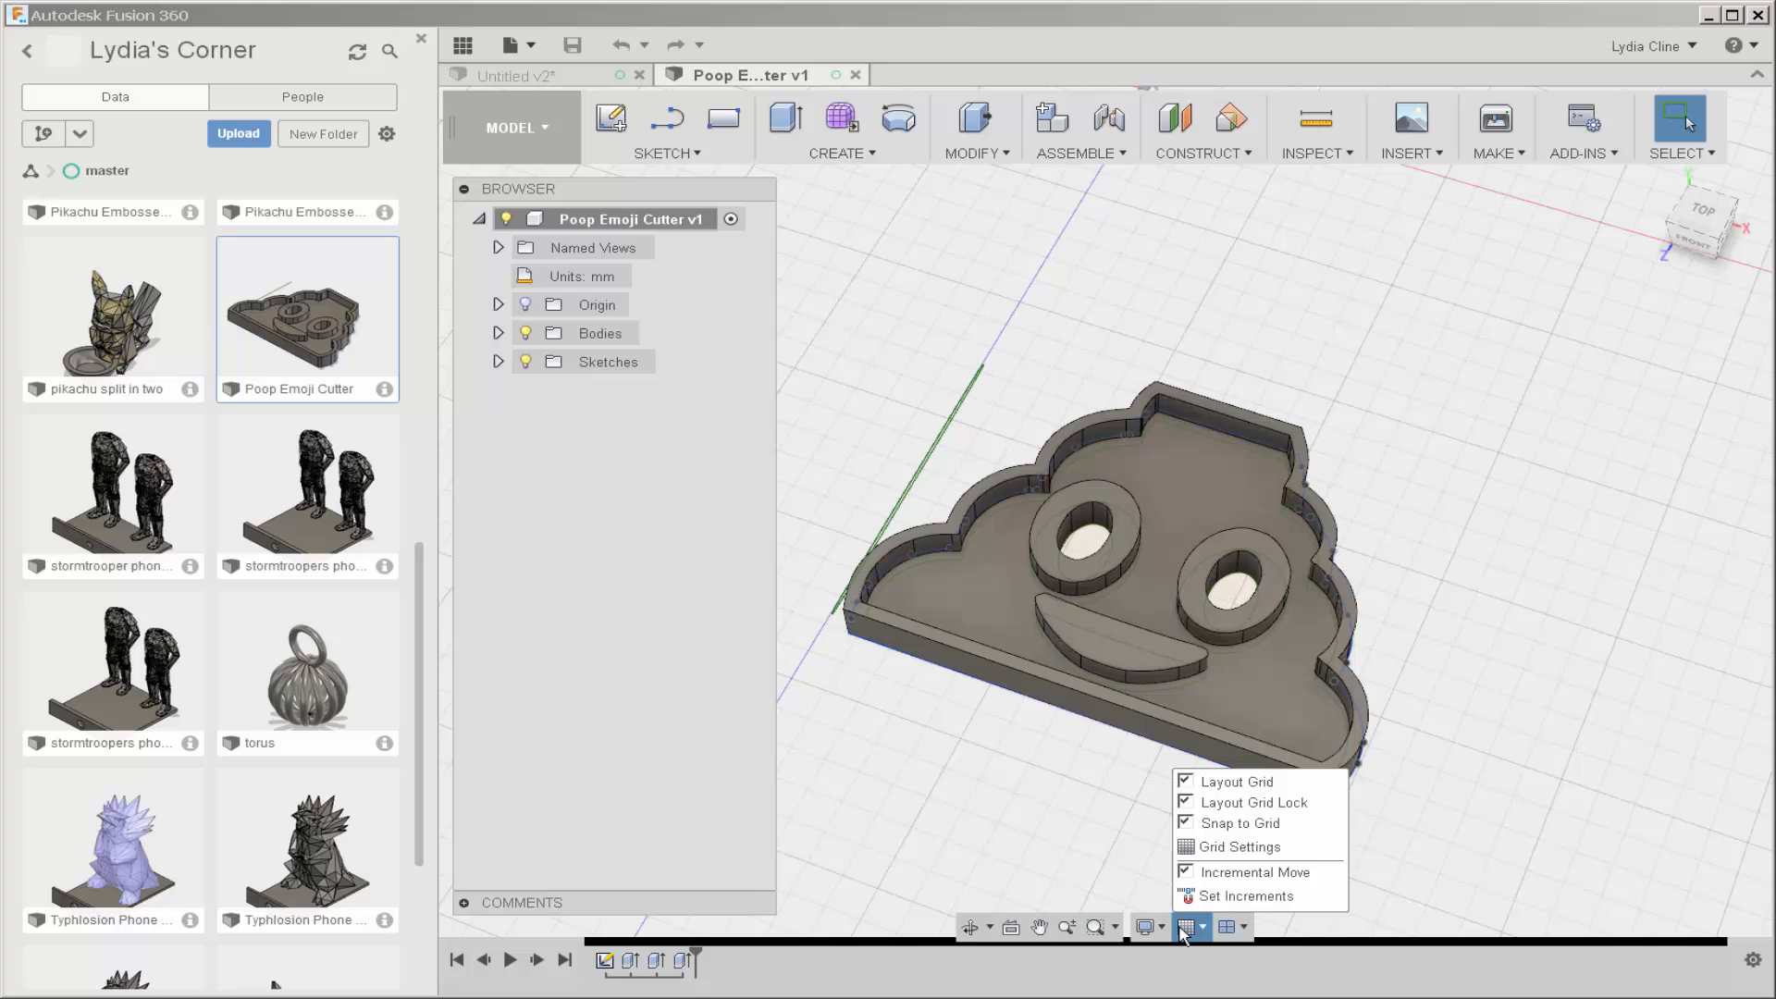
mouse_move(1144, 927)
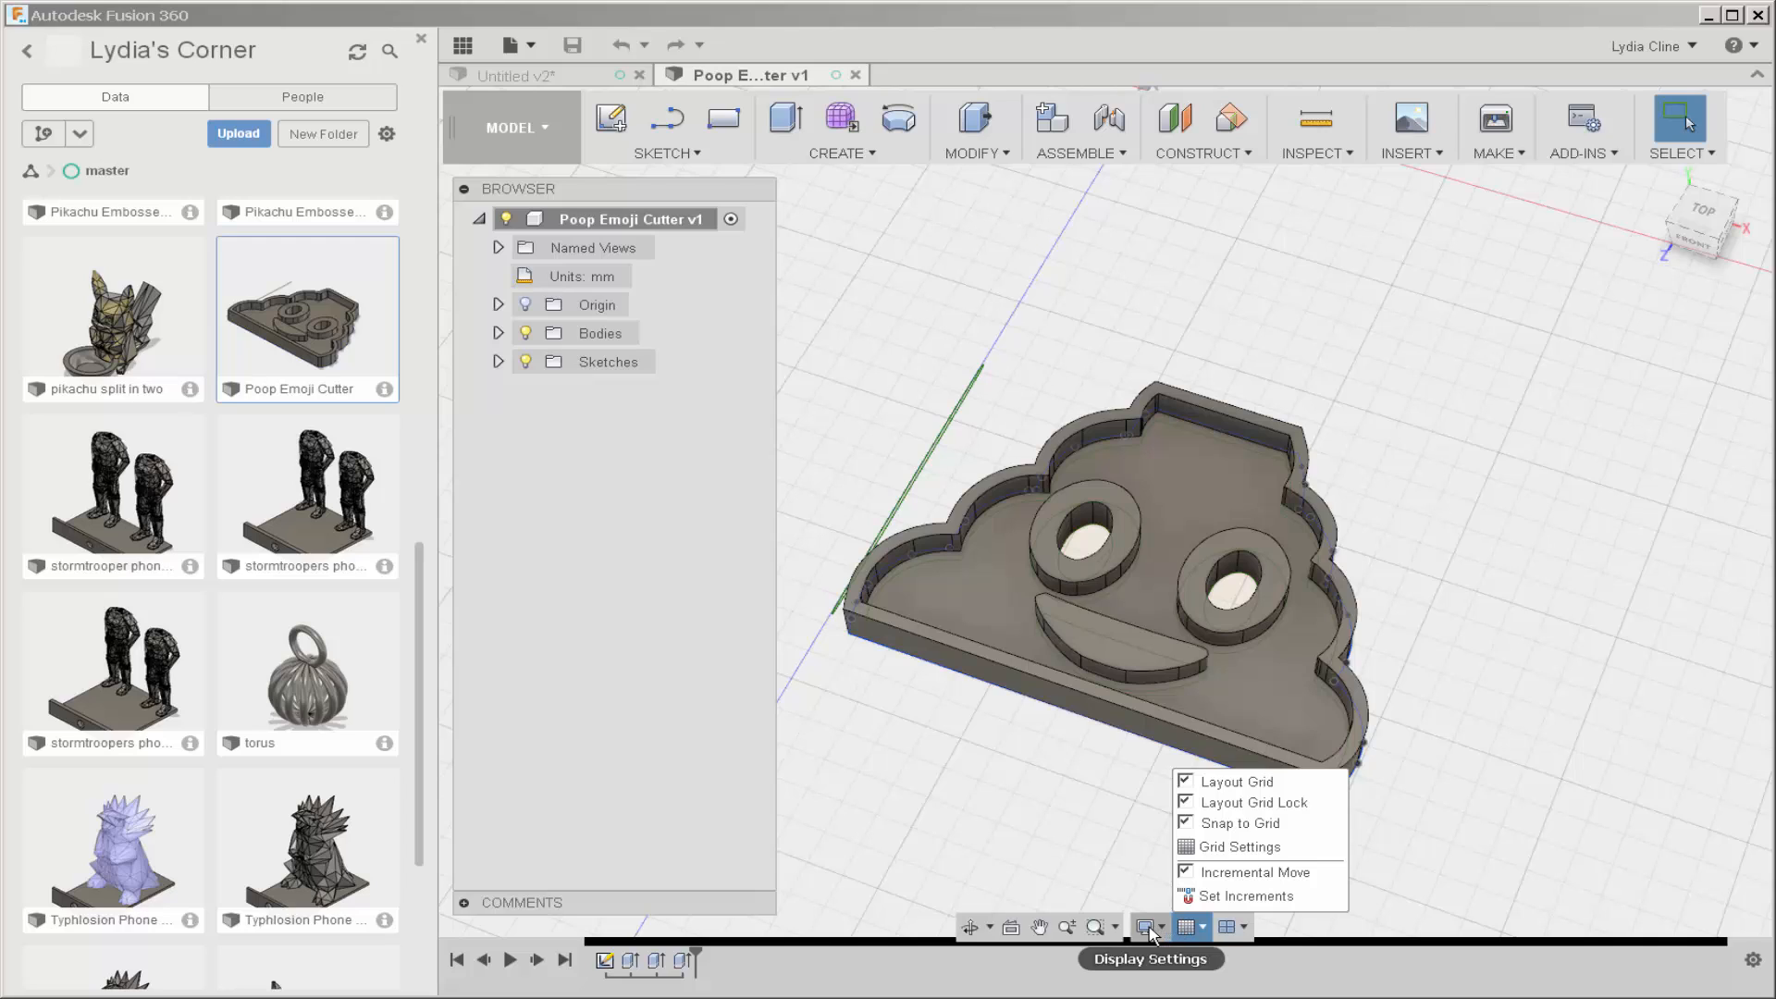
click(1144, 928)
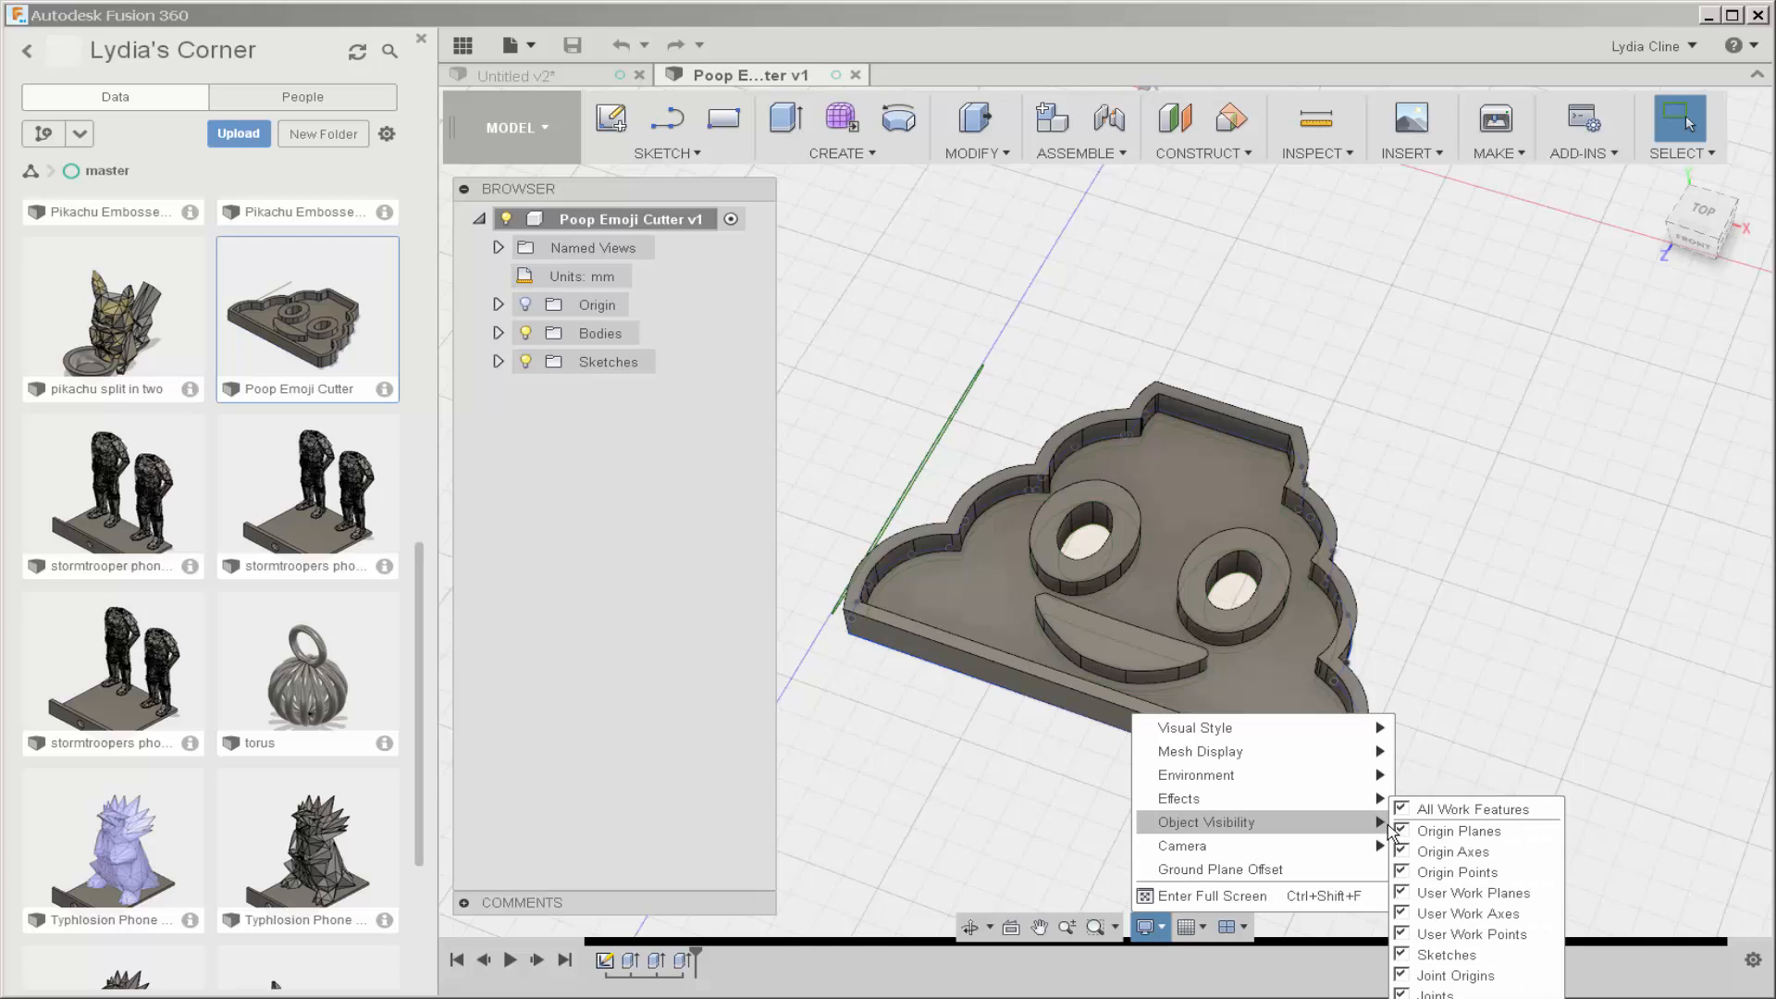
click(983, 309)
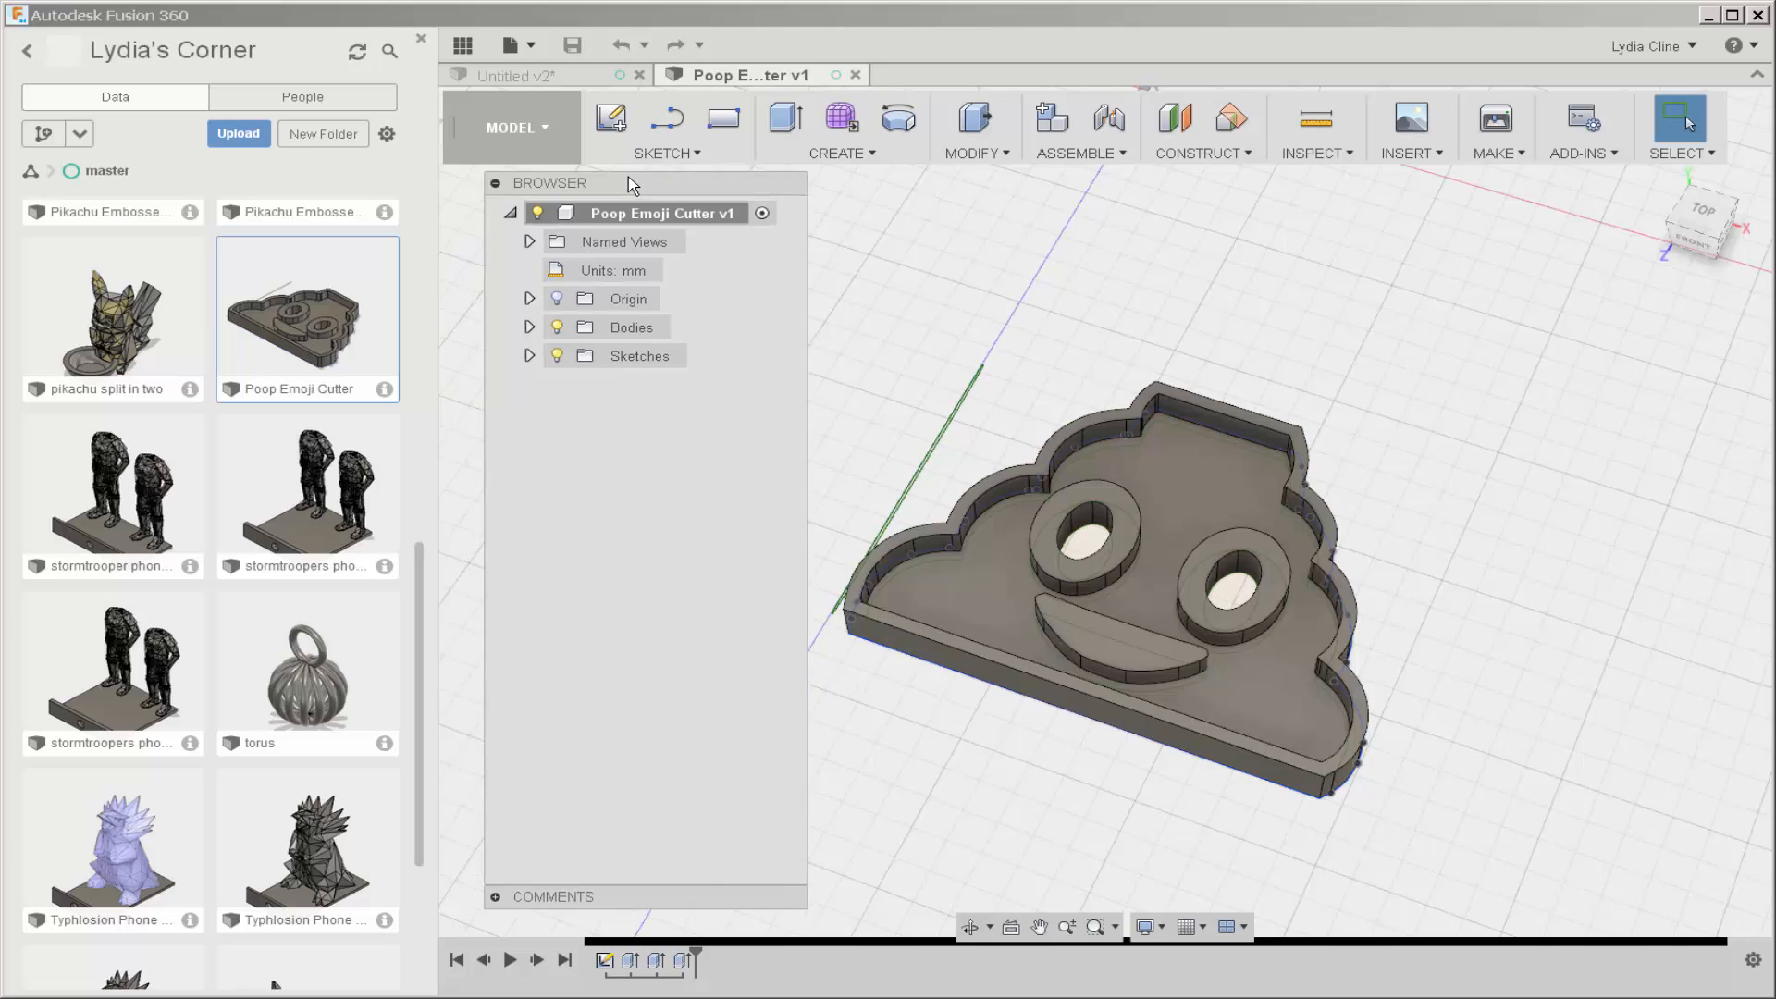
mouse_move(1134, 802)
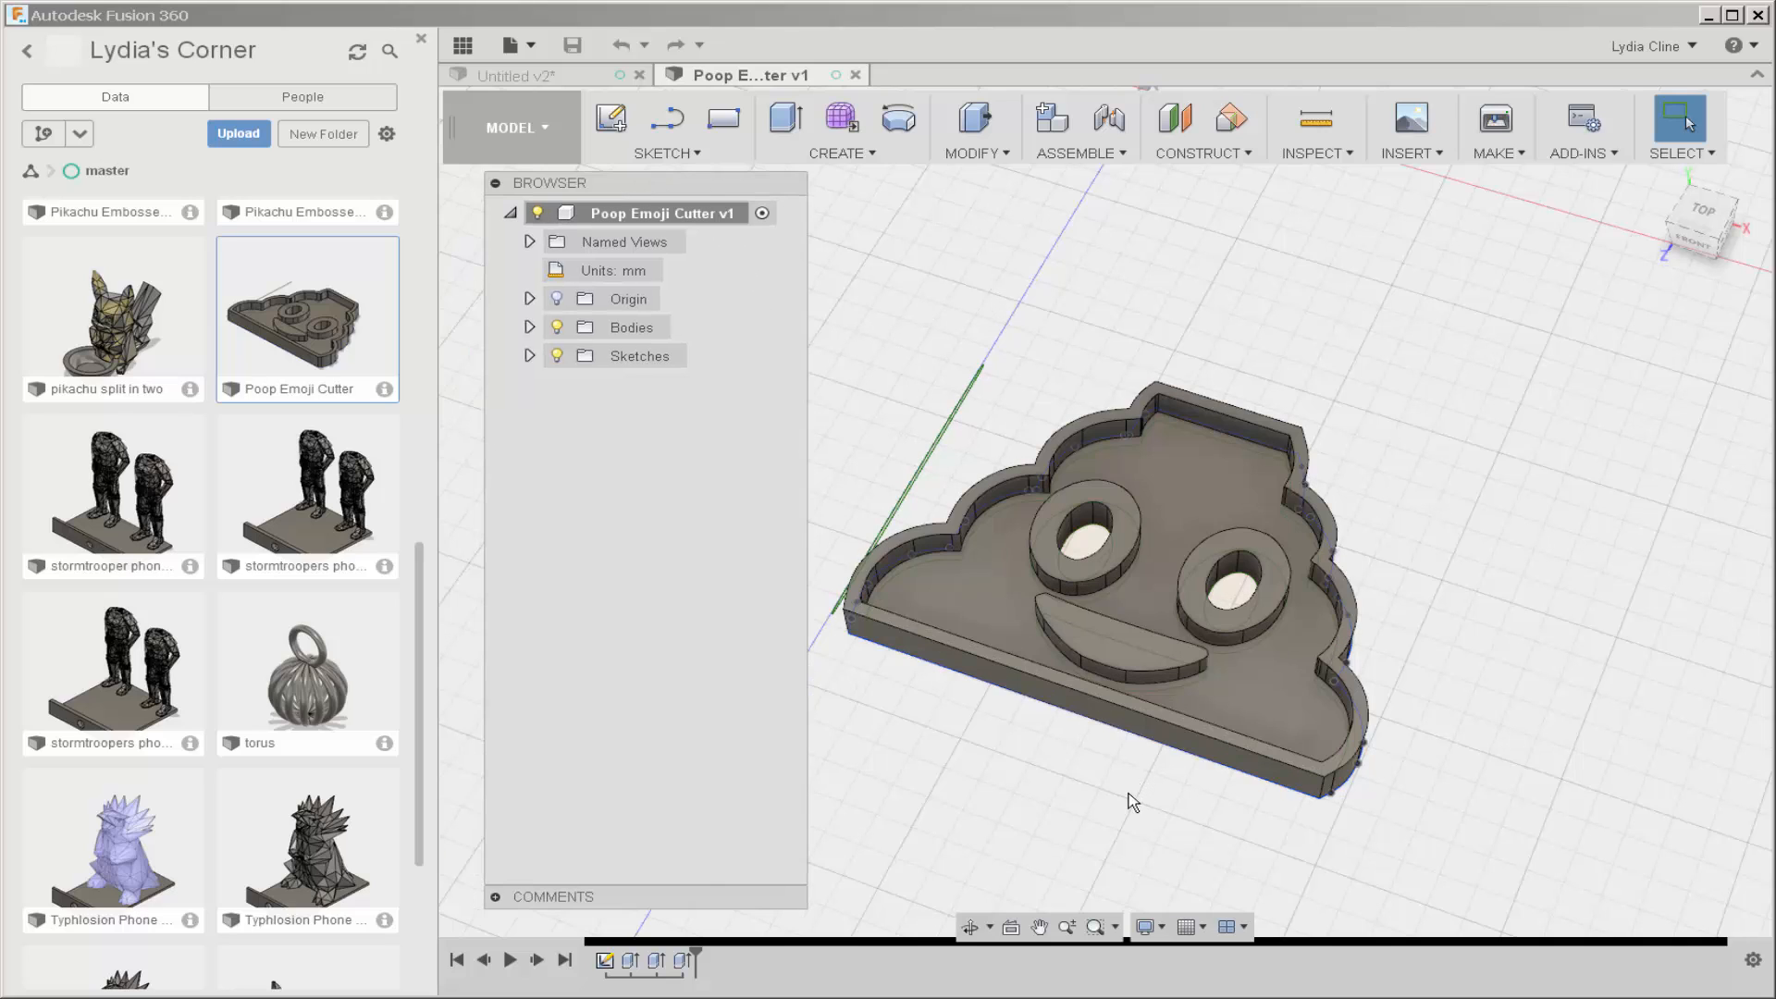
Step: Save Copy As from the root component to the Desktop as an .f3d file
right_click(663, 213)
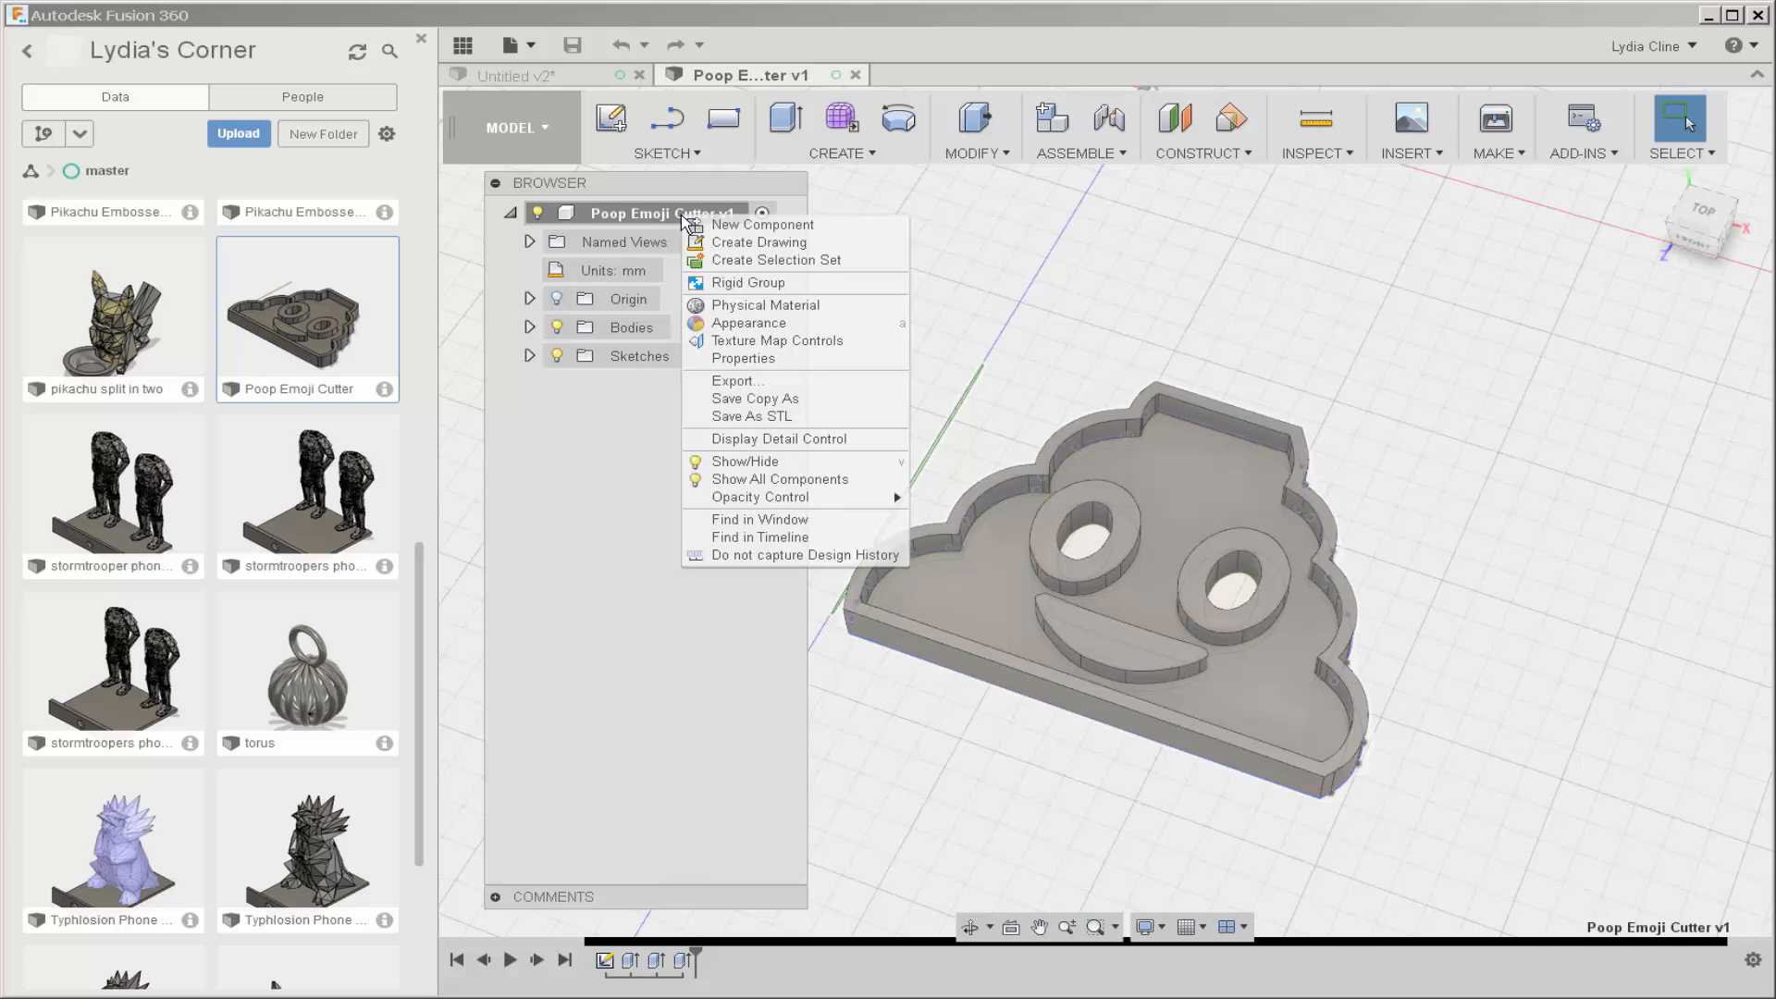
mouse_move(759, 242)
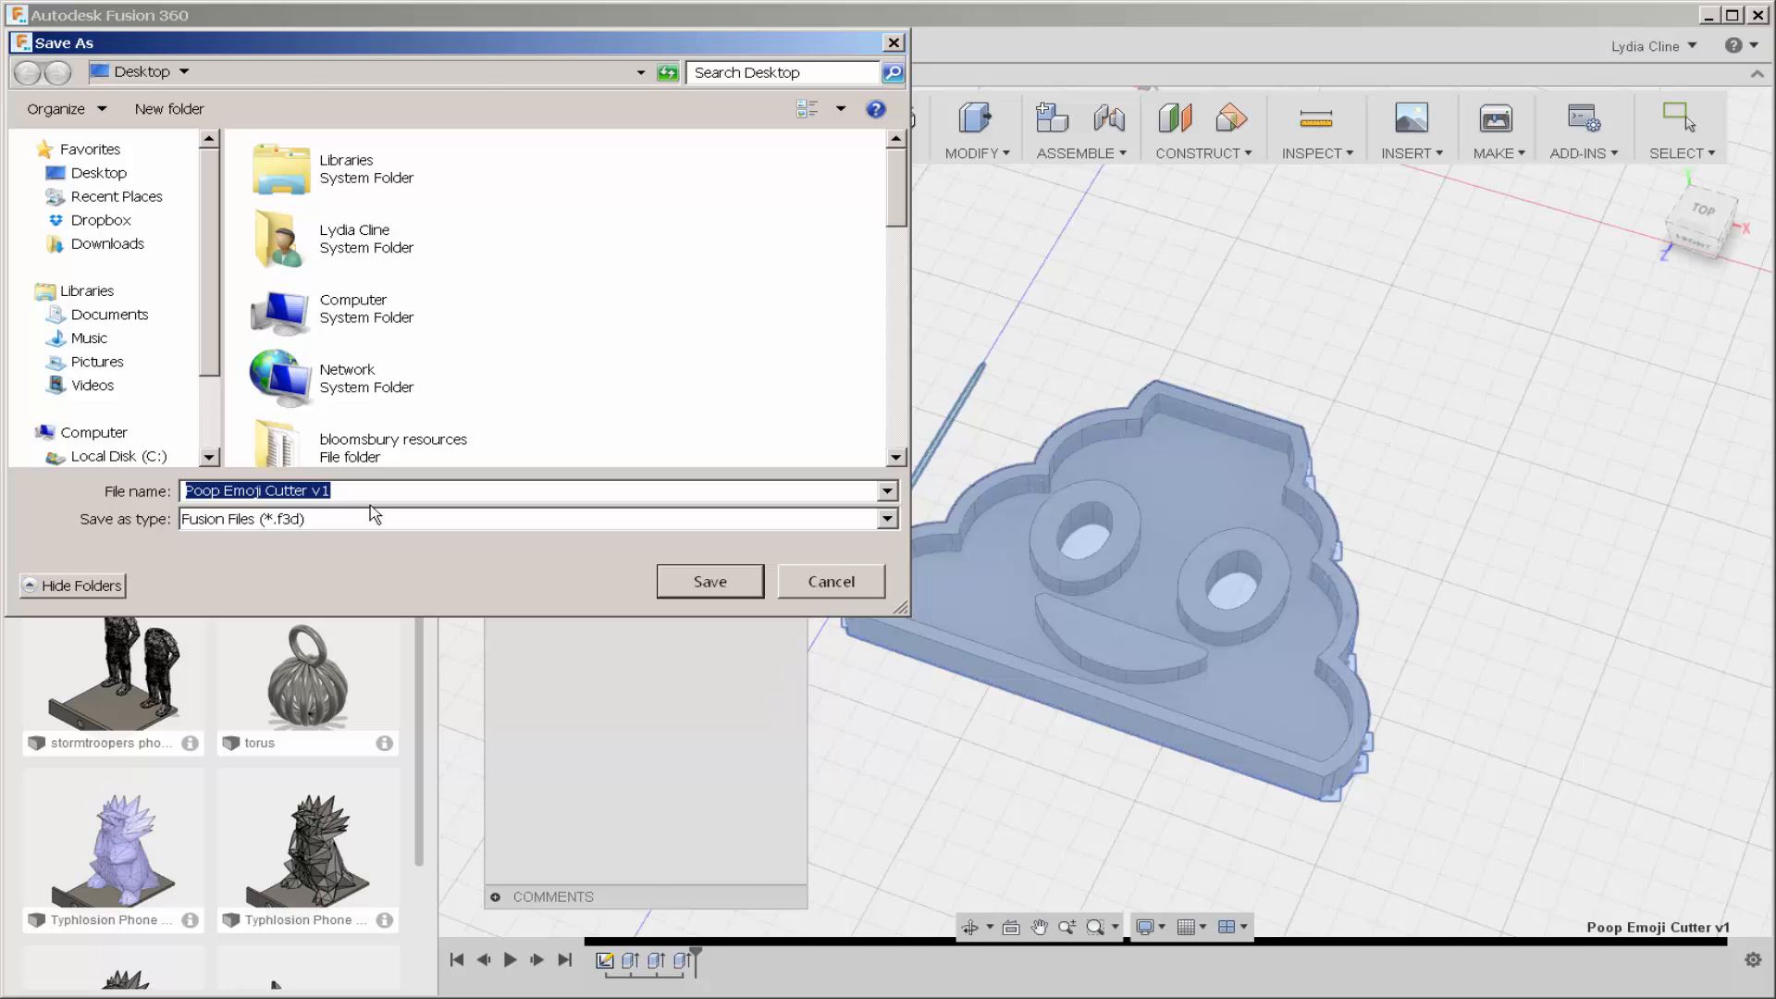
mouse_move(372, 493)
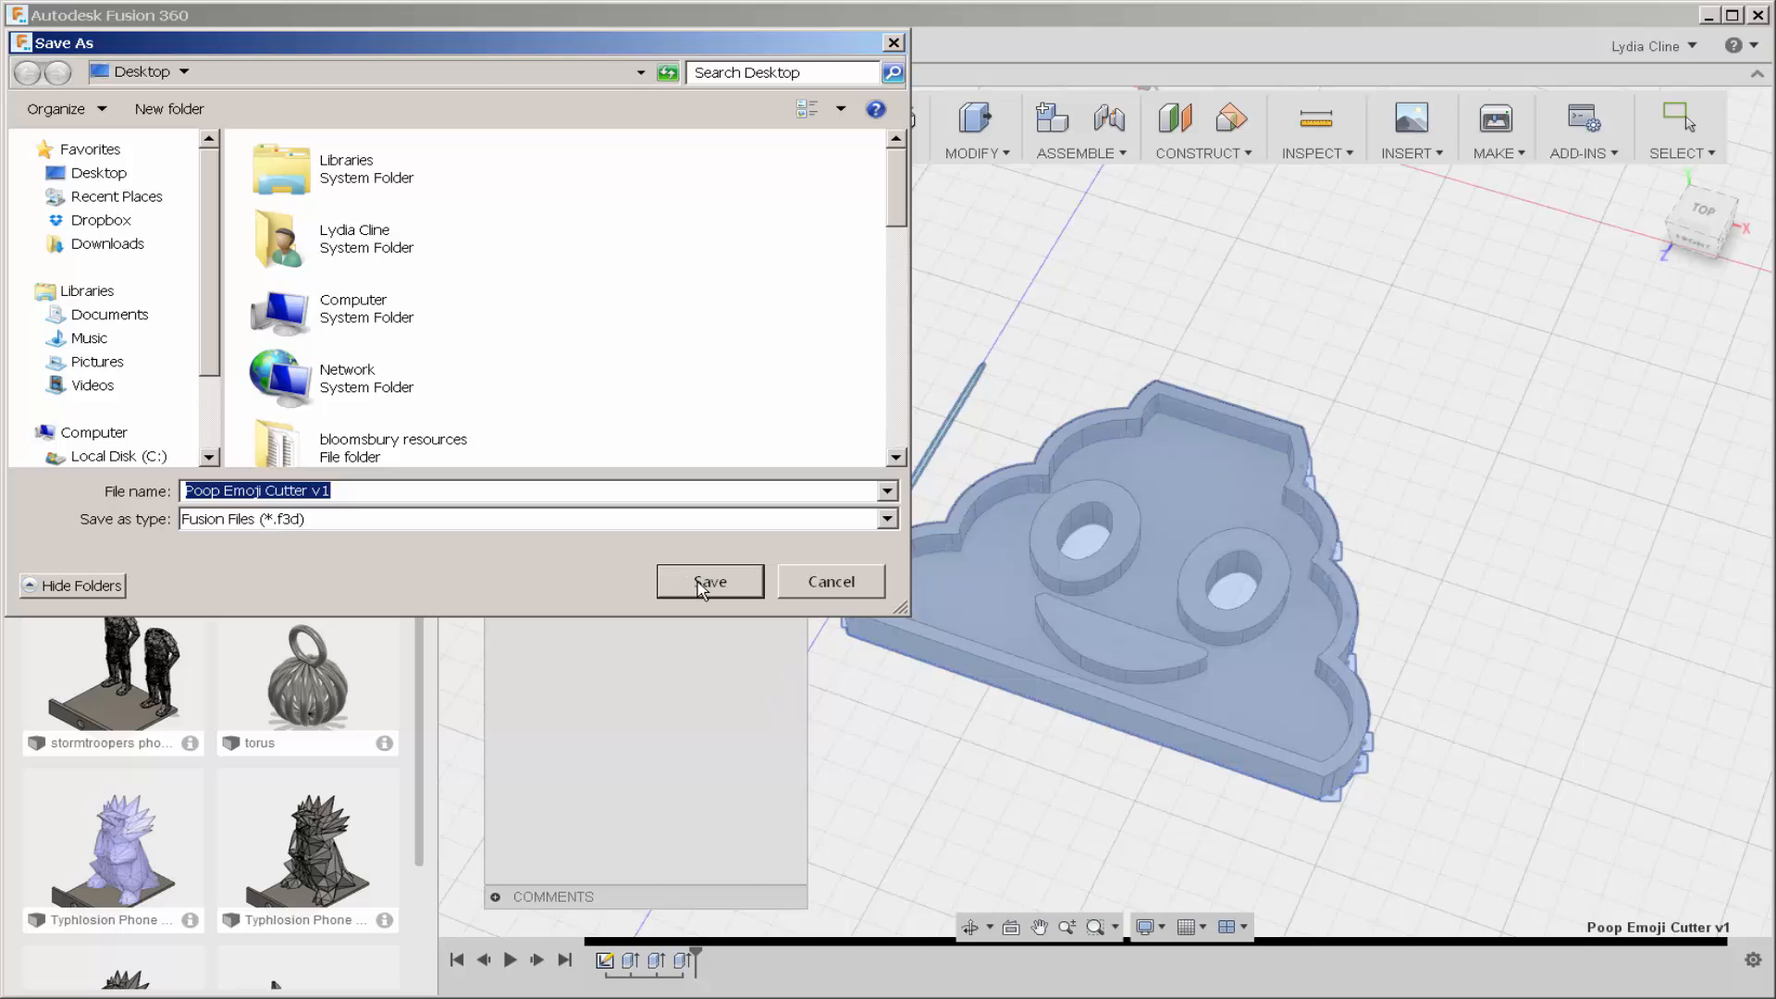
click(710, 581)
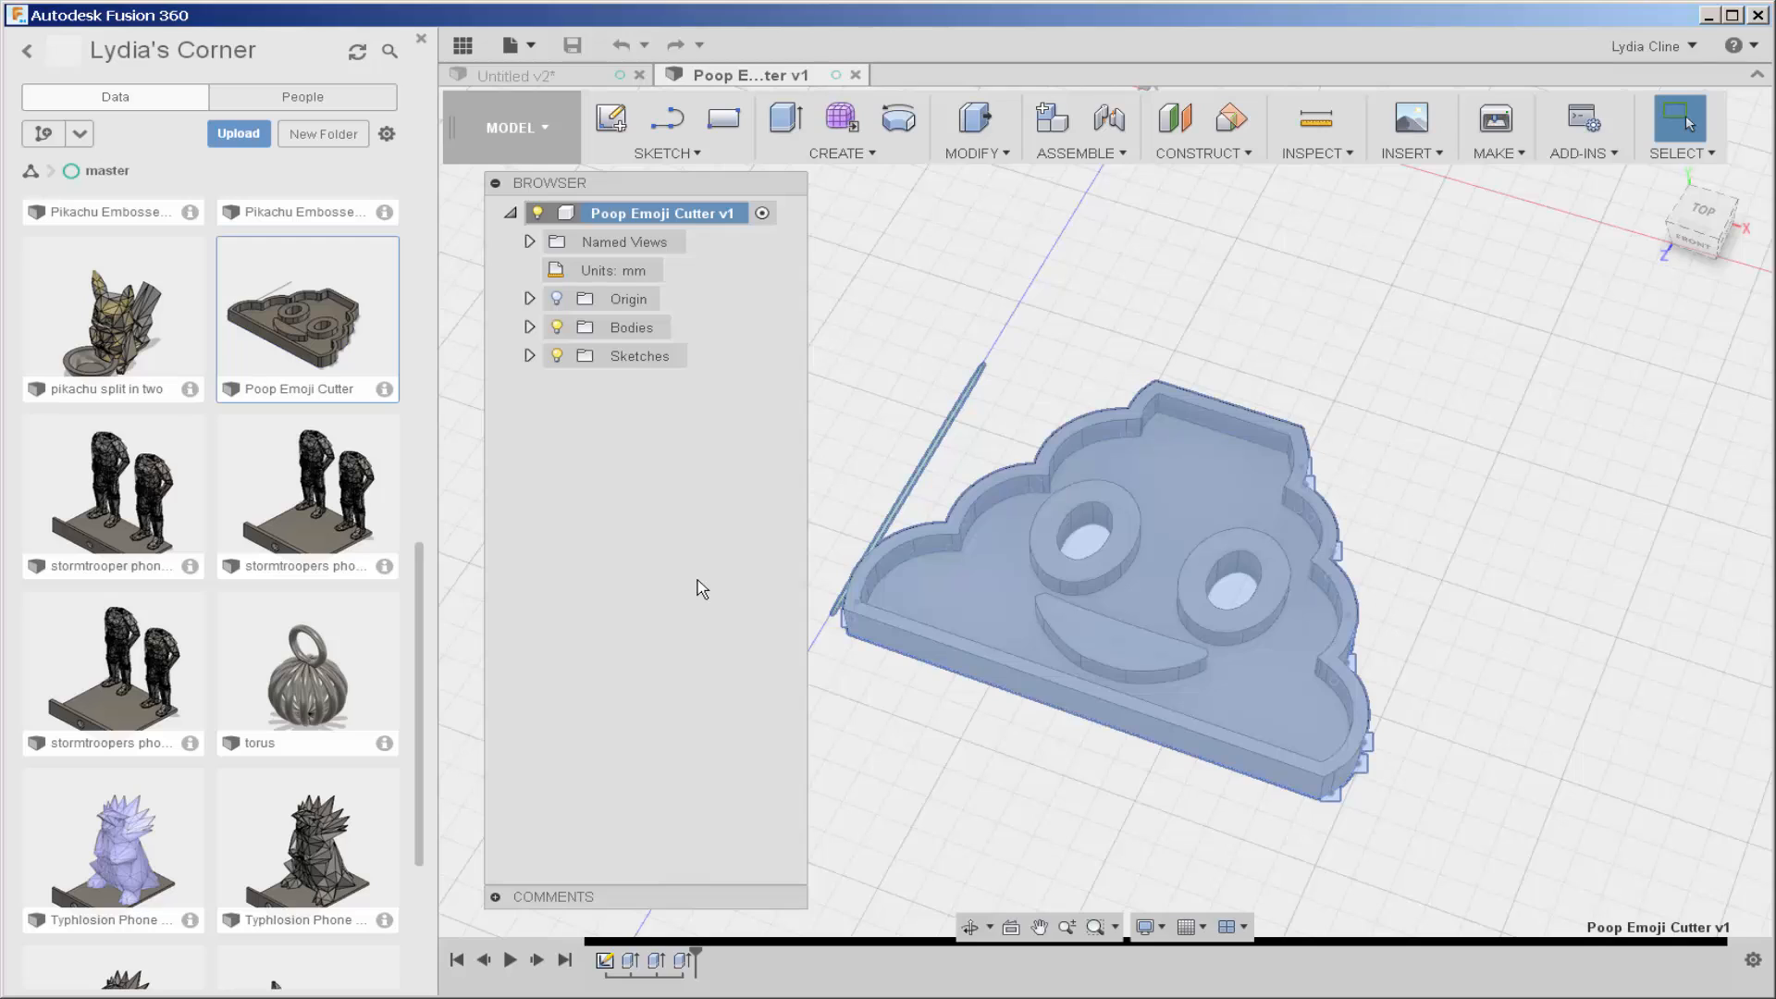
Step: Expand Bodies and Sketches, select Sketch1, and toggle the body's visibility off and on
click(530, 328)
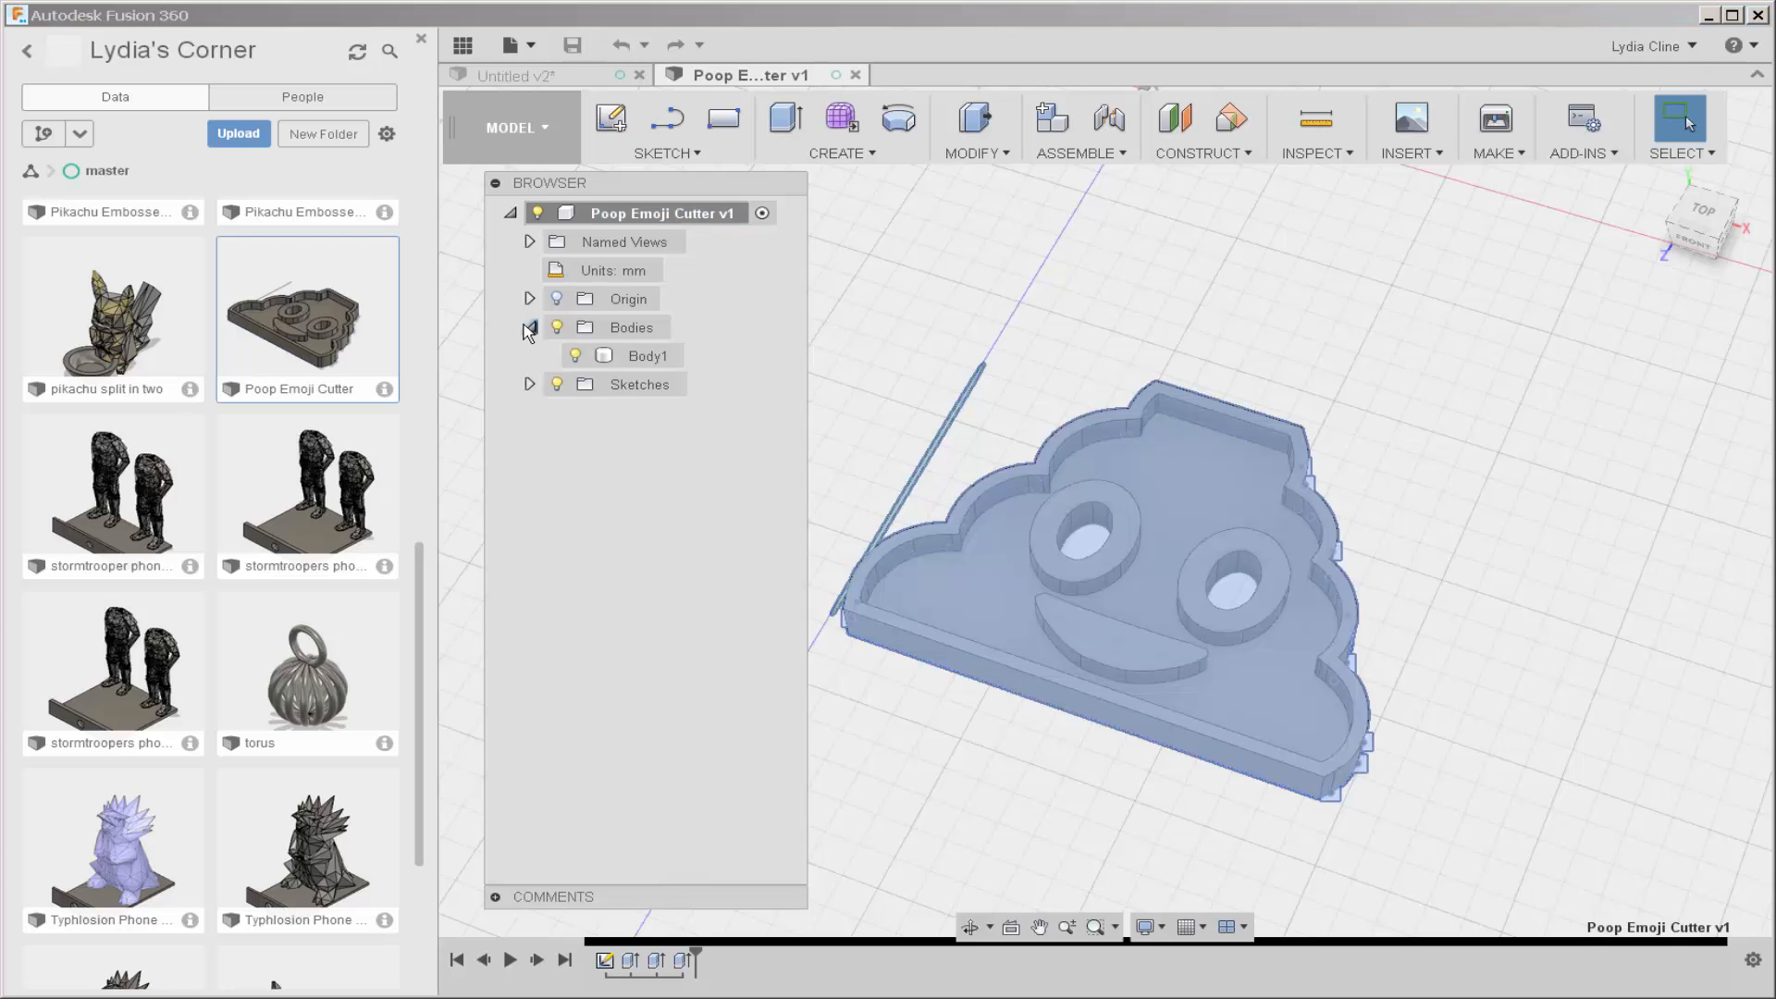
click(530, 356)
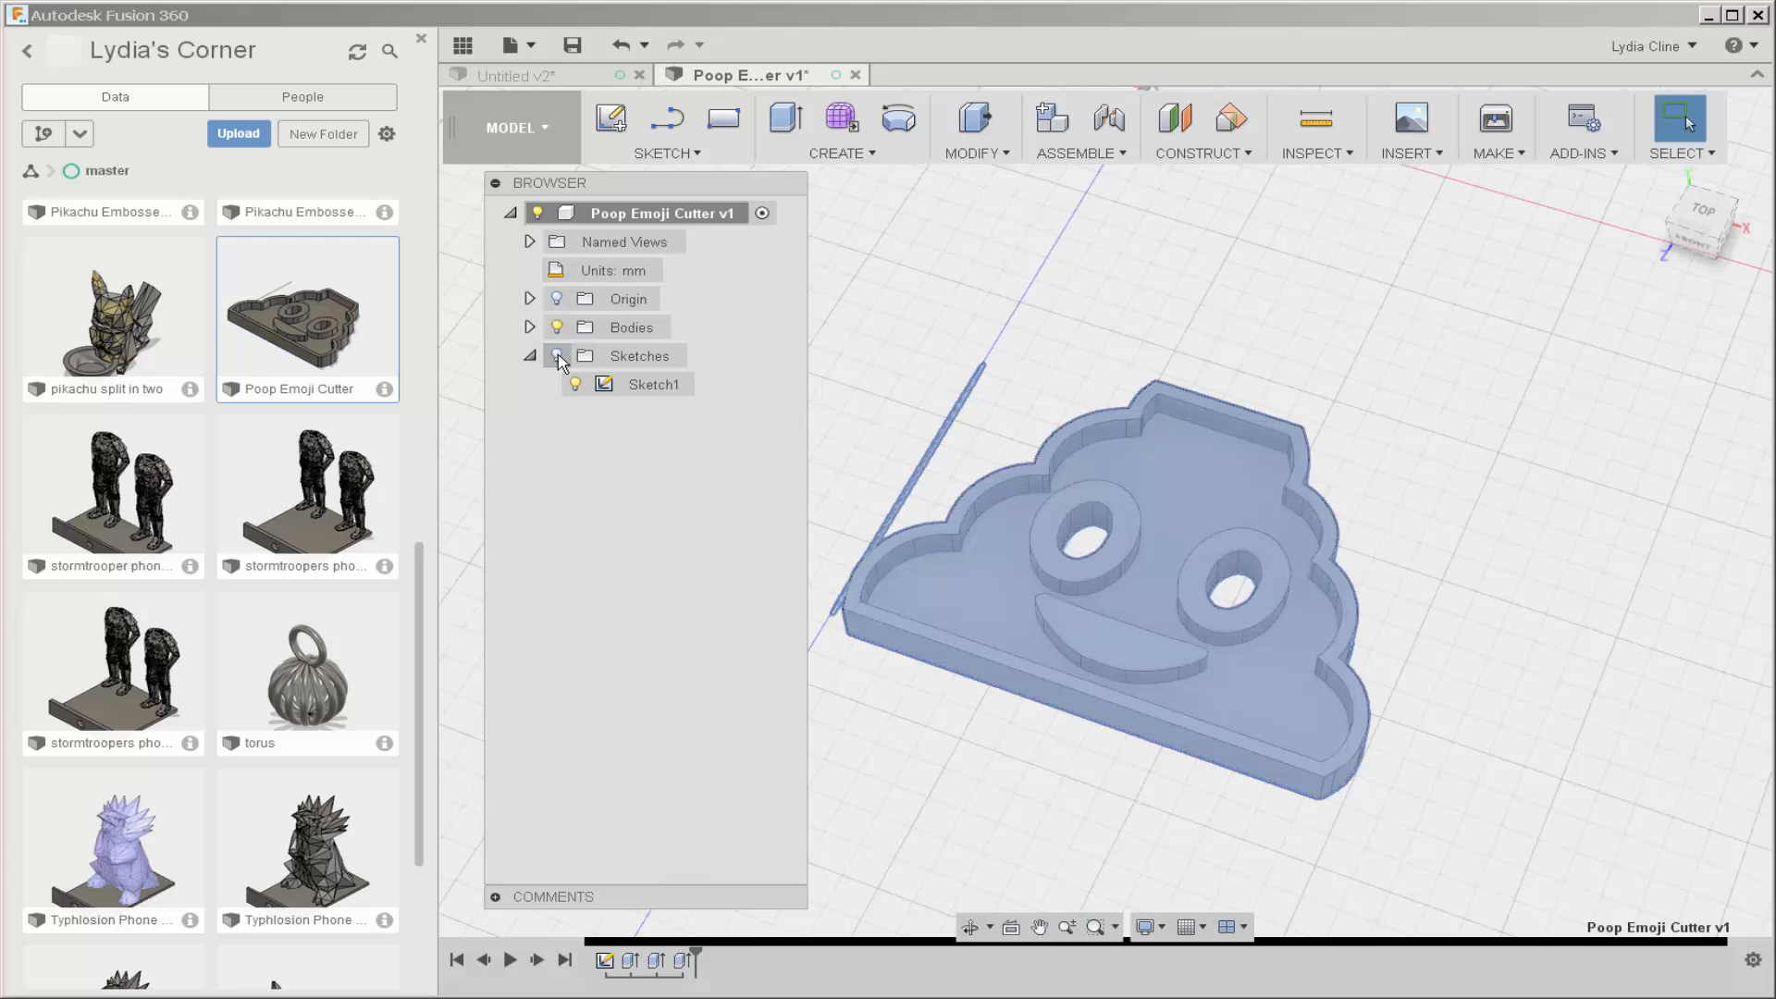
click(653, 384)
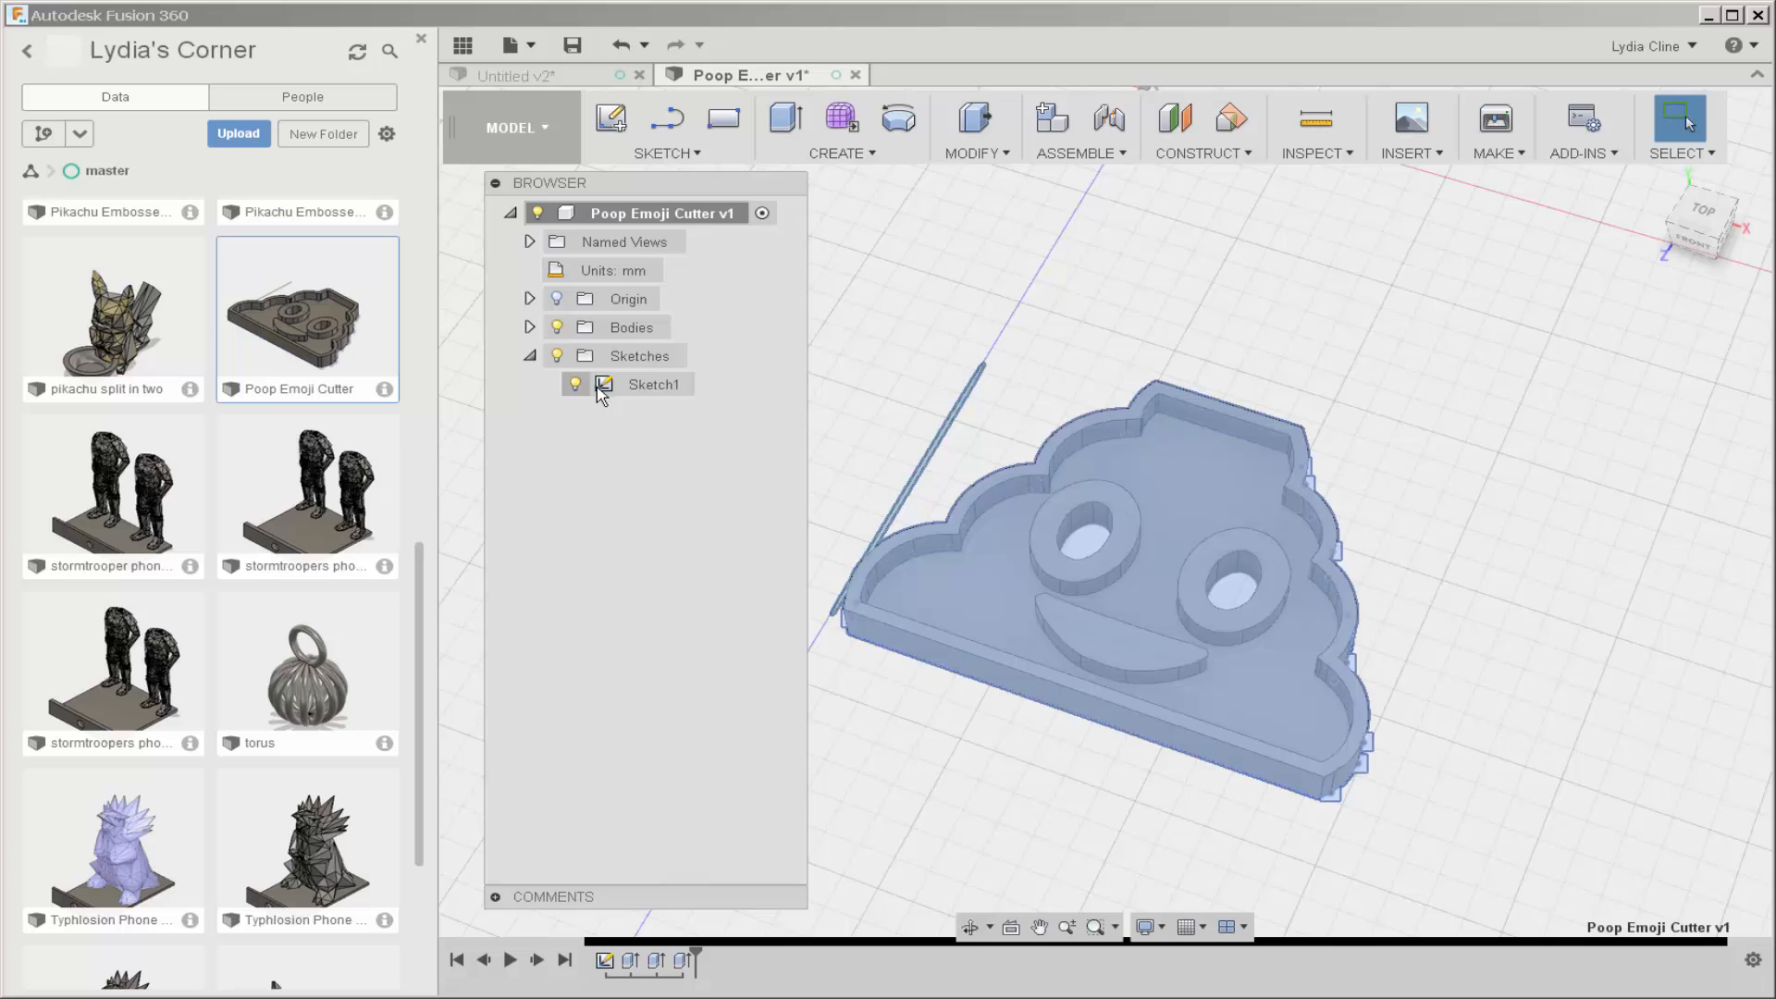
click(654, 384)
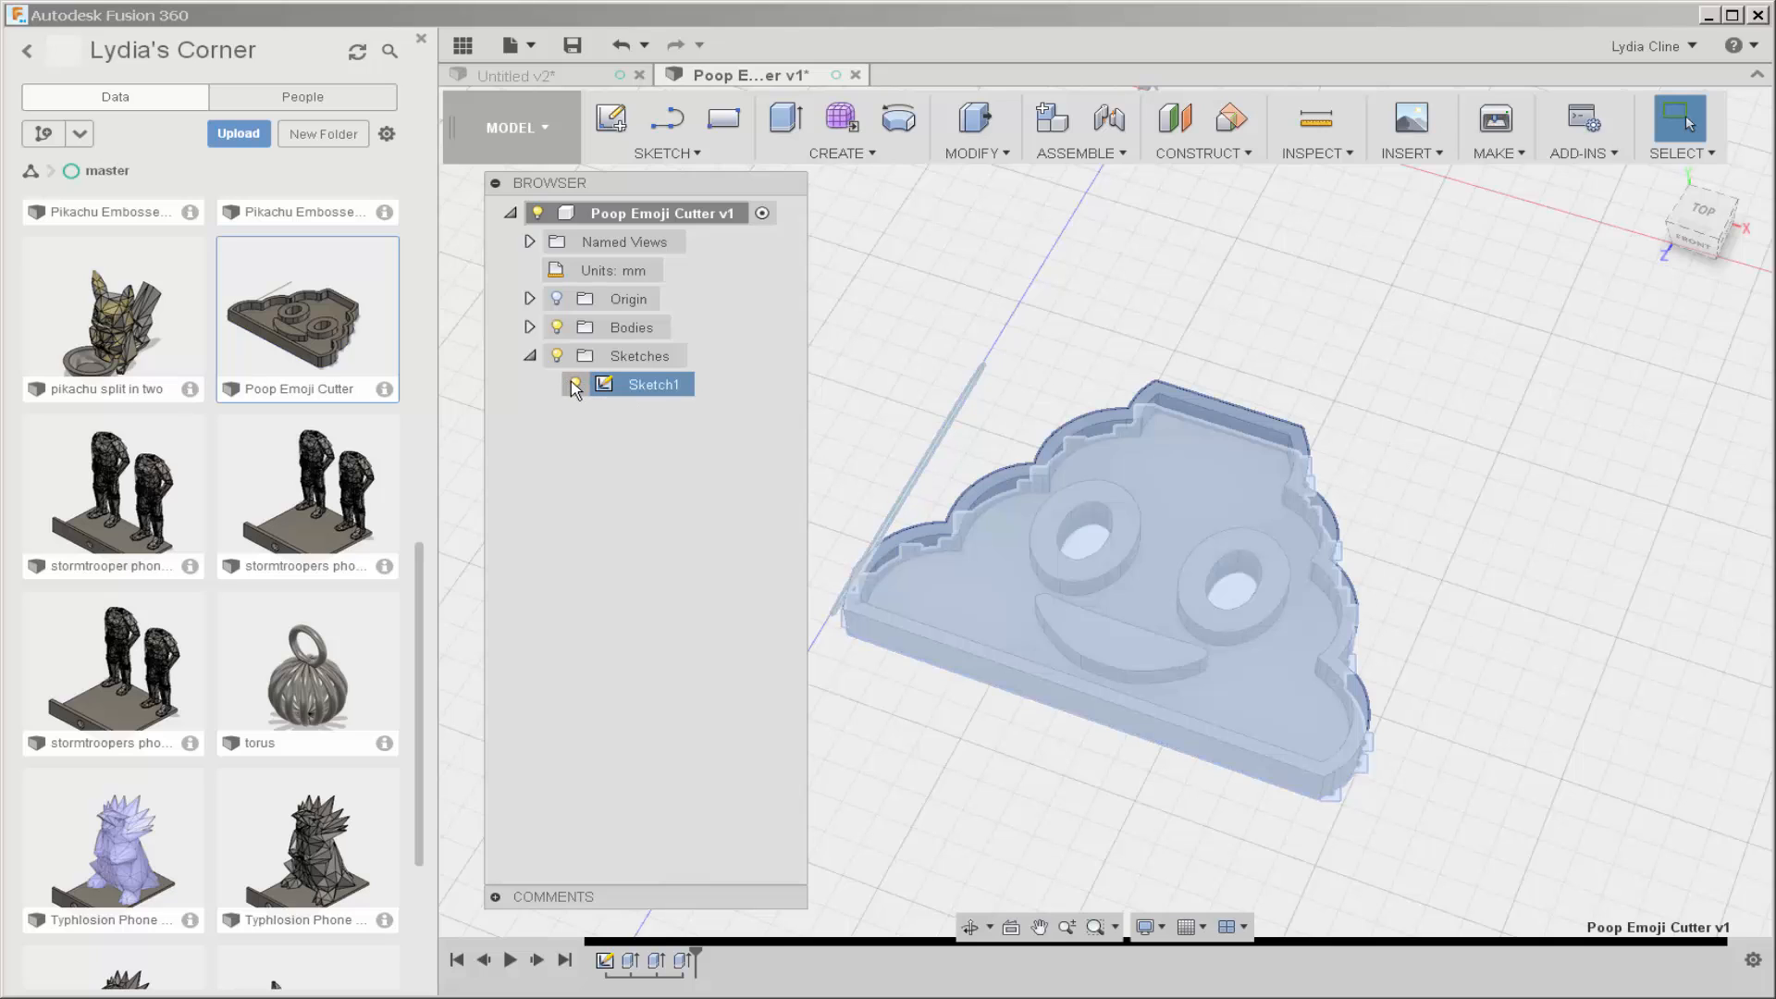
click(573, 384)
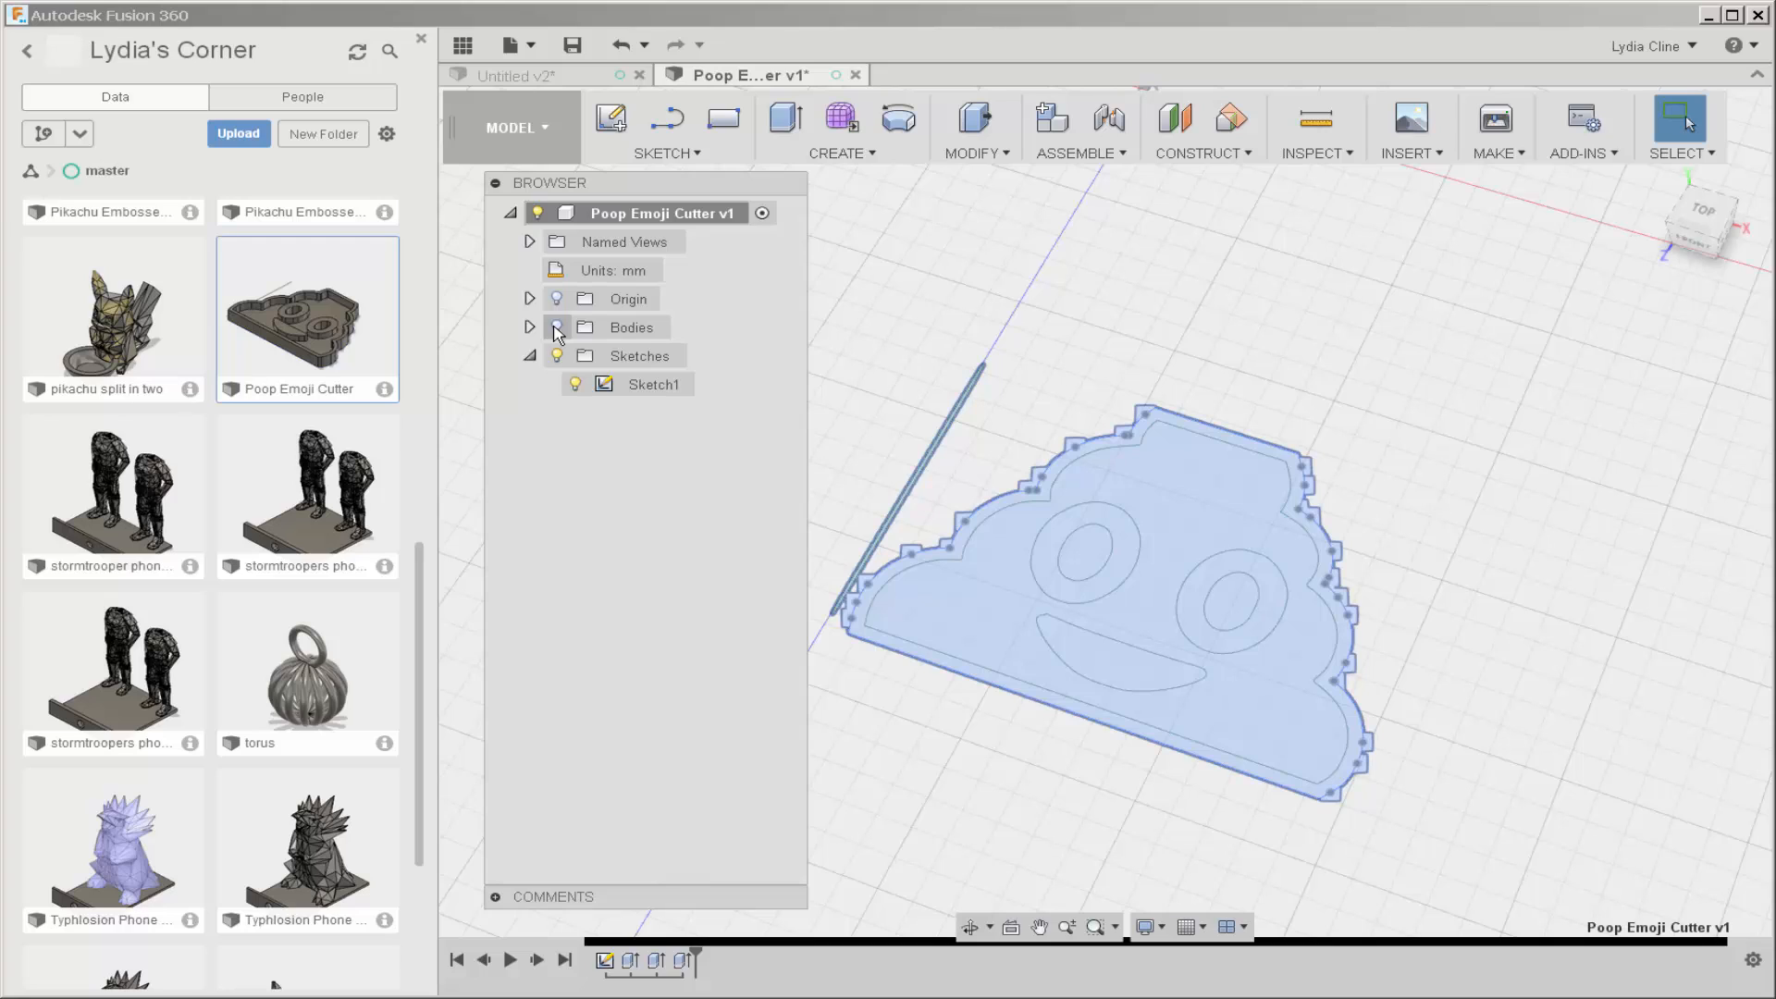
click(556, 327)
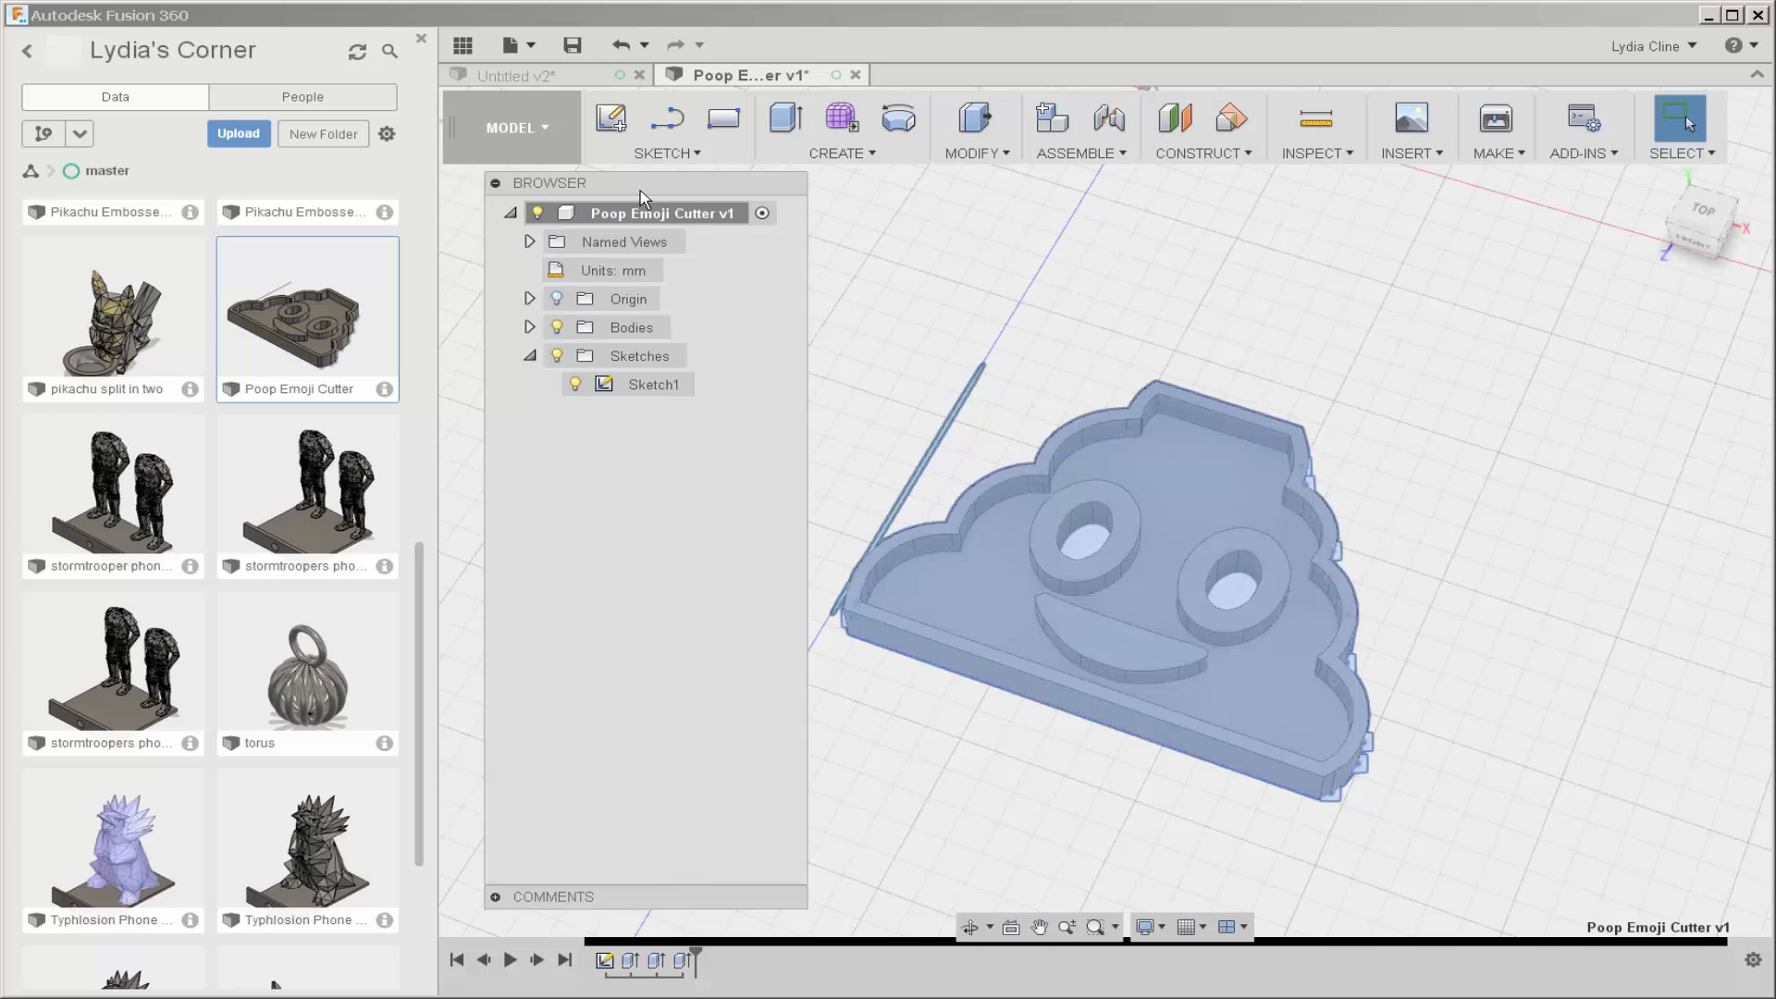
mouse_move(510, 44)
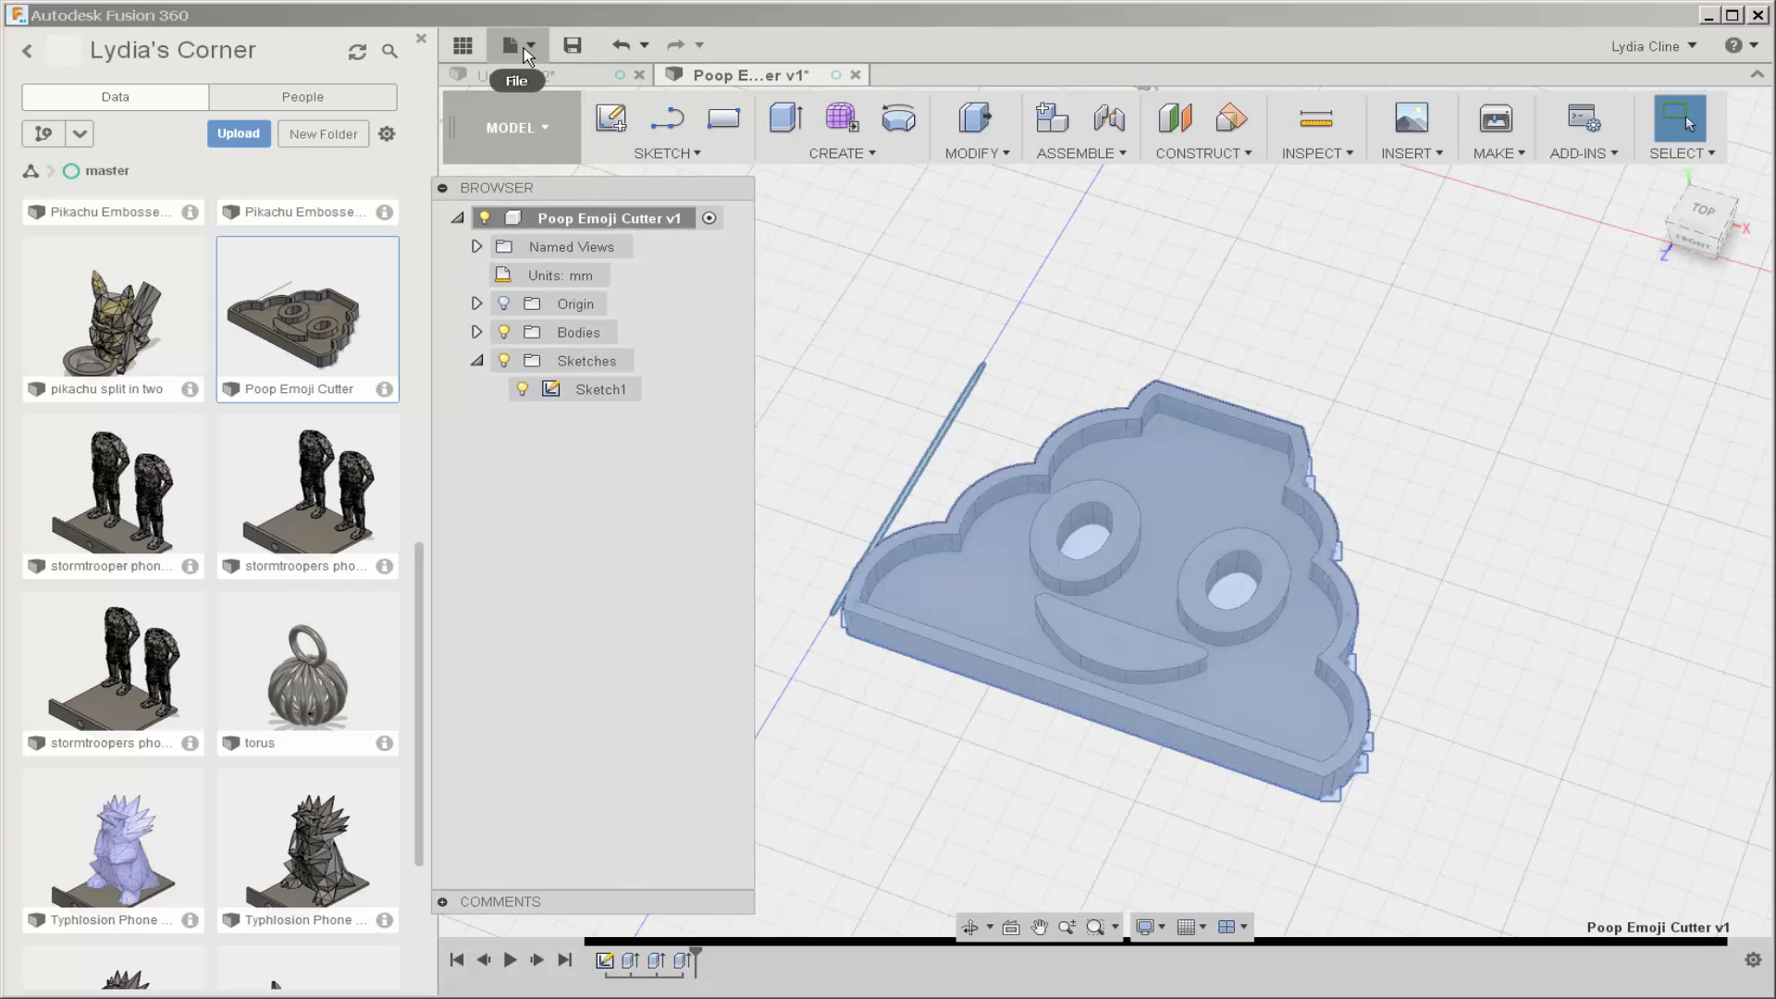
Step: Glance at the File menu, close the Data Panel, and show the Fusion 360 Gallery page
click(508, 45)
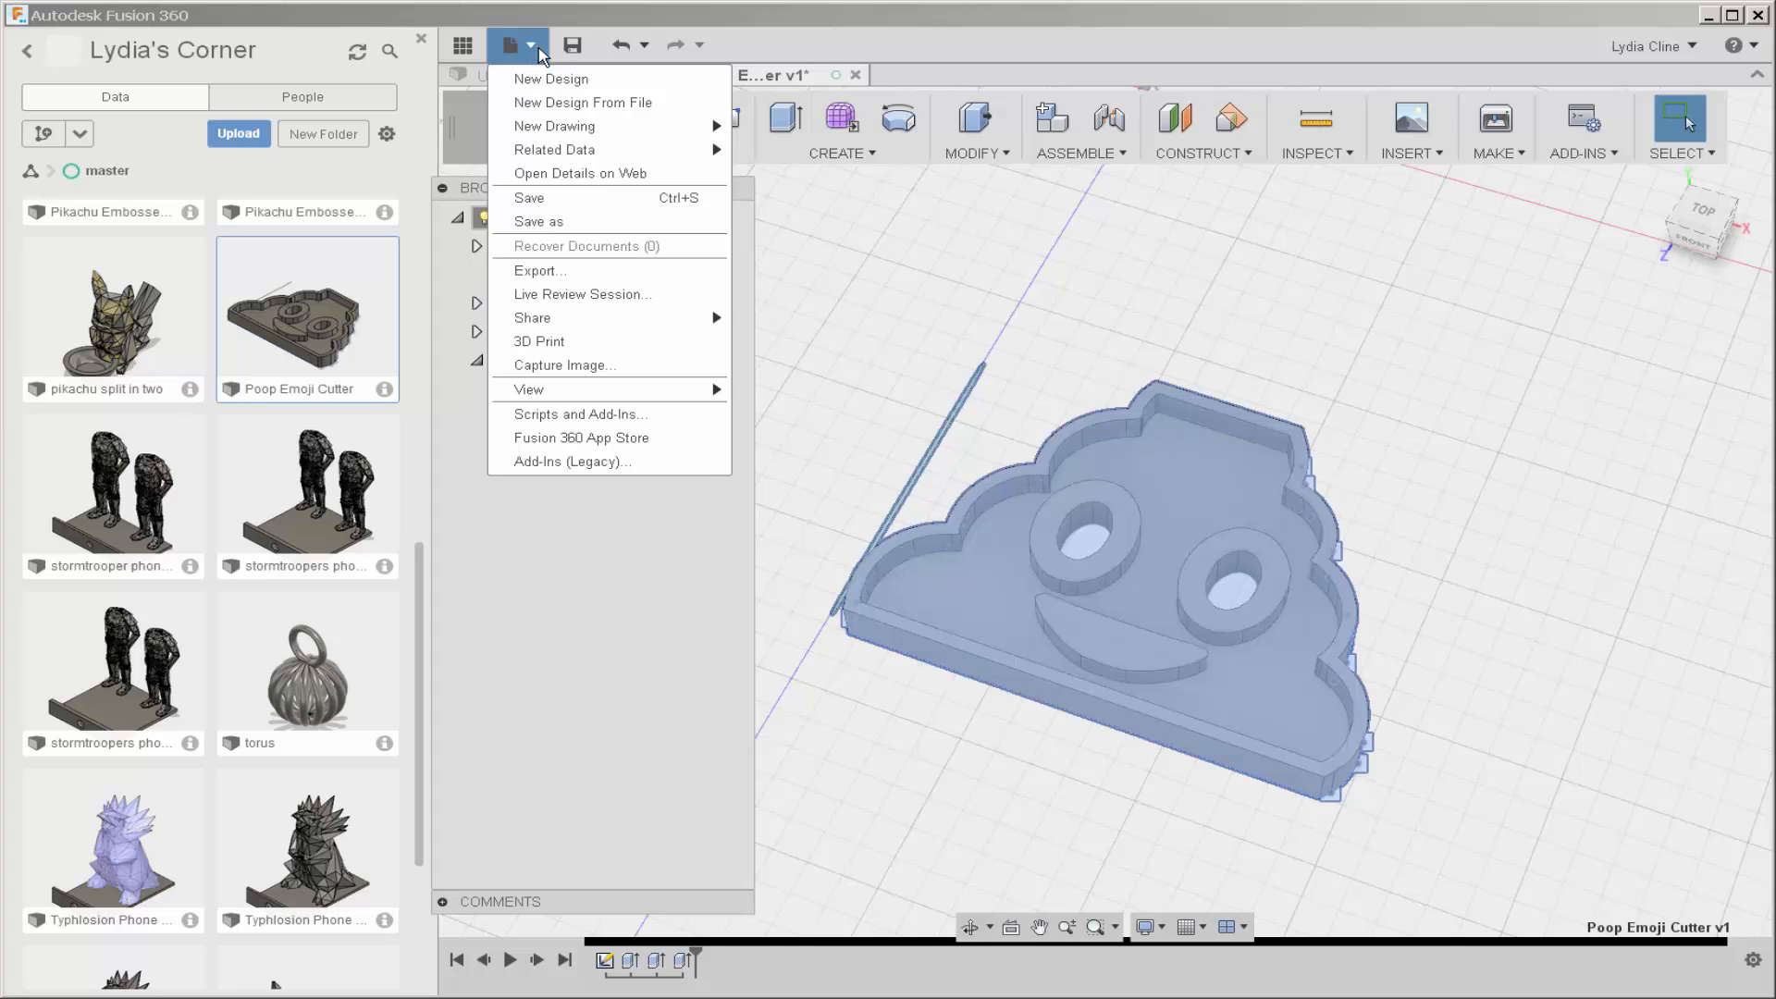
mouse_move(617, 45)
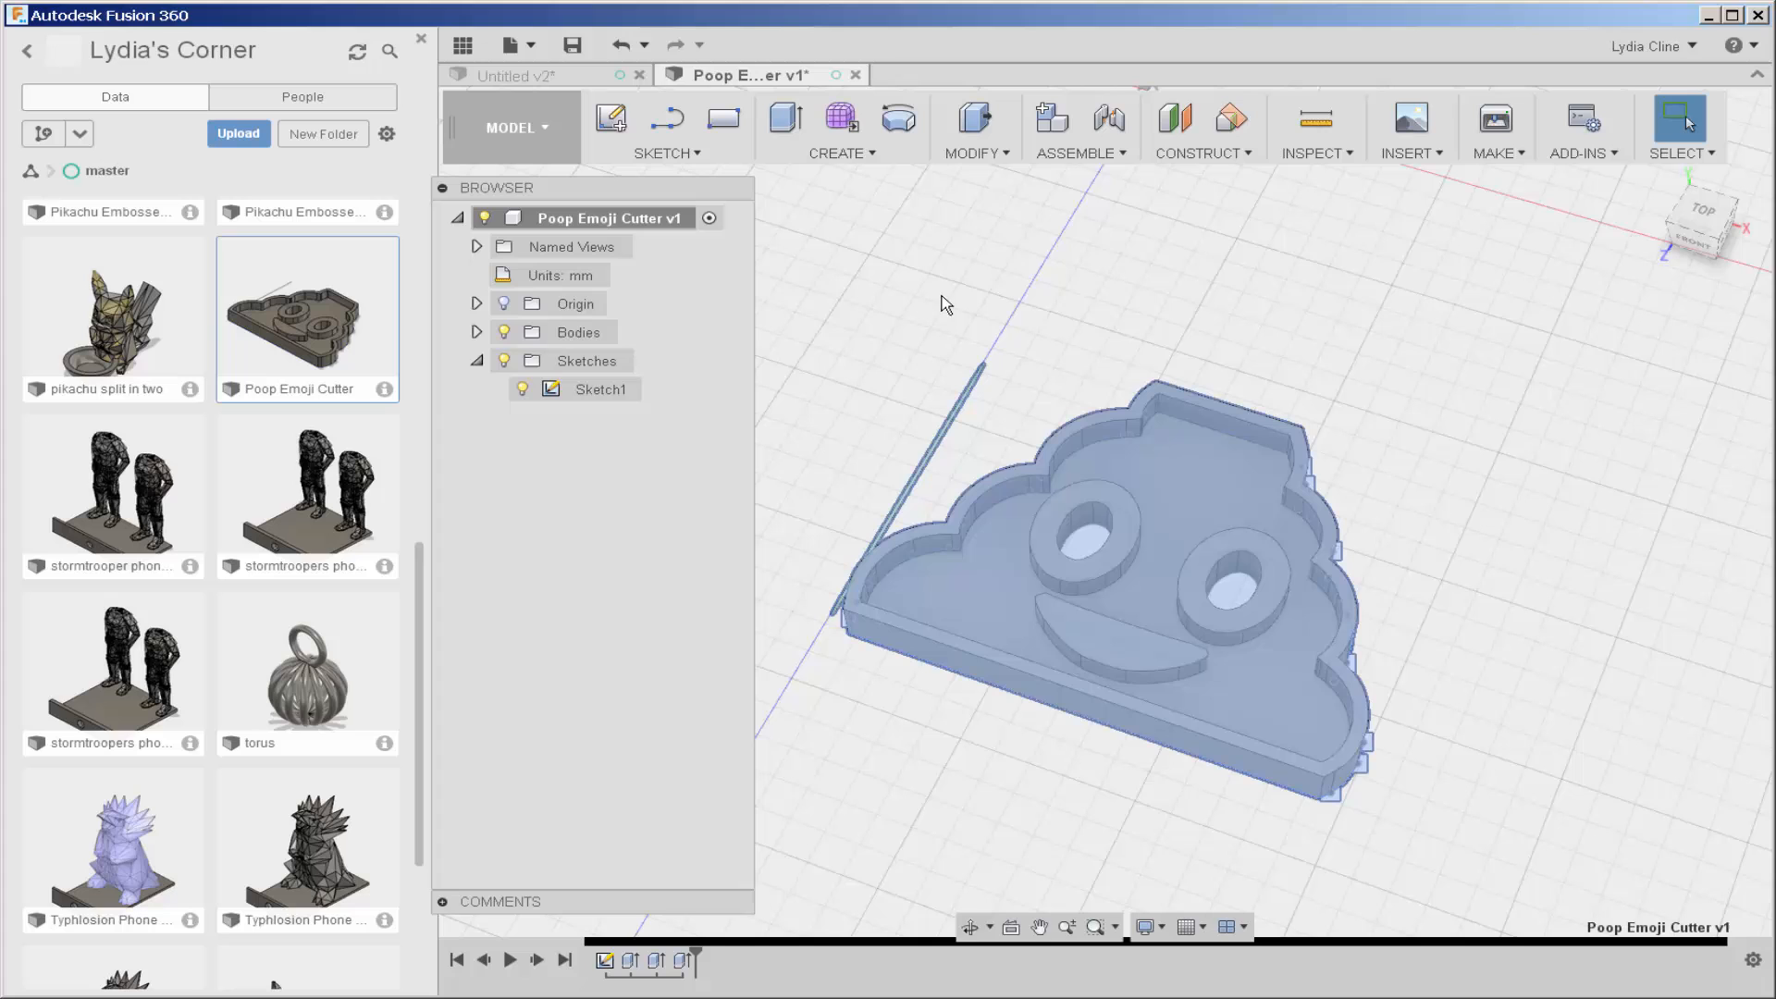
mouse_move(422, 78)
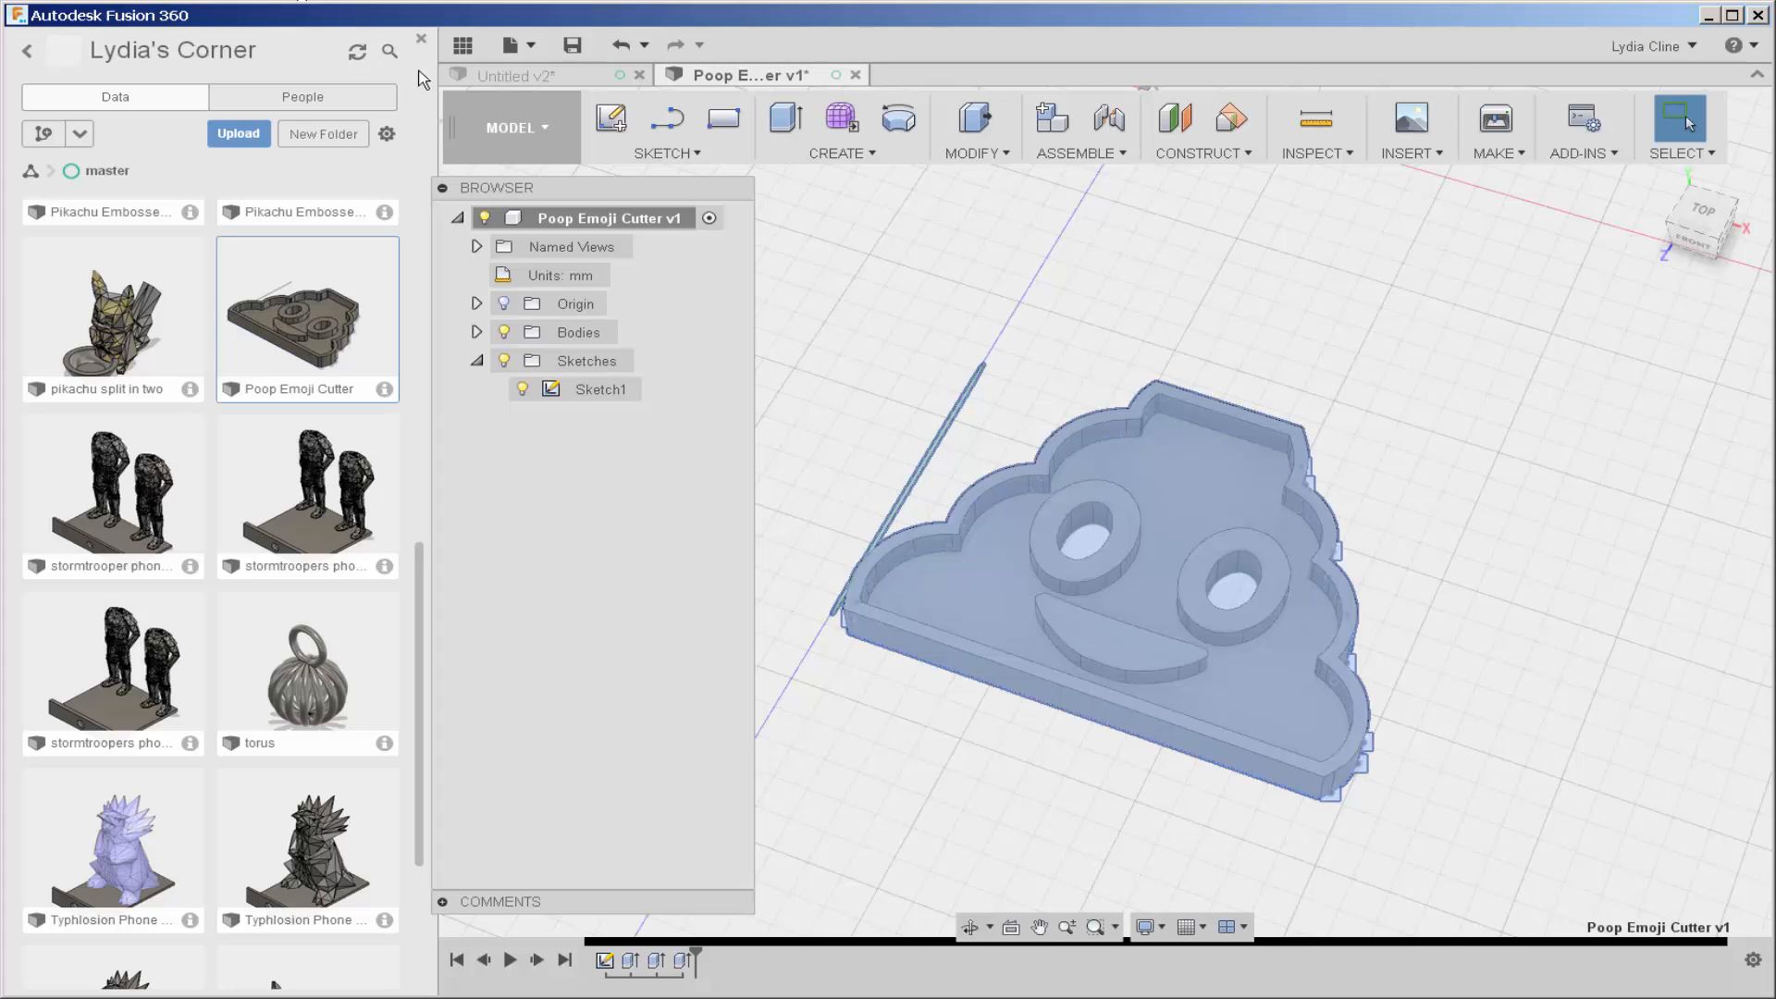
click(420, 39)
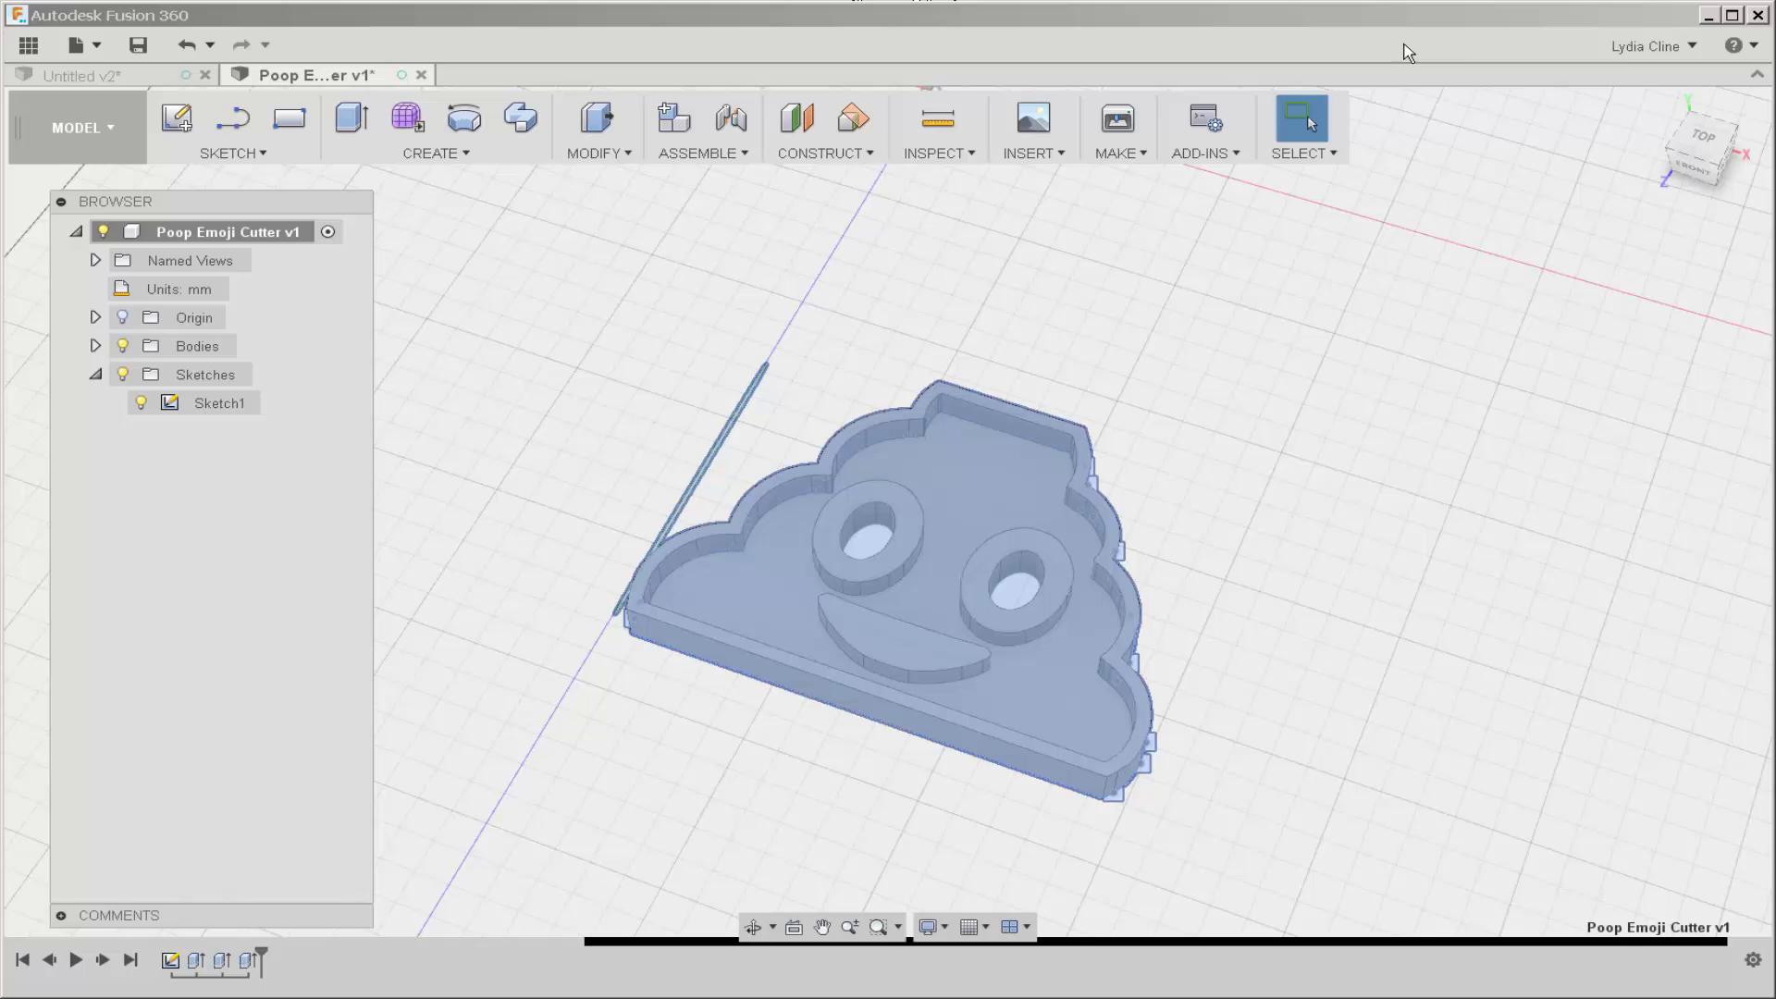
click(1646, 45)
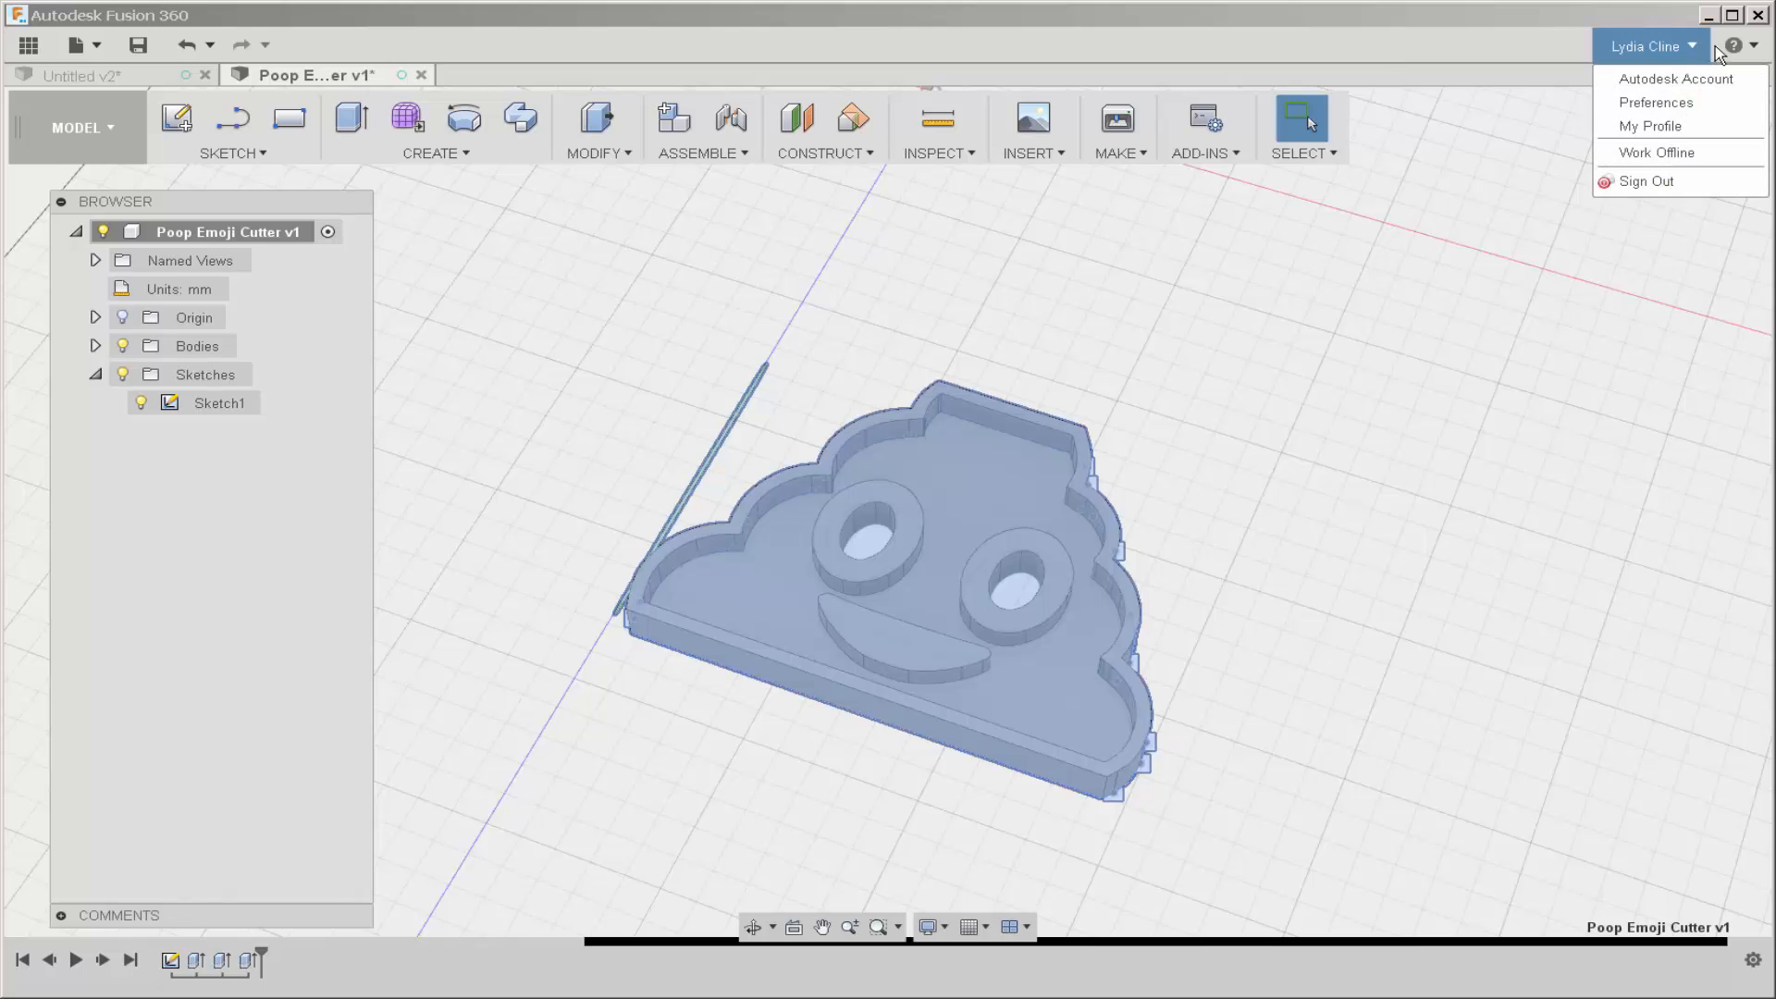
click(1732, 46)
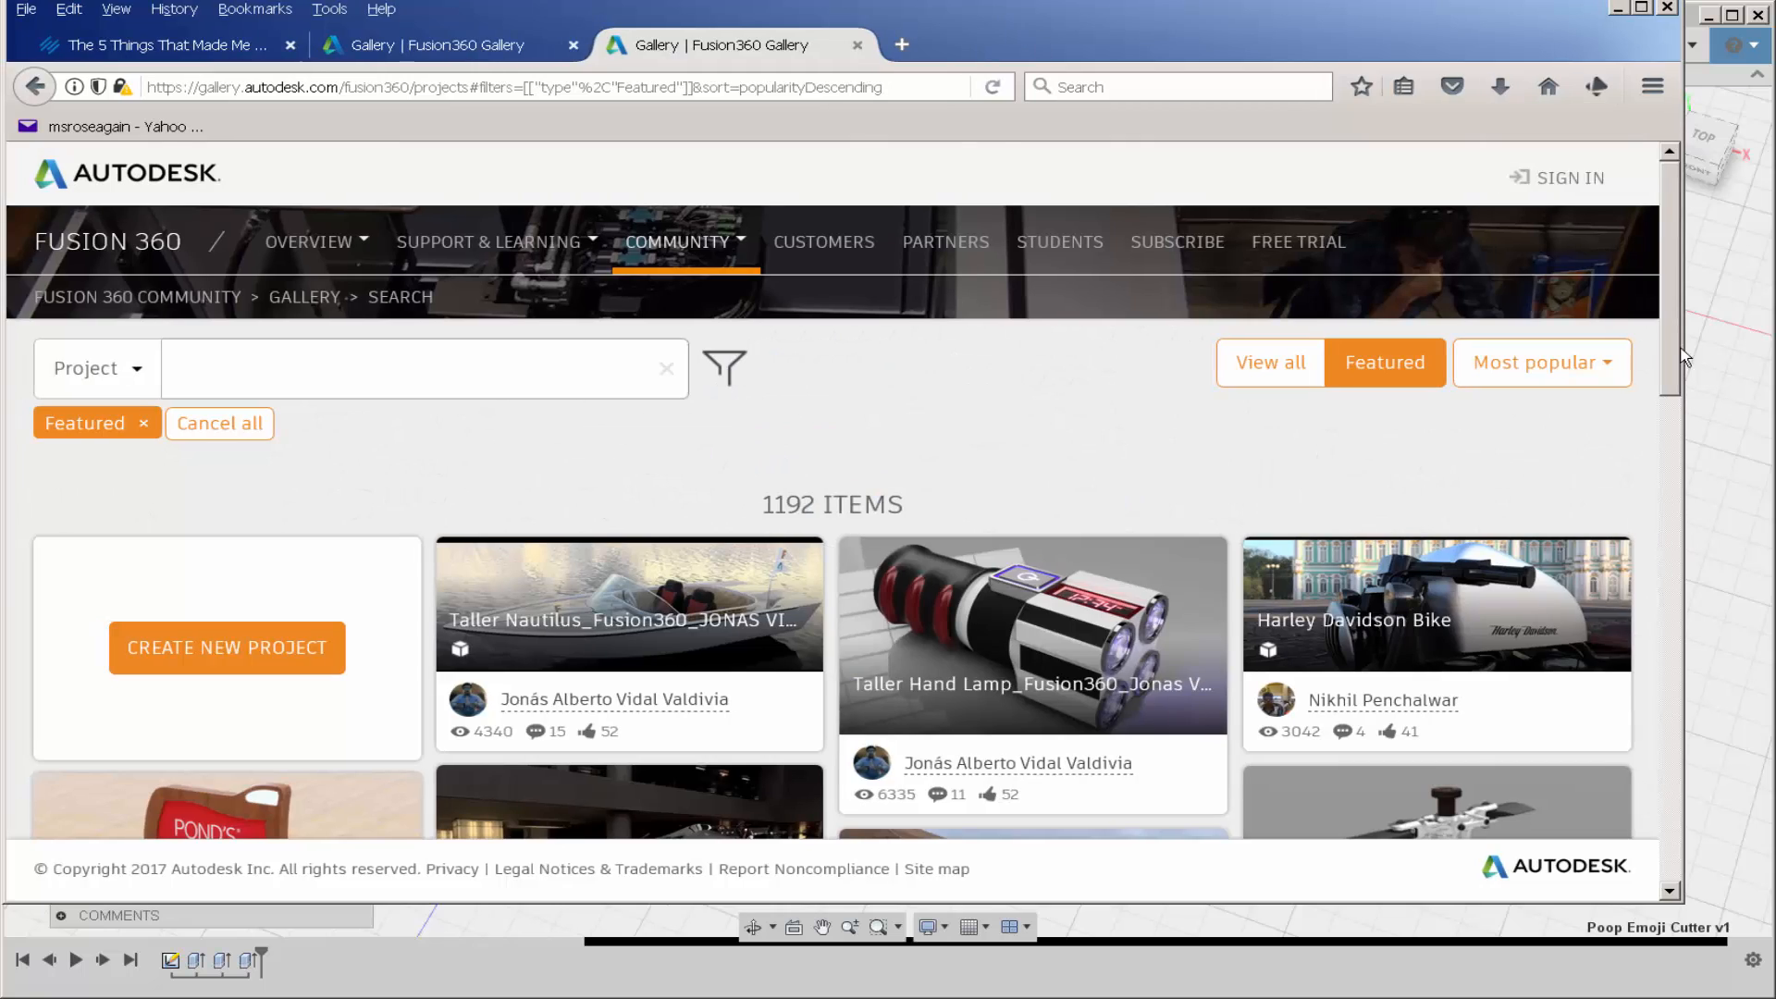
scroll(down, 3)
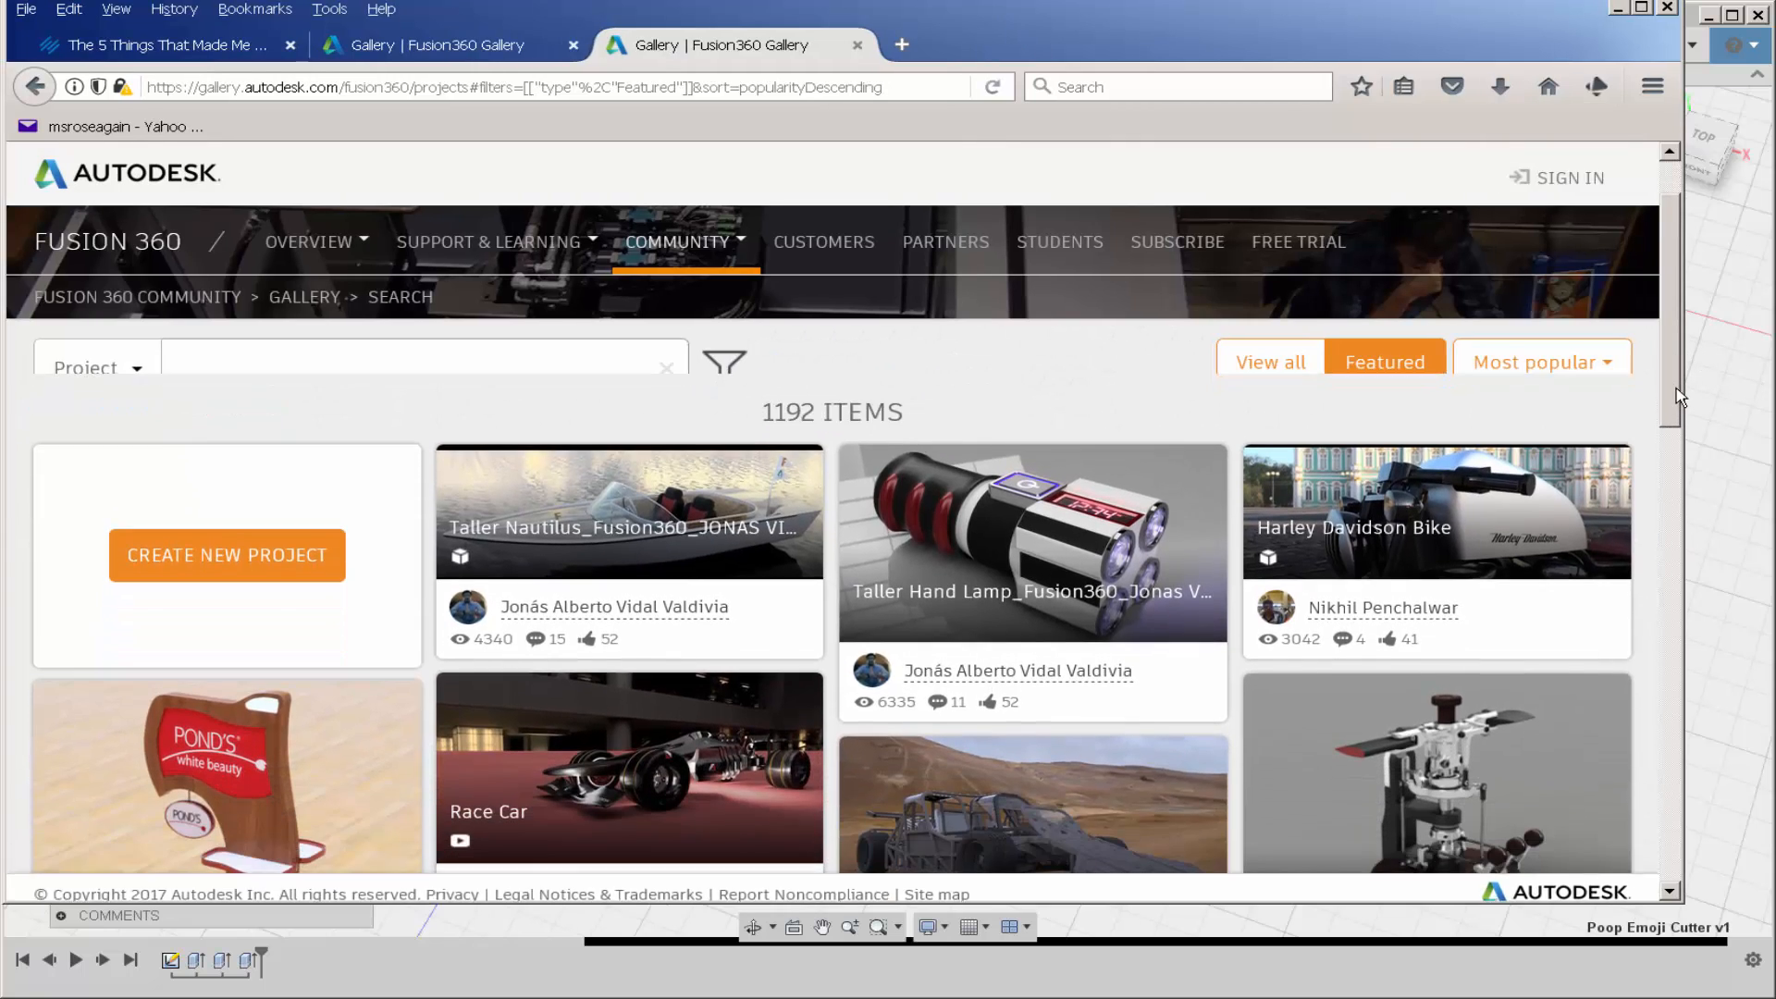
scroll(down, 3)
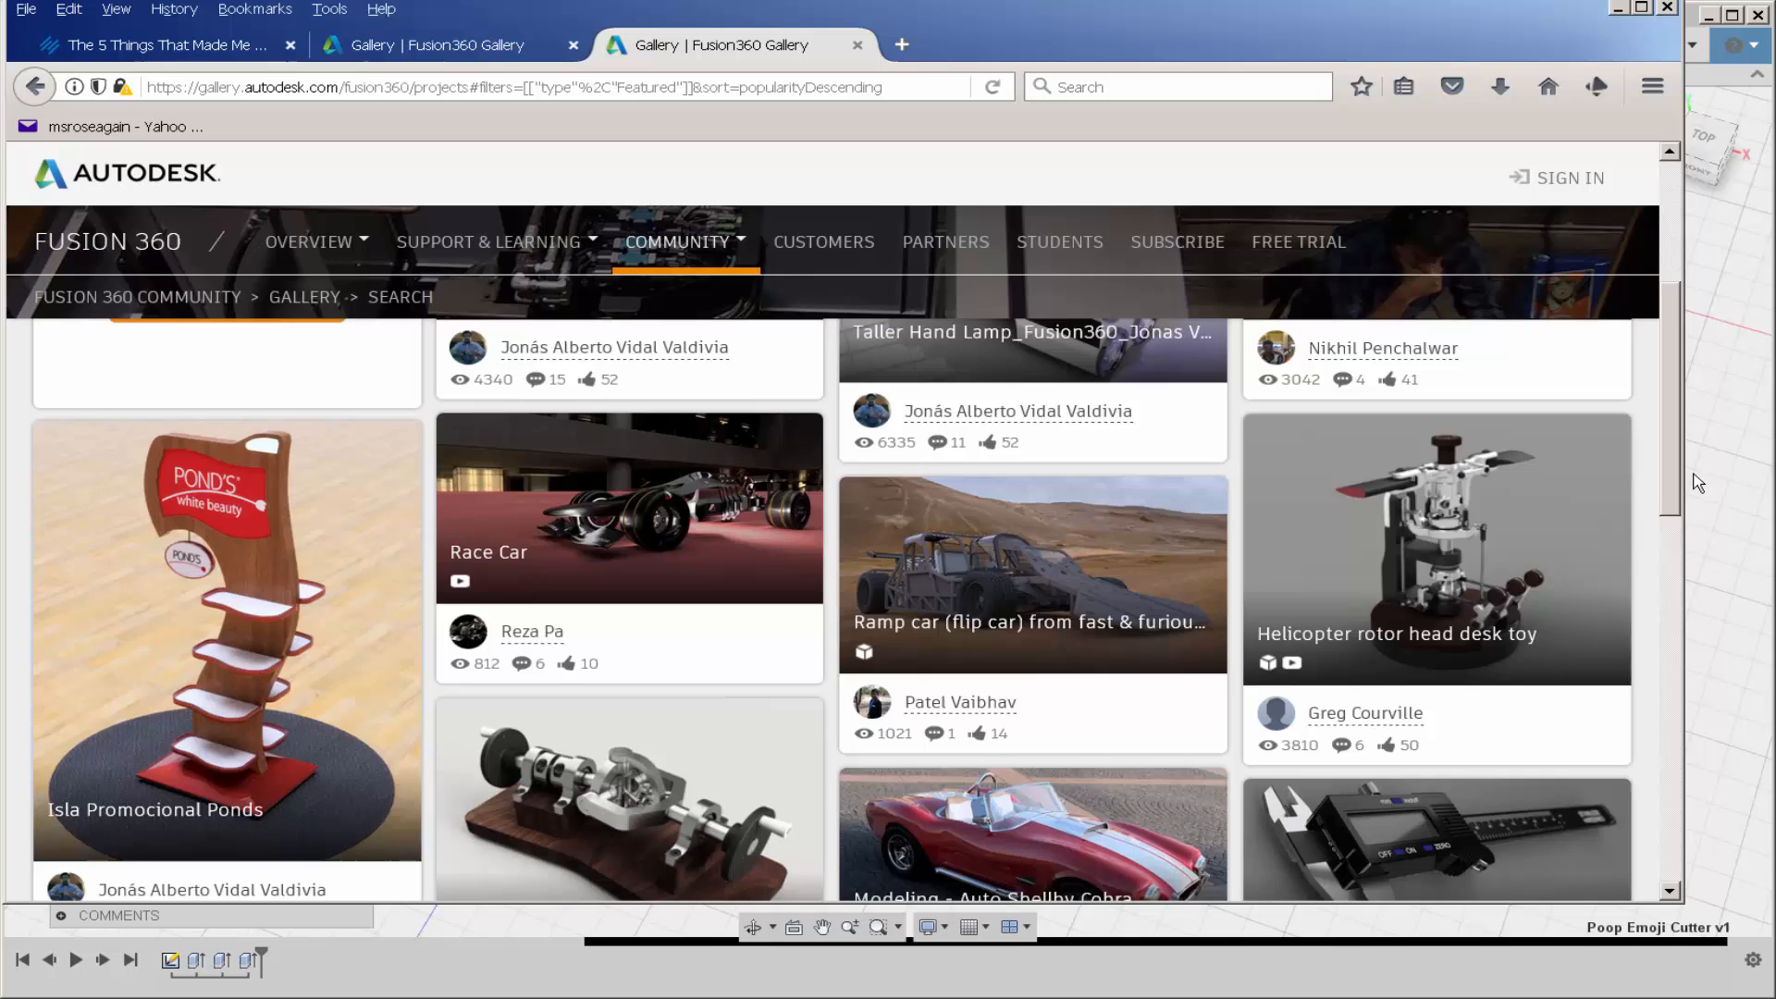
scroll(down, 3)
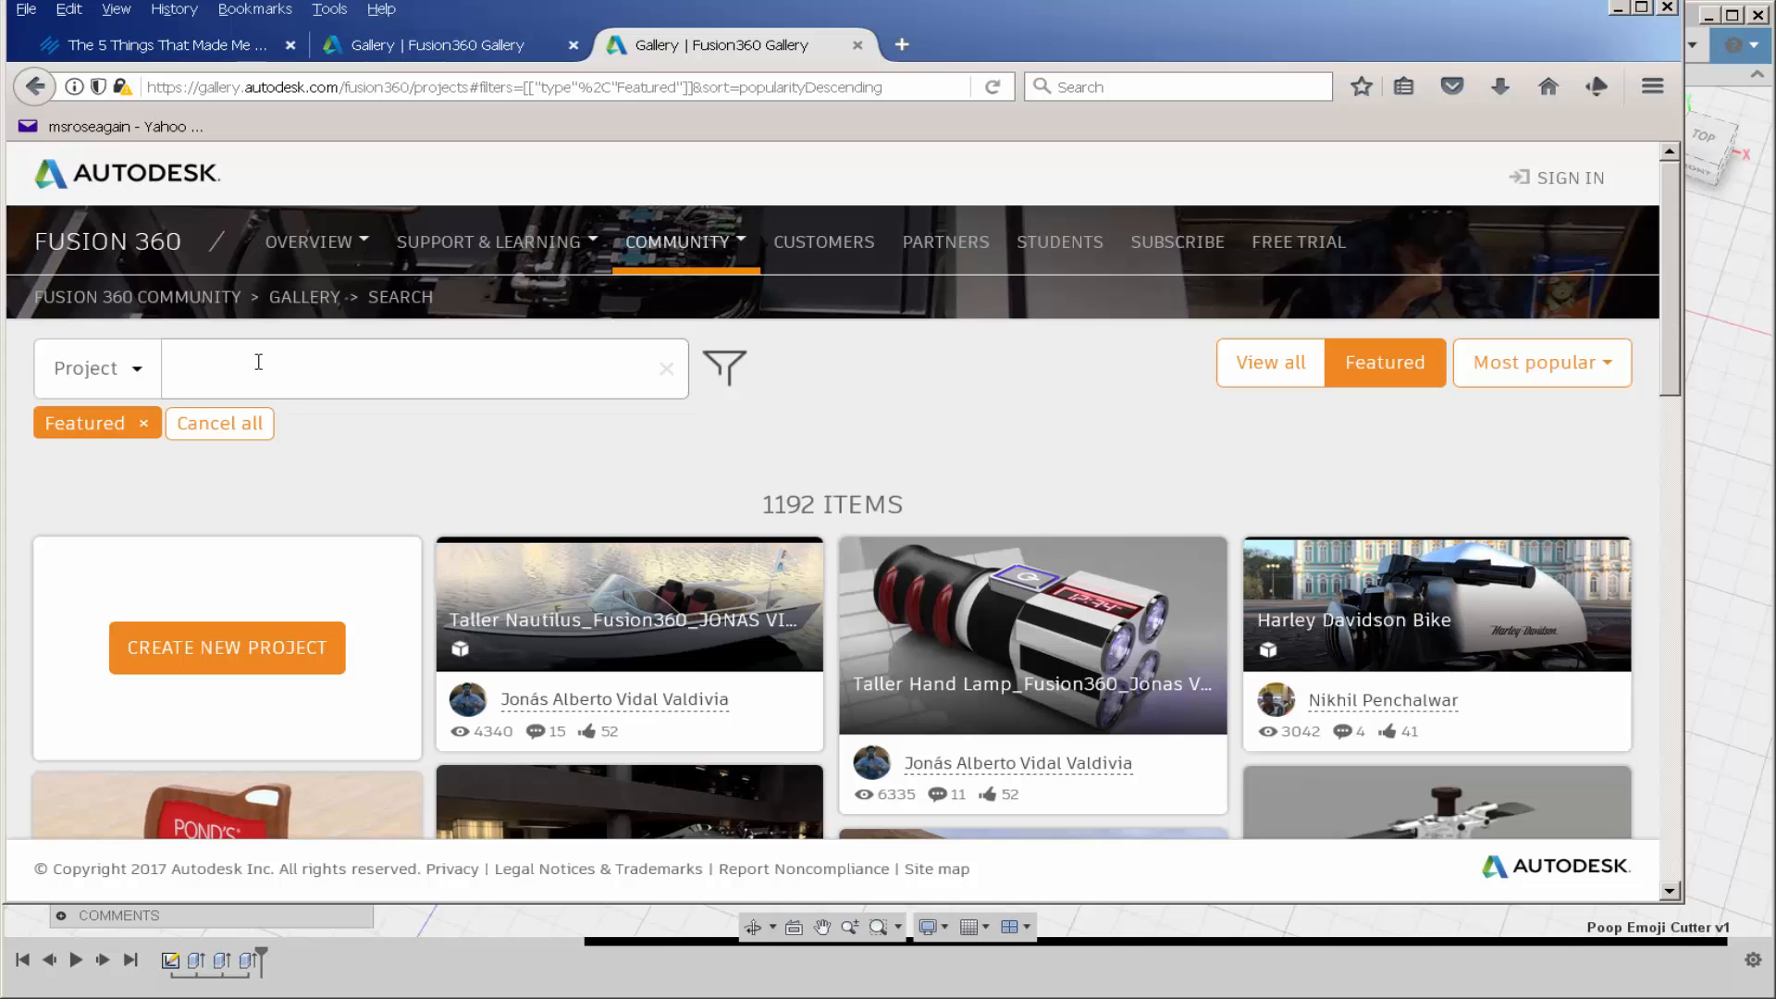
mouse_move(1195, 391)
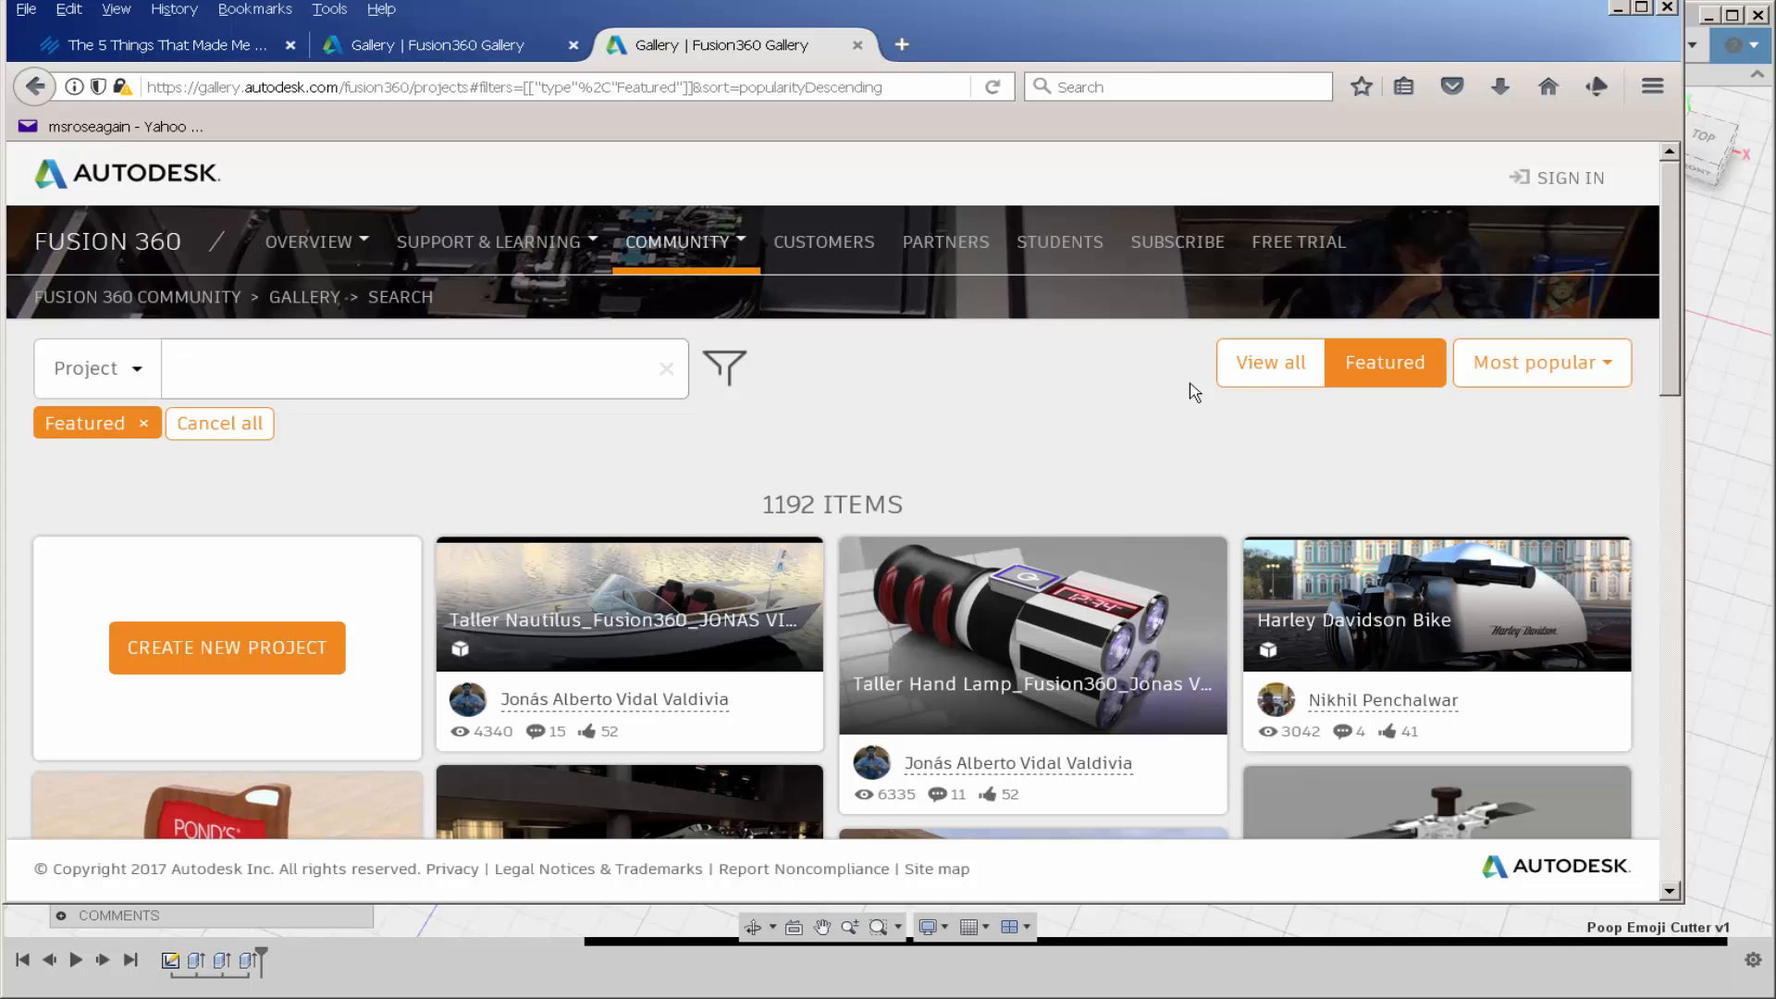
scroll(down, 3)
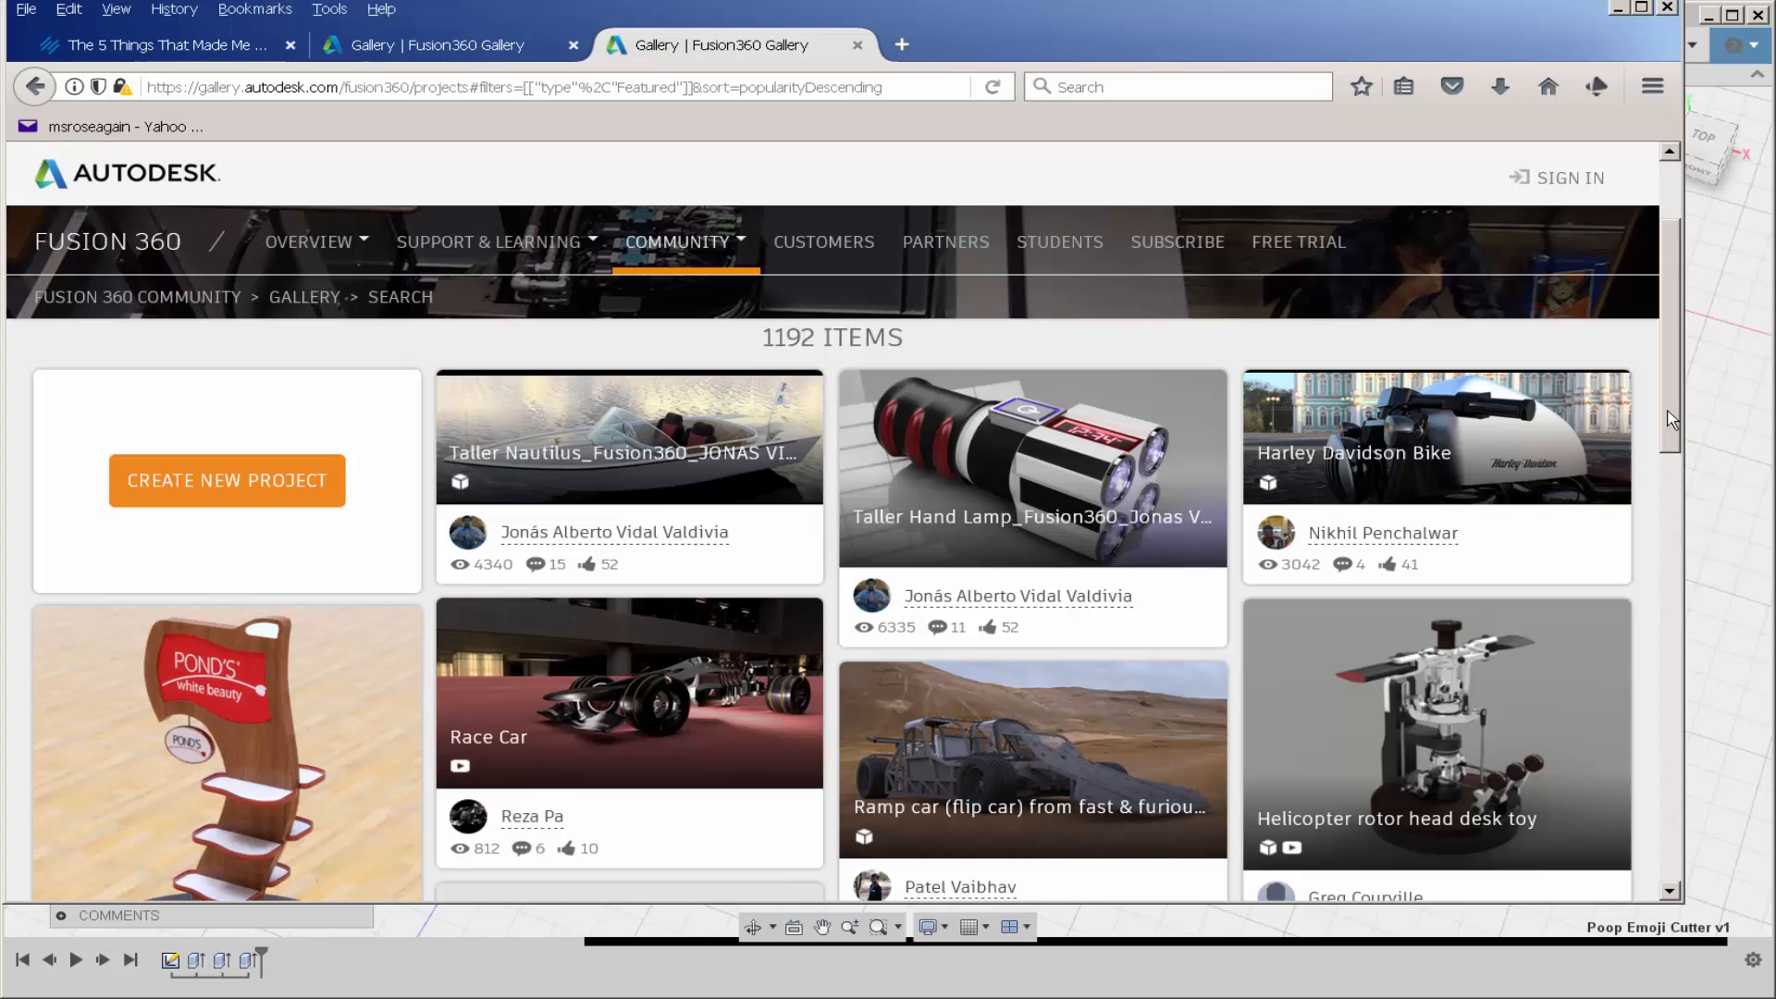